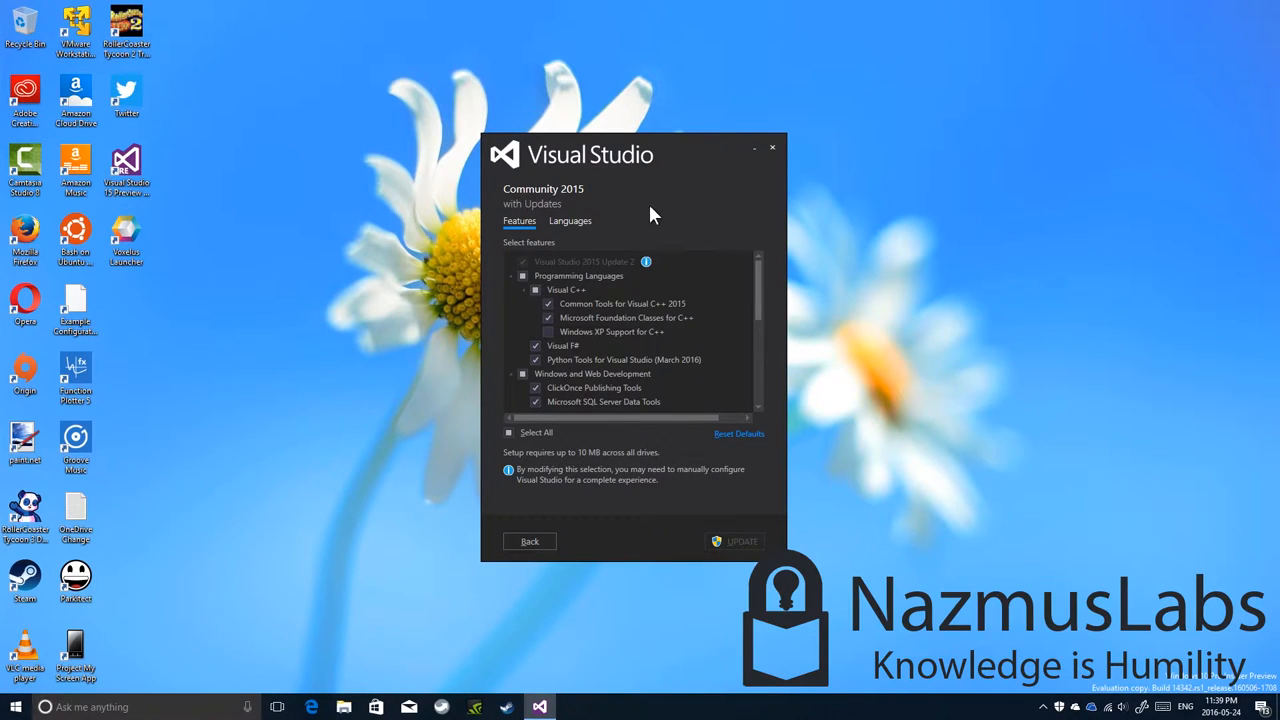
mouse_move(650, 199)
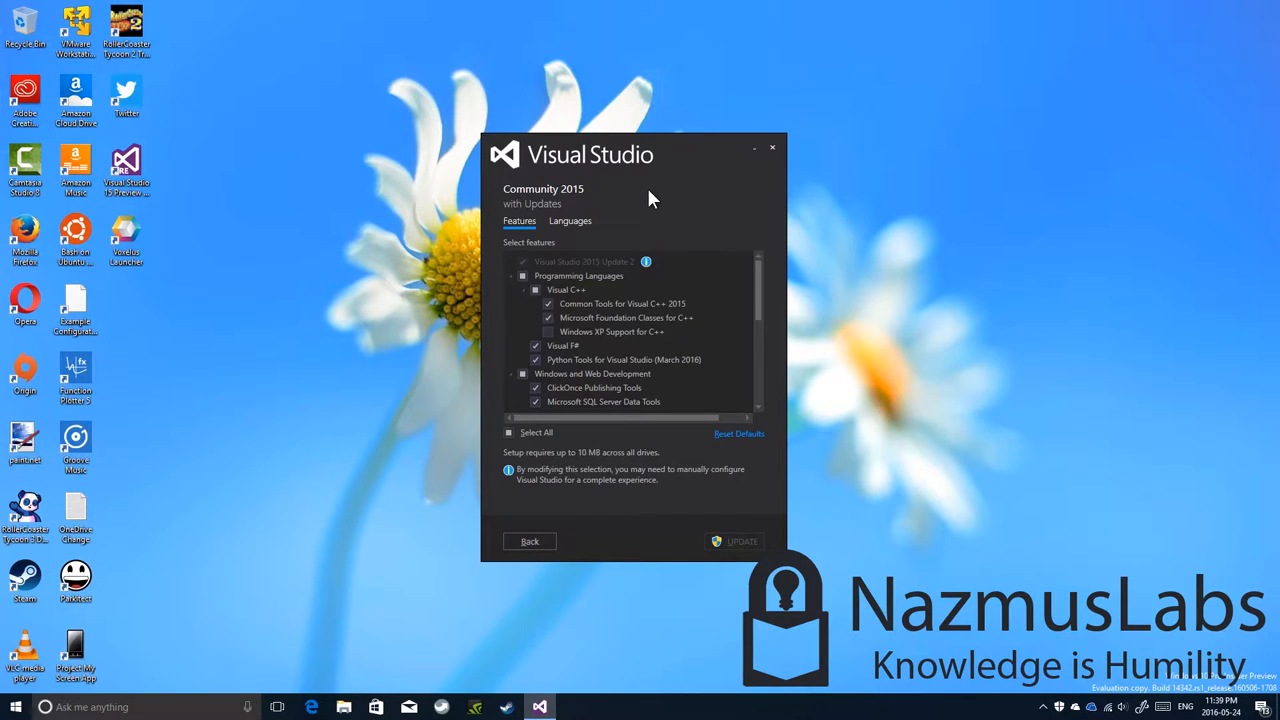
mouse_move(557, 189)
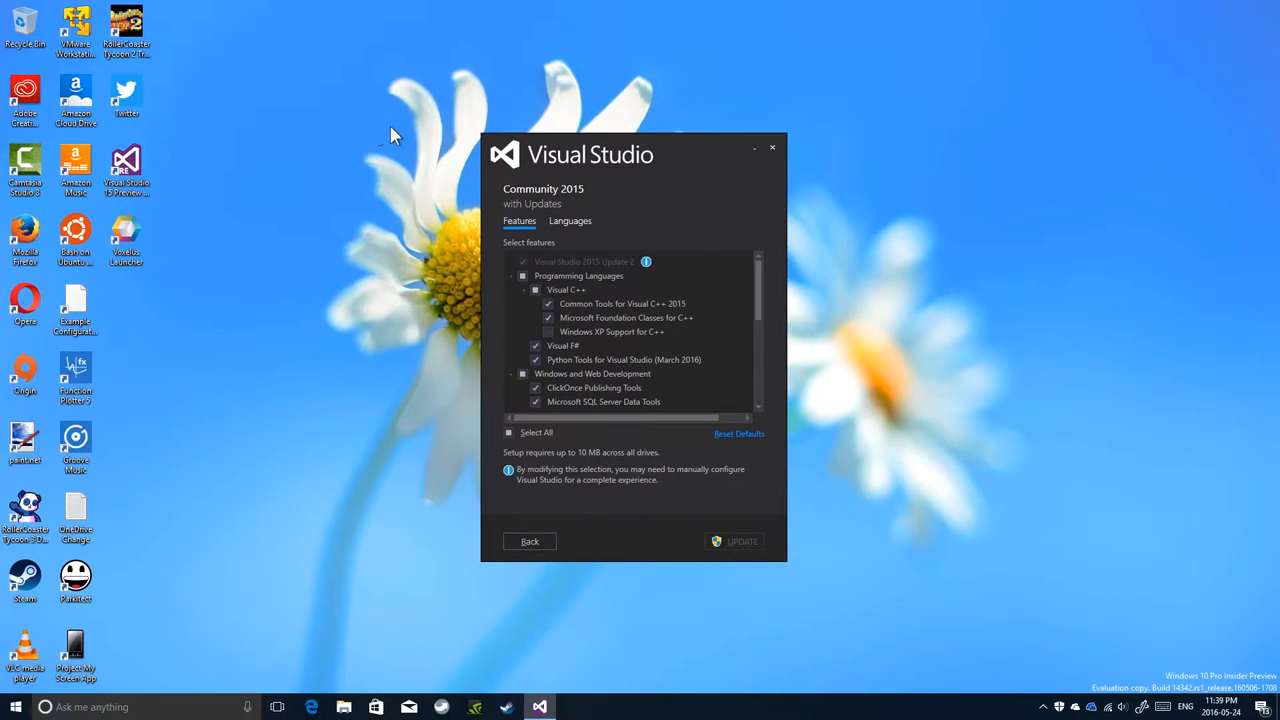
mouse_move(240, 125)
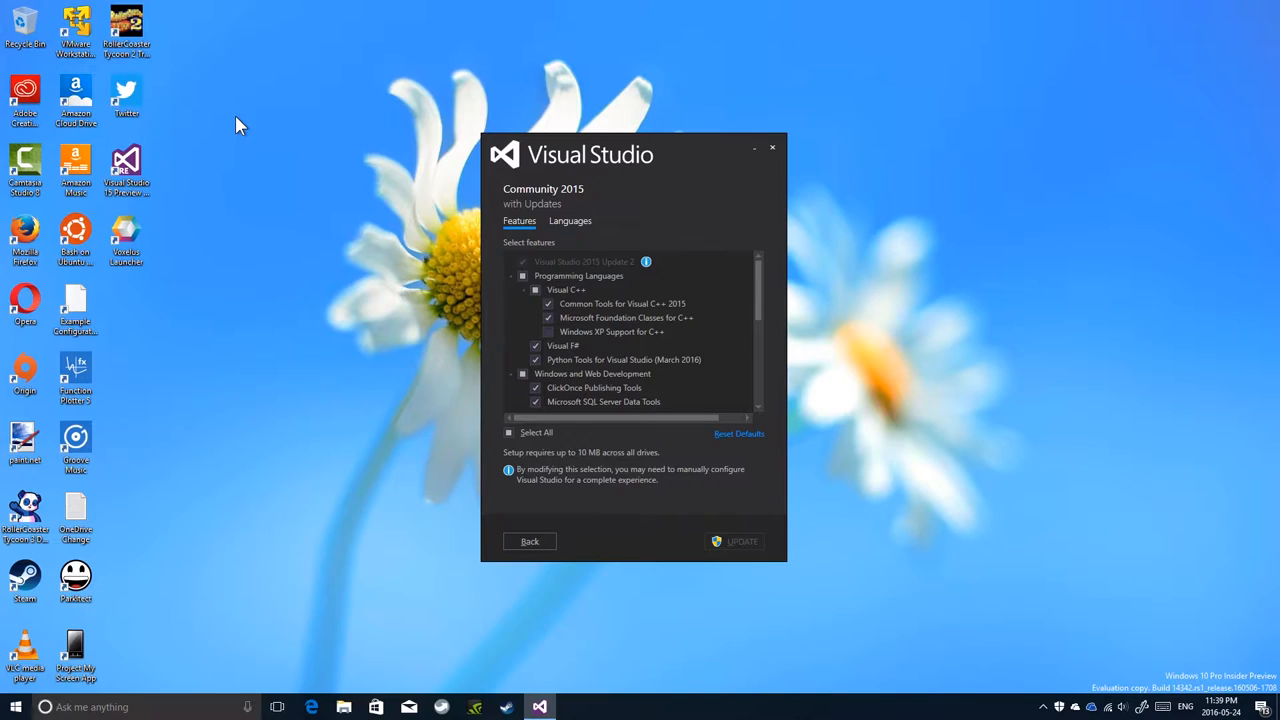
mouse_move(127, 175)
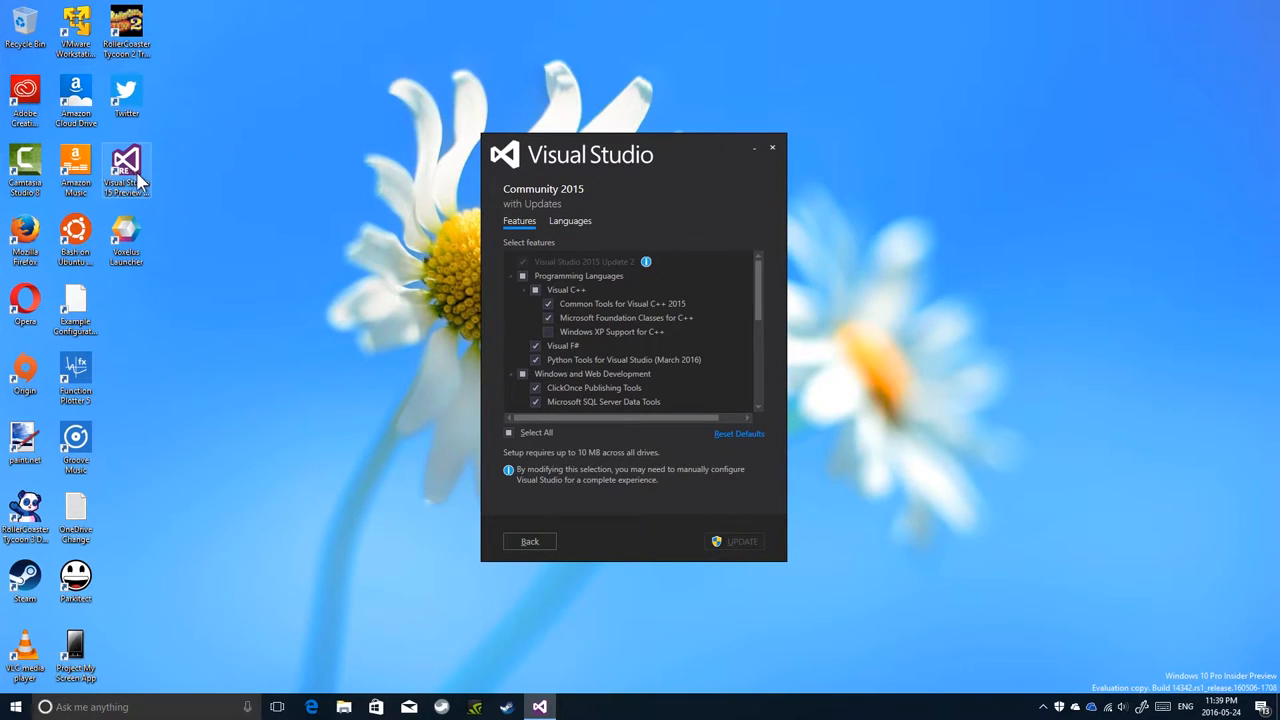
mouse_move(133, 186)
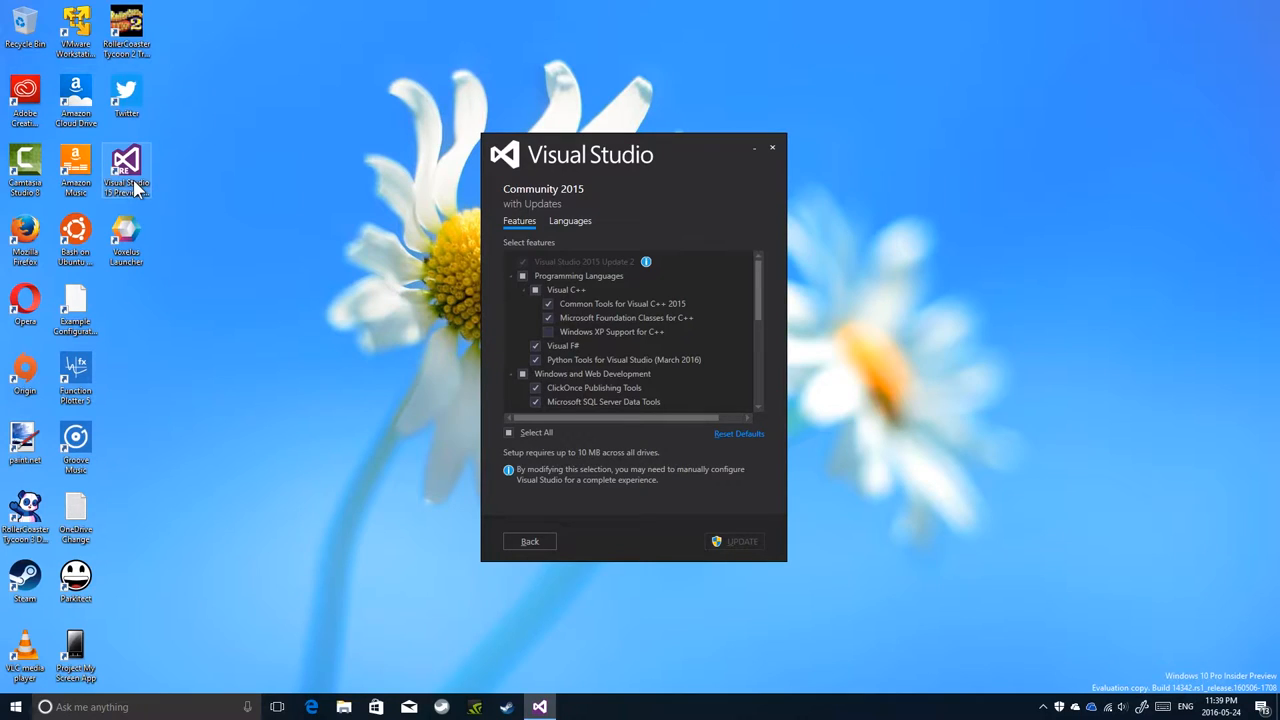
mouse_move(135, 190)
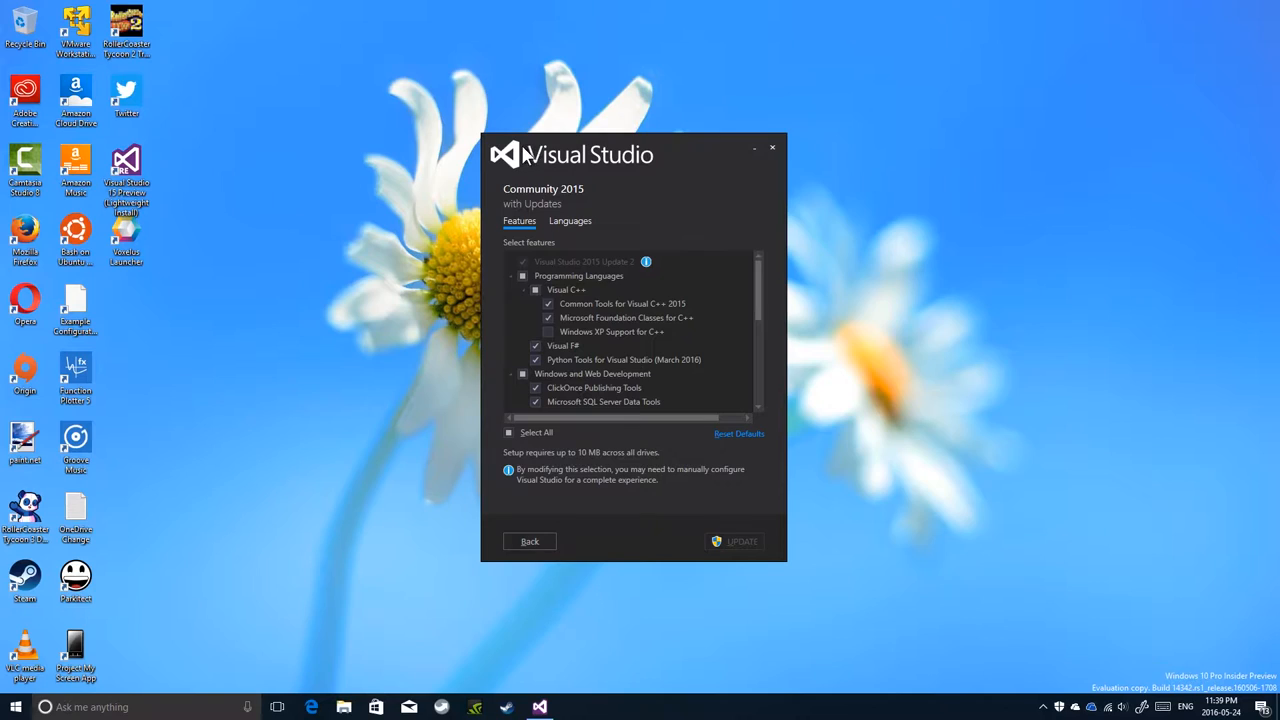
mouse_move(585, 165)
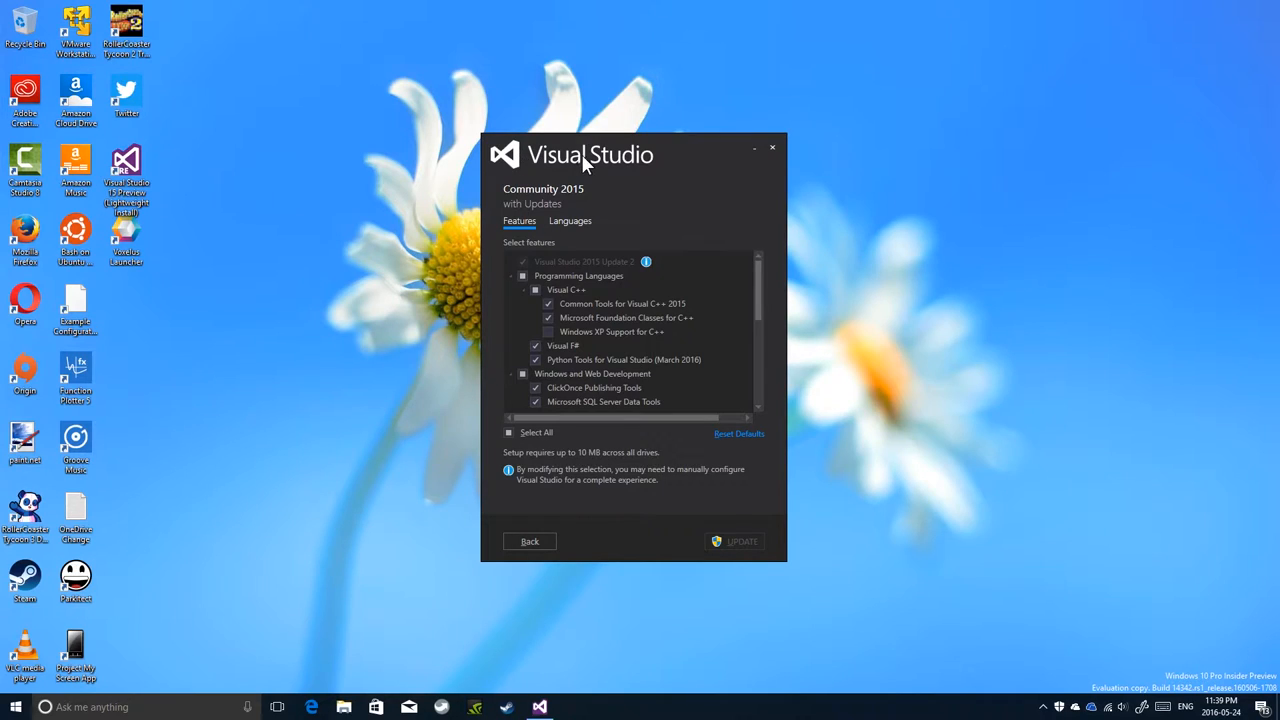
mouse_move(570, 175)
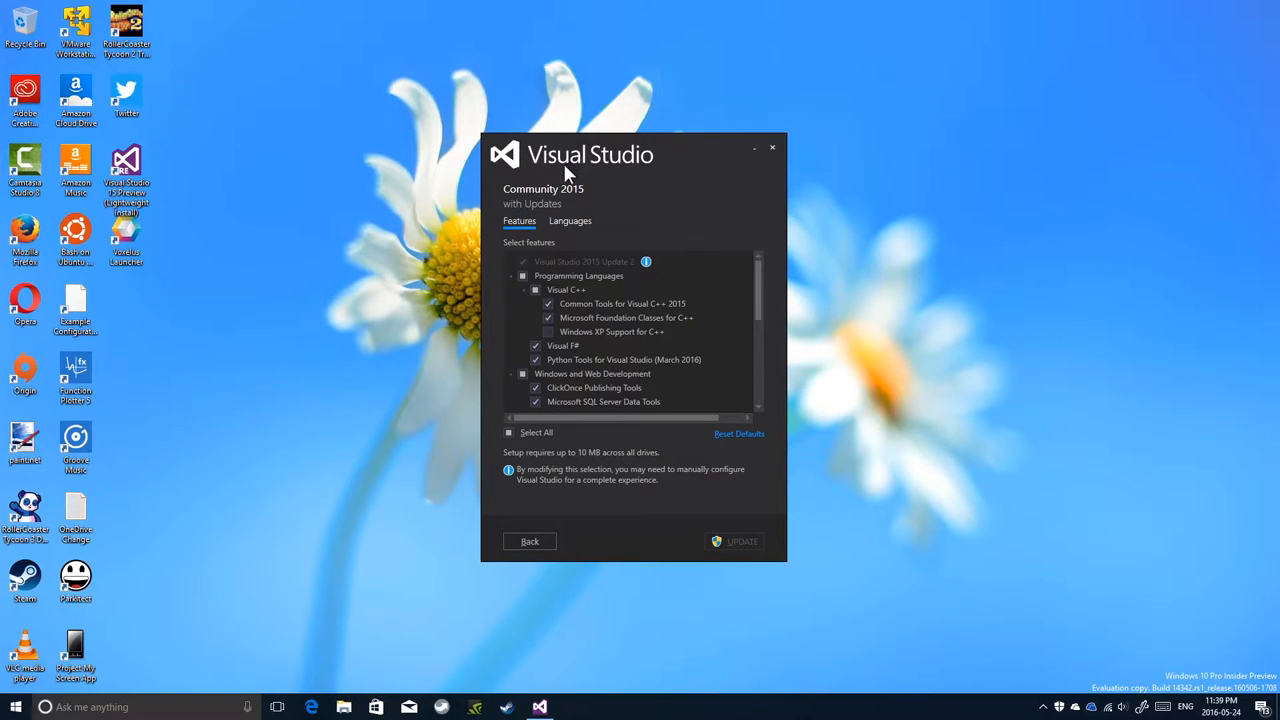
mouse_move(557, 172)
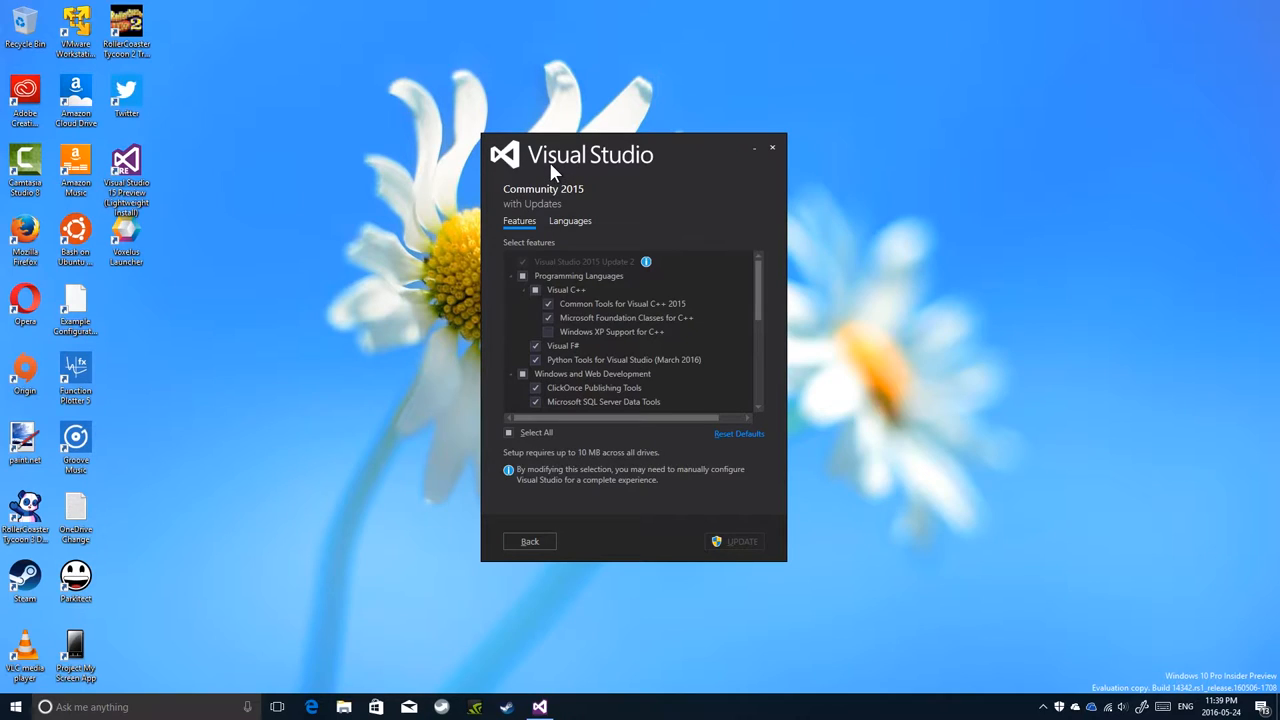
mouse_move(585, 177)
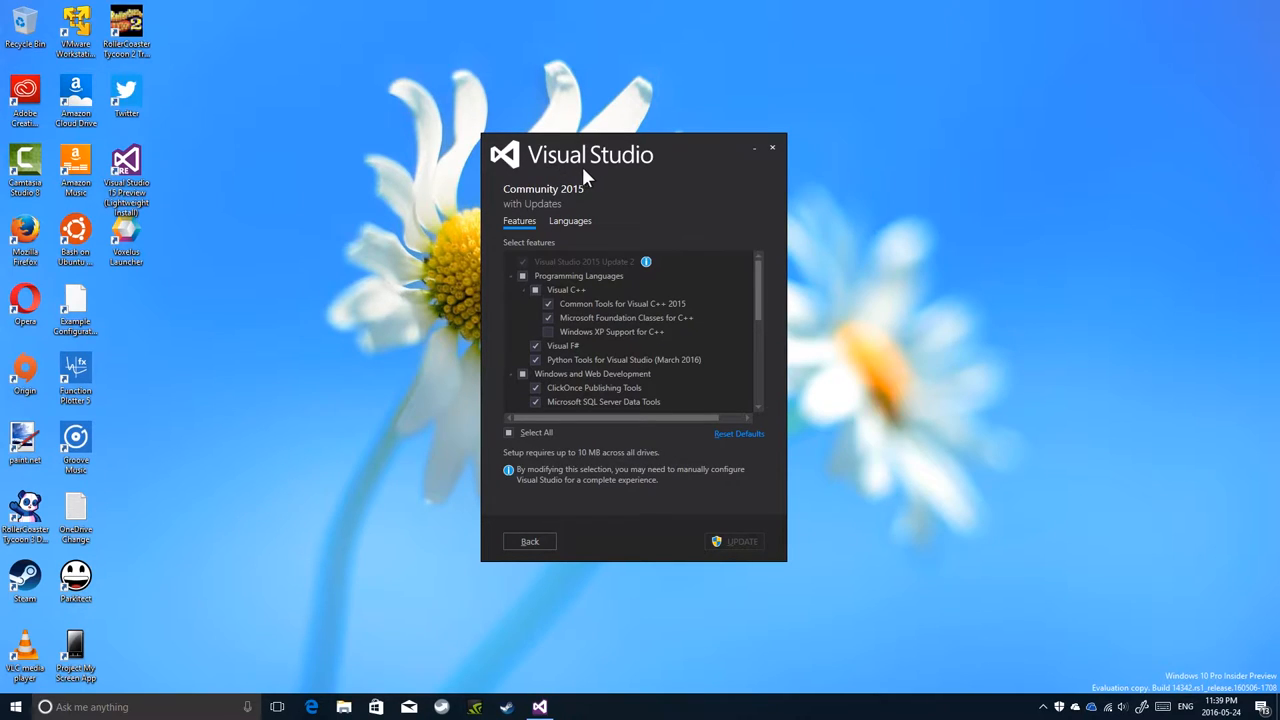
mouse_move(538, 210)
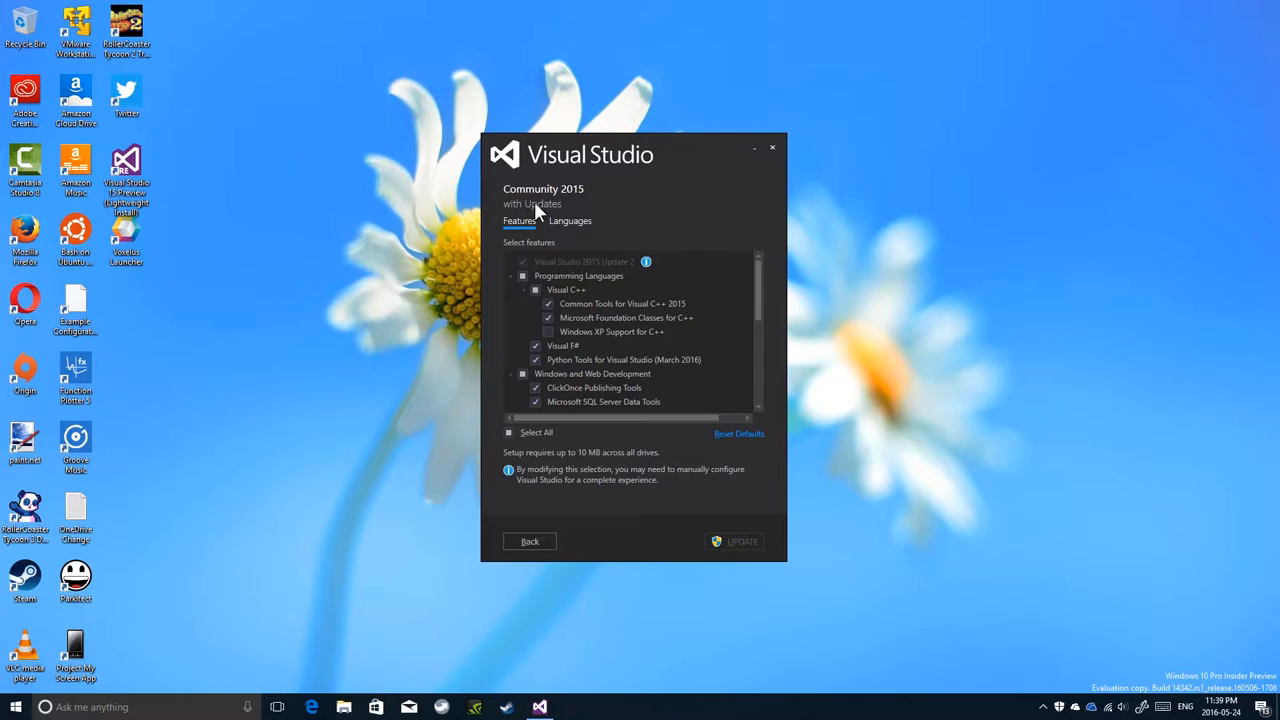
mouse_move(547, 160)
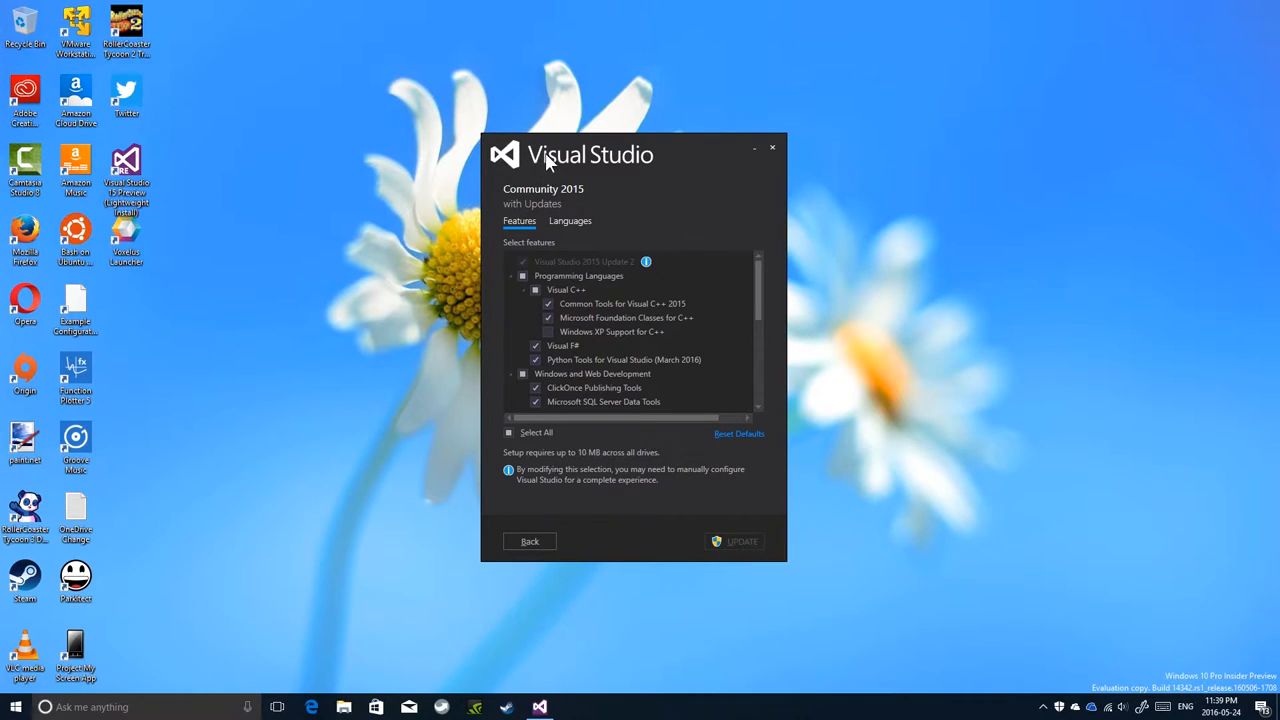
mouse_move(588, 158)
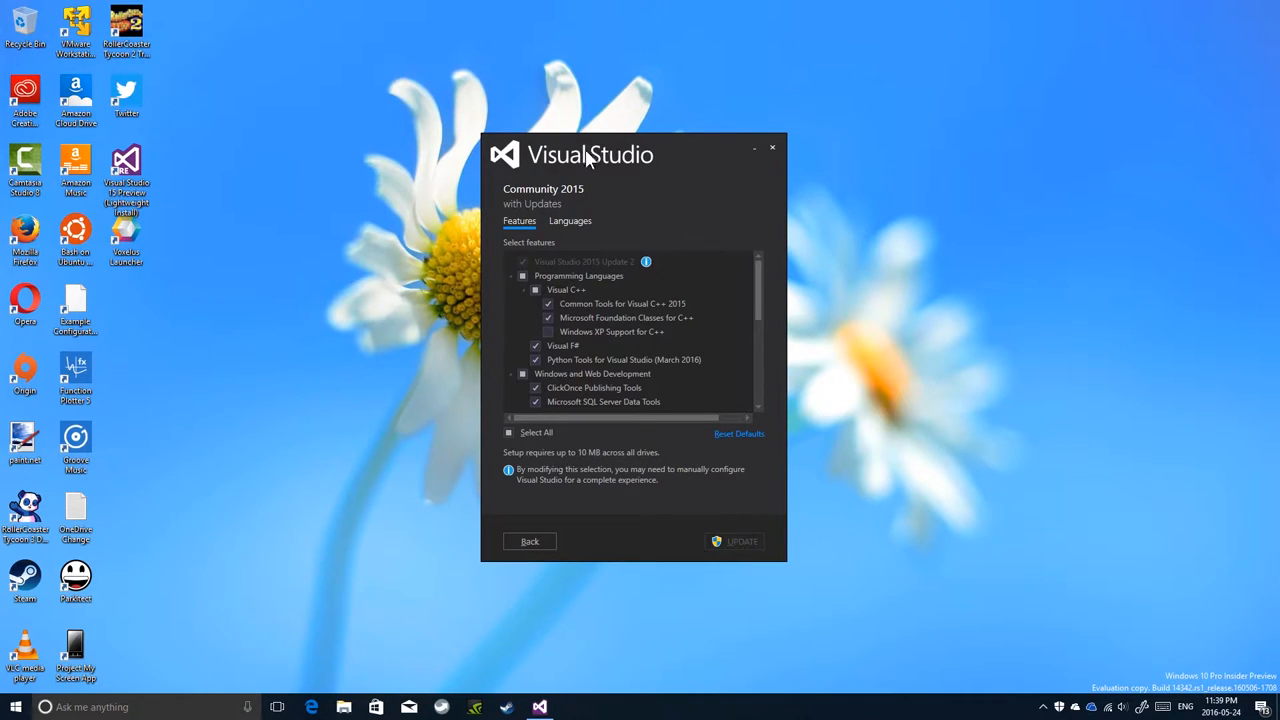
Step: Close the Visual Studio 2015 setup window
scroll(down, 3)
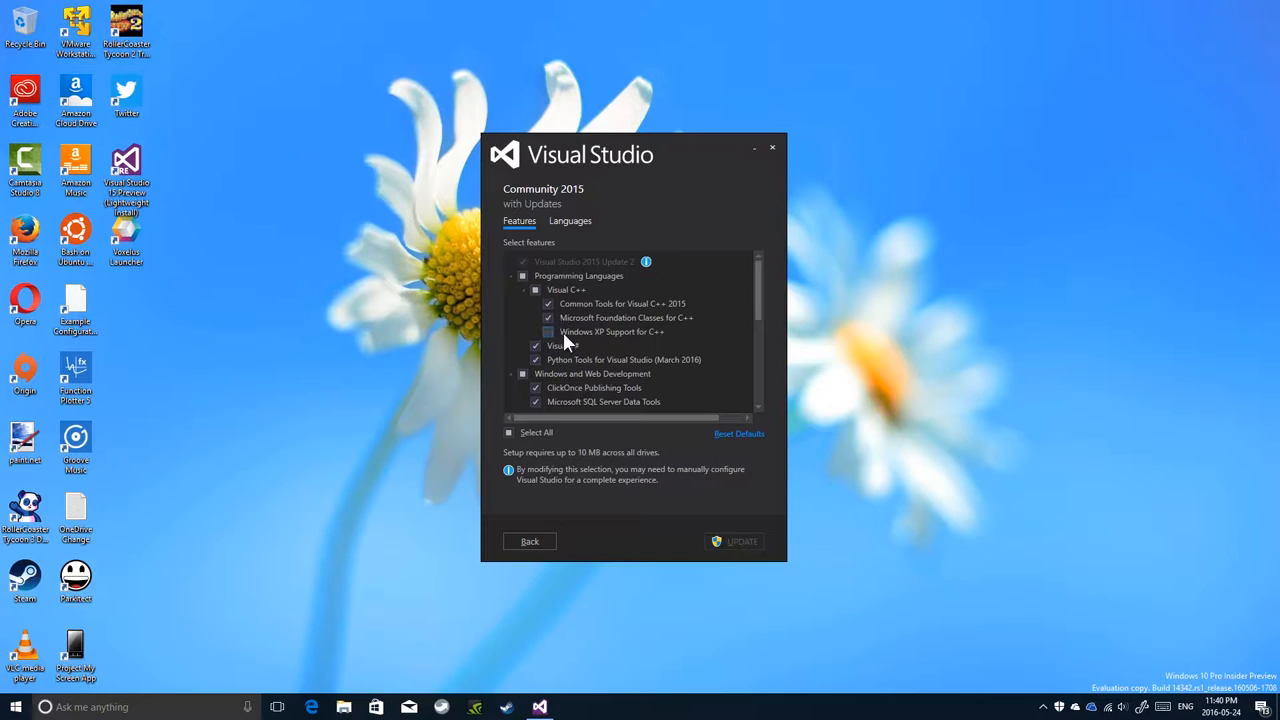
mouse_move(590, 335)
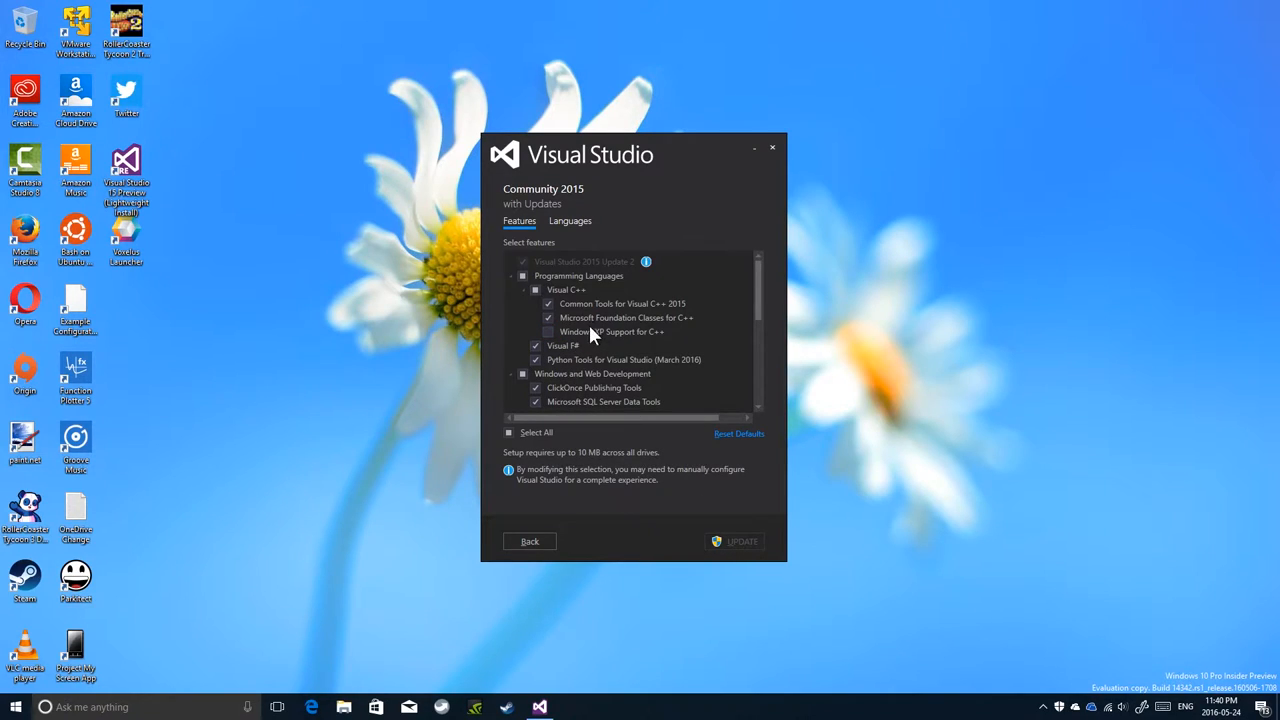
mouse_move(573, 263)
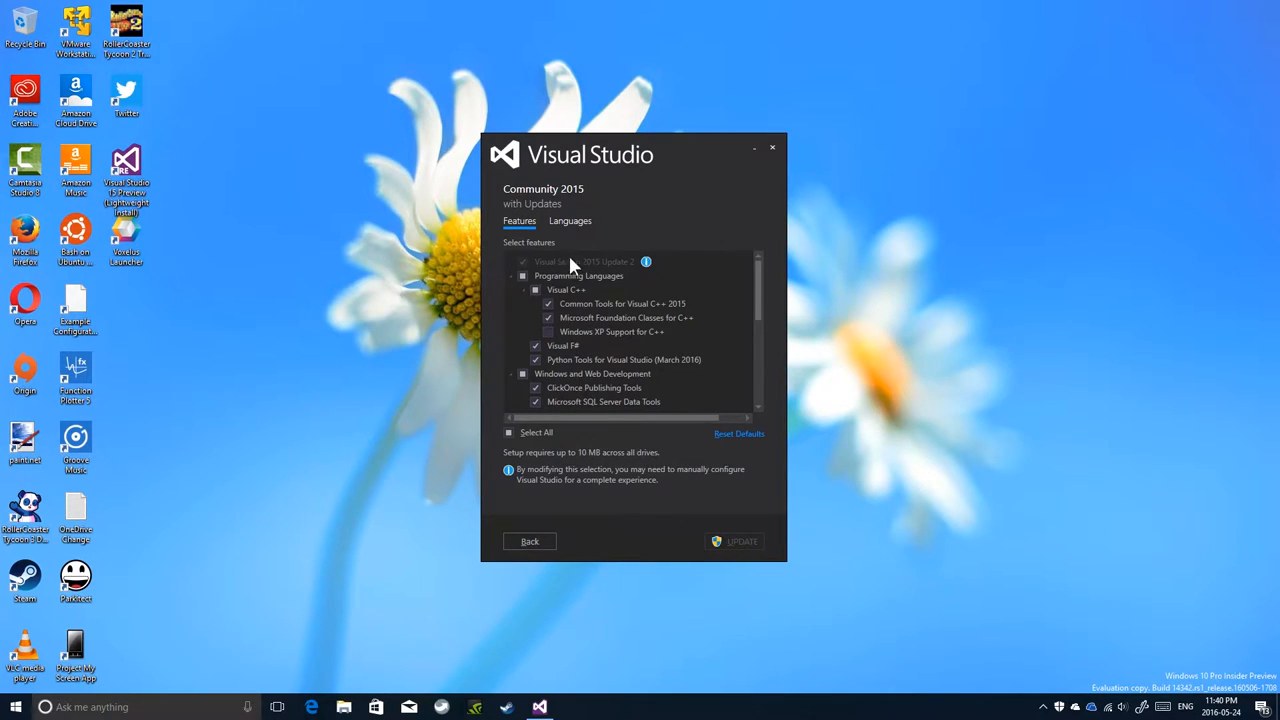
mouse_move(585, 172)
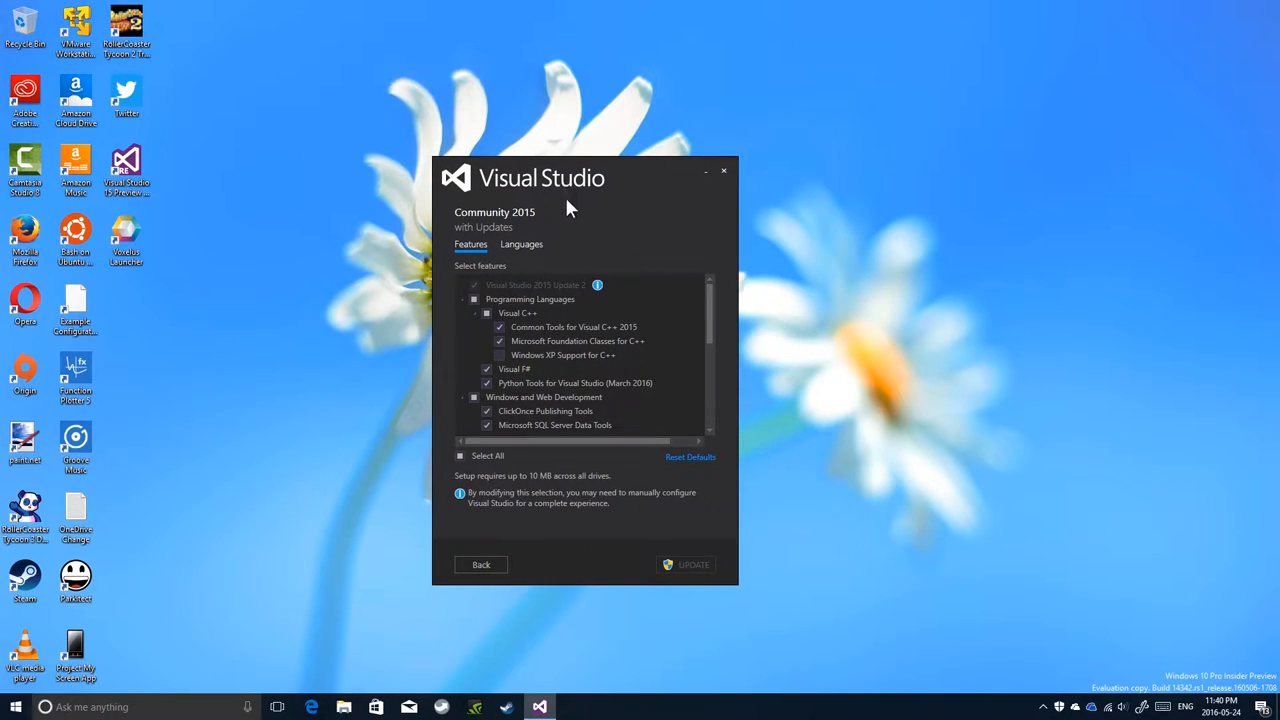
mouse_move(495, 393)
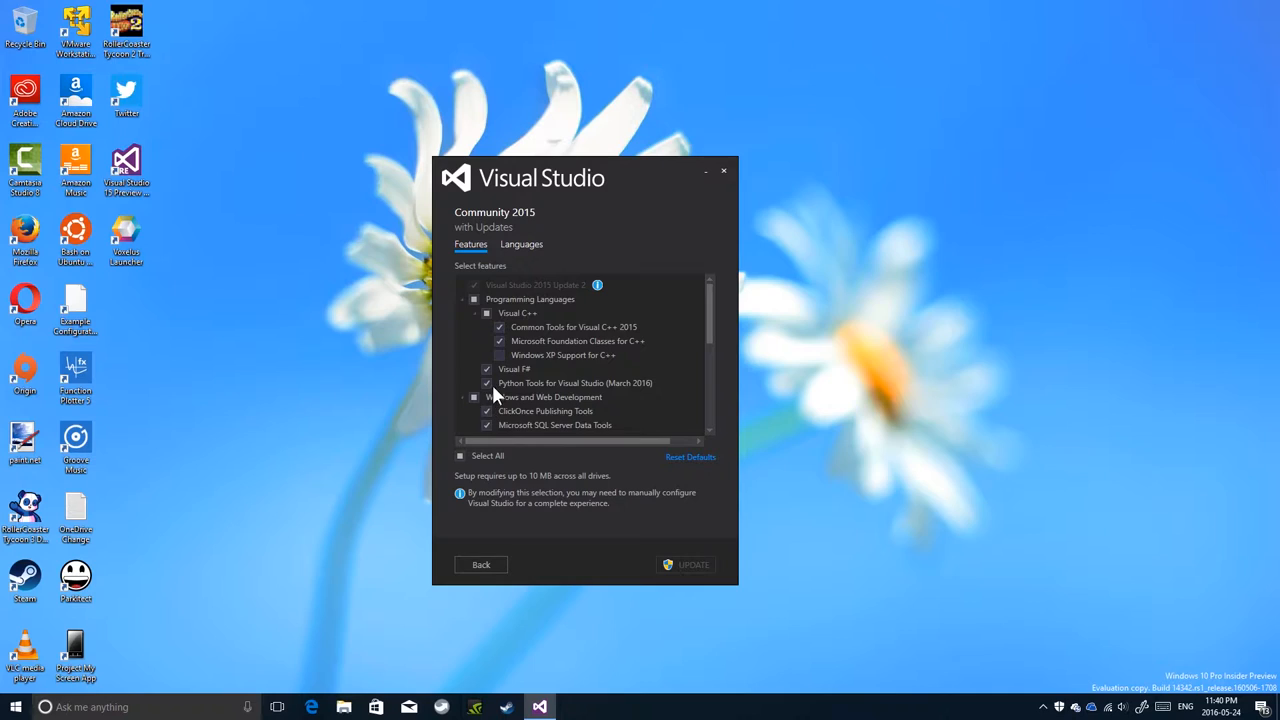
scroll(down, 3)
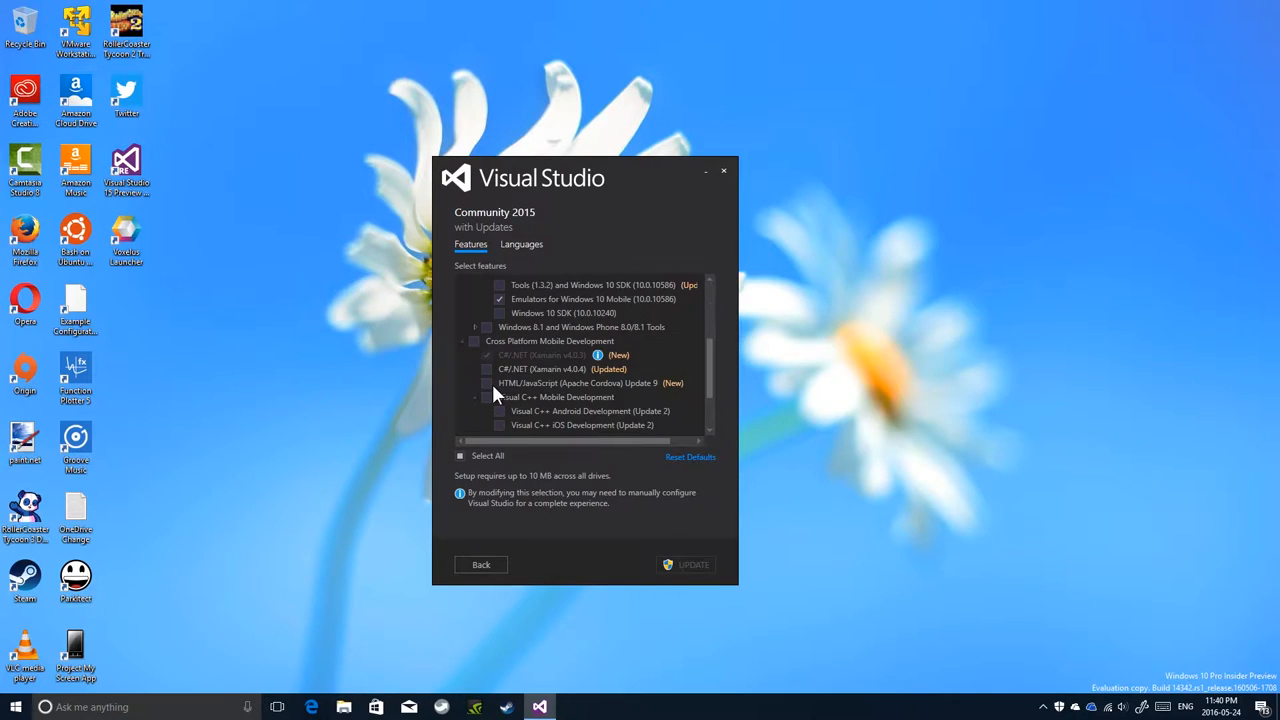
click(723, 171)
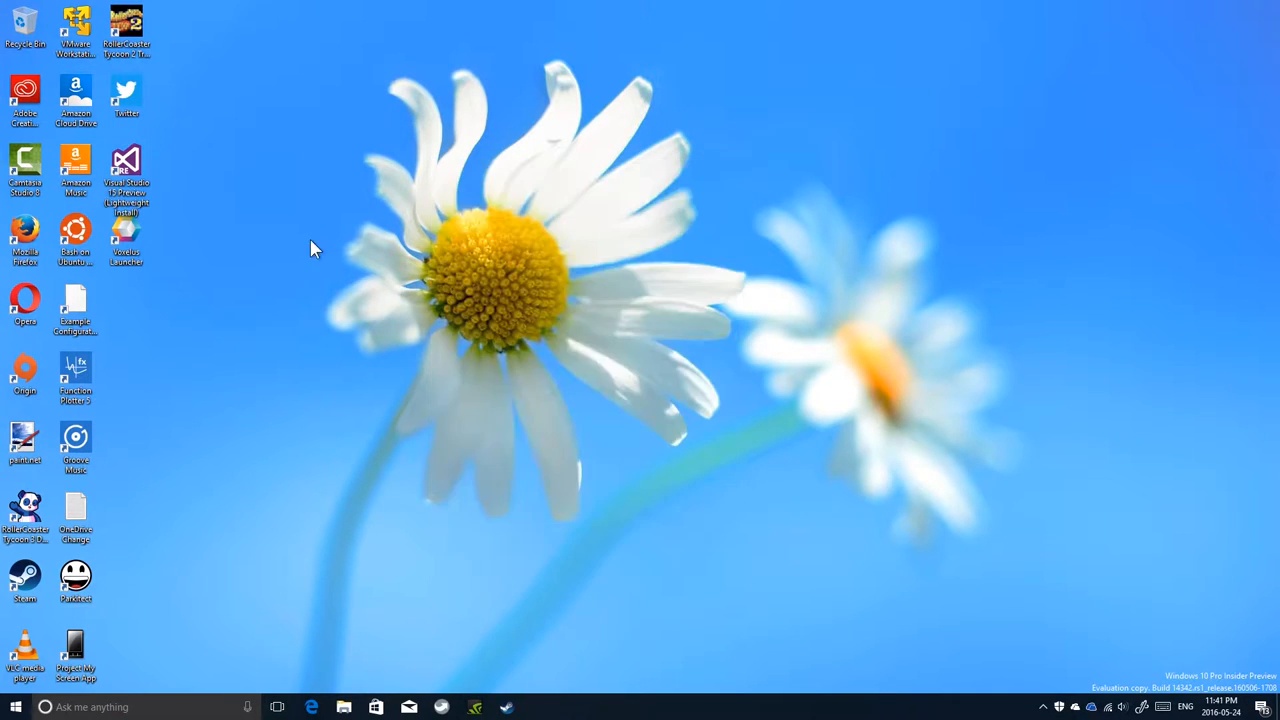
mouse_move(293, 251)
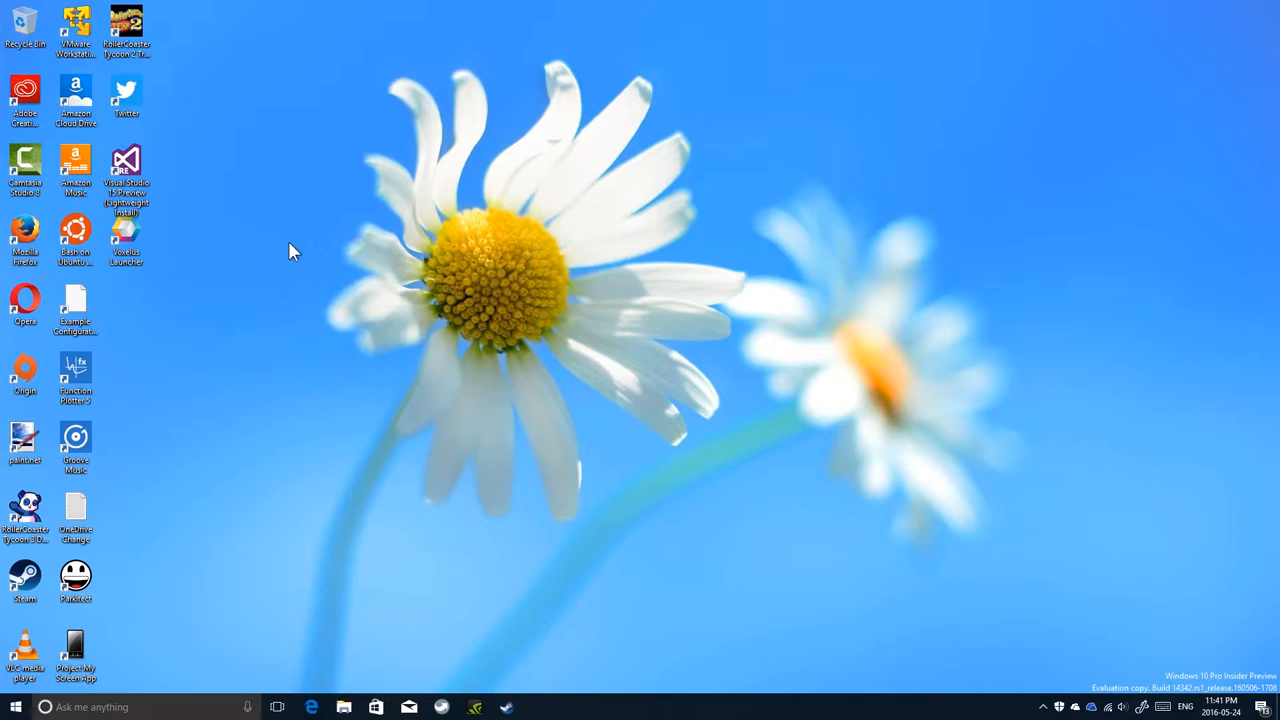
mouse_move(275, 155)
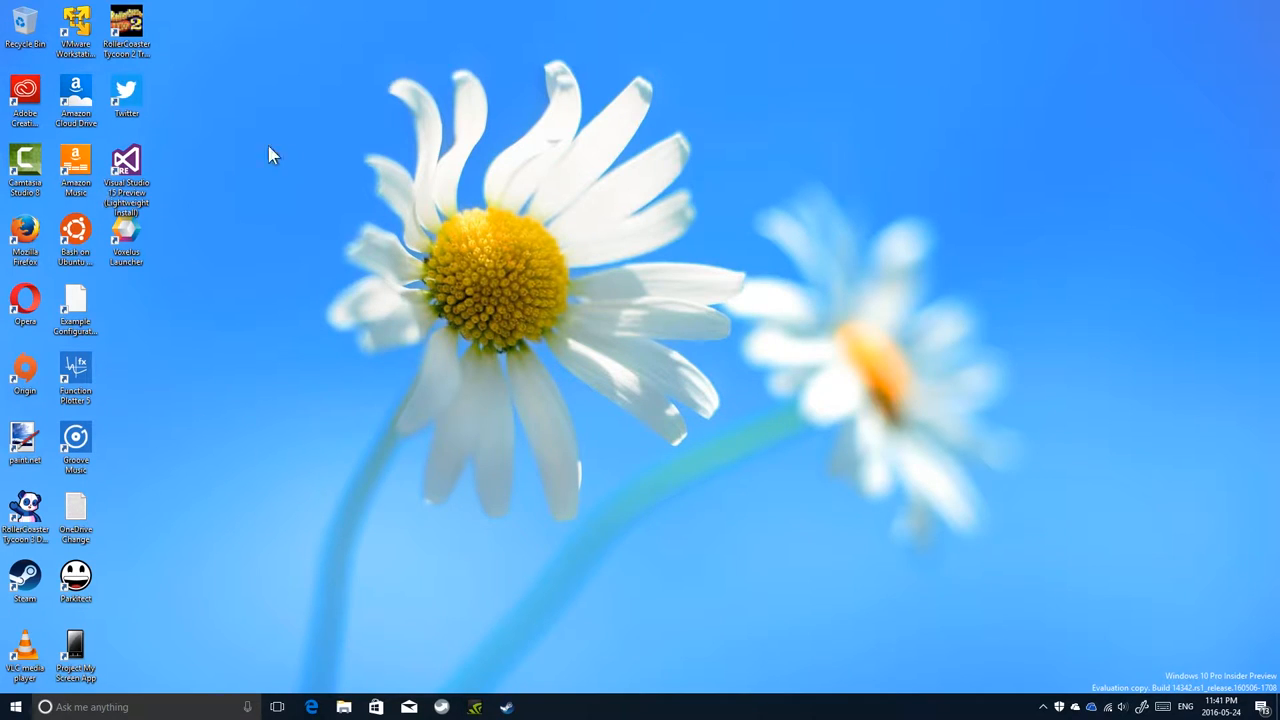
mouse_move(308, 175)
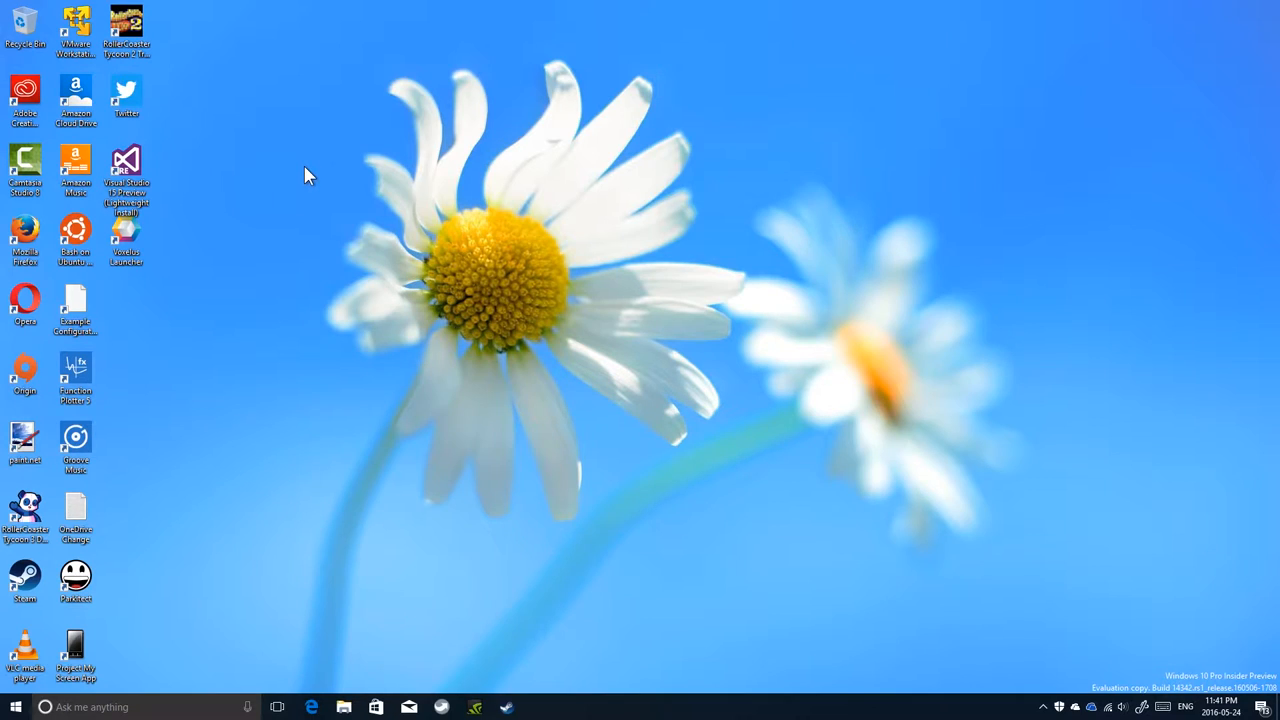
mouse_move(313, 178)
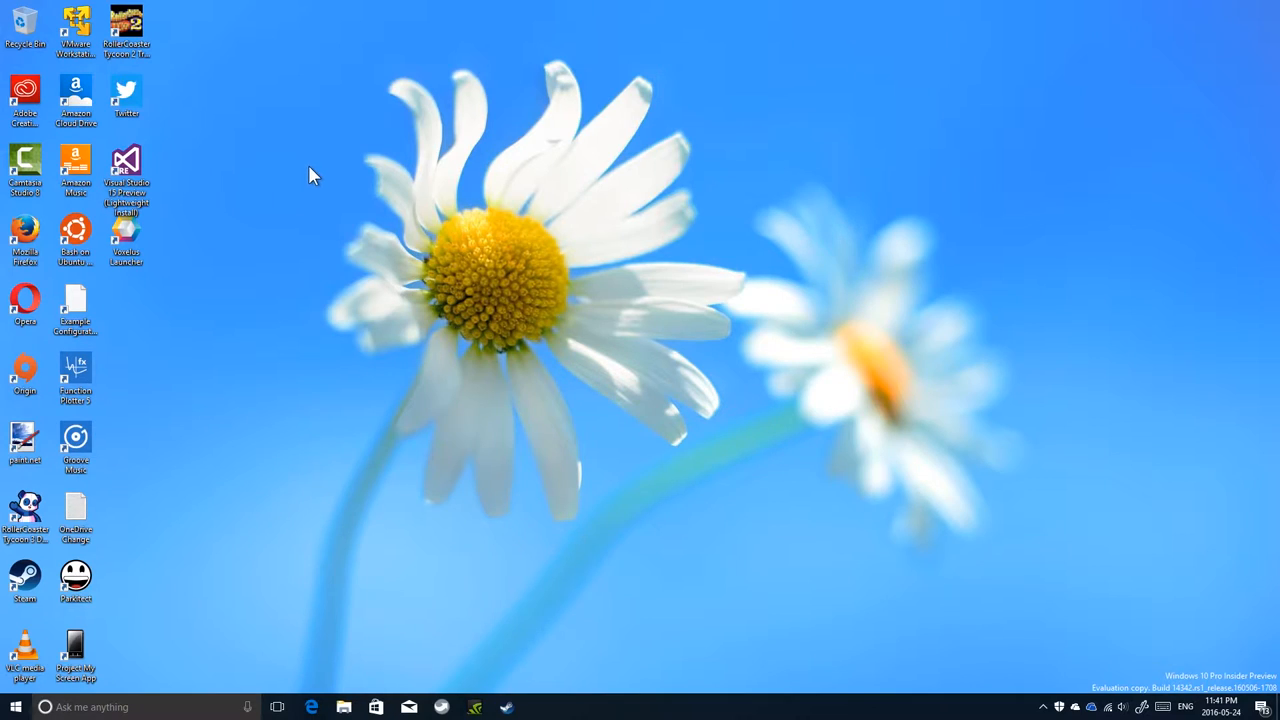
mouse_move(258, 170)
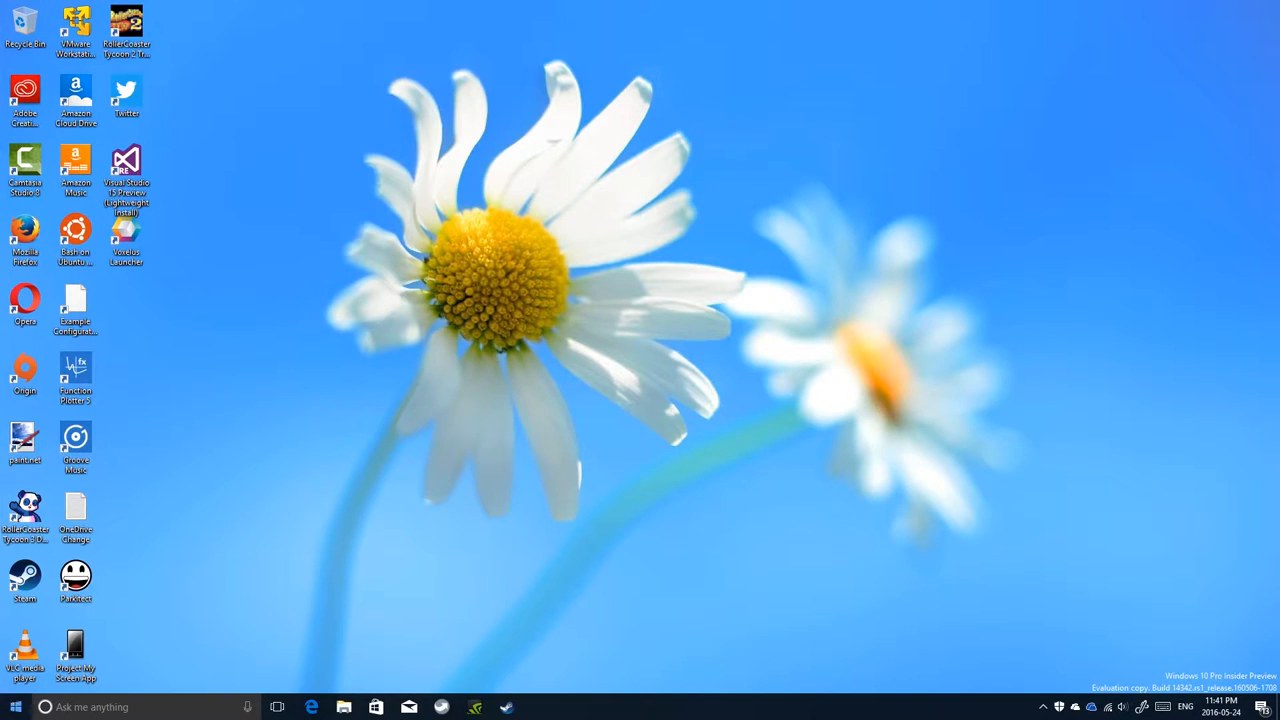
Step: Search the Start menu for 'visual studio in' to find Microsoft Visual Studio Installer
click(15, 706)
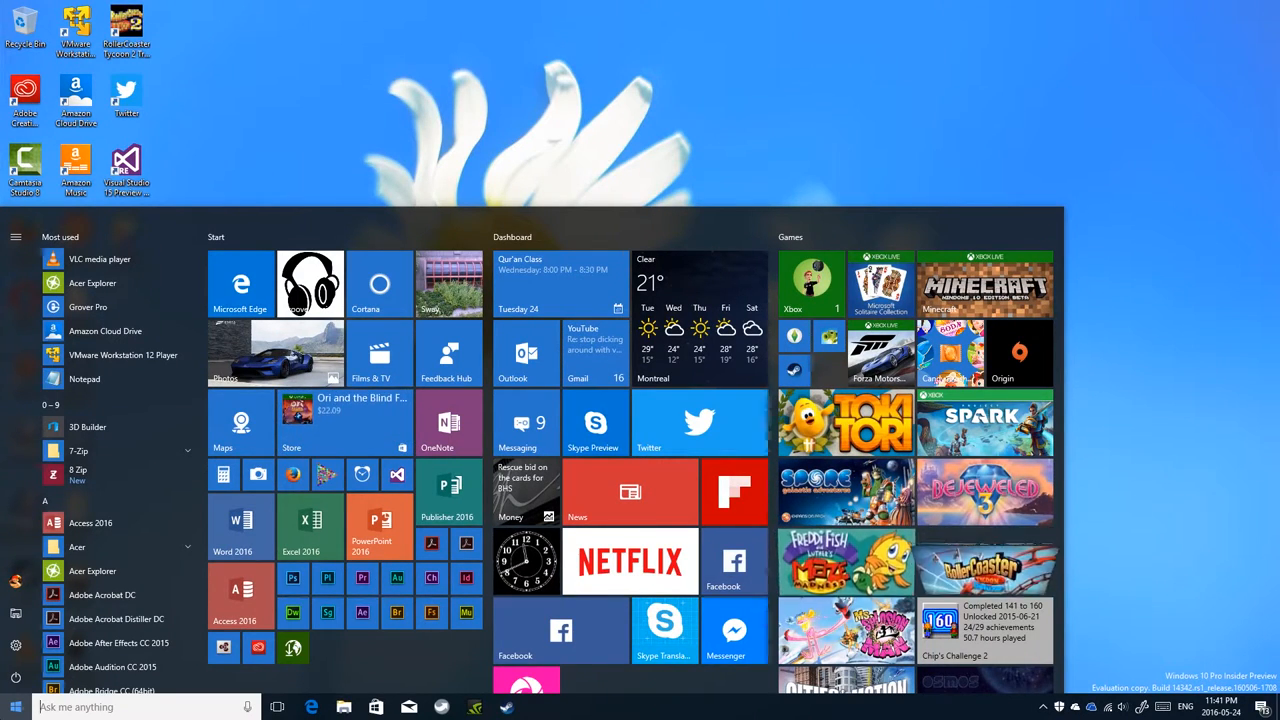
text(visual)
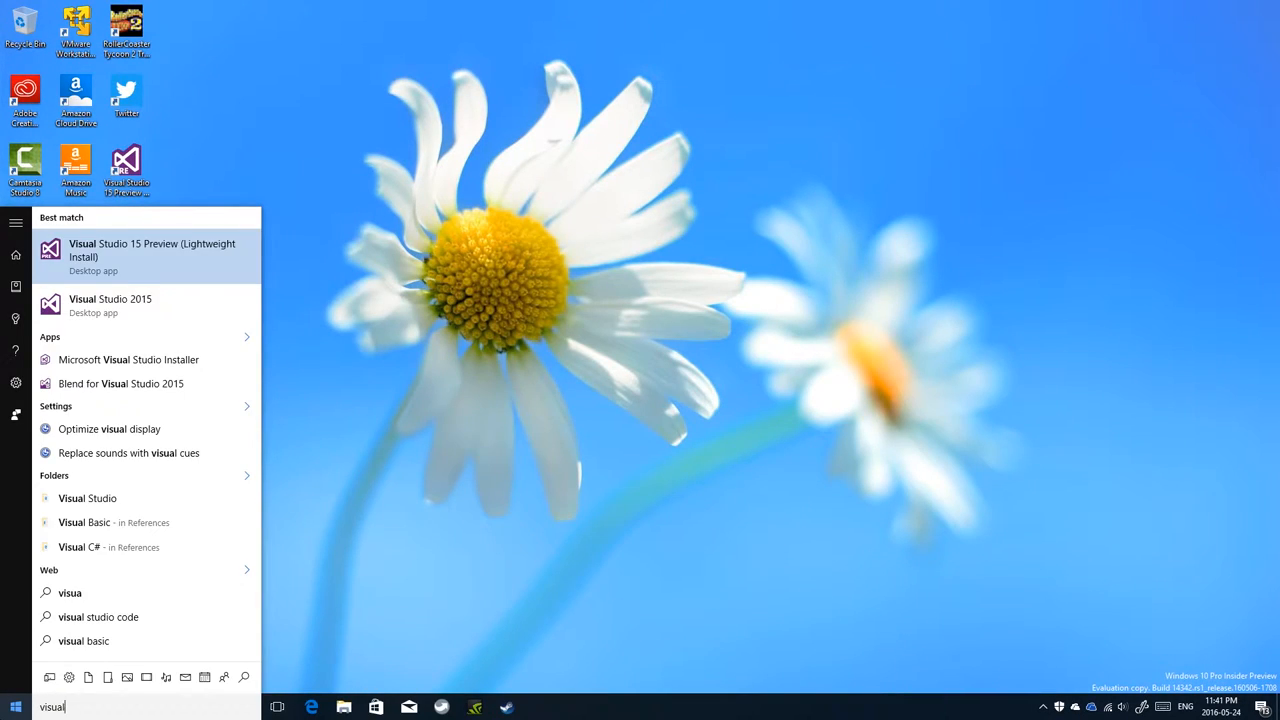
text(studio)
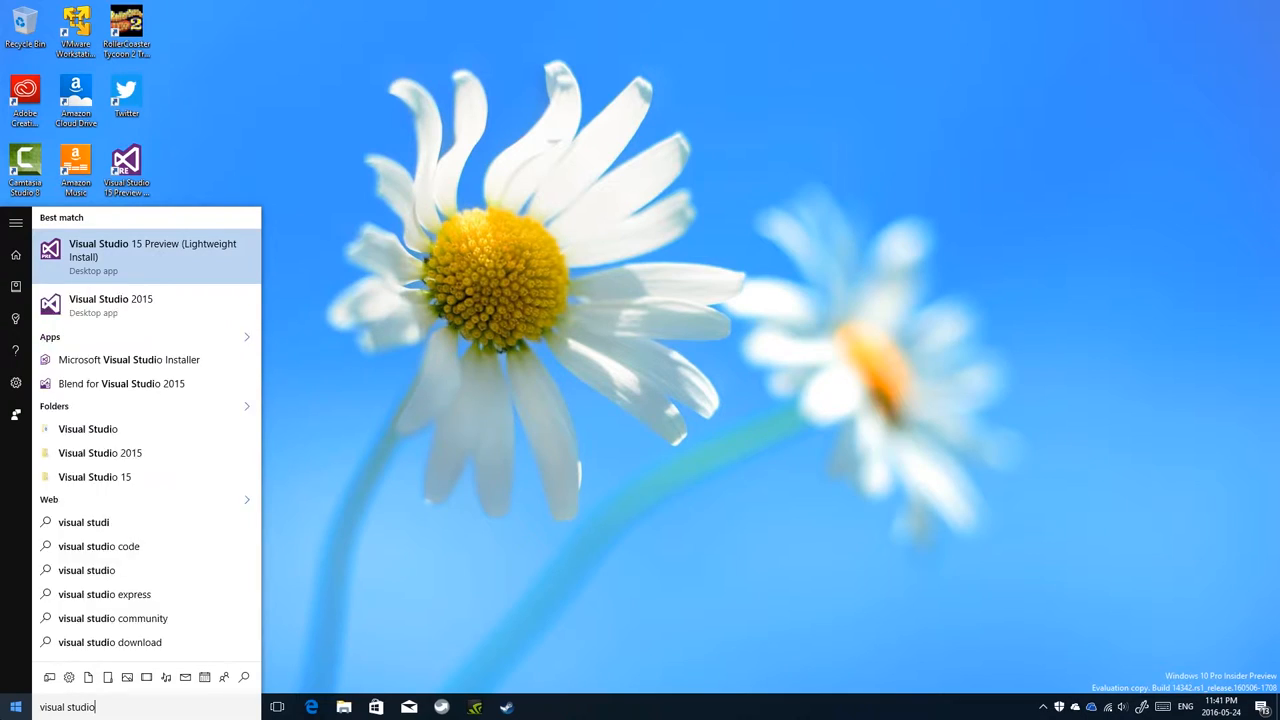
text(in)
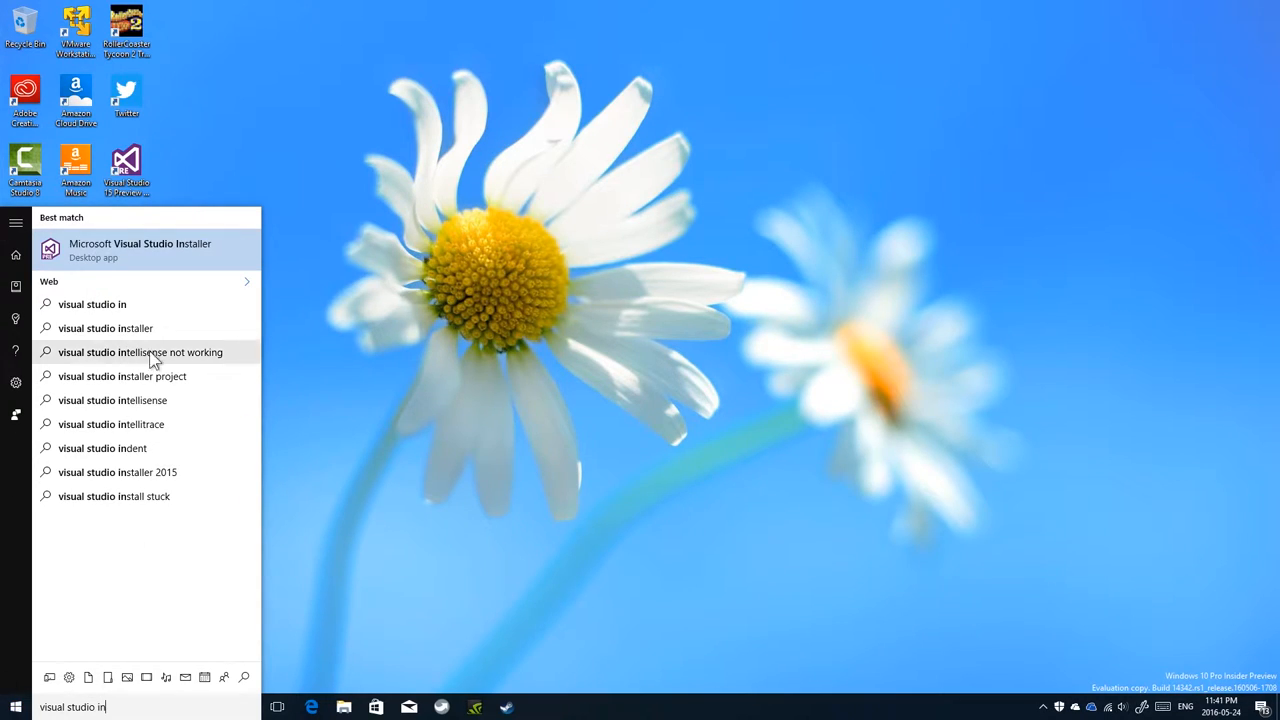
mouse_move(183, 190)
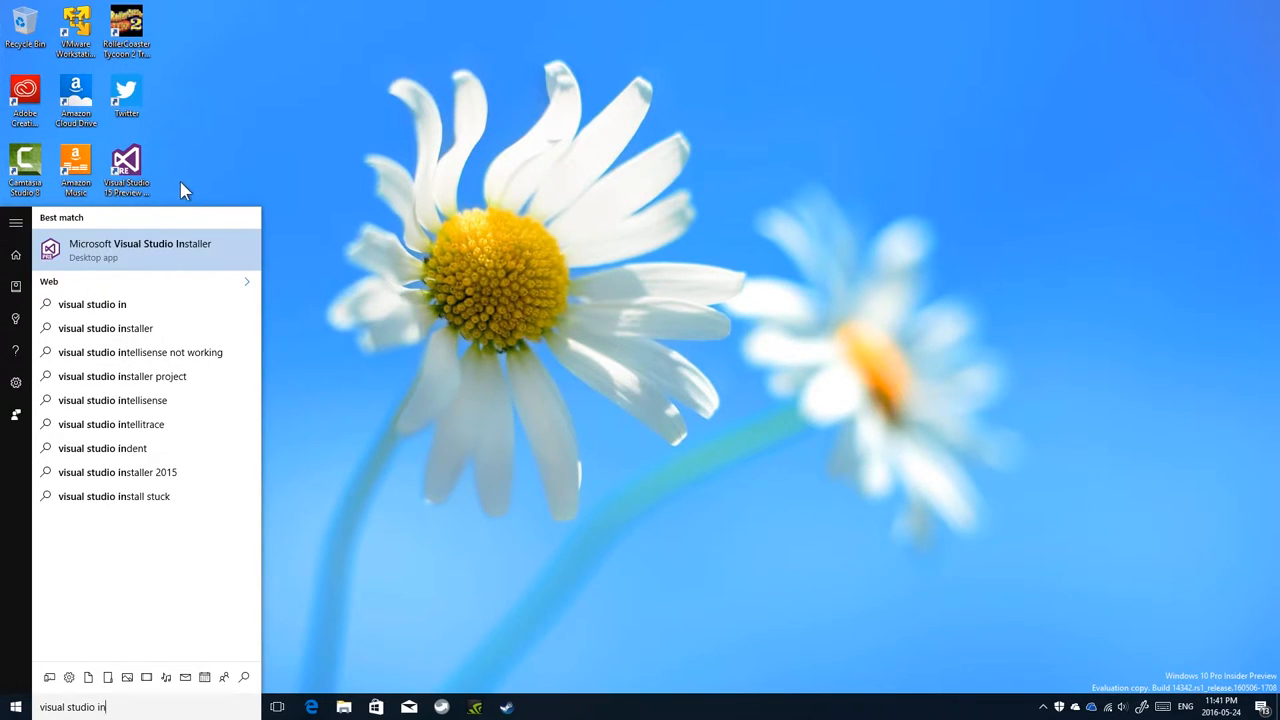
Step: Launch Visual Studio 15 Preview and let its Start Page news and videos load
click(140, 249)
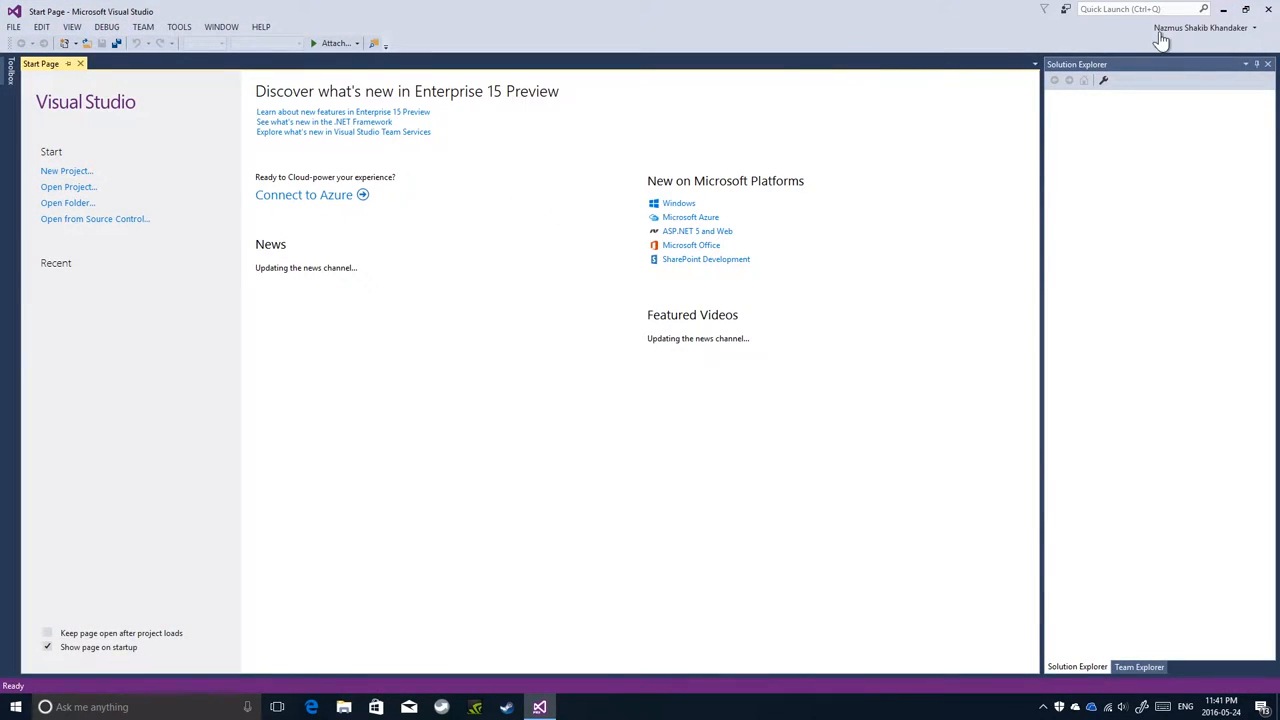
mouse_move(1043, 25)
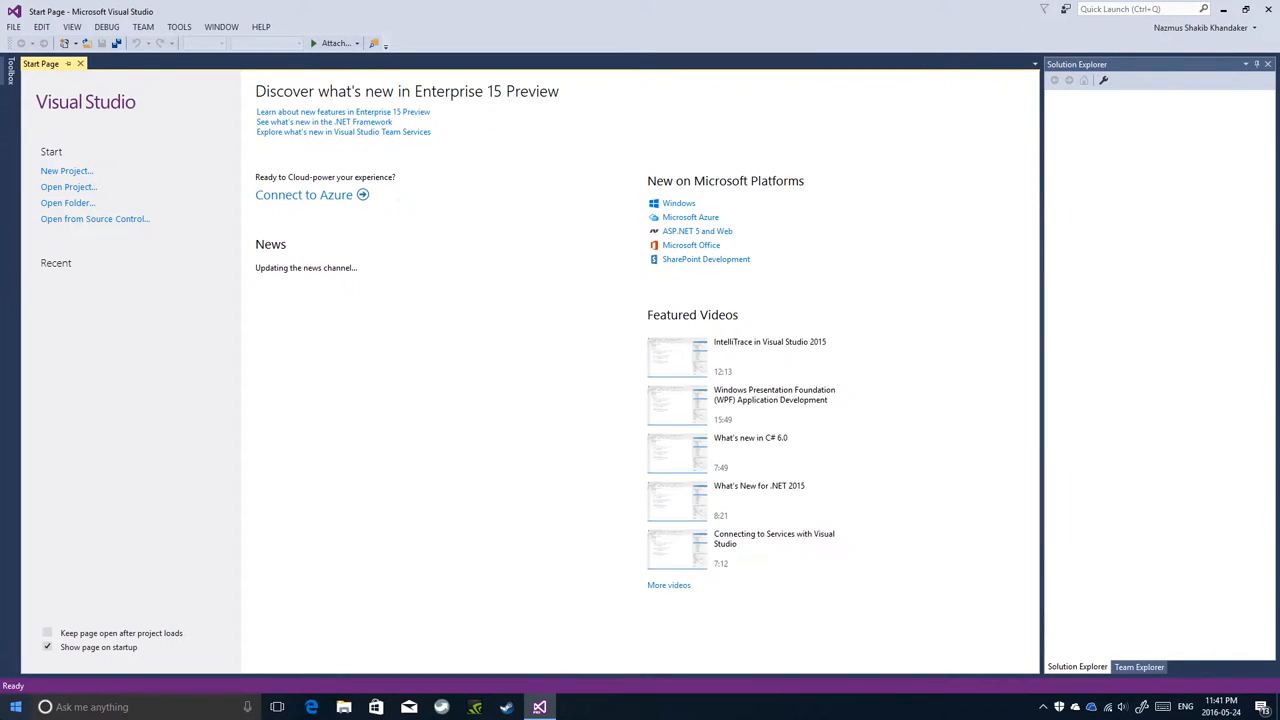
click(15, 707)
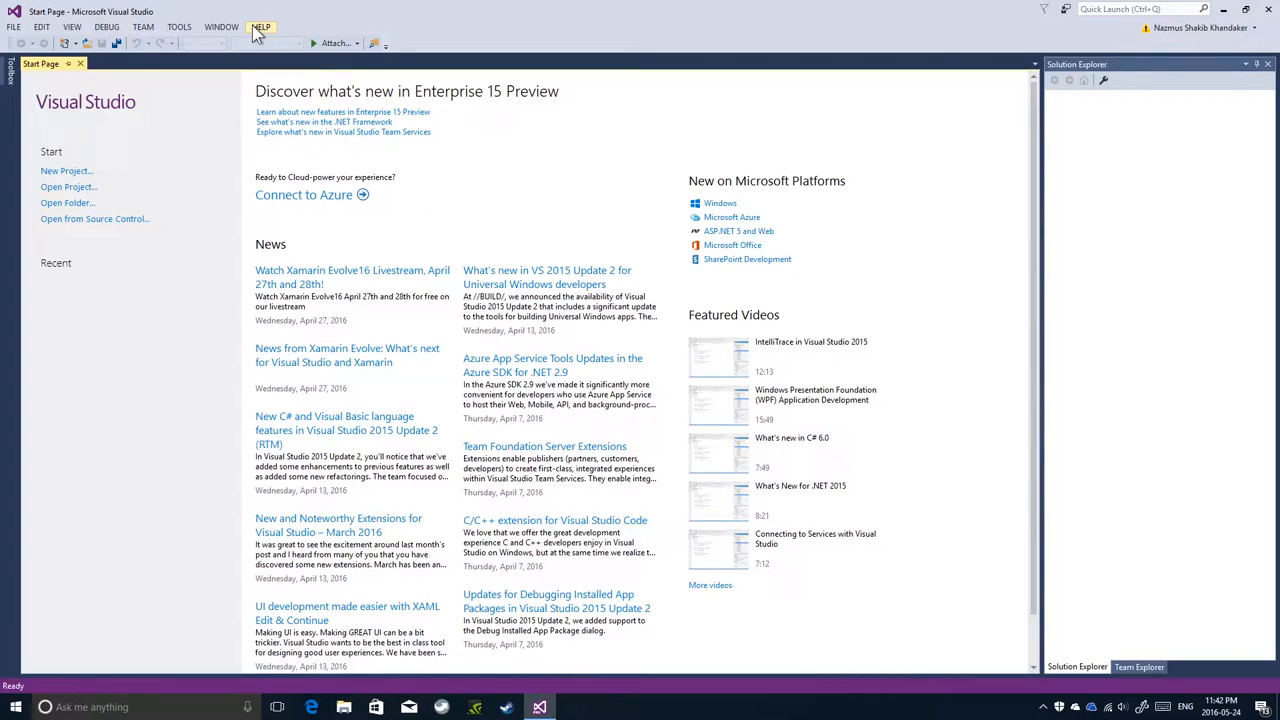
mouse_move(680, 70)
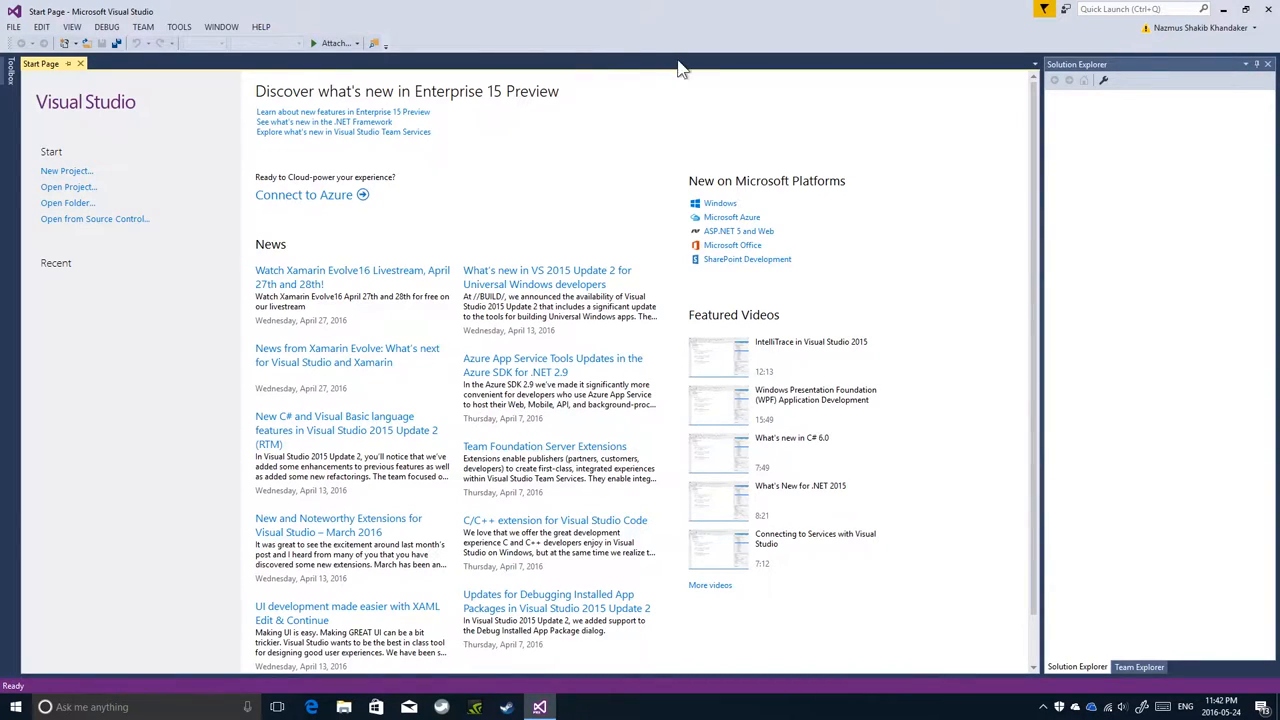
mouse_move(552, 103)
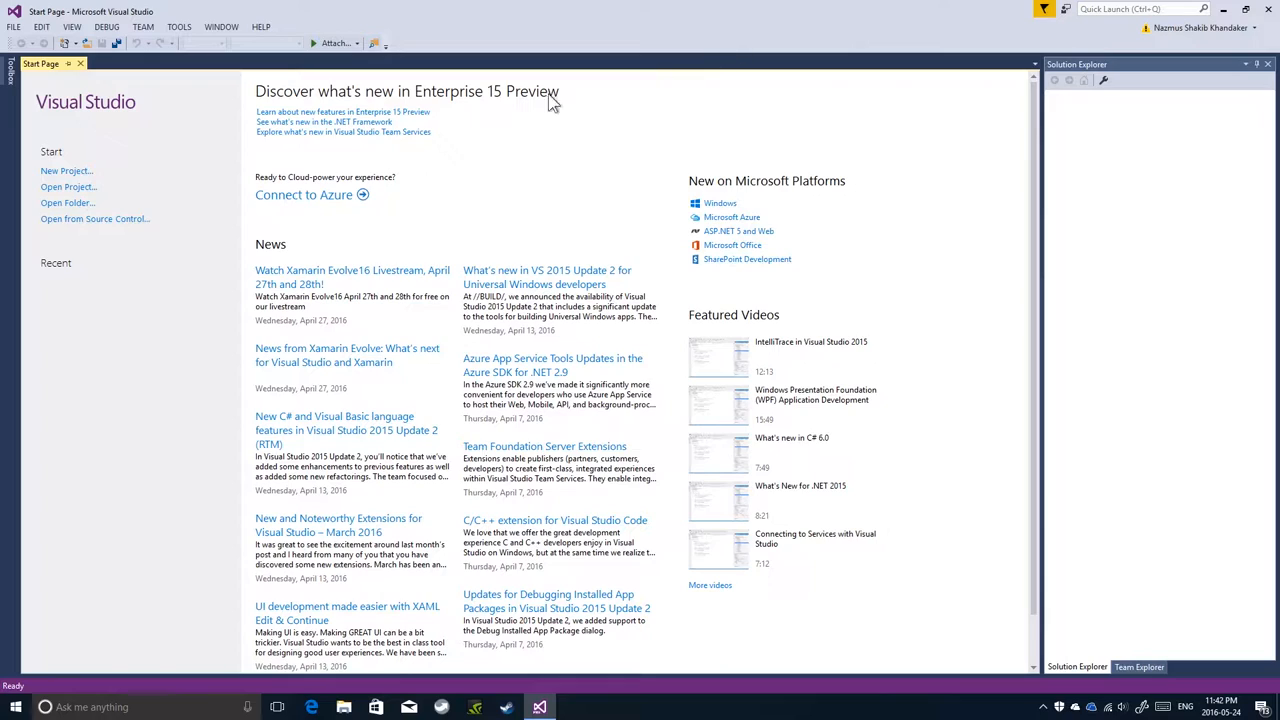
mouse_move(425, 105)
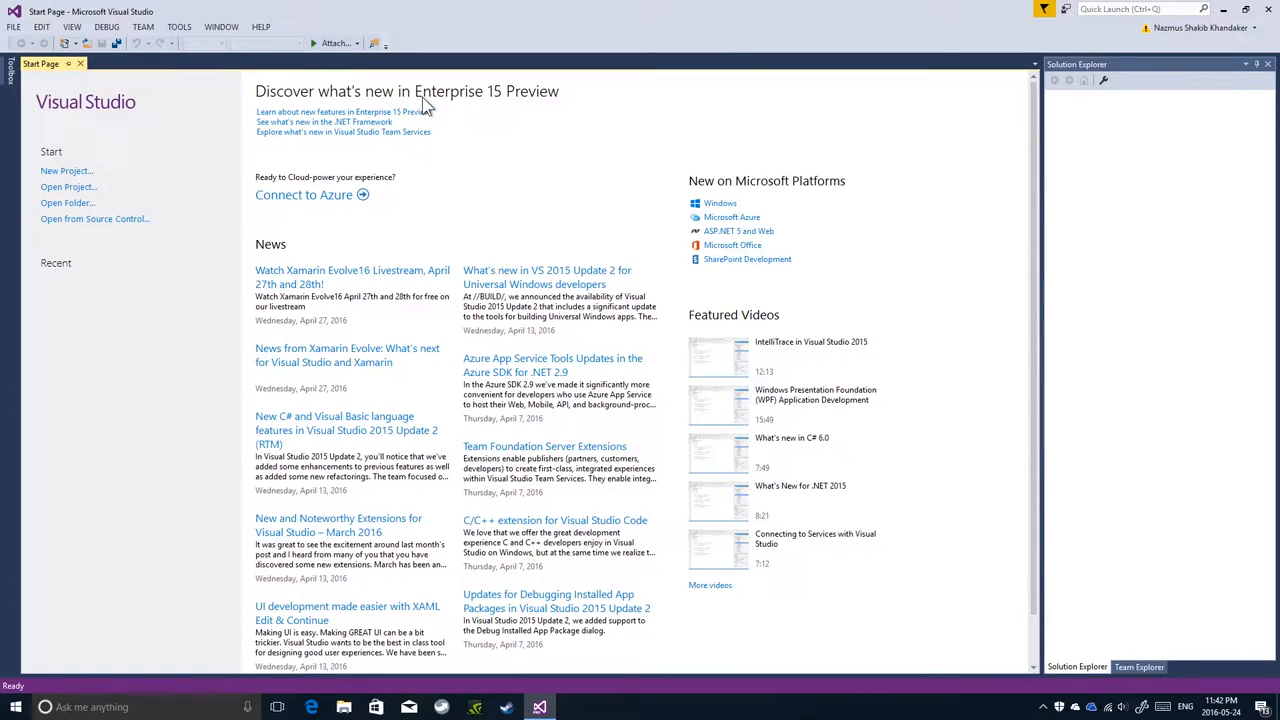
mouse_move(855, 33)
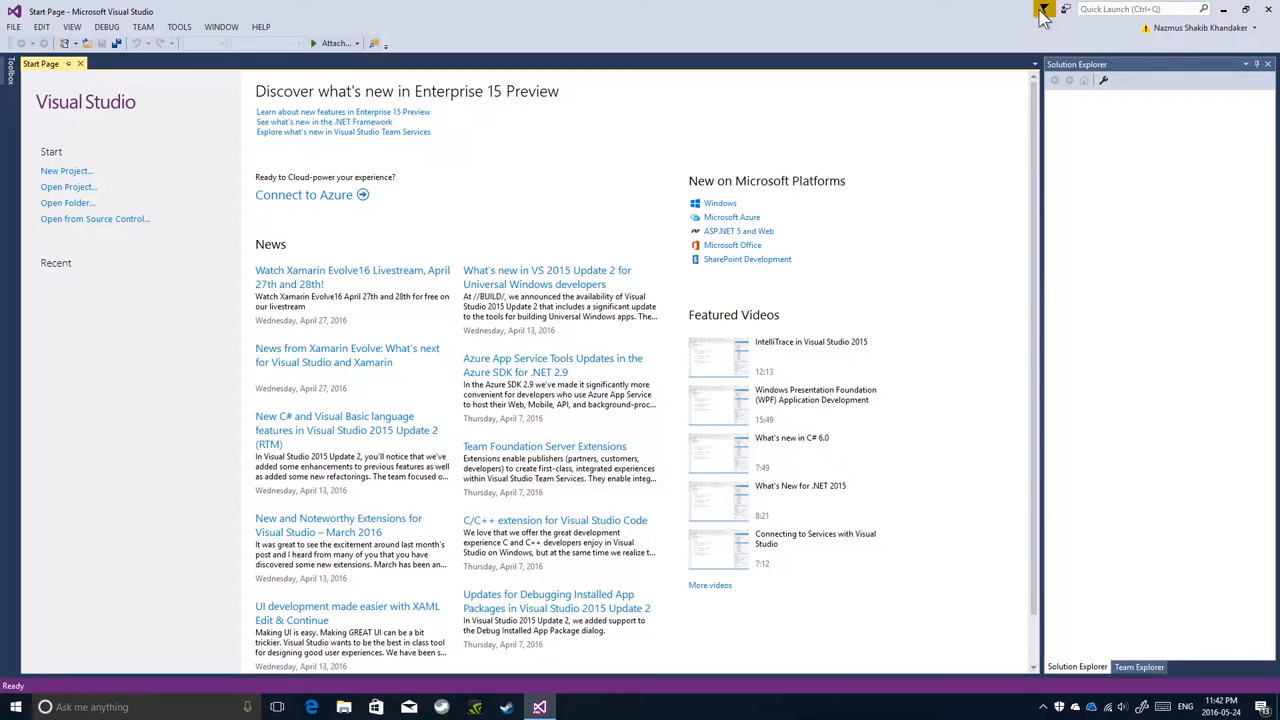
Step: Start the 15.0.0-160506.1 update from the notifications list, launching the installer
click(1043, 9)
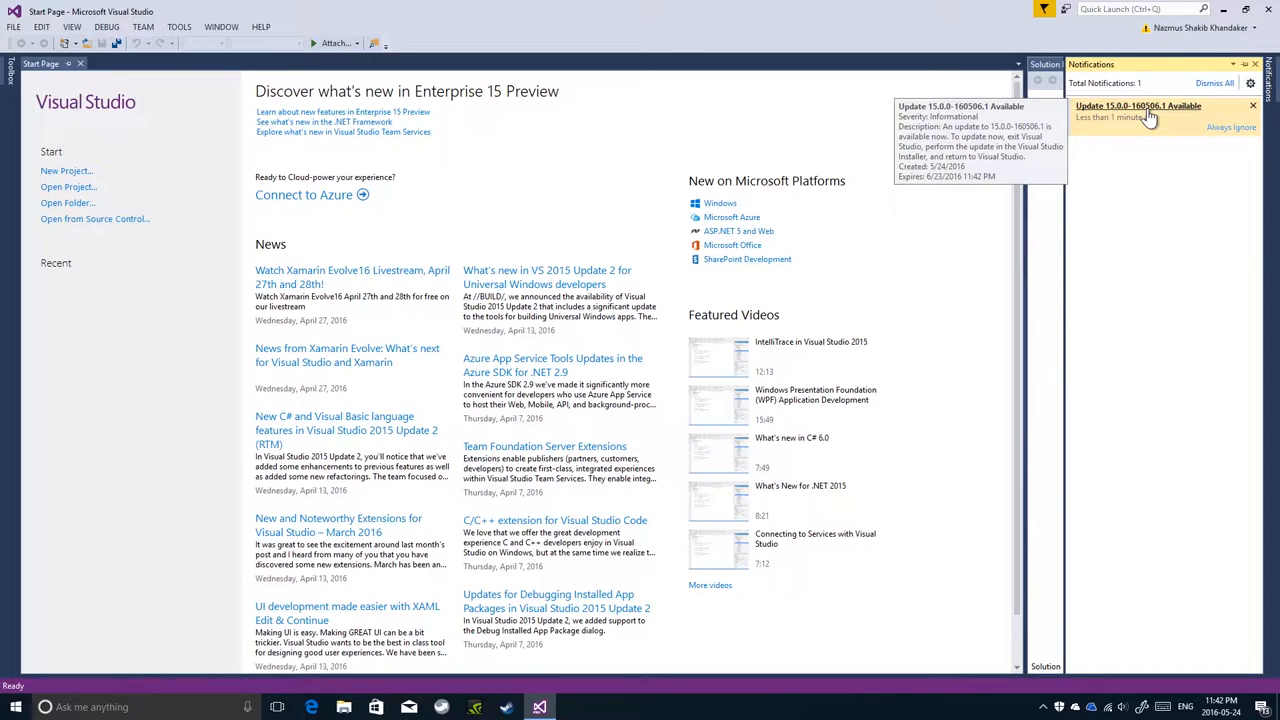
click(15, 707)
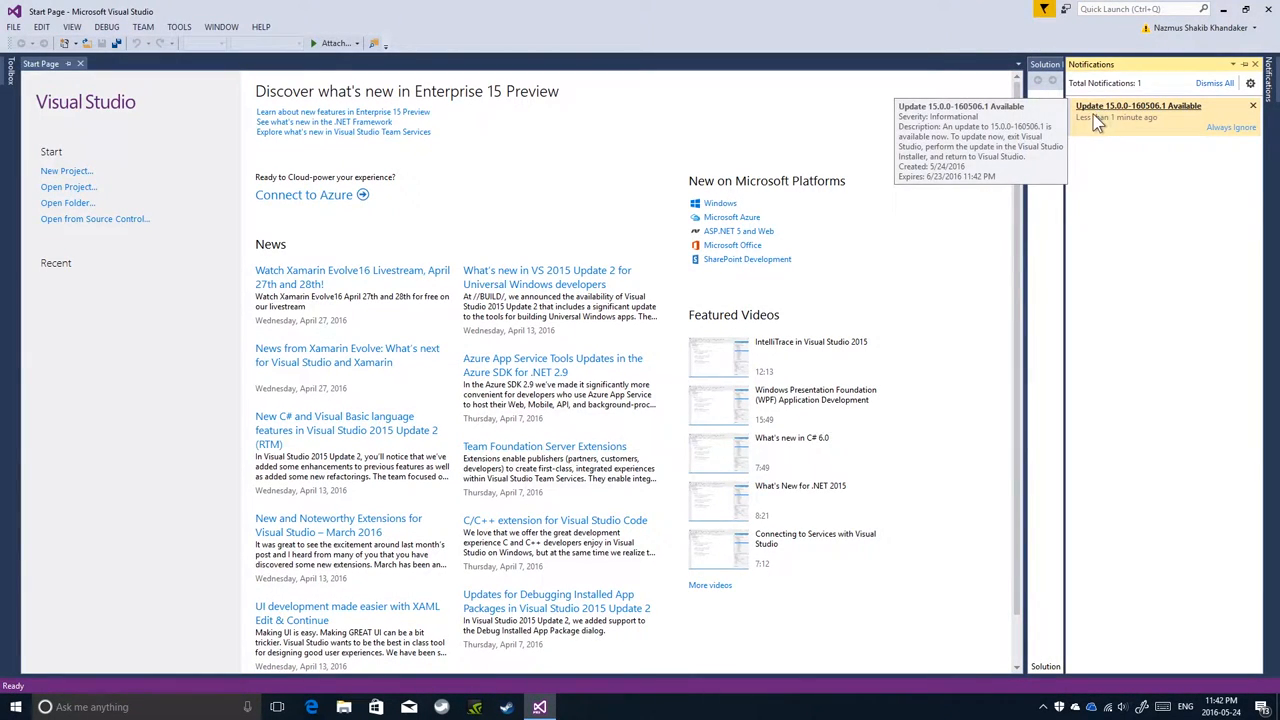
mouse_move(1092, 135)
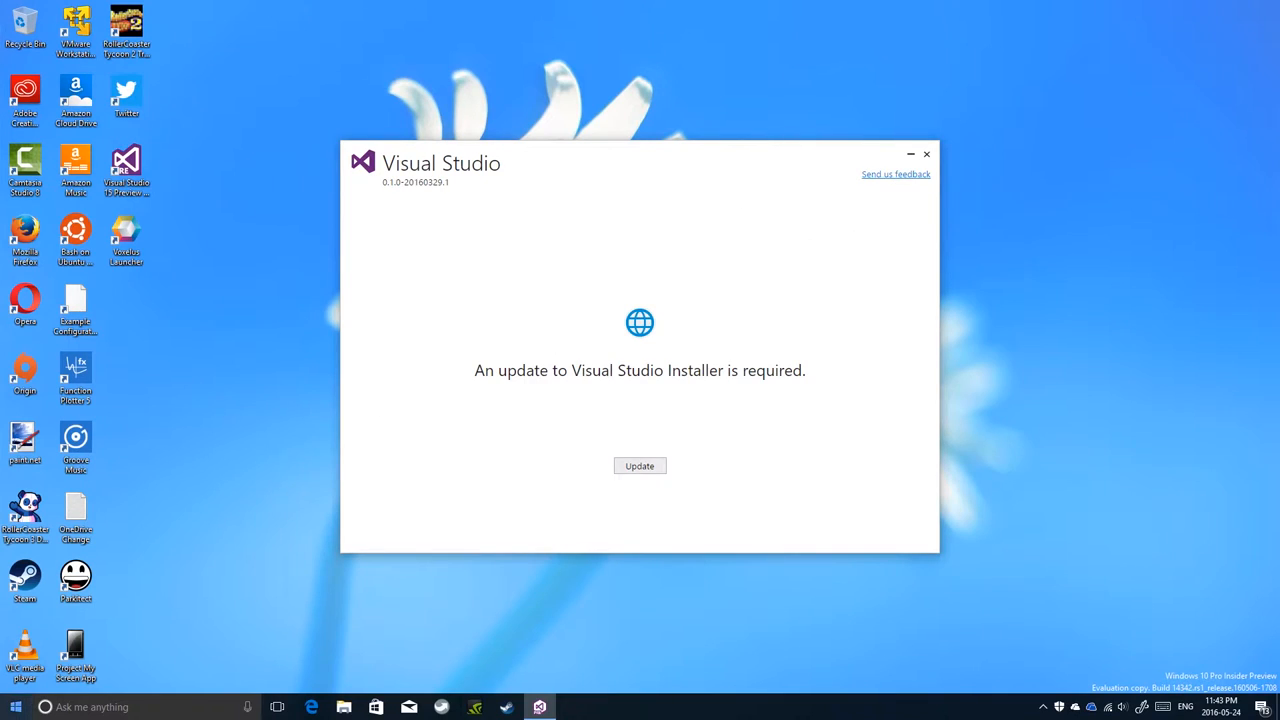
Step: Approve the installer's required self-update, accept the license terms and begin installing
click(15, 707)
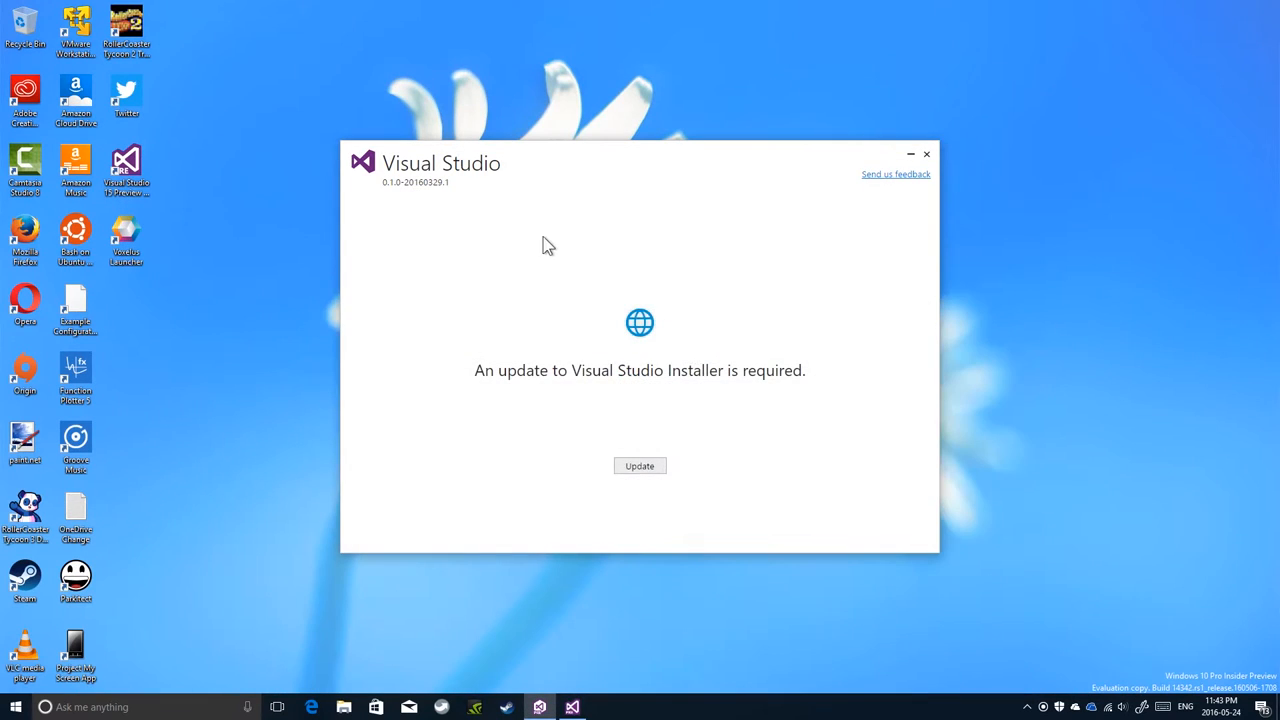
mouse_move(510, 160)
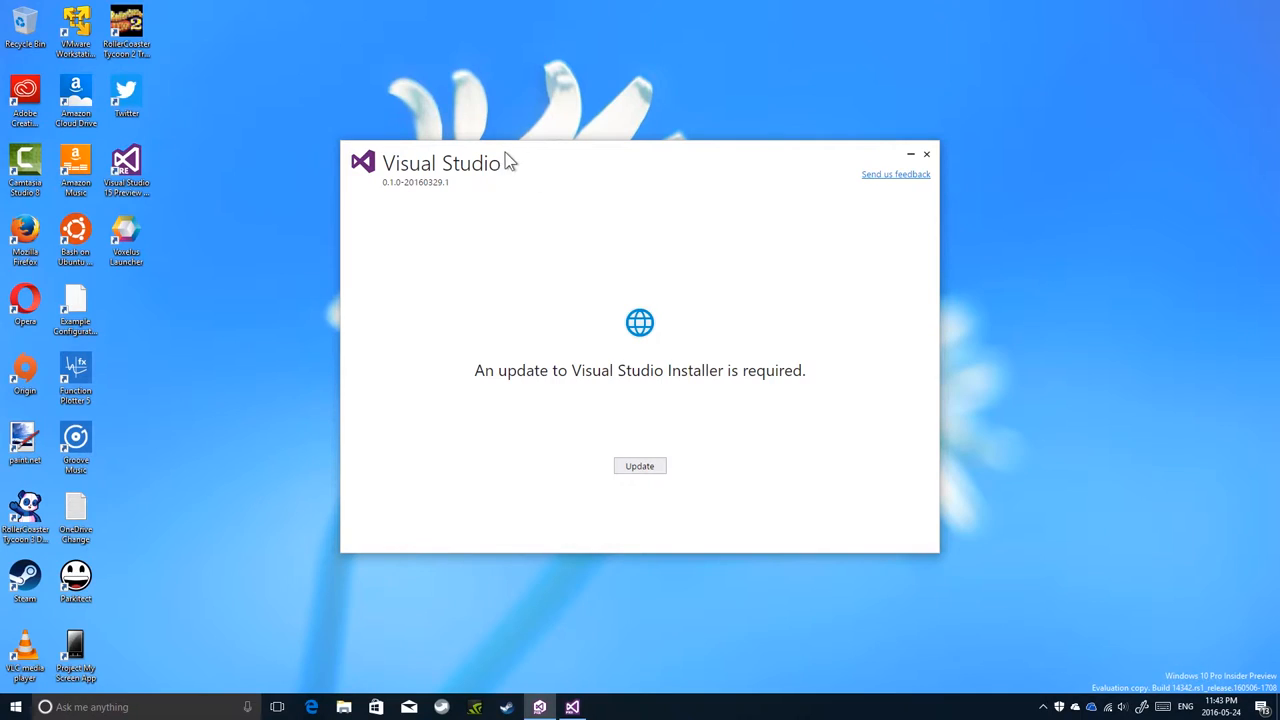
mouse_move(533, 224)
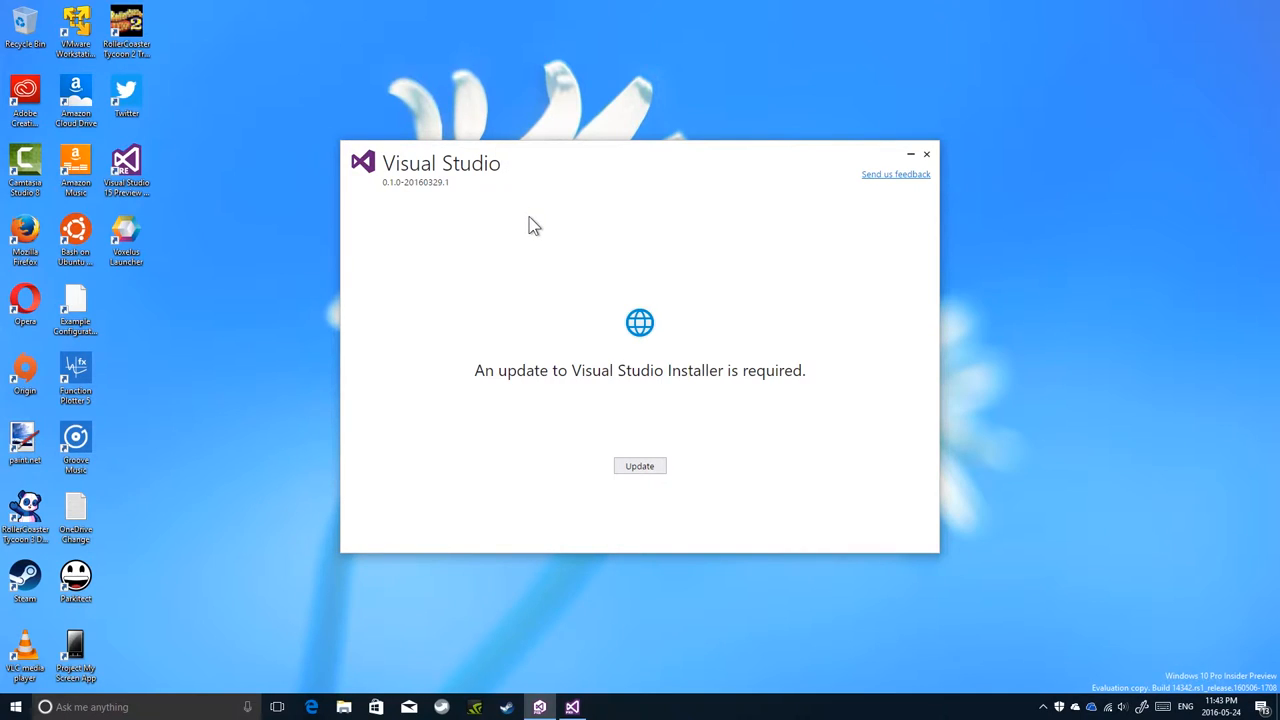
mouse_move(763, 362)
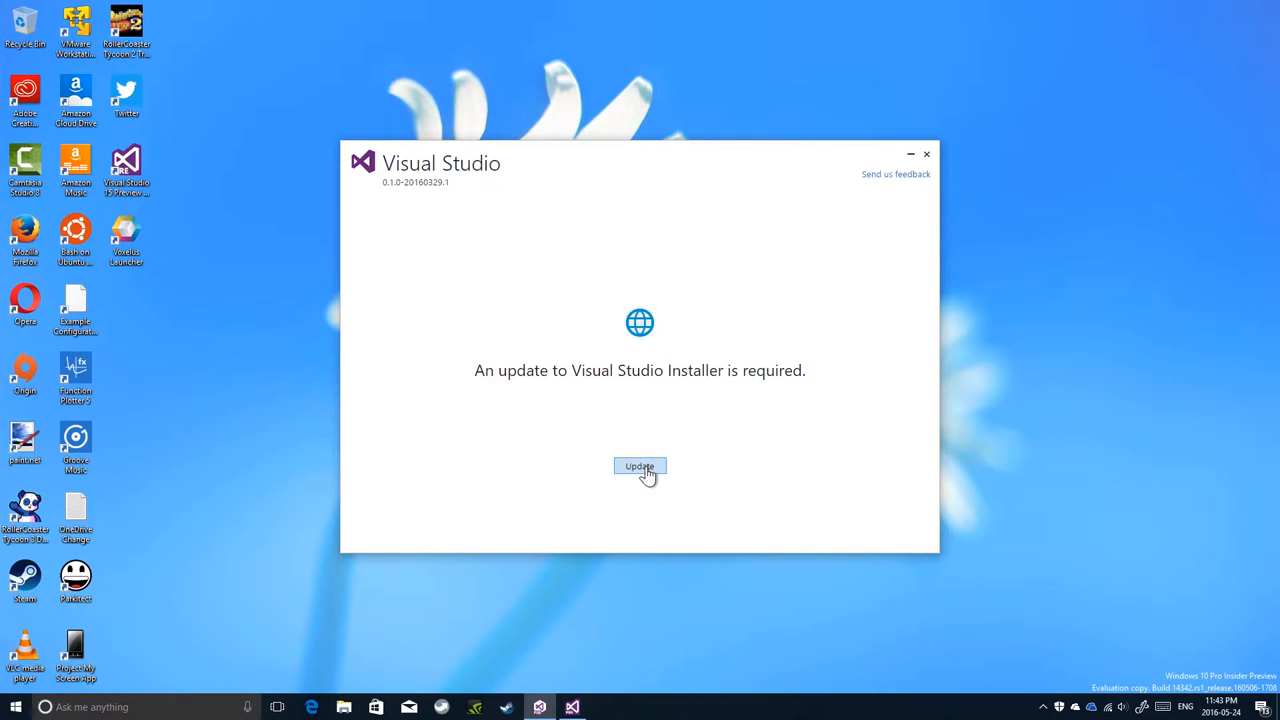
click(639, 466)
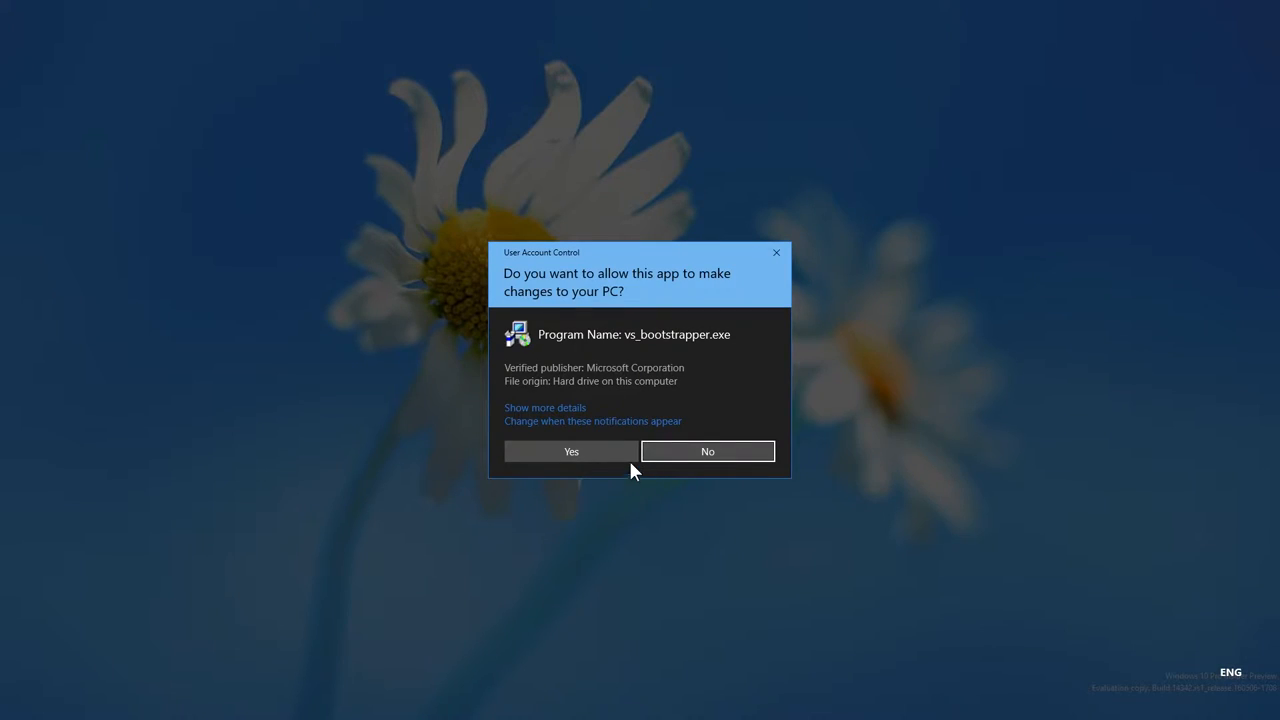
click(571, 451)
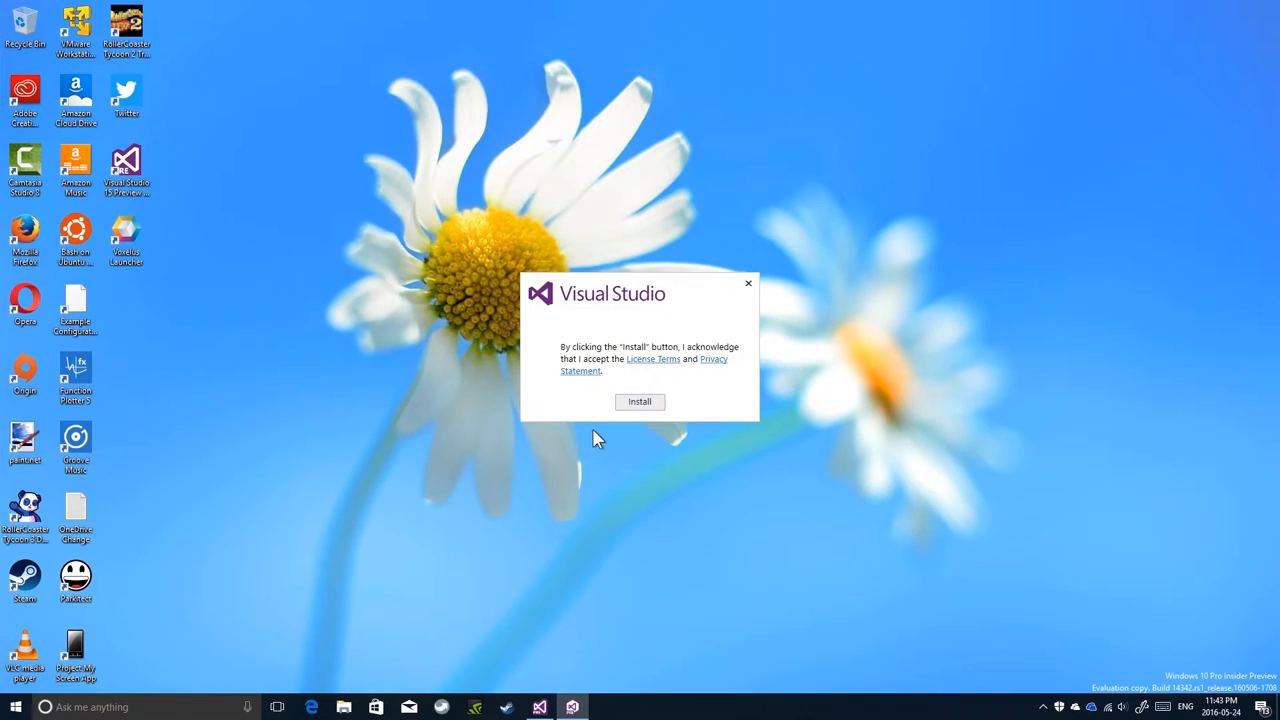
click(639, 401)
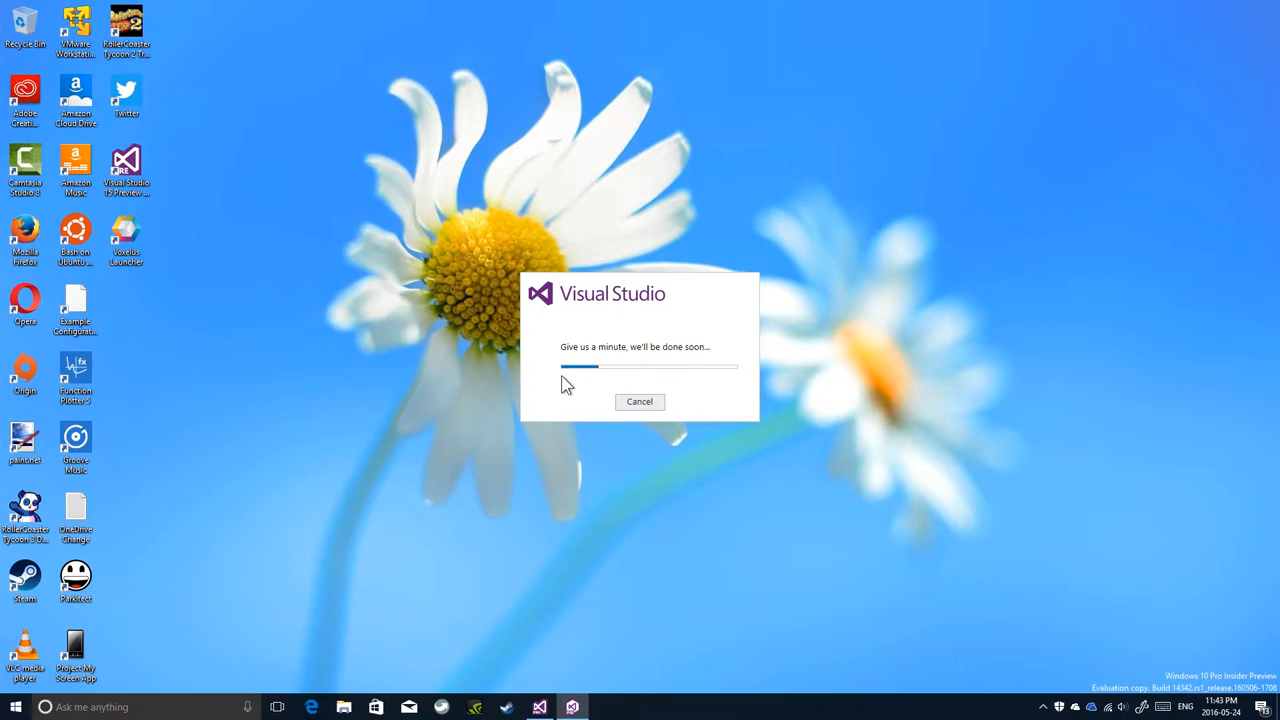
mouse_move(390, 263)
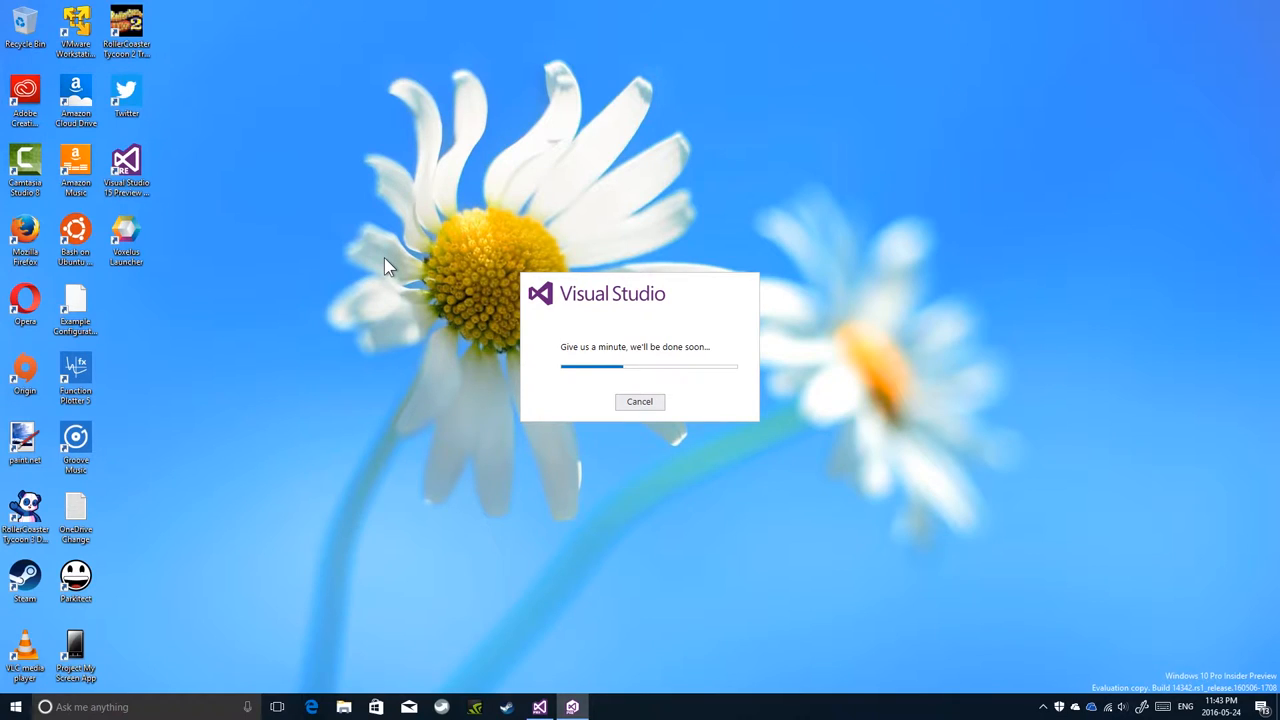
mouse_move(485, 272)
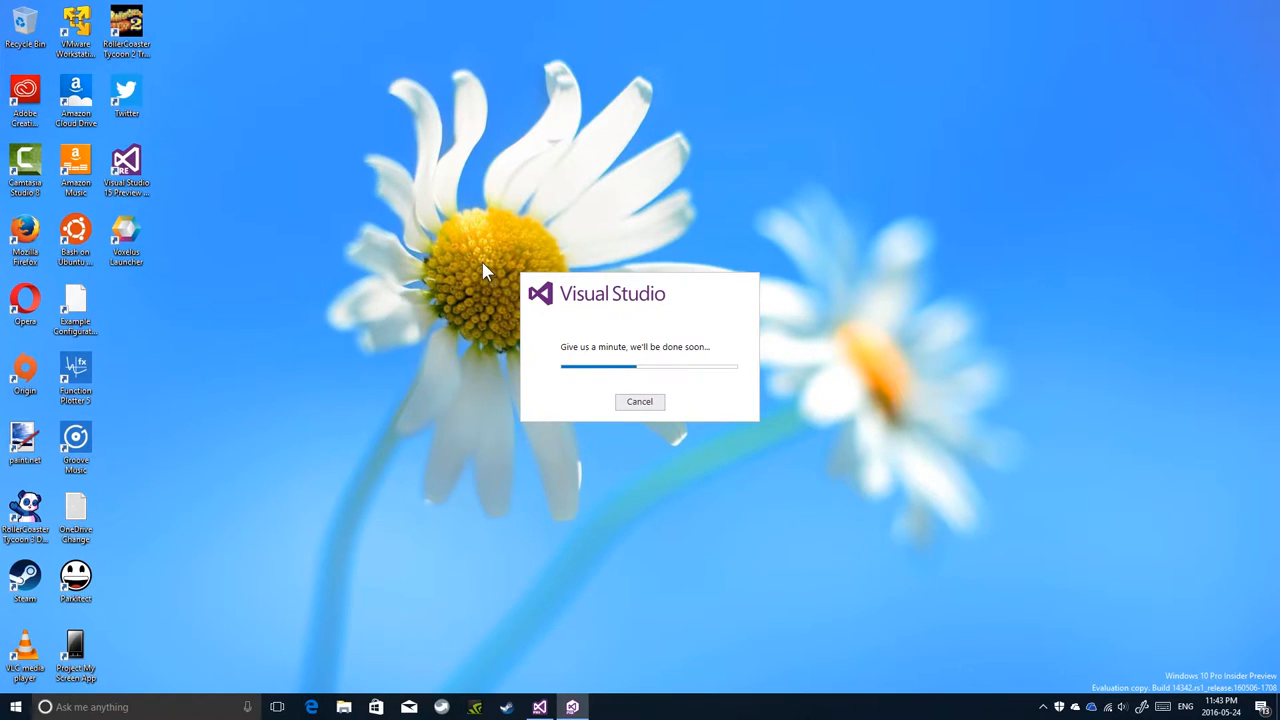
mouse_move(597, 200)
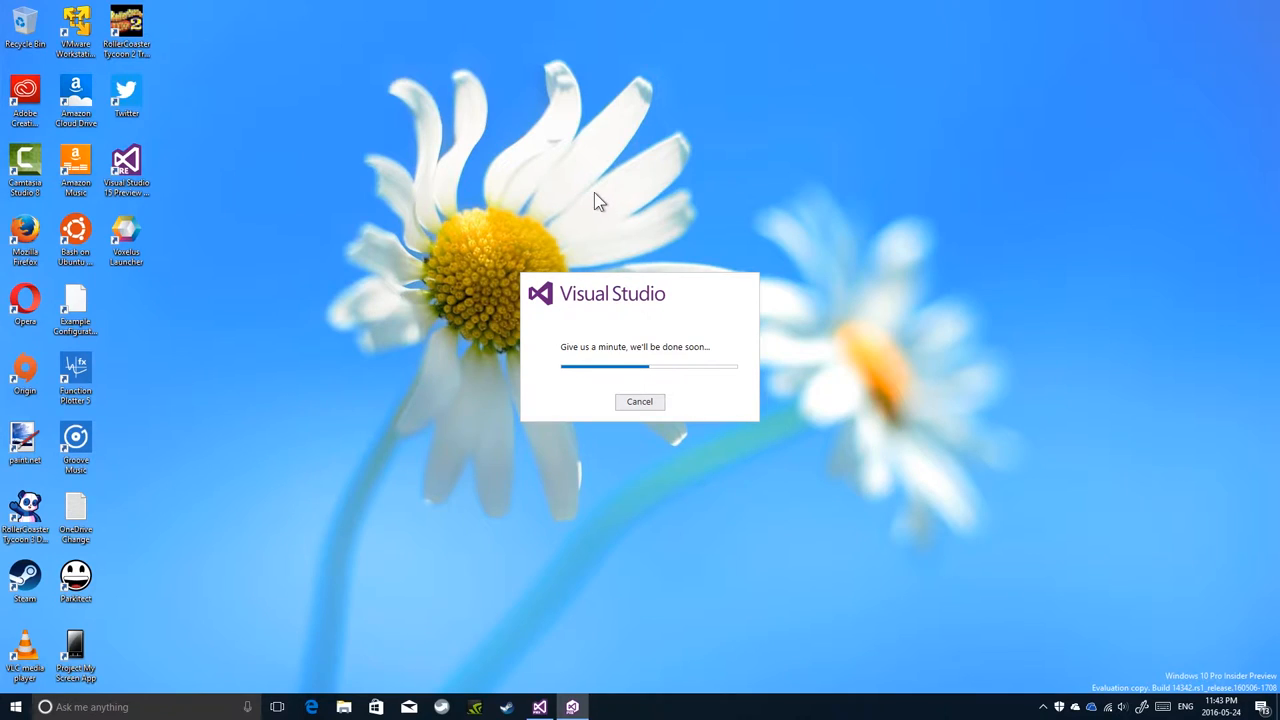
mouse_move(587, 212)
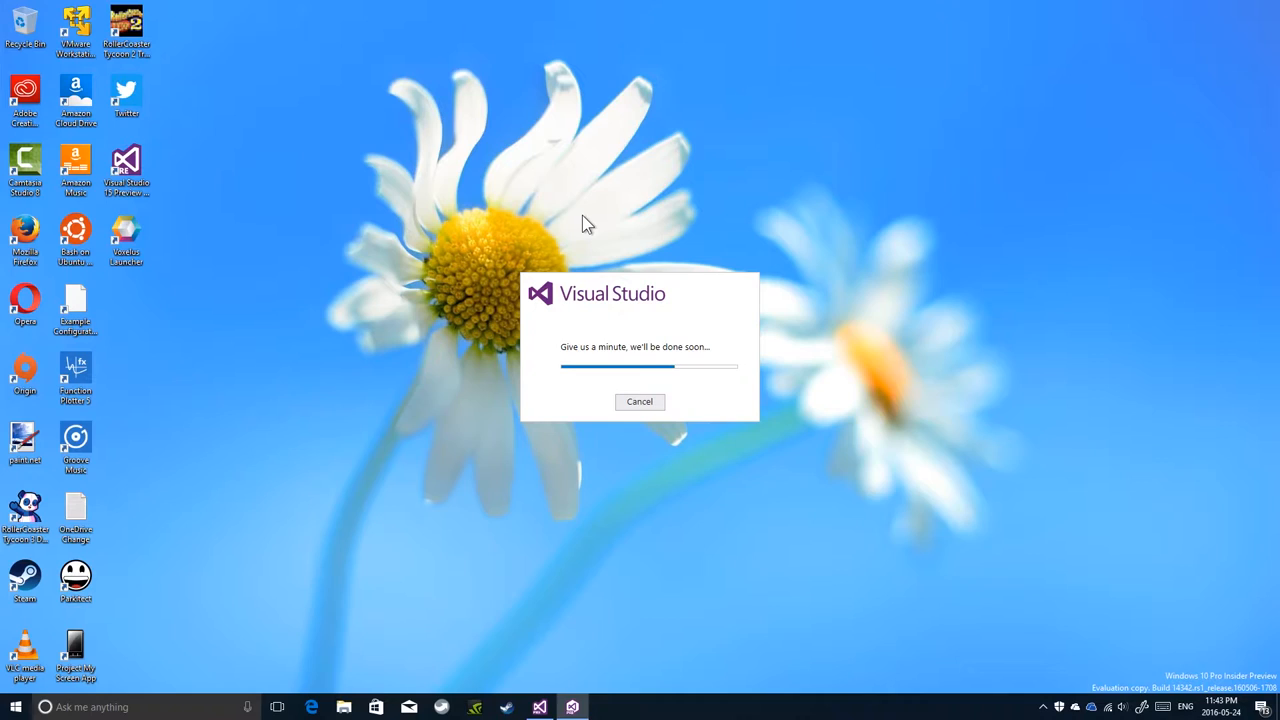
mouse_move(625, 282)
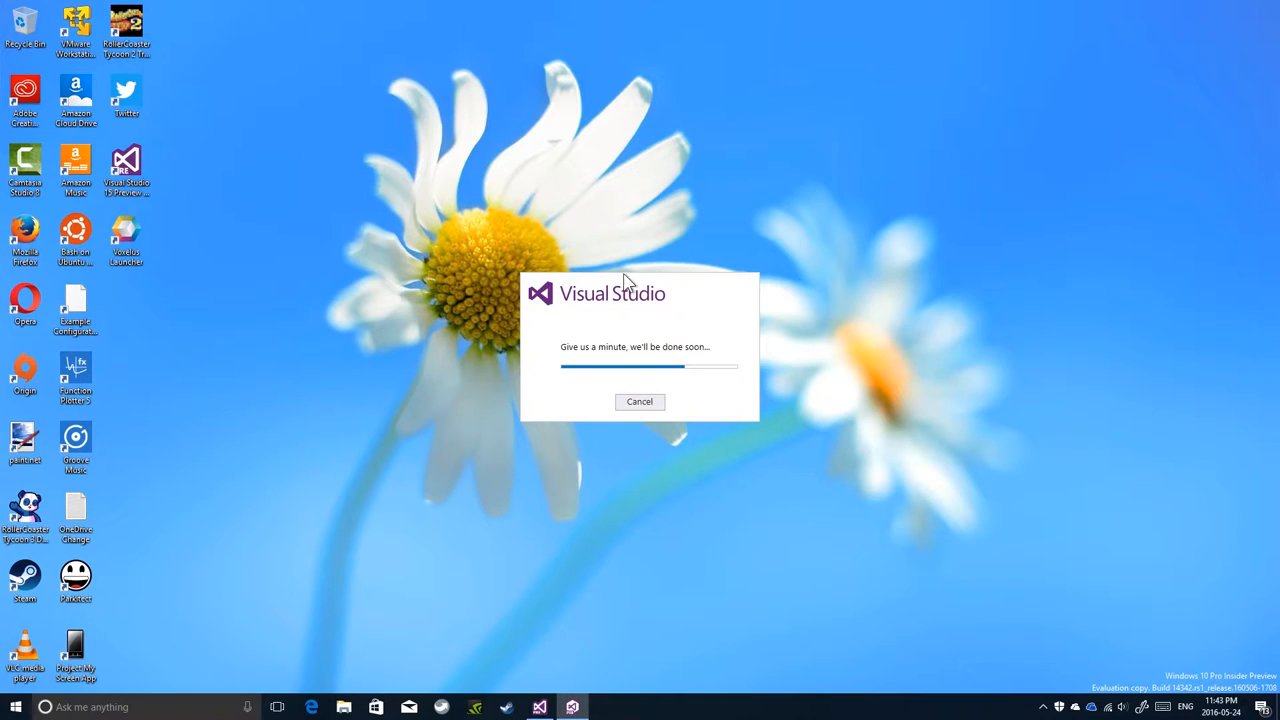
mouse_move(563, 387)
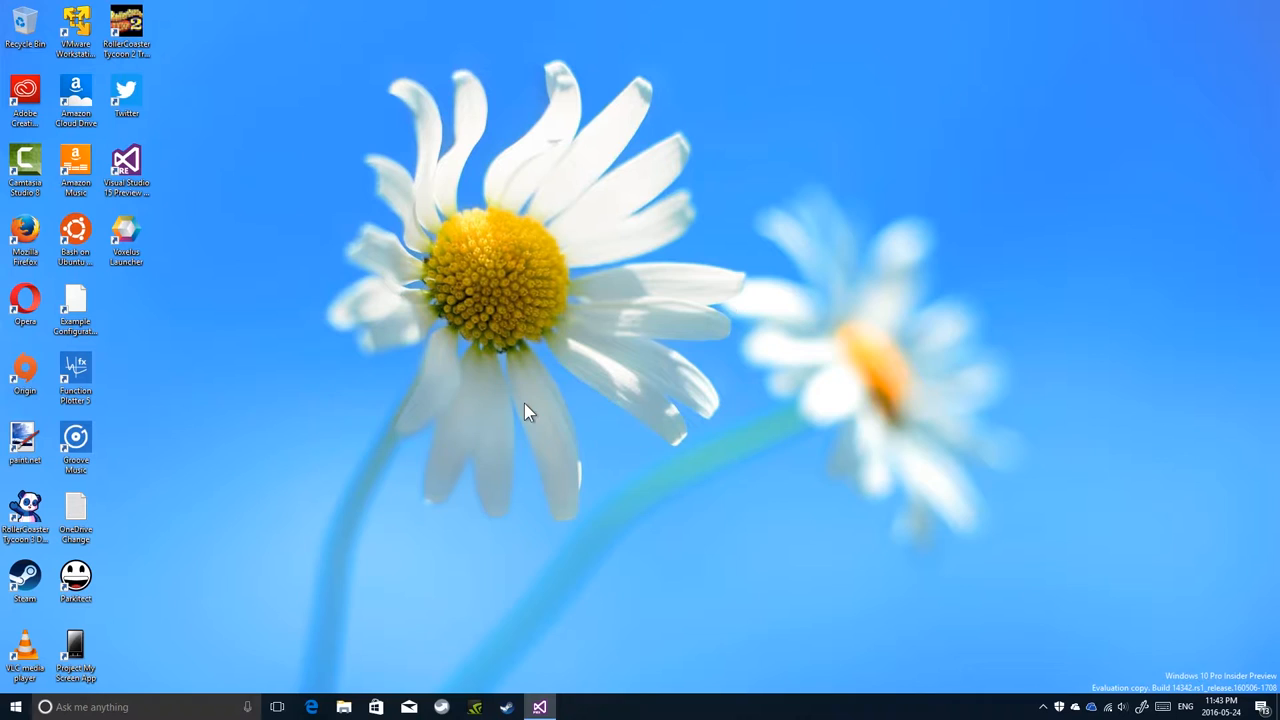
mouse_move(575, 715)
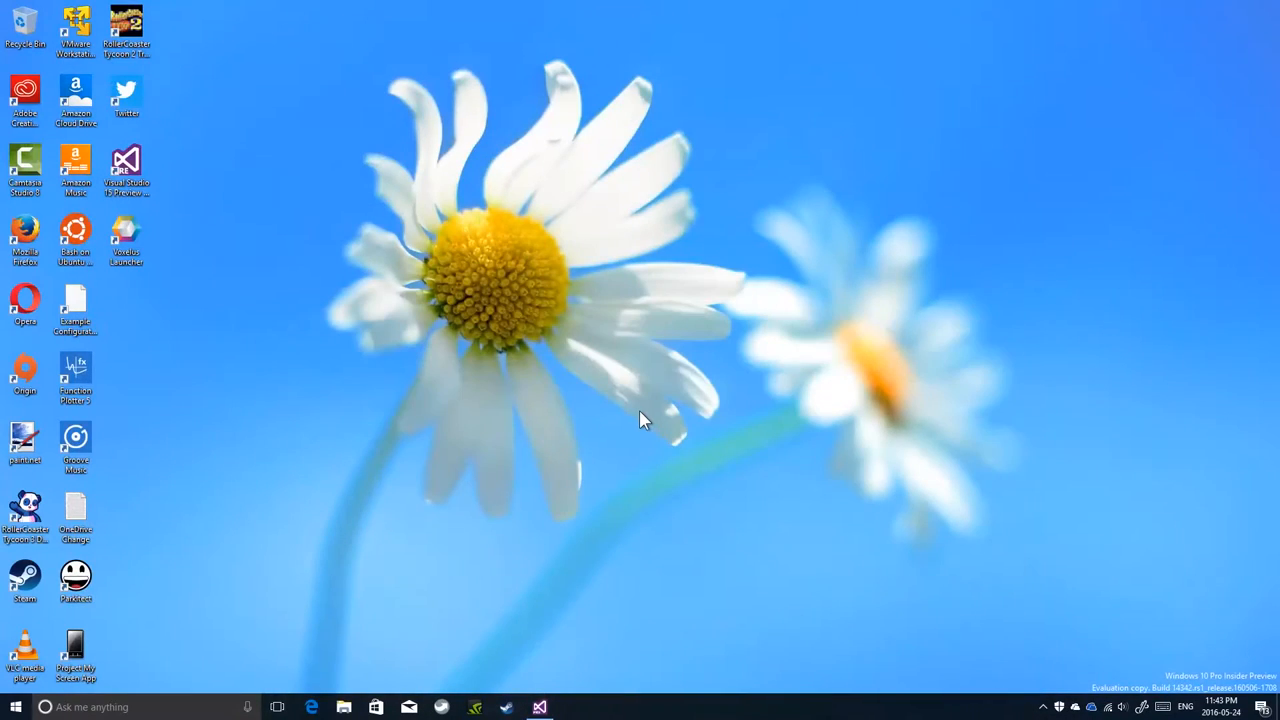
mouse_move(303, 266)
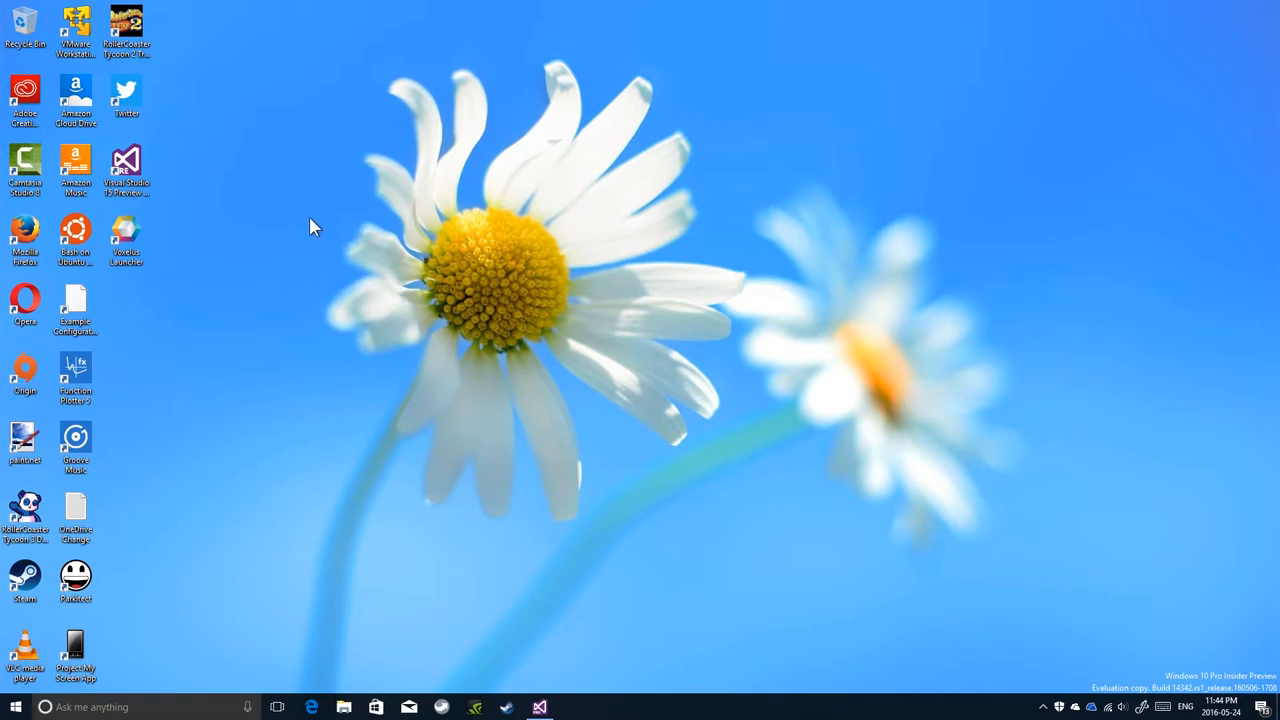
mouse_move(350, 210)
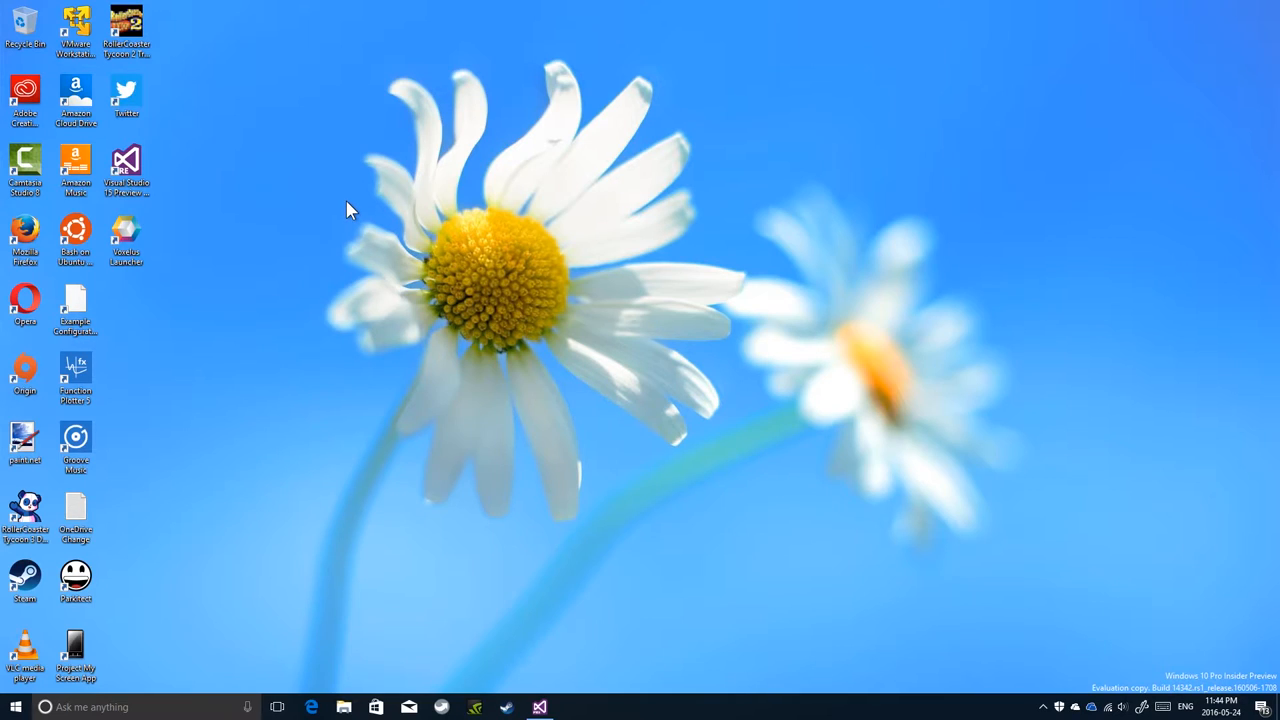
mouse_move(349, 217)
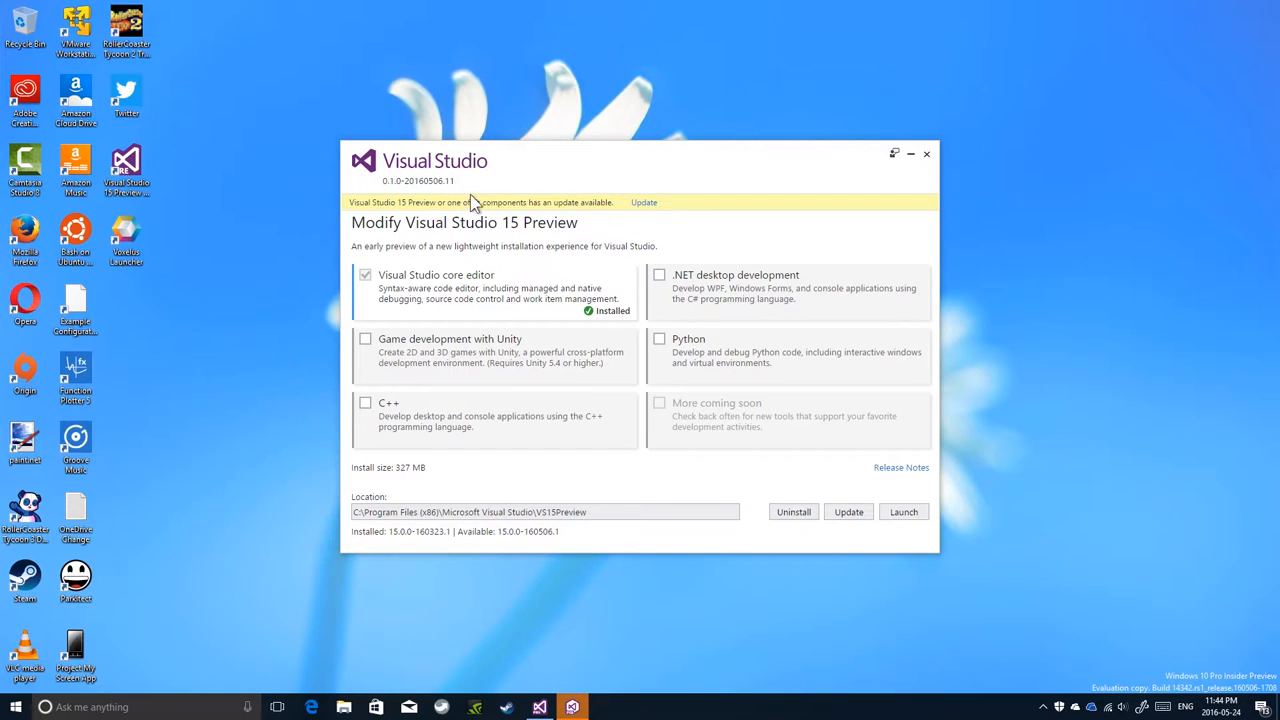
mouse_move(575, 210)
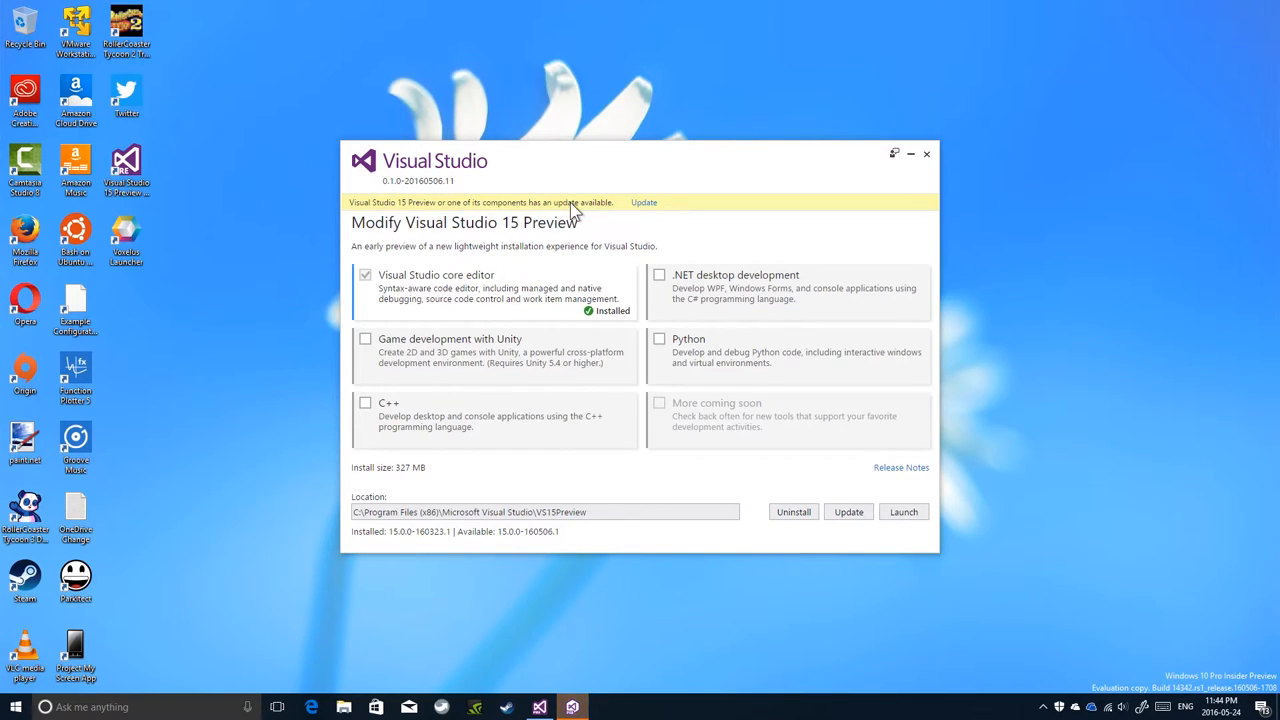
mouse_move(560, 218)
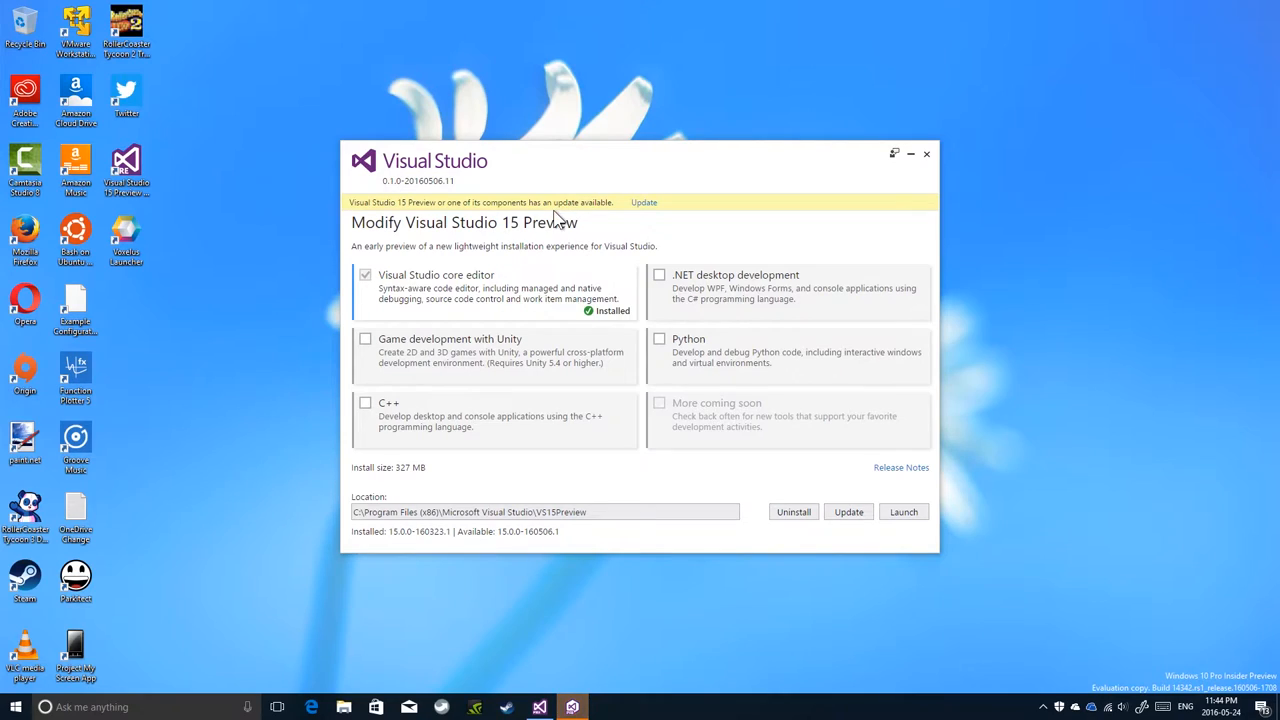
mouse_move(516, 221)
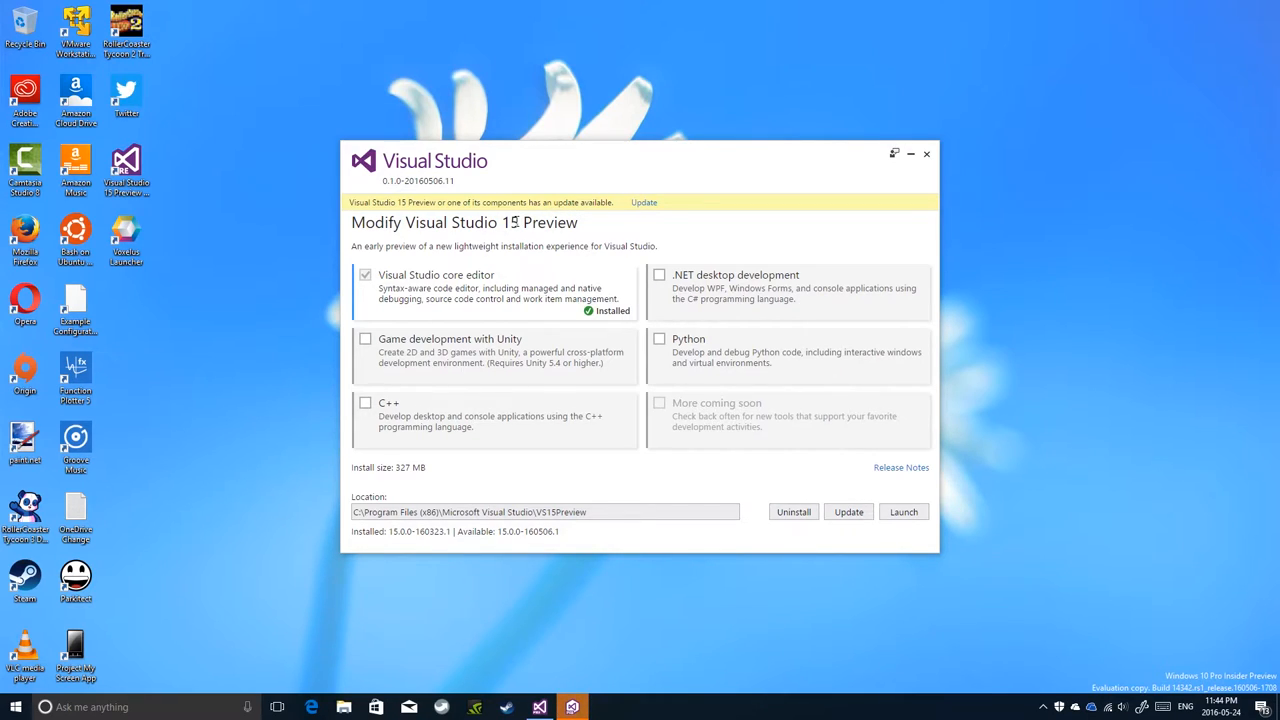
mouse_move(830, 267)
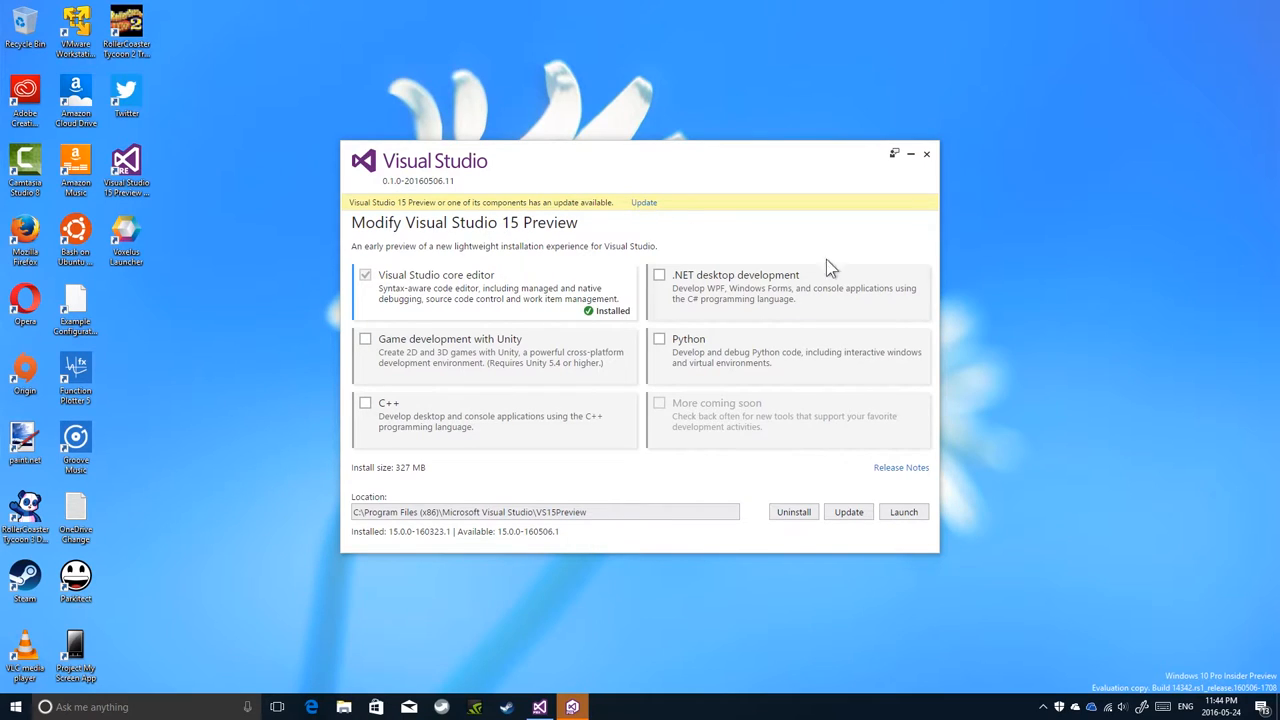
mouse_move(583, 320)
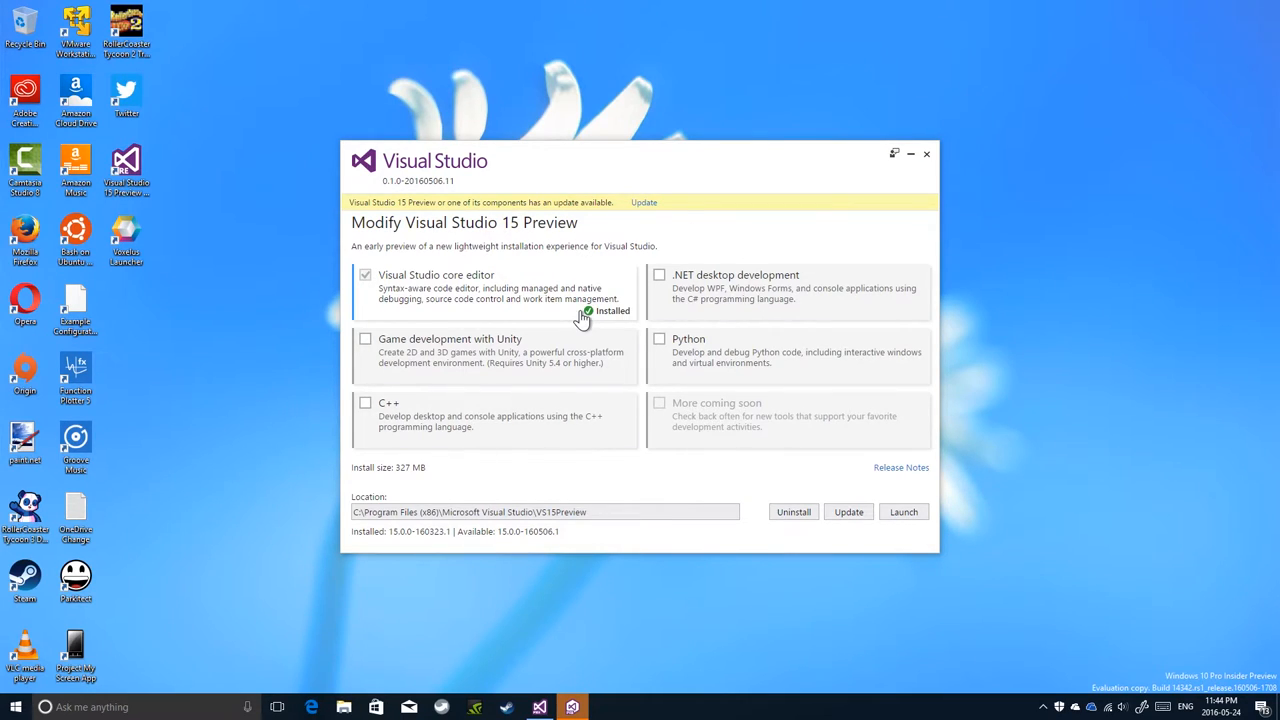
mouse_move(585, 205)
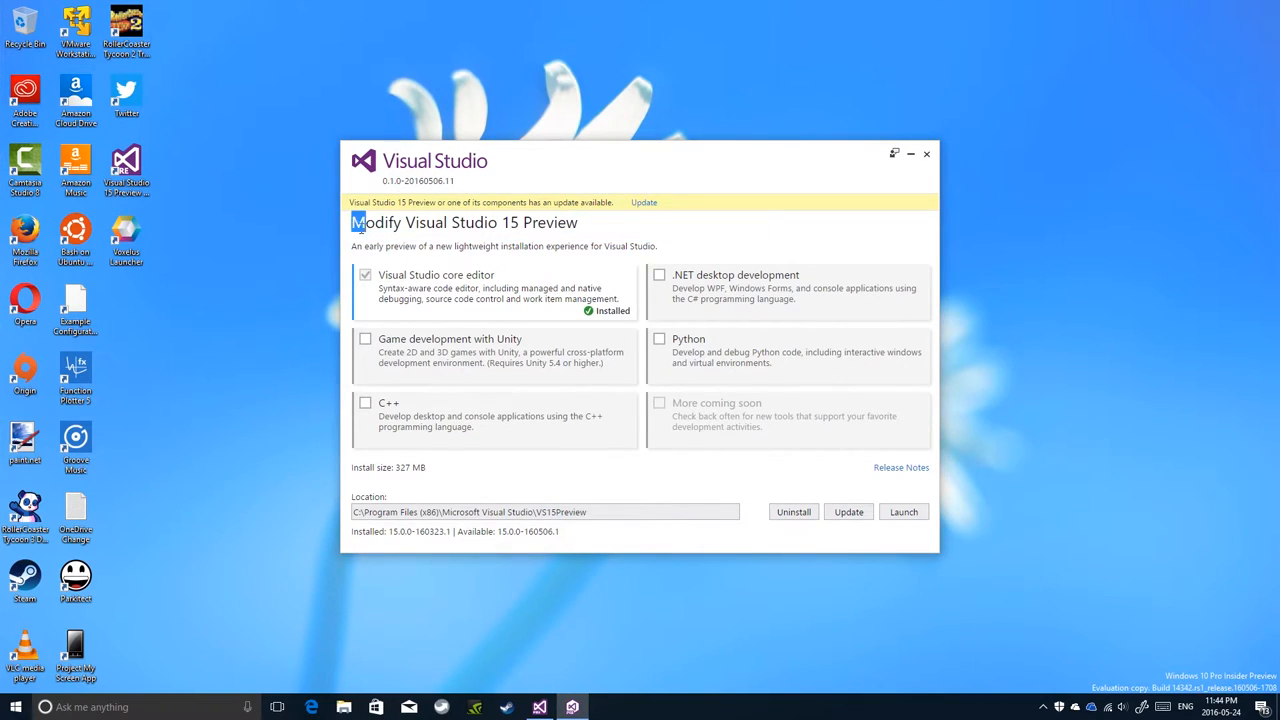
double_click(377, 222)
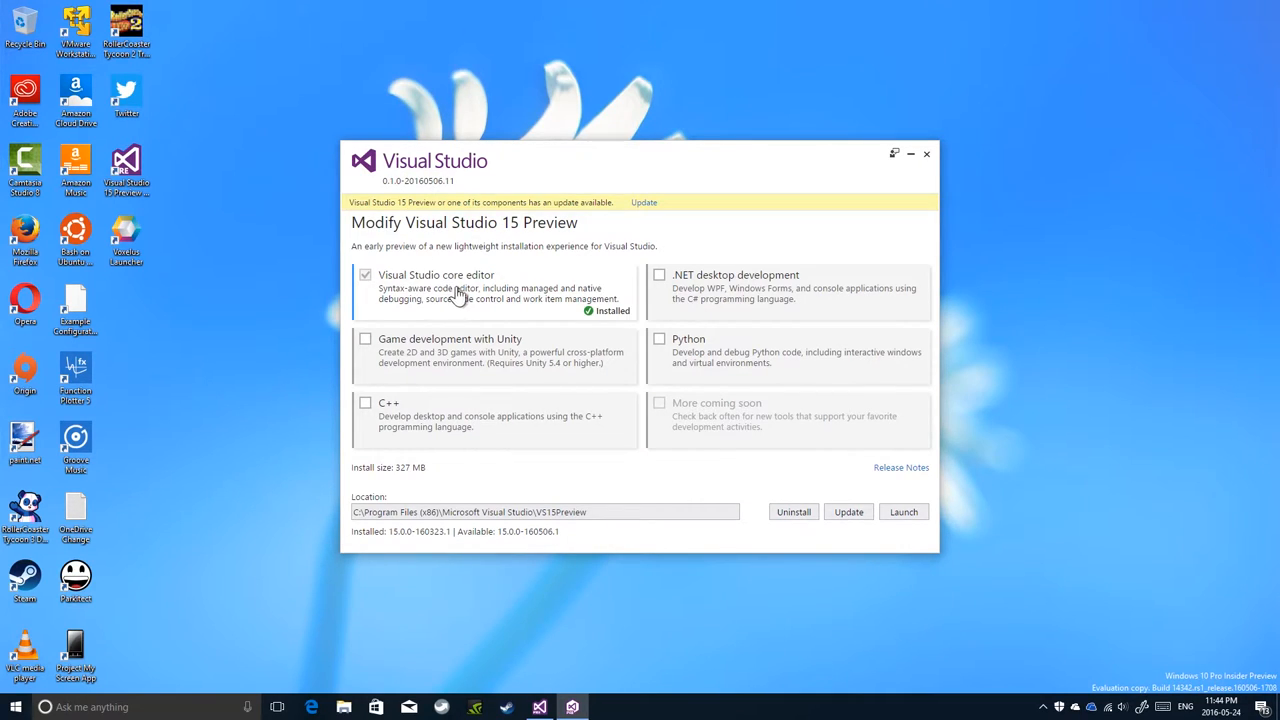
mouse_move(357, 290)
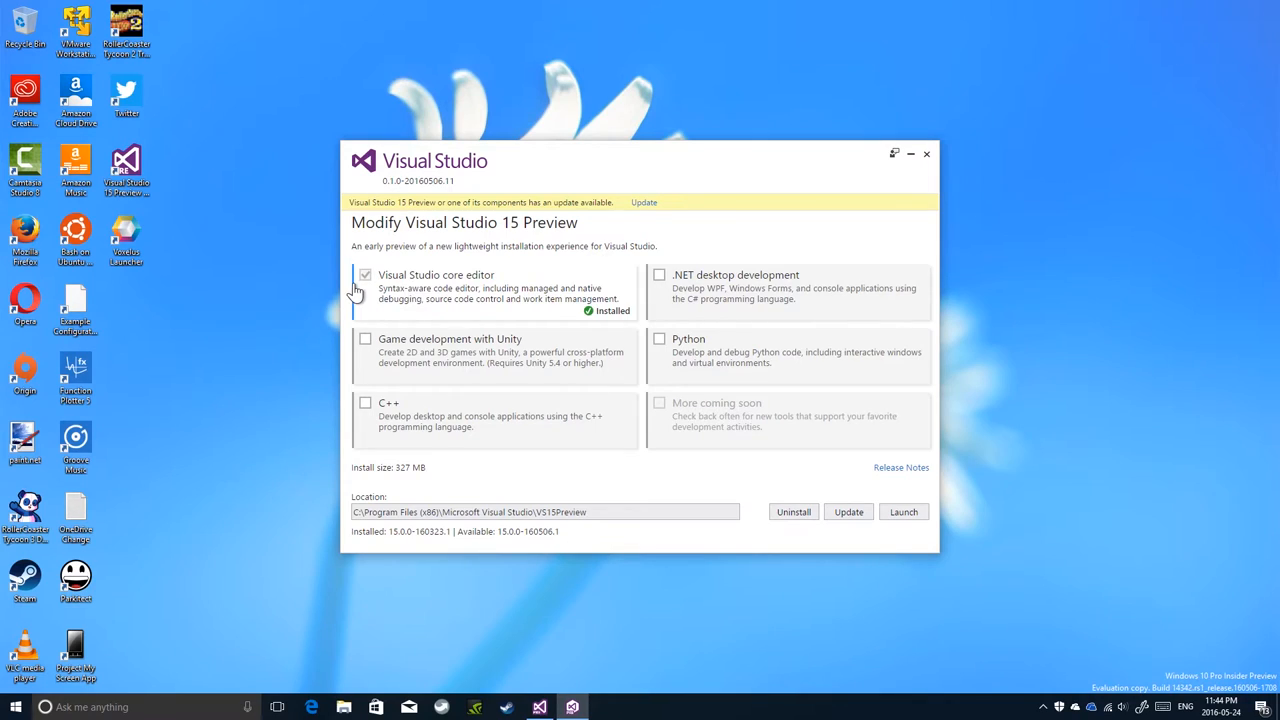
click(659, 274)
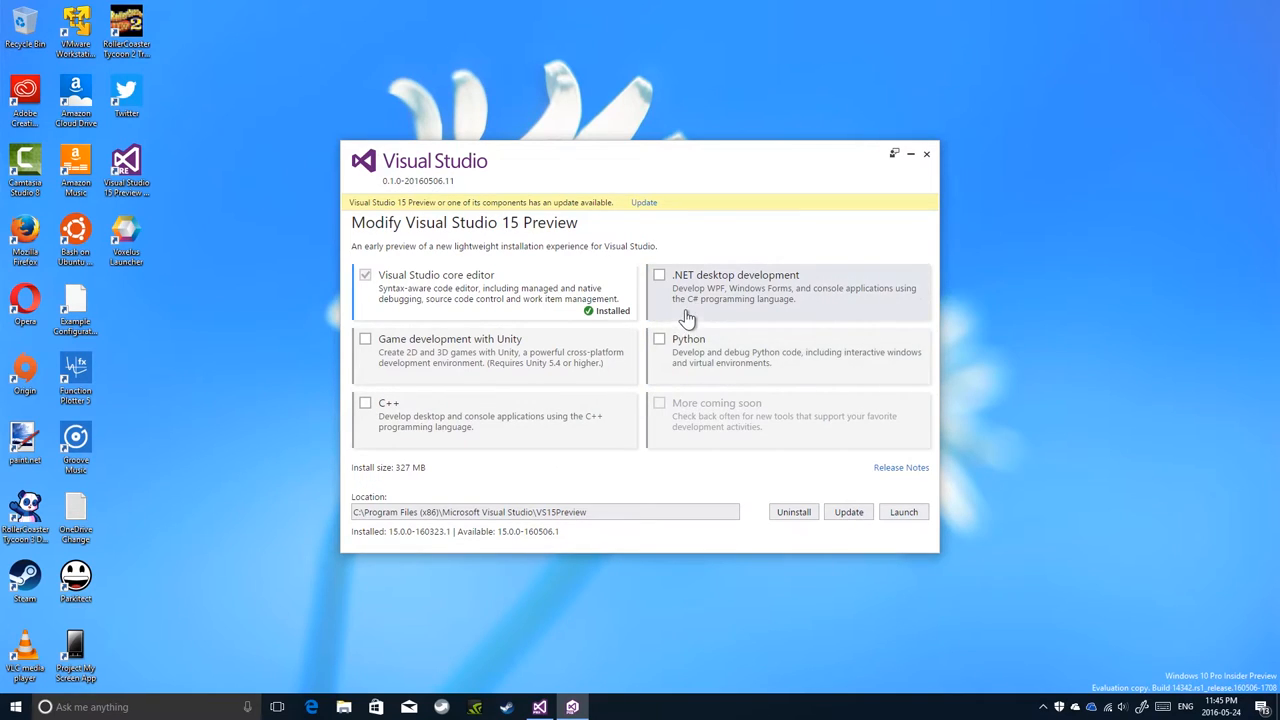
mouse_move(680, 302)
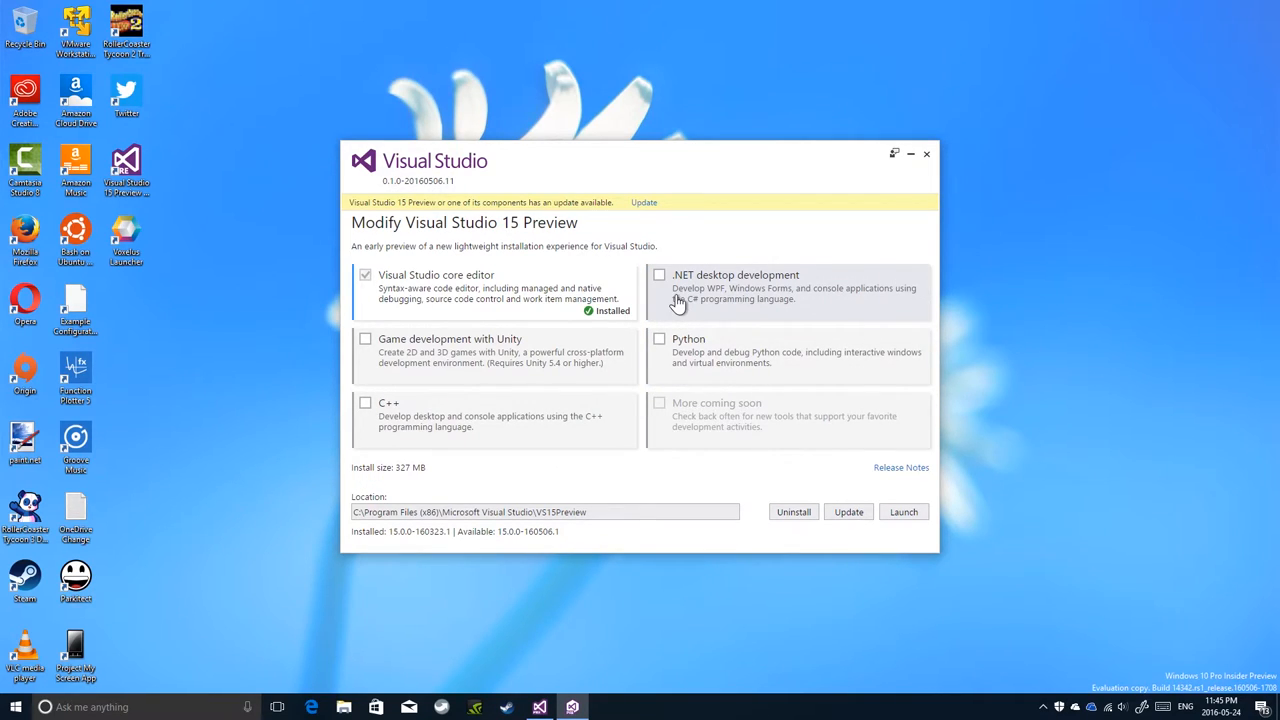
mouse_move(792, 303)
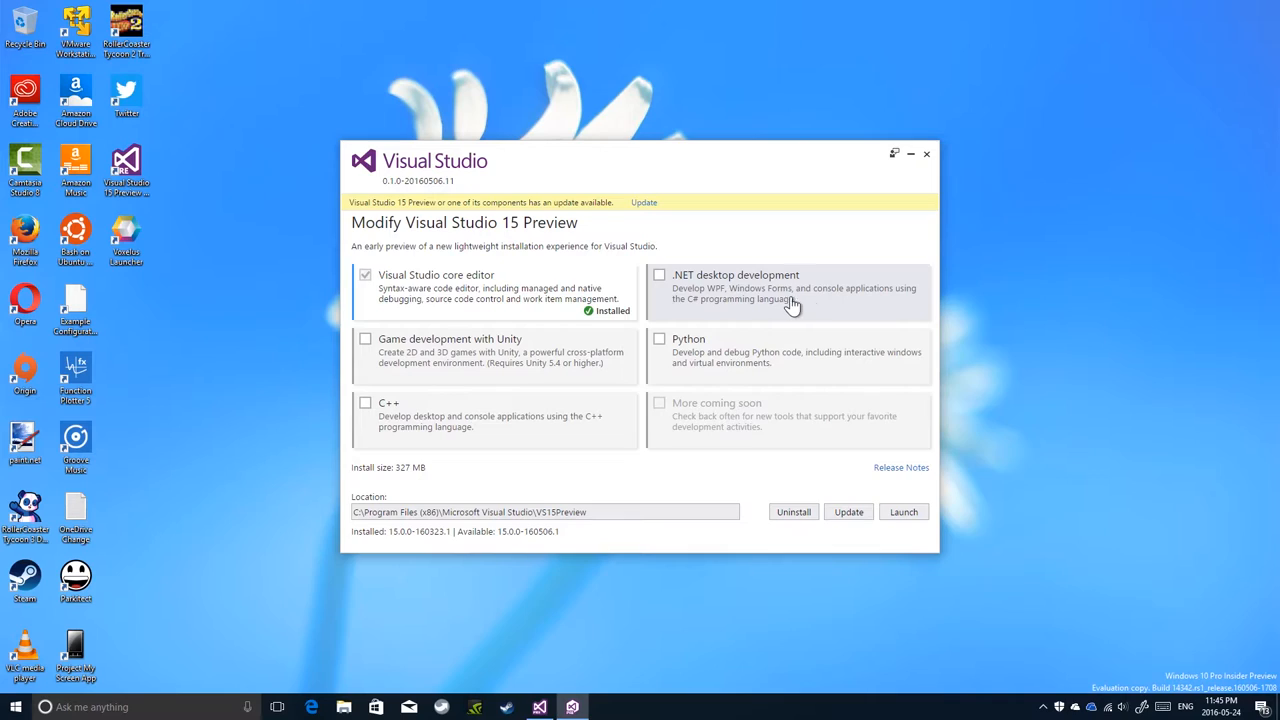
mouse_move(702, 320)
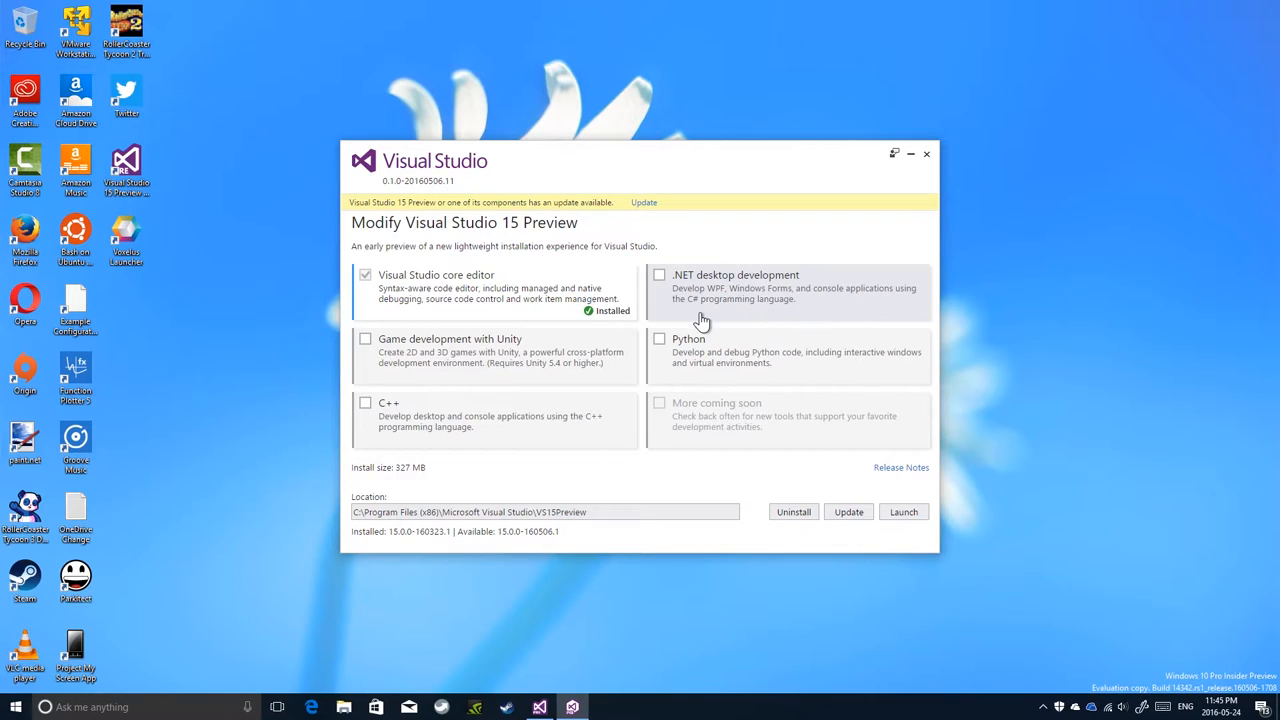
mouse_move(790, 310)
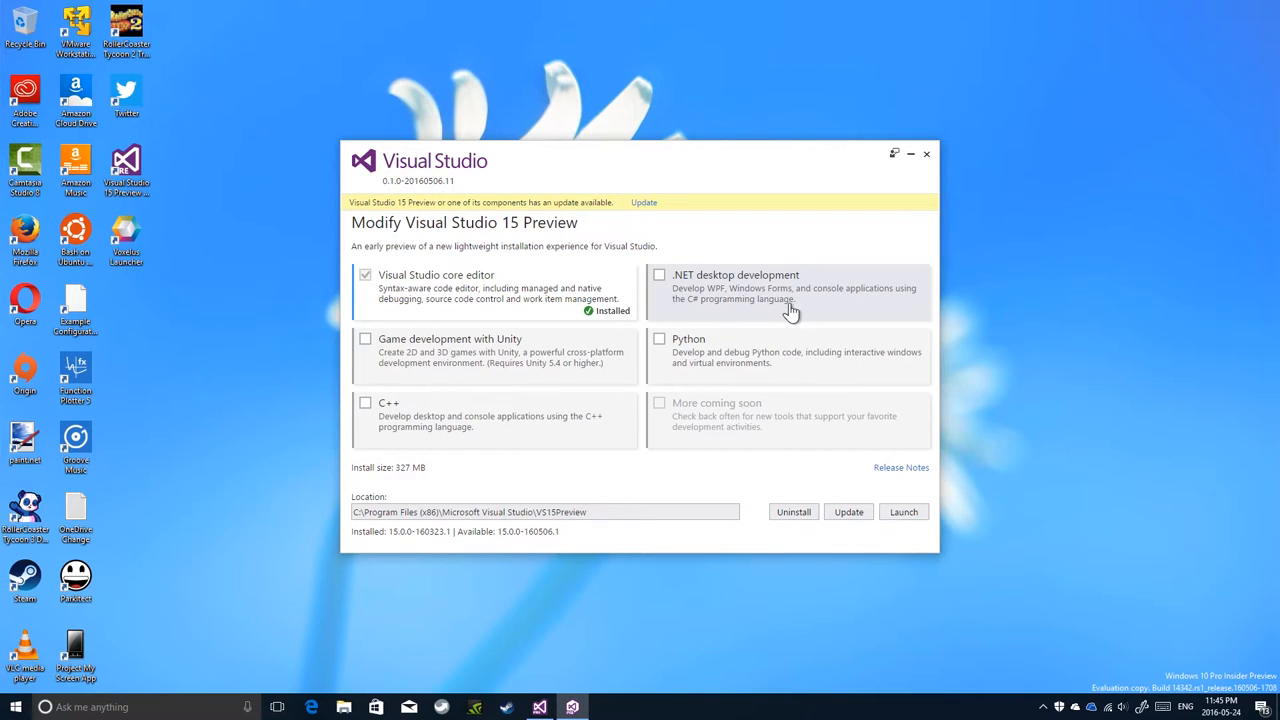
mouse_move(685, 300)
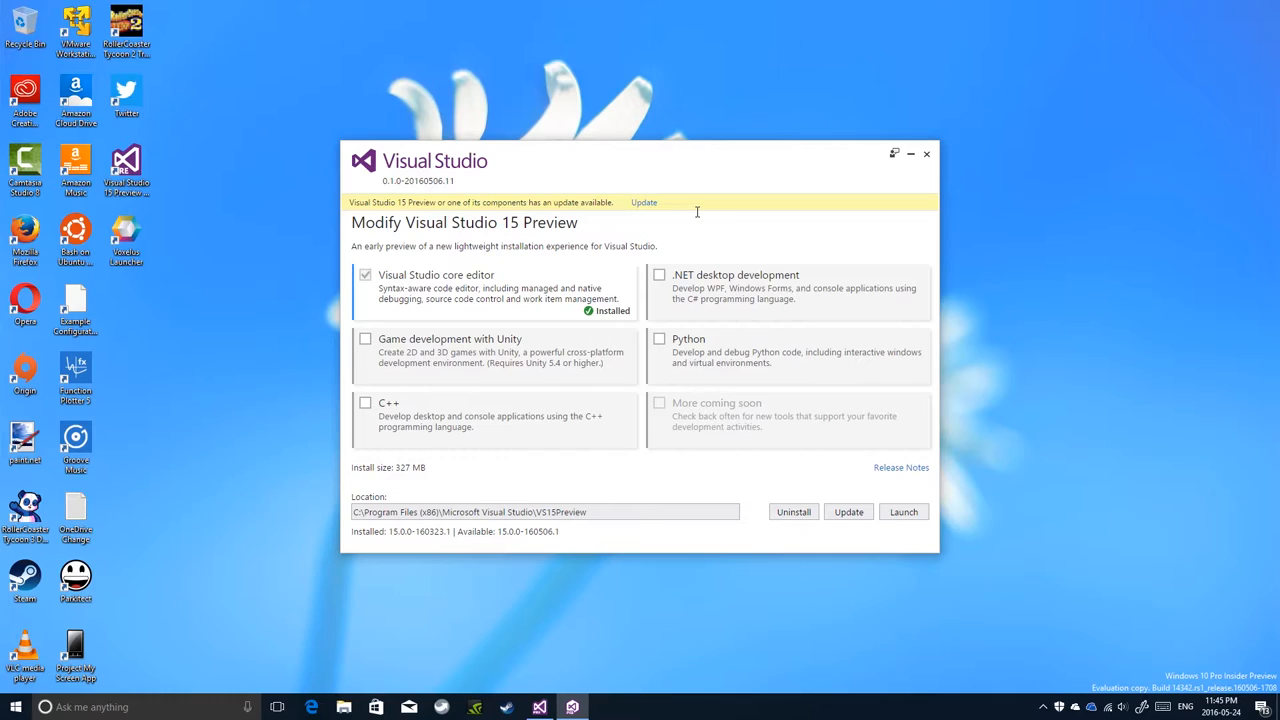
mouse_move(734, 226)
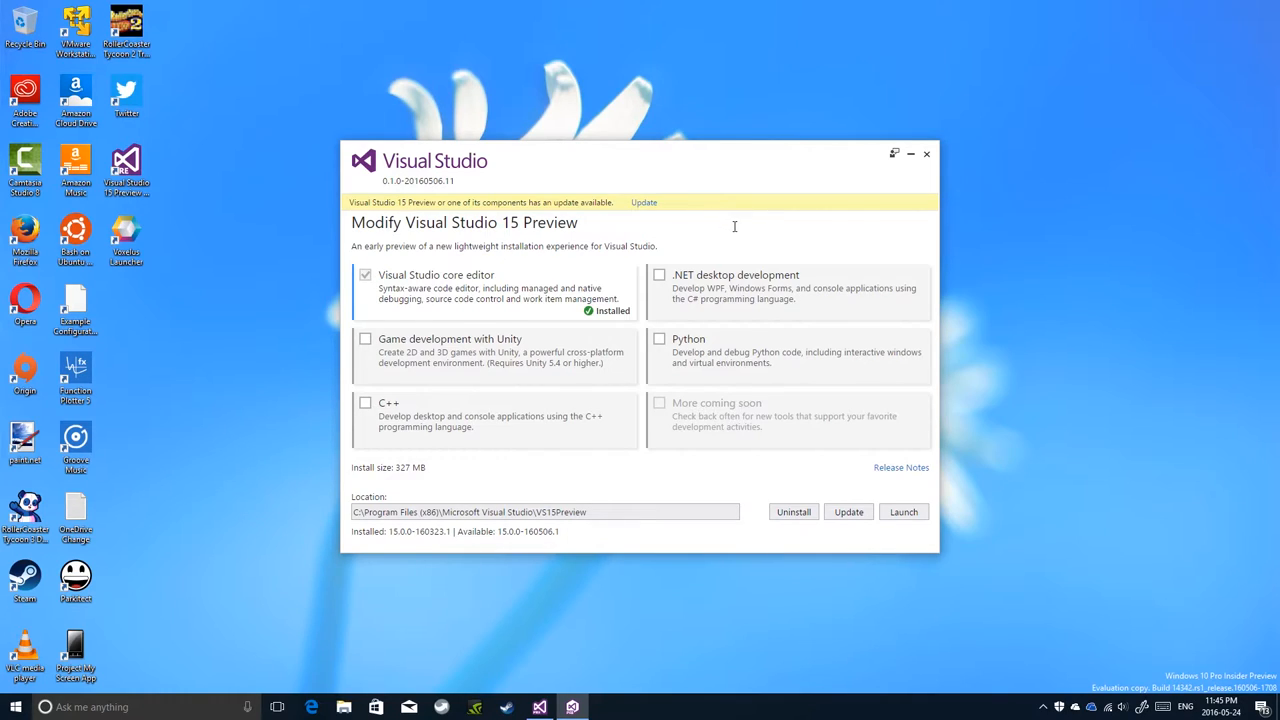
mouse_move(625, 186)
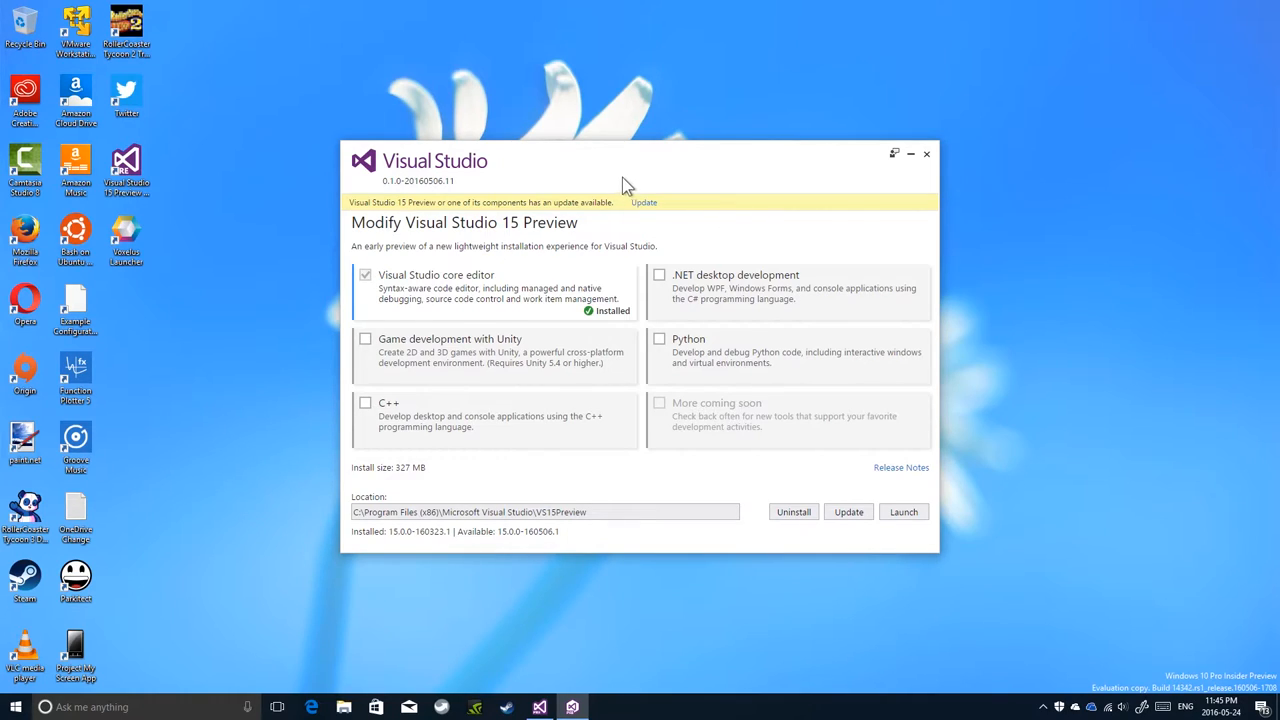
mouse_move(647, 162)
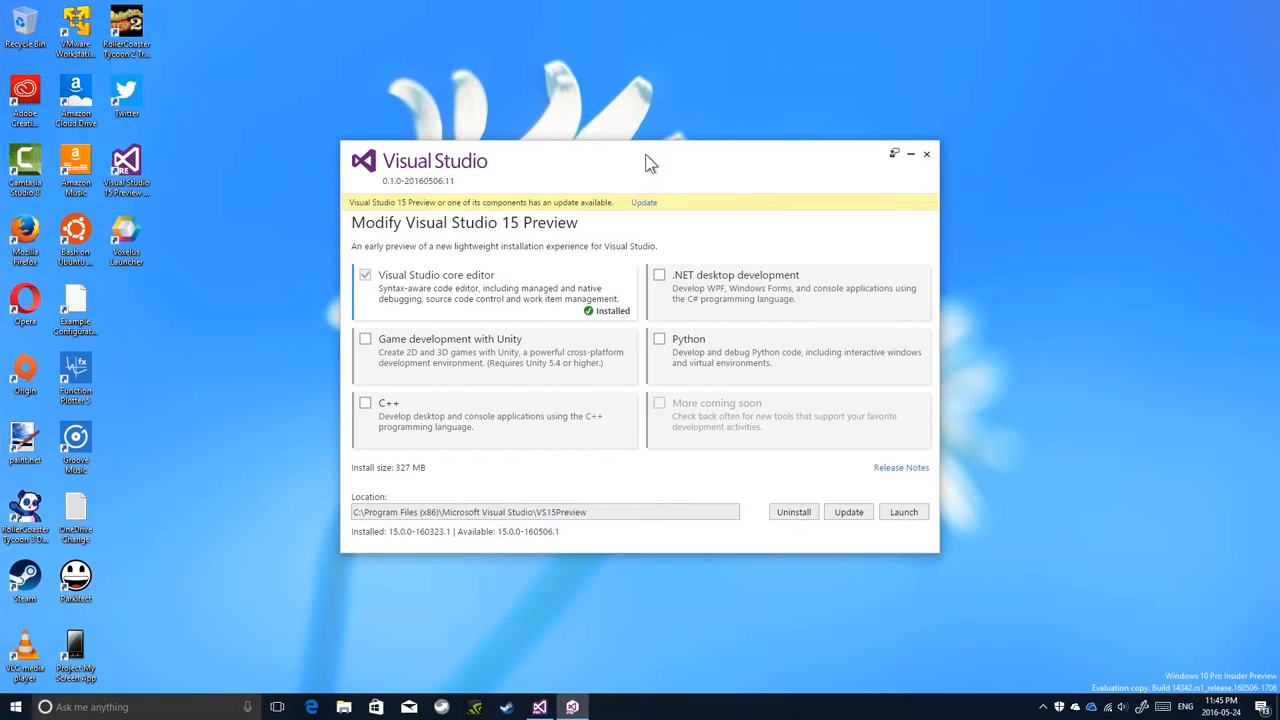
mouse_move(648, 148)
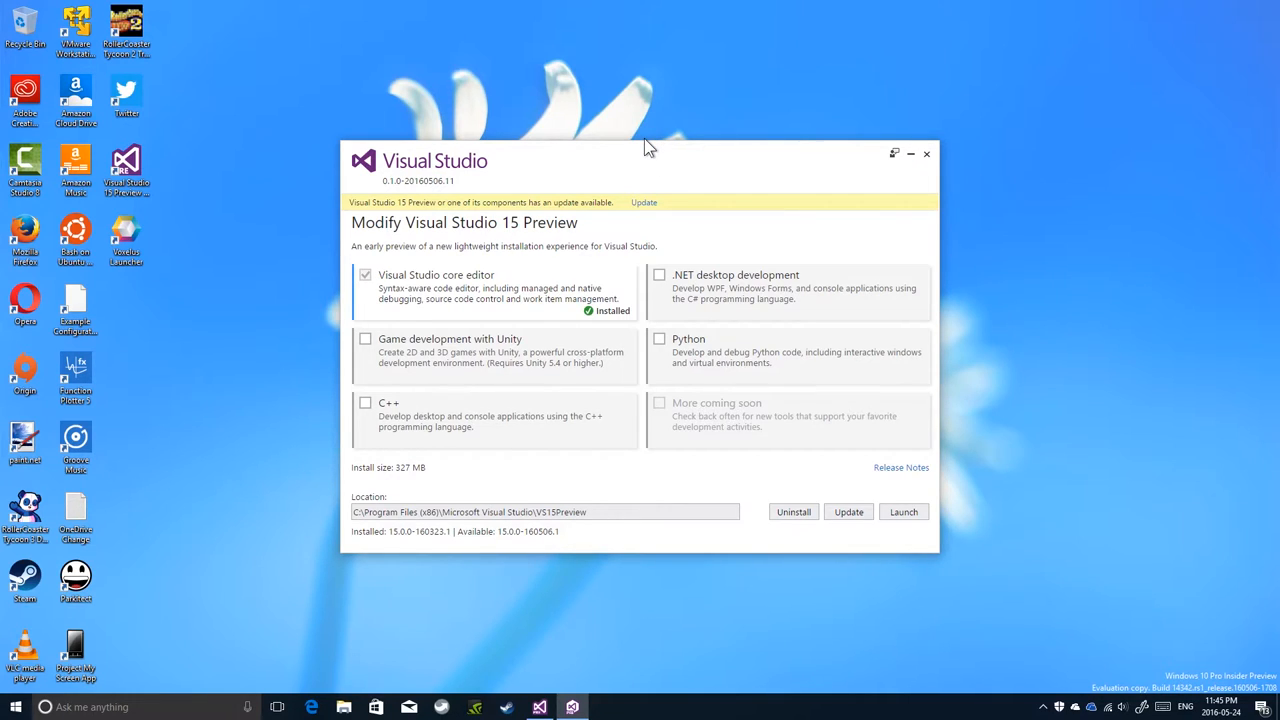
mouse_move(545, 277)
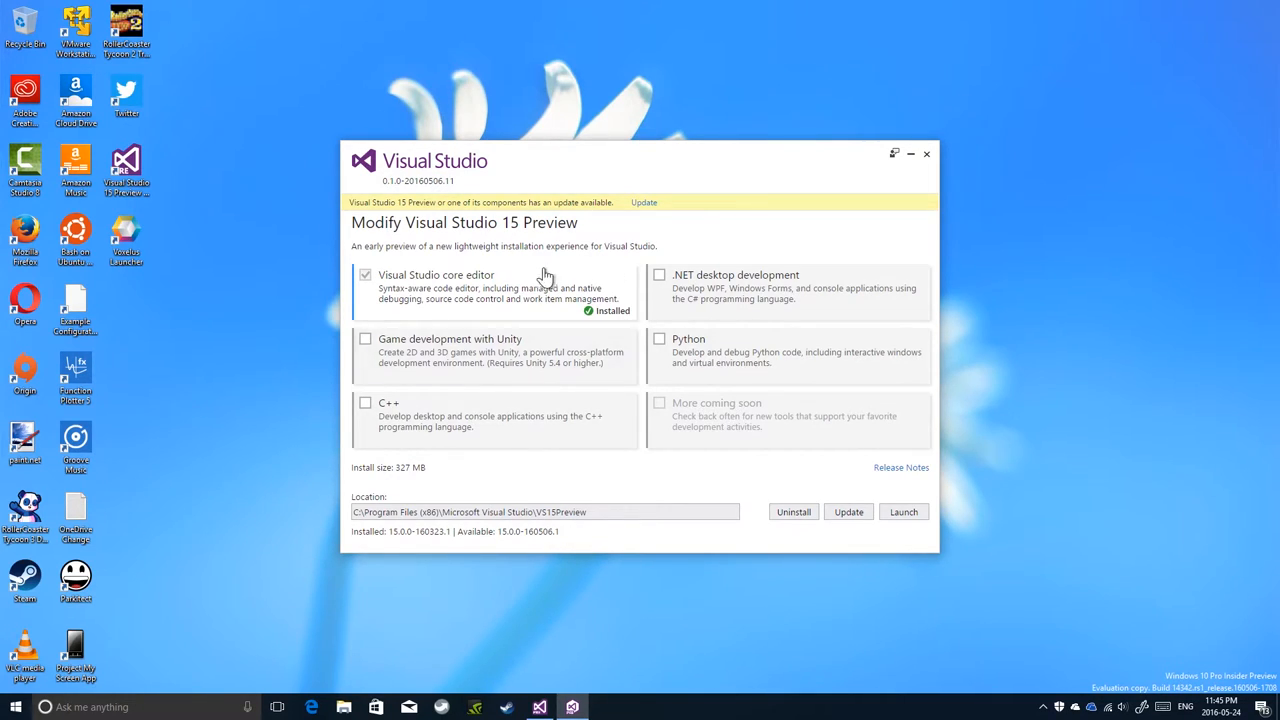
mouse_move(605, 308)
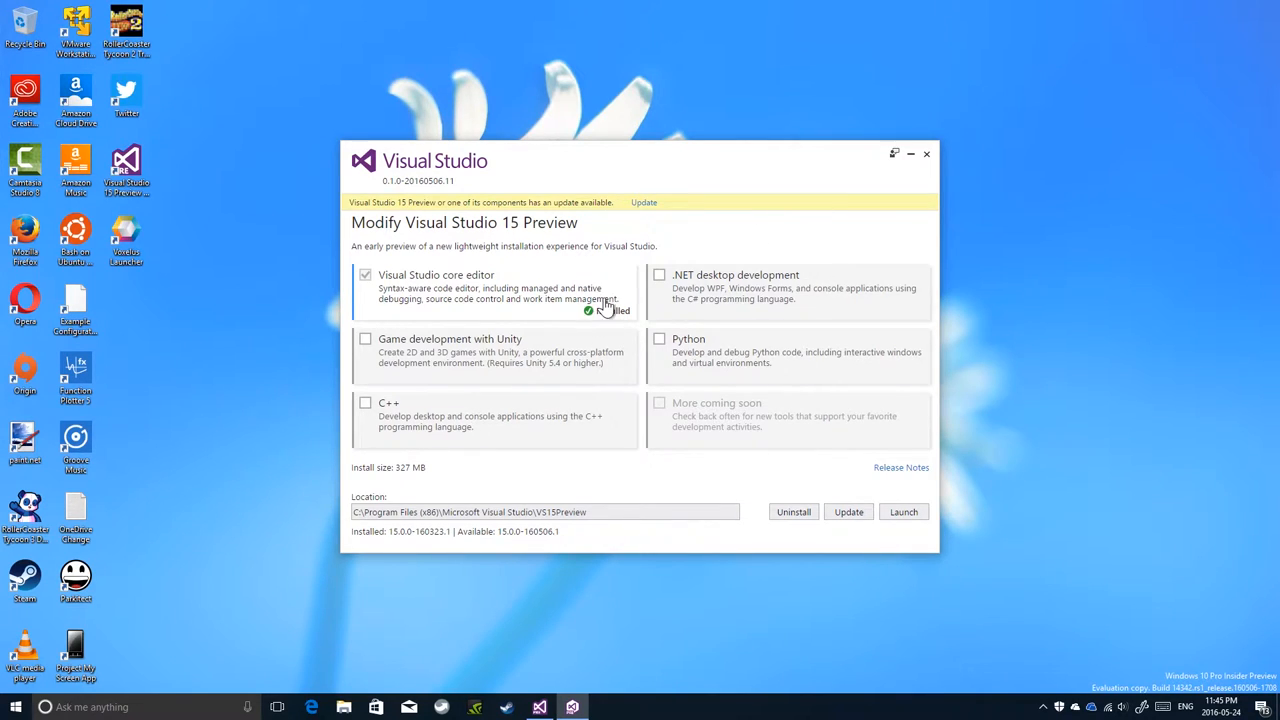
mouse_move(405, 260)
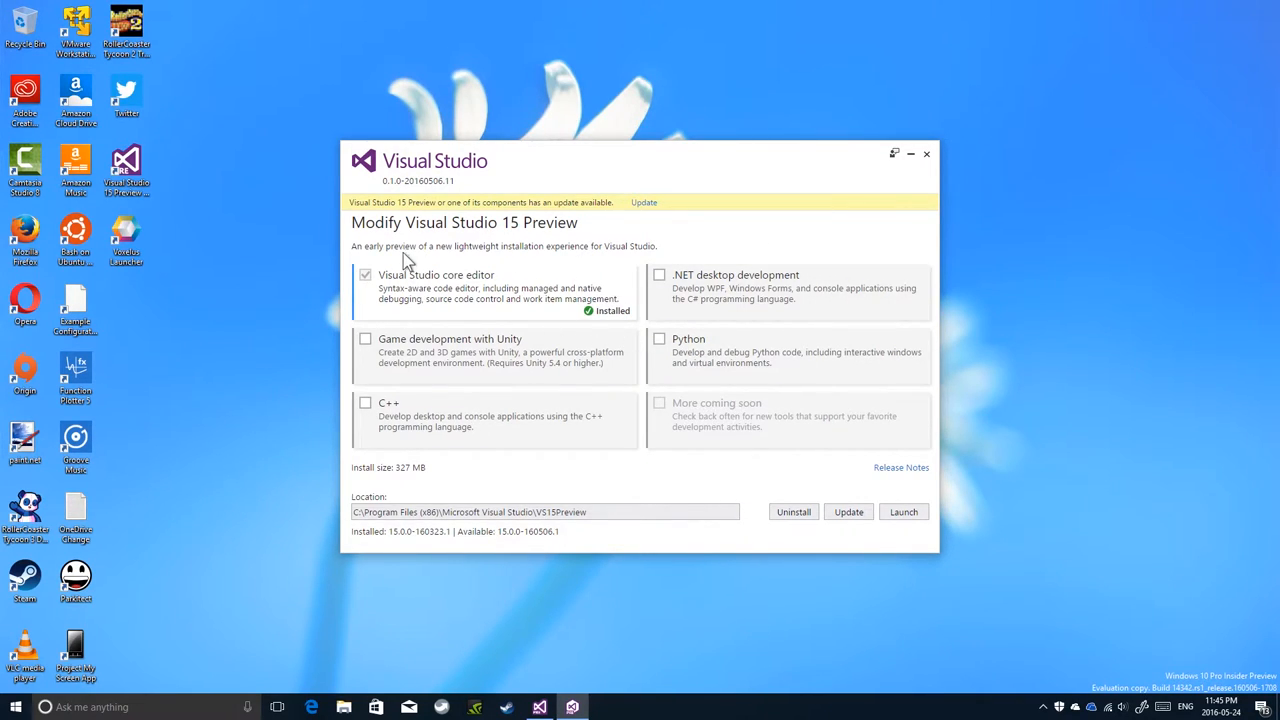
mouse_move(389, 249)
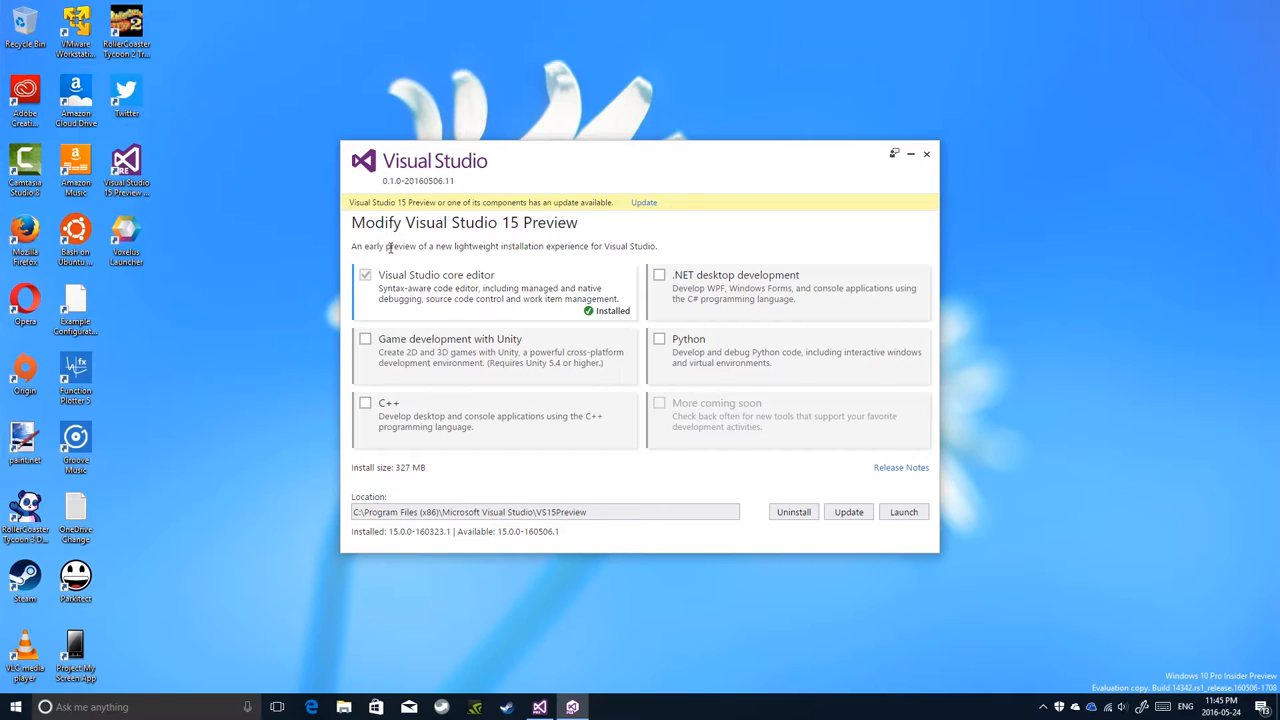
mouse_move(620, 312)
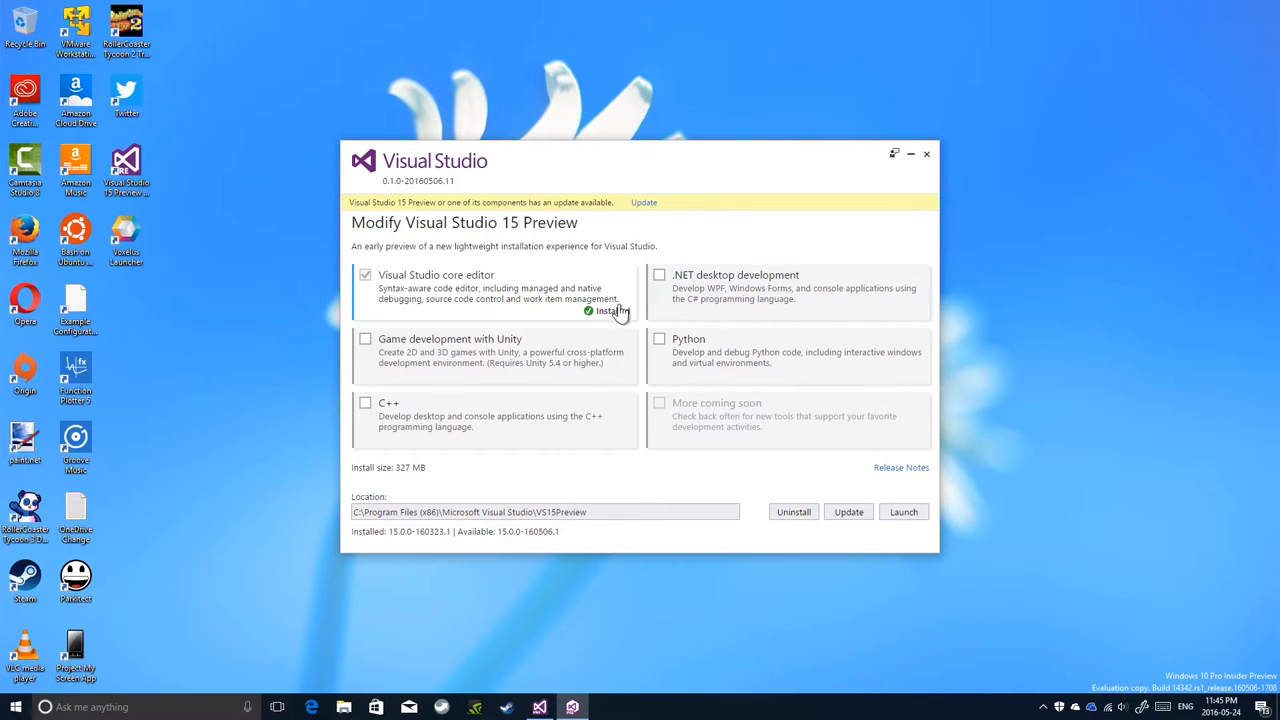
mouse_move(710, 300)
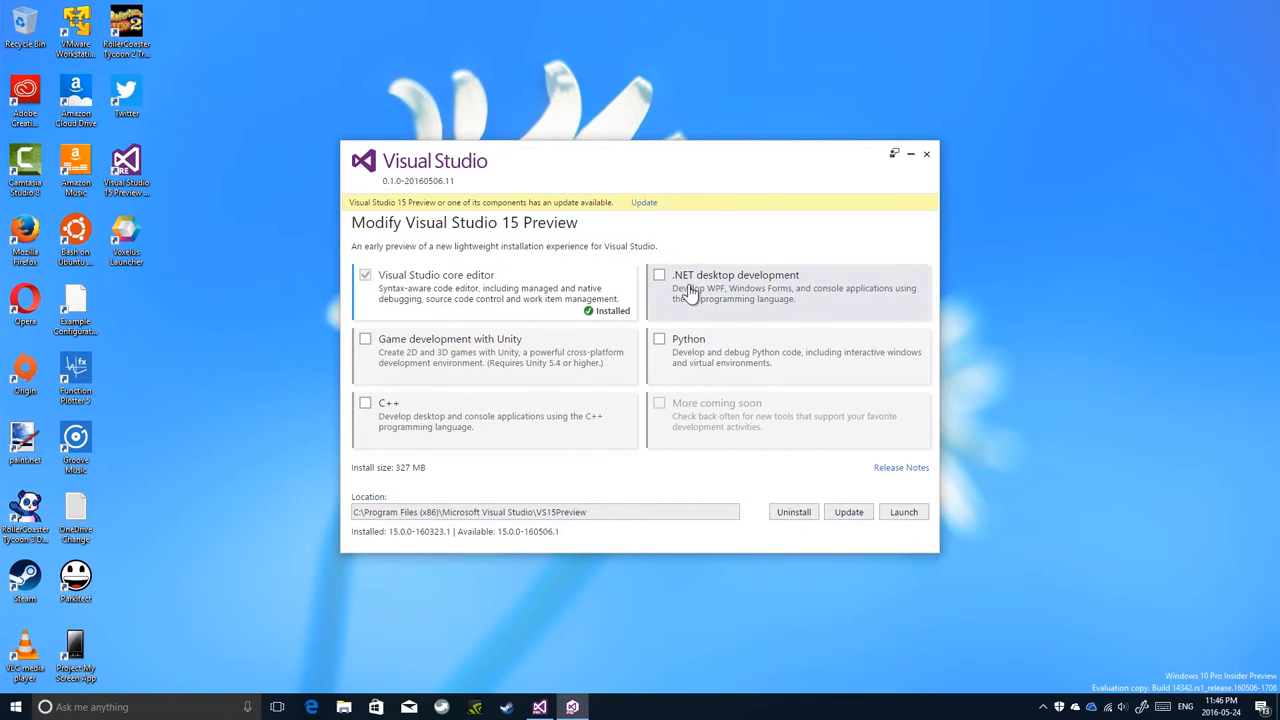
mouse_move(860, 480)
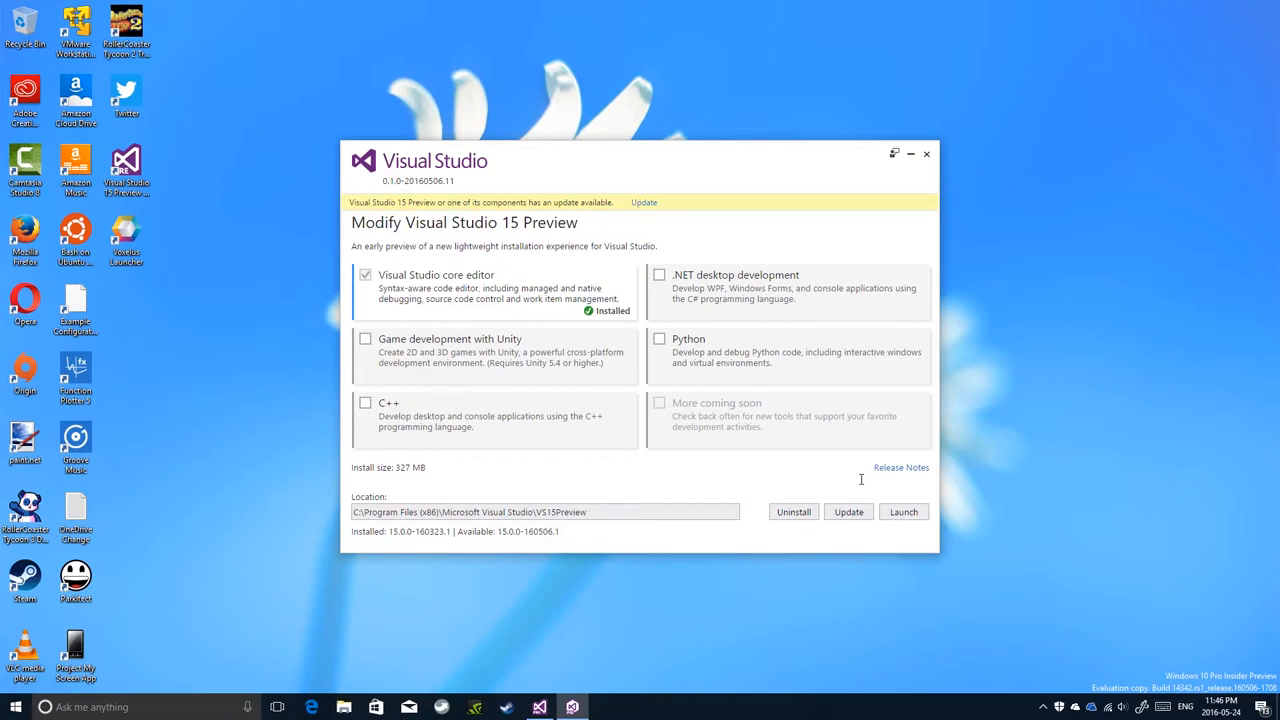
mouse_move(718, 385)
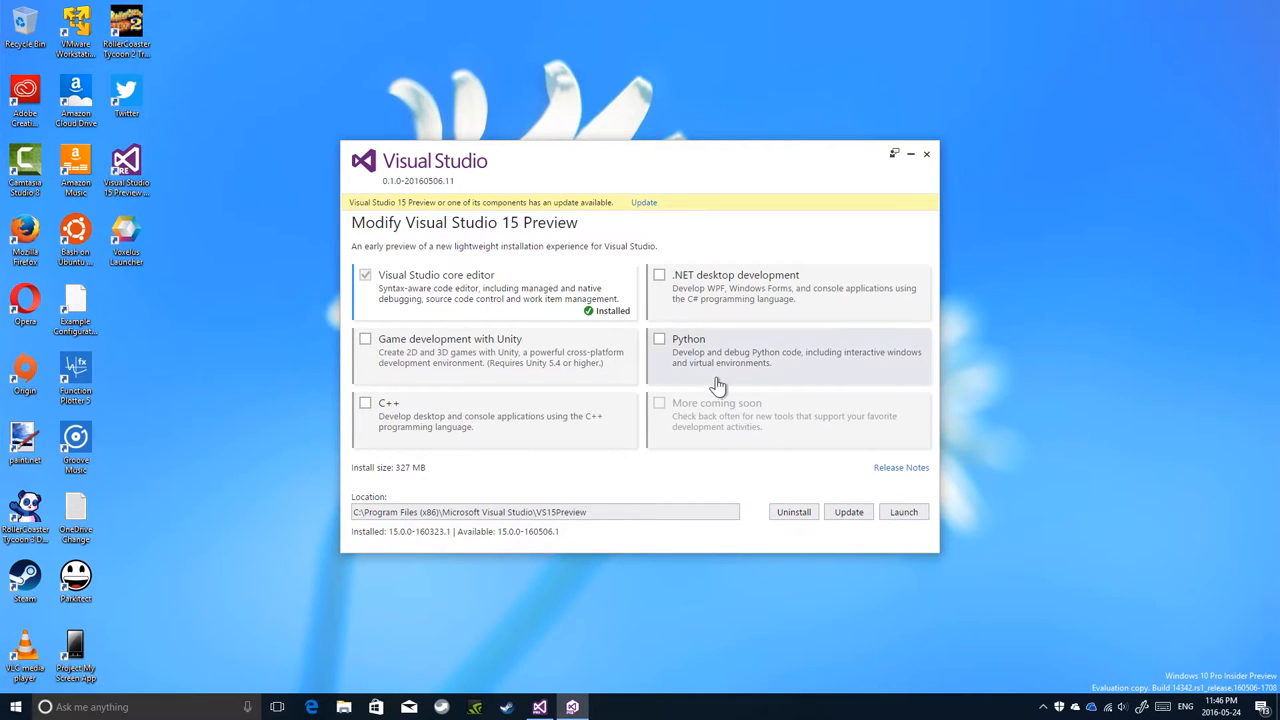
mouse_move(703, 374)
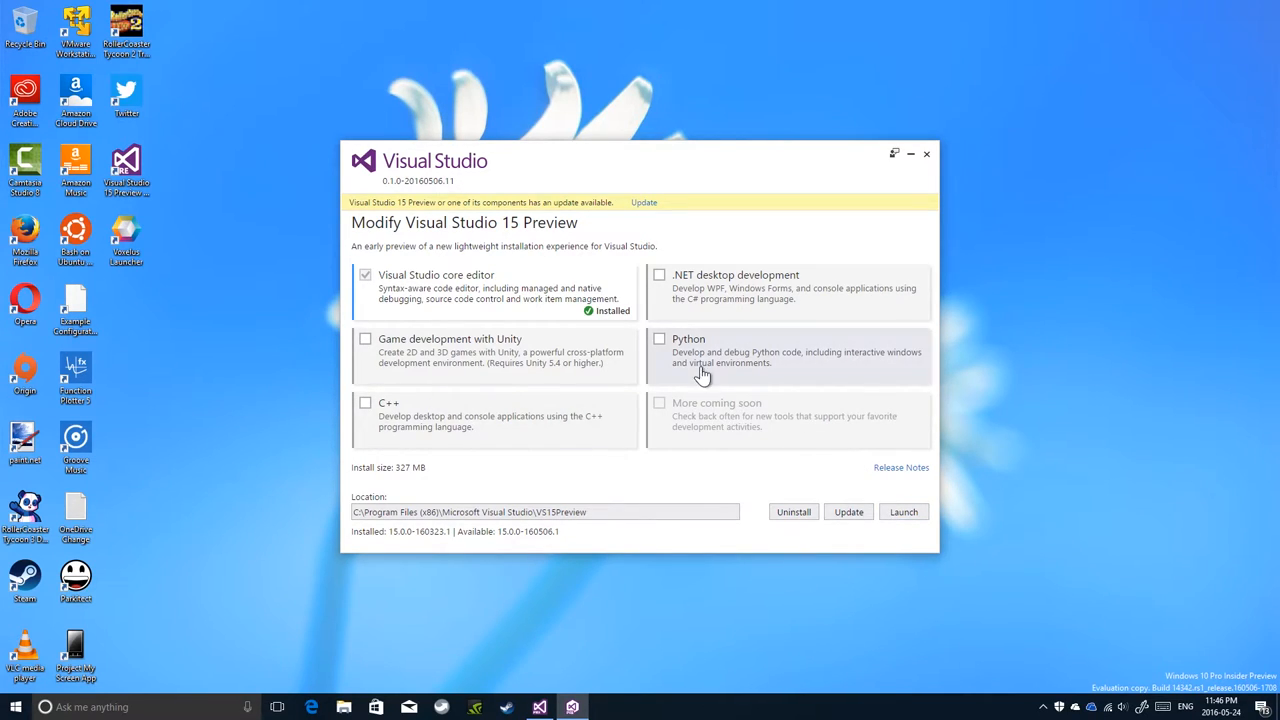
mouse_move(598, 440)
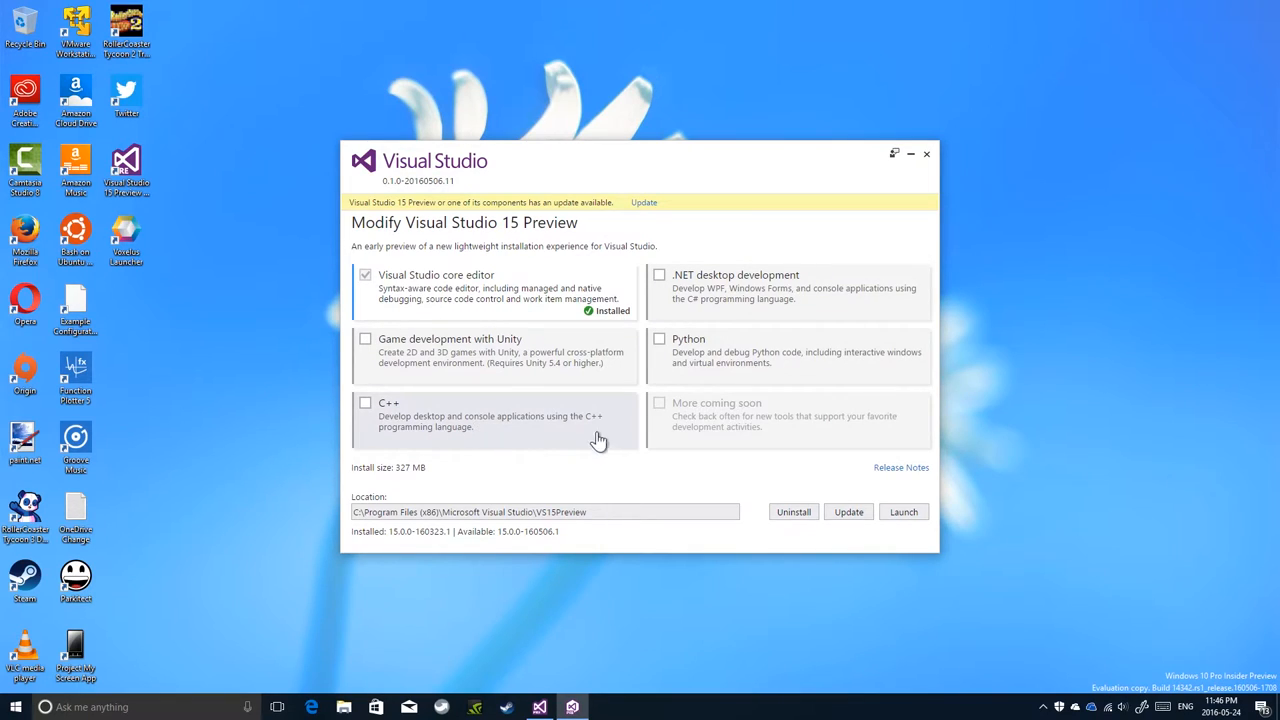
mouse_move(760, 418)
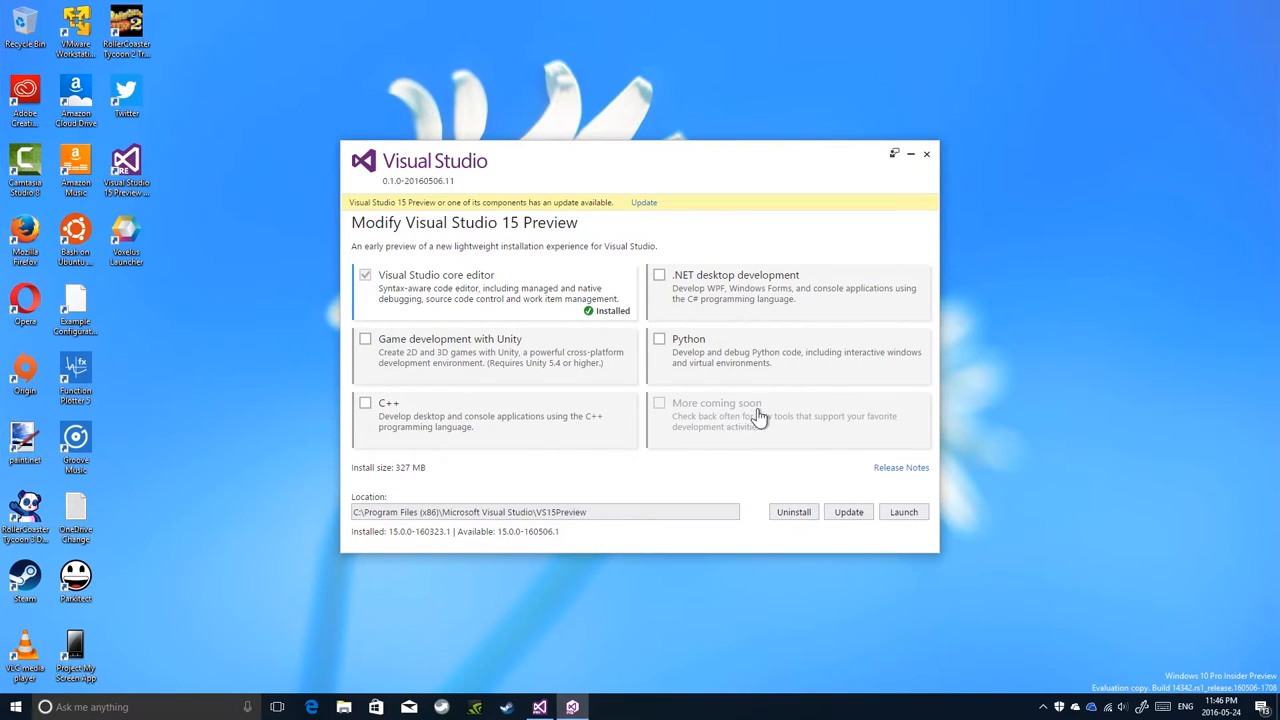
mouse_move(735, 410)
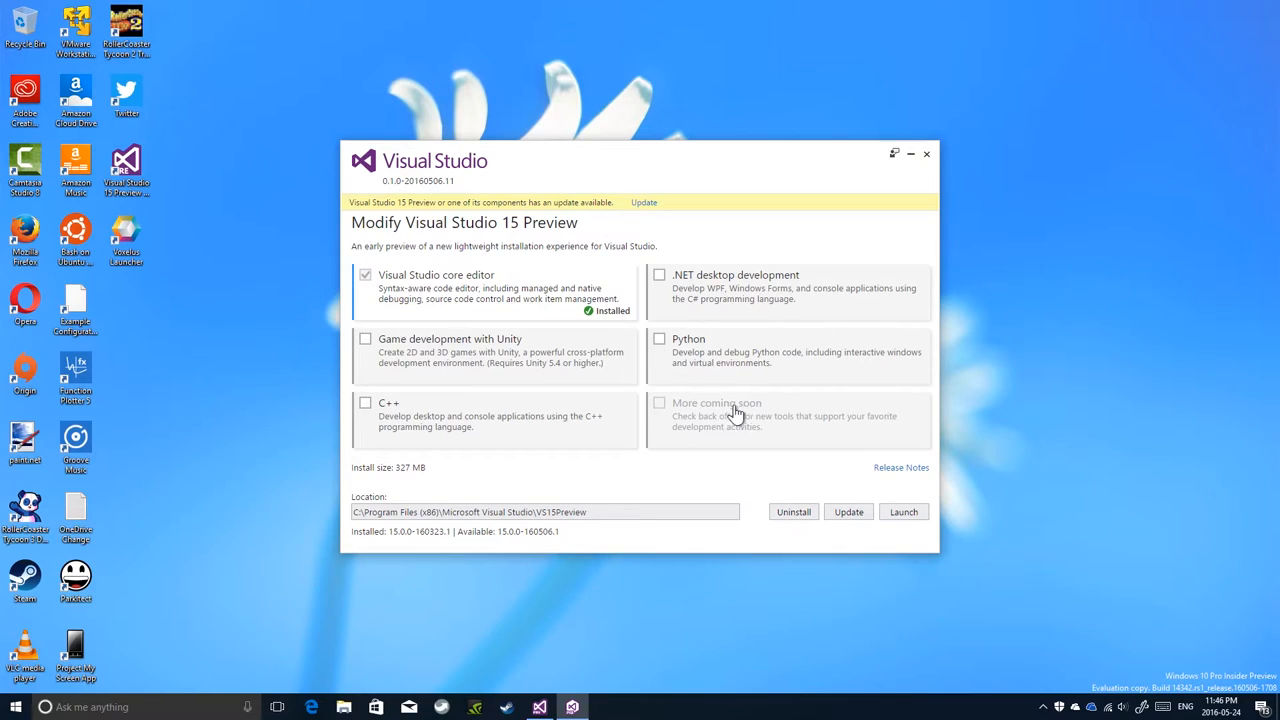
mouse_move(687, 424)
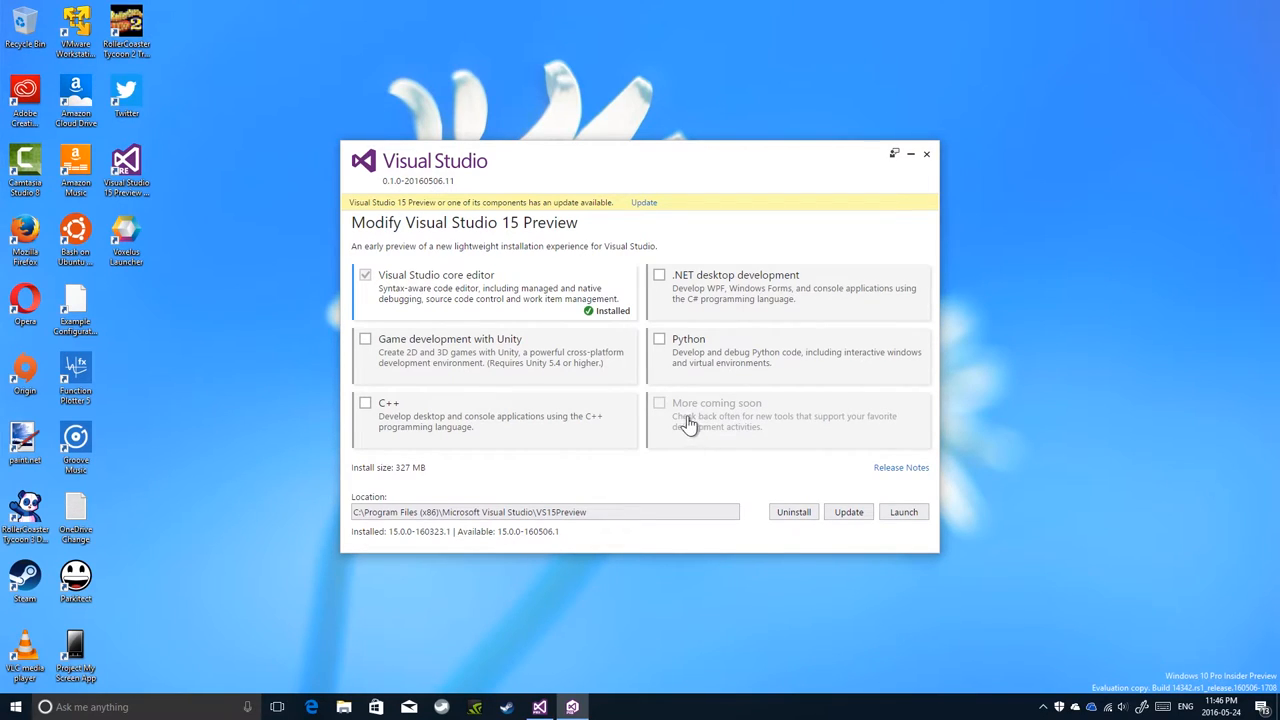
mouse_move(413, 445)
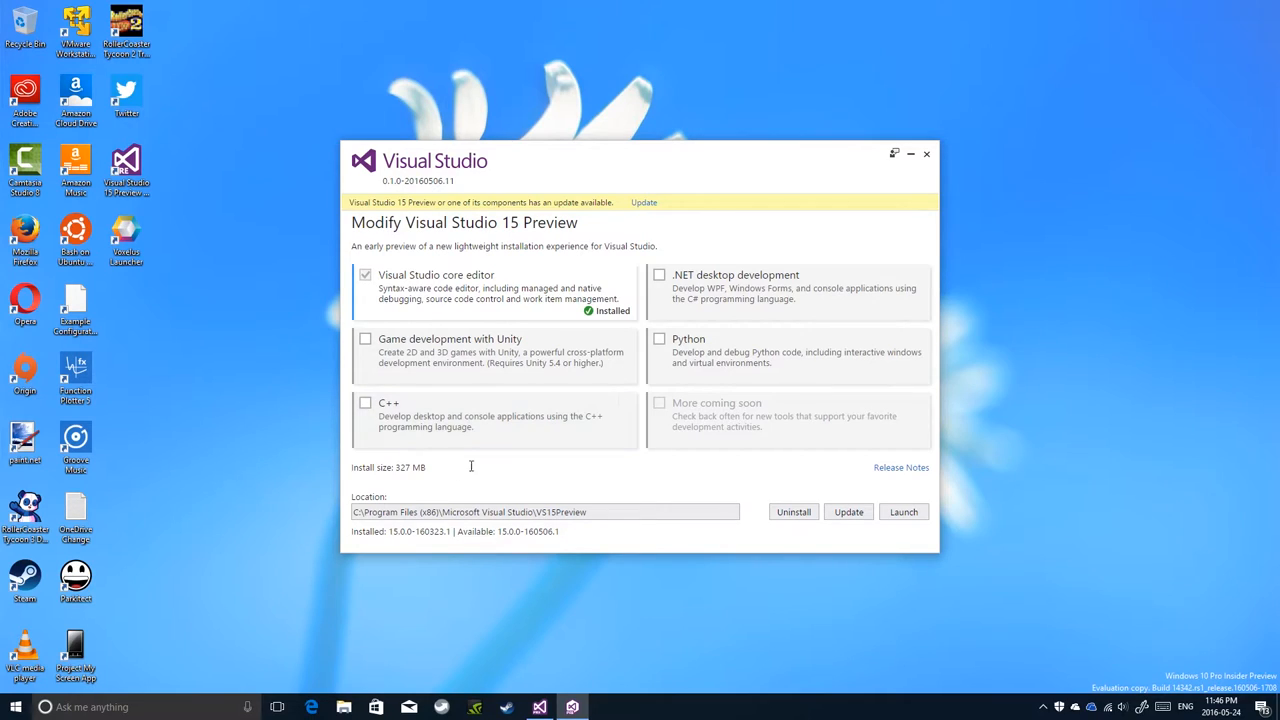
mouse_move(465, 270)
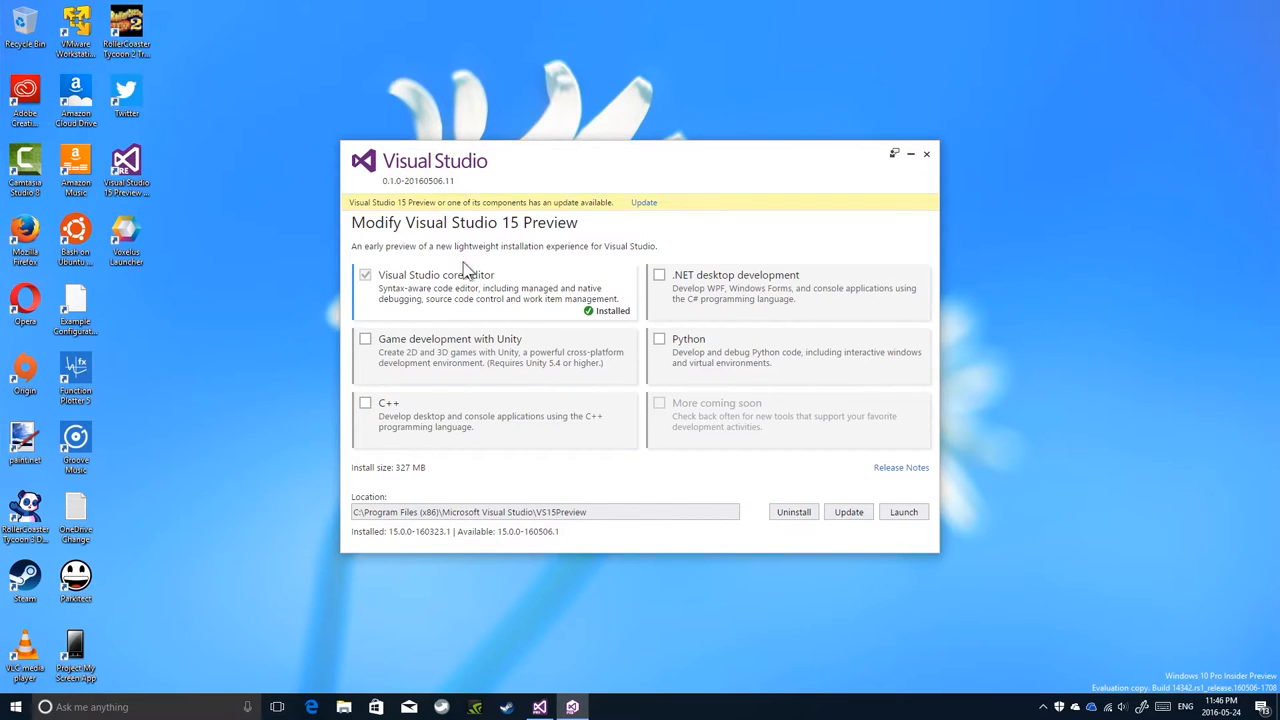
mouse_move(763, 465)
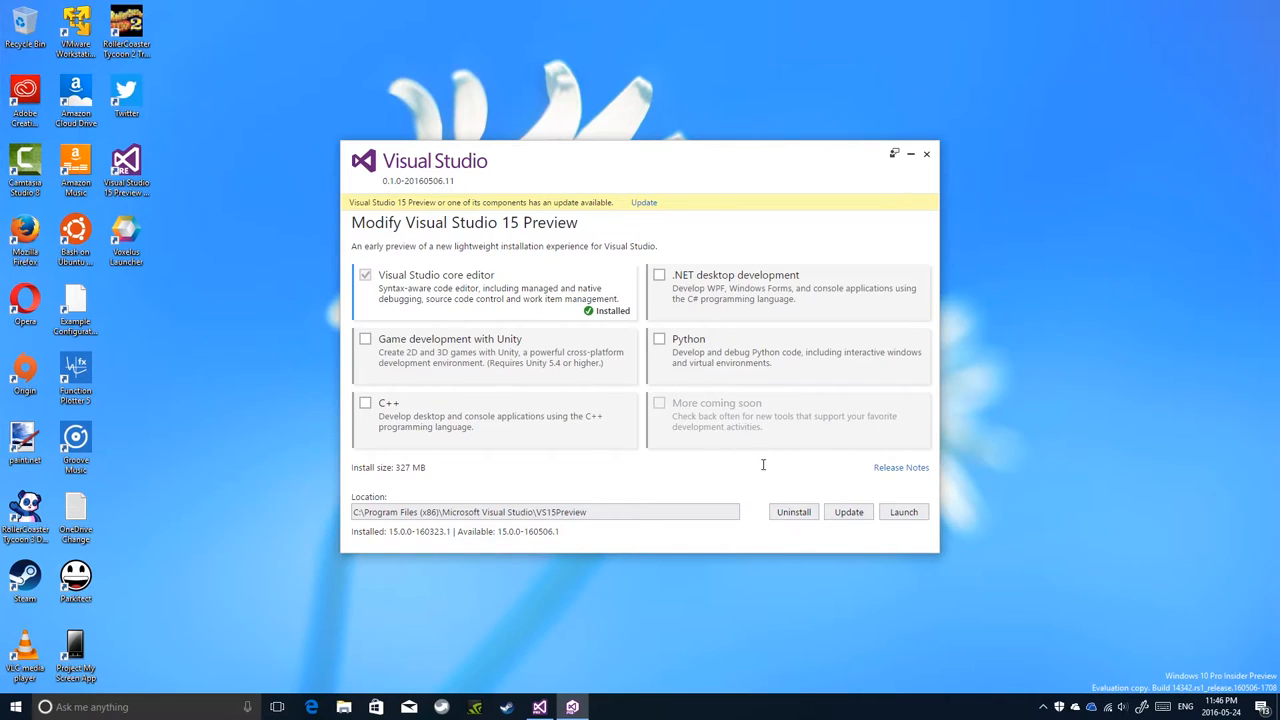
mouse_move(903, 511)
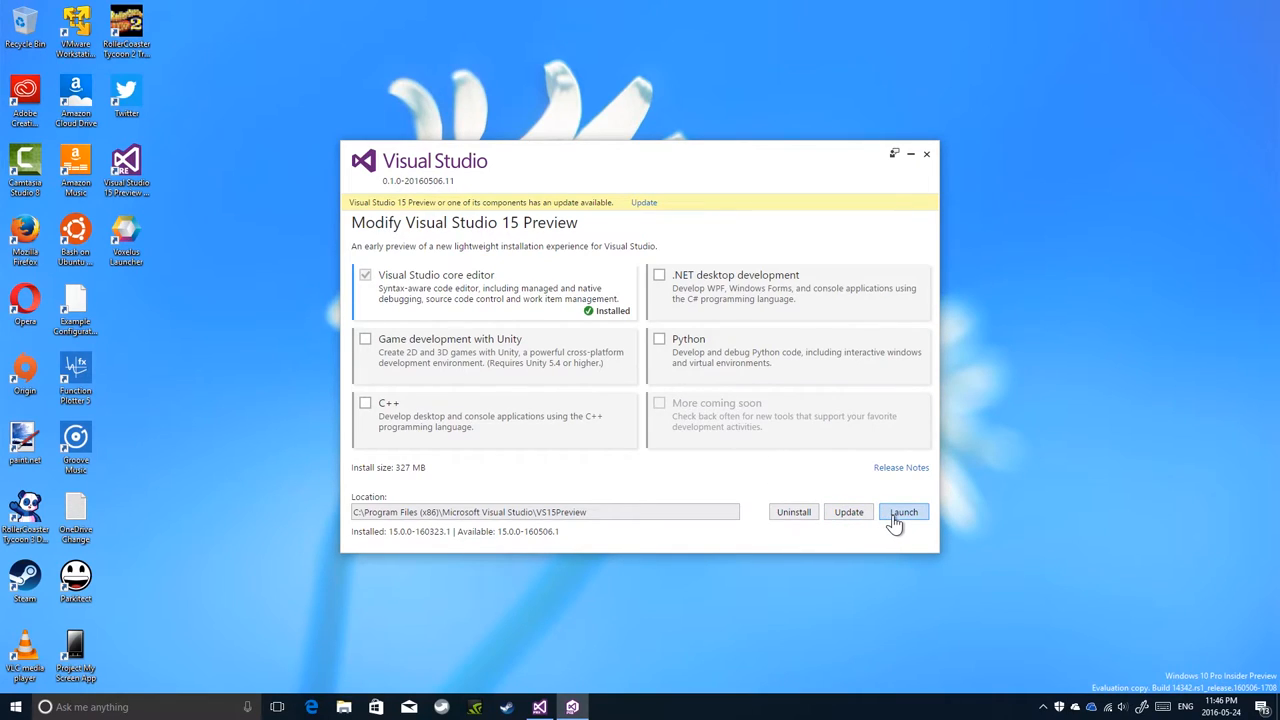
mouse_move(538, 293)
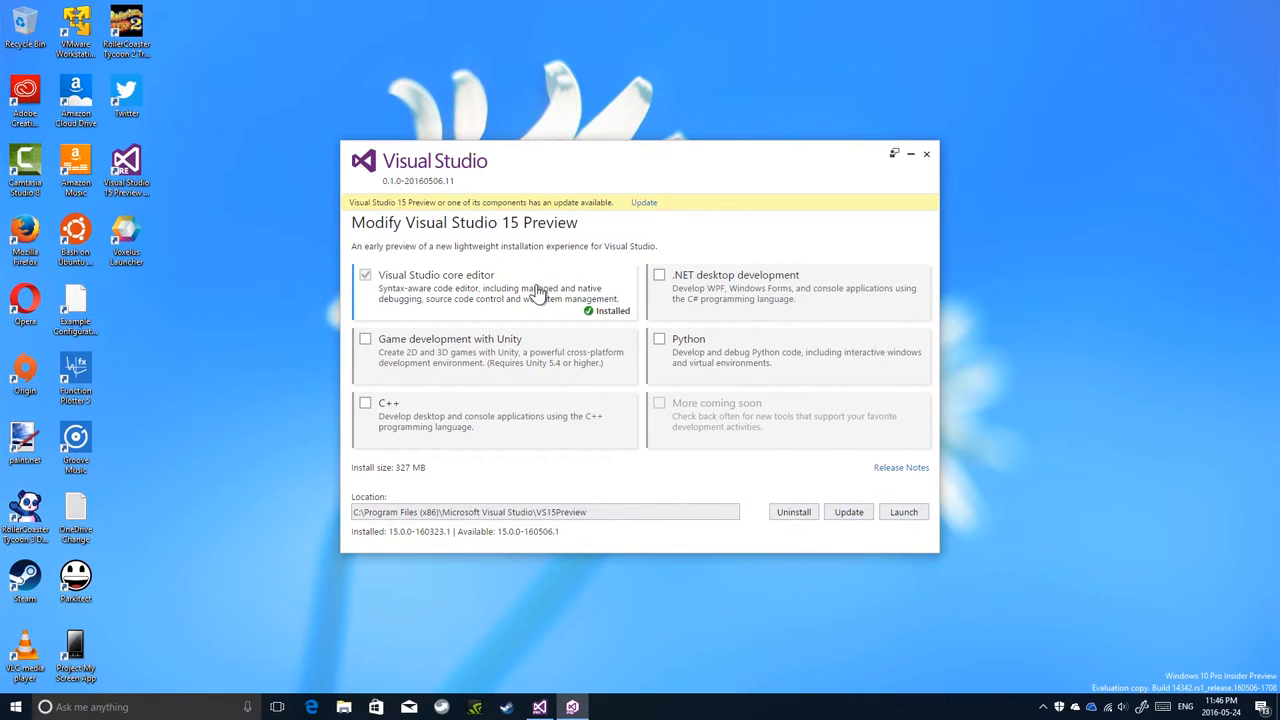
mouse_move(903, 512)
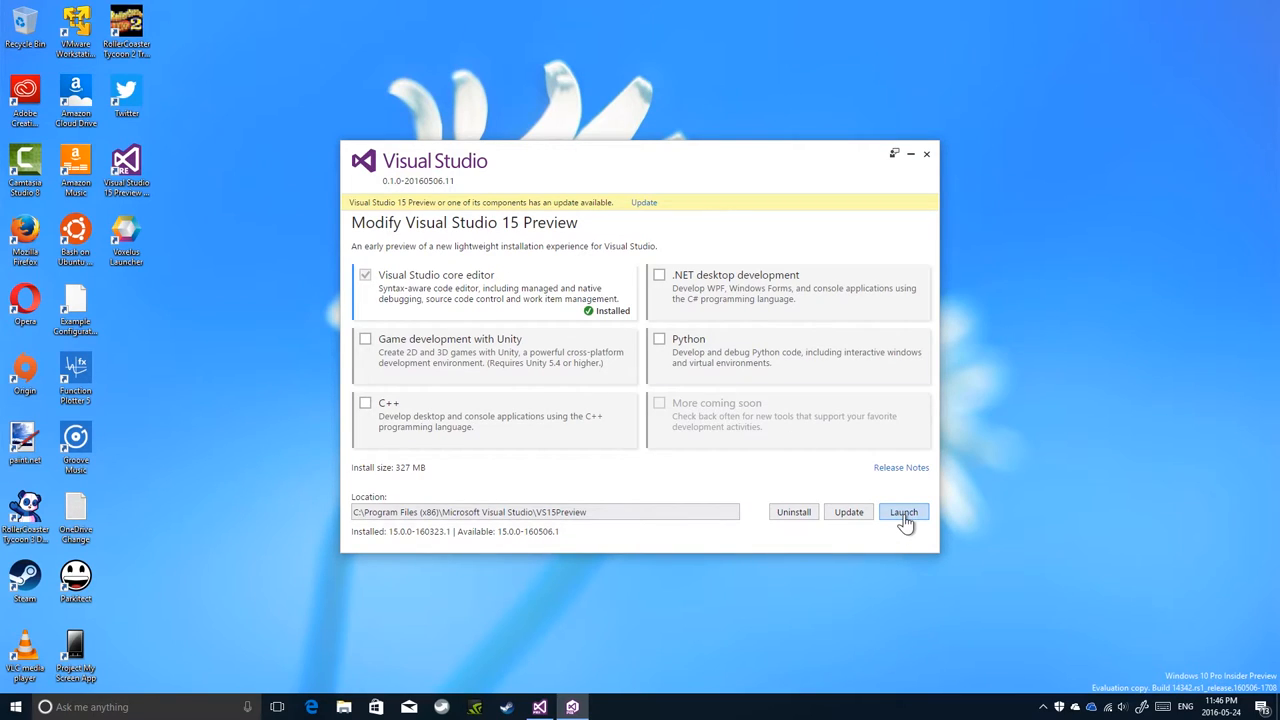
mouse_move(773, 522)
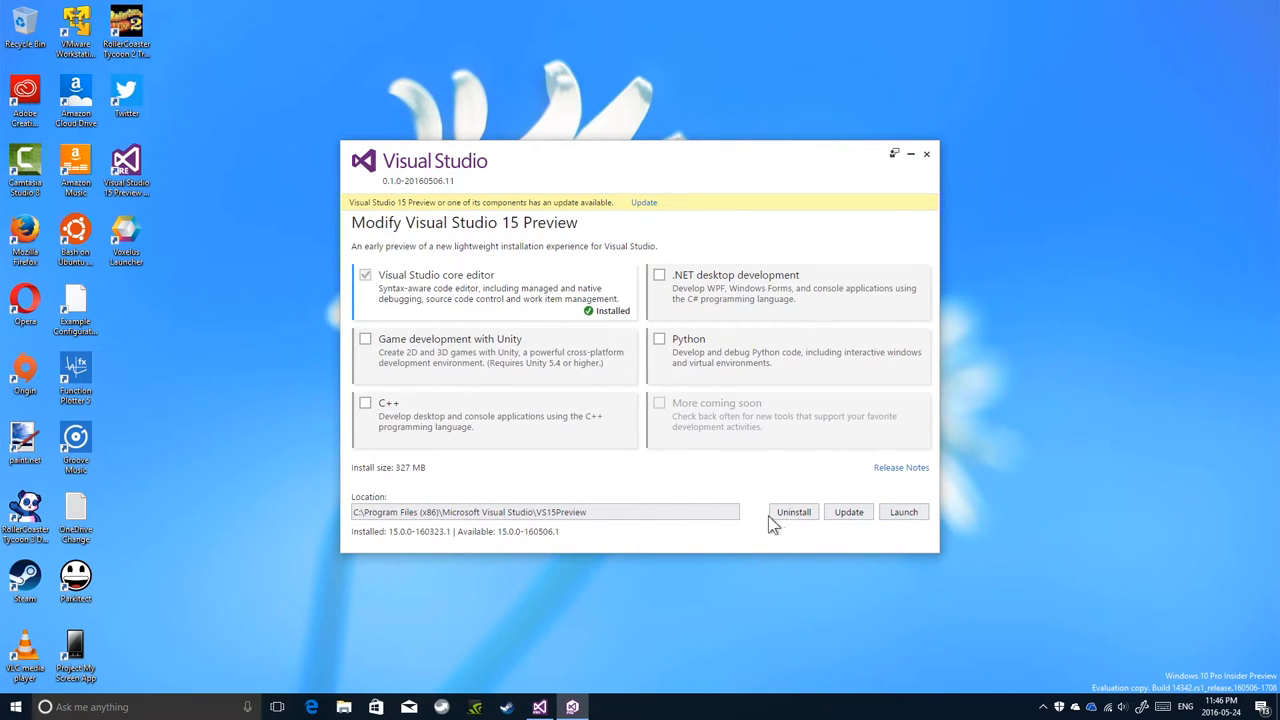
mouse_move(820, 525)
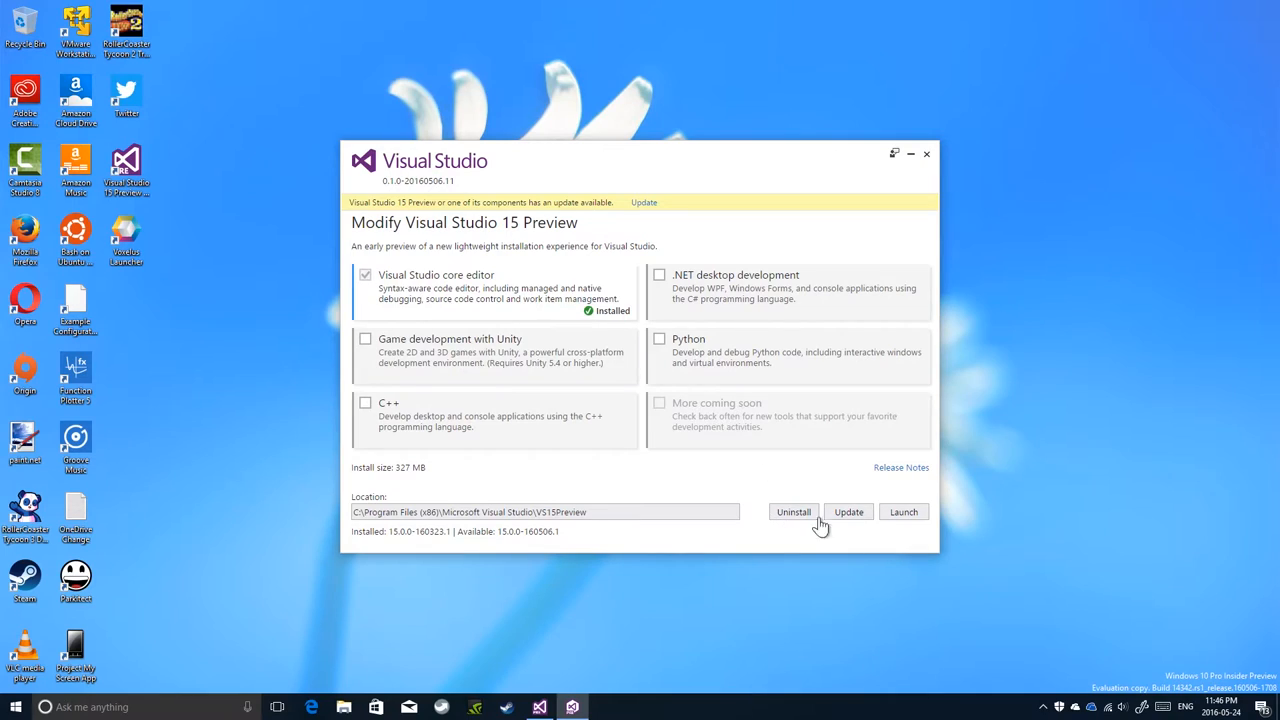
mouse_move(848, 511)
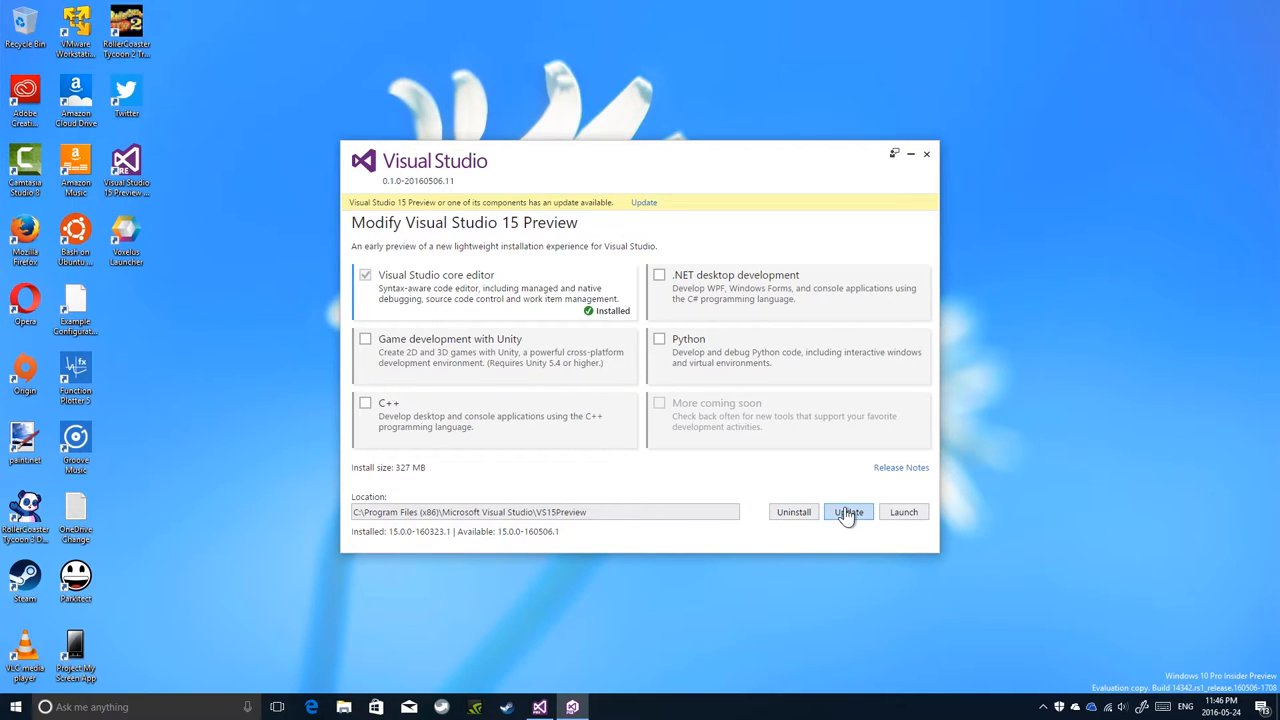
mouse_move(493, 282)
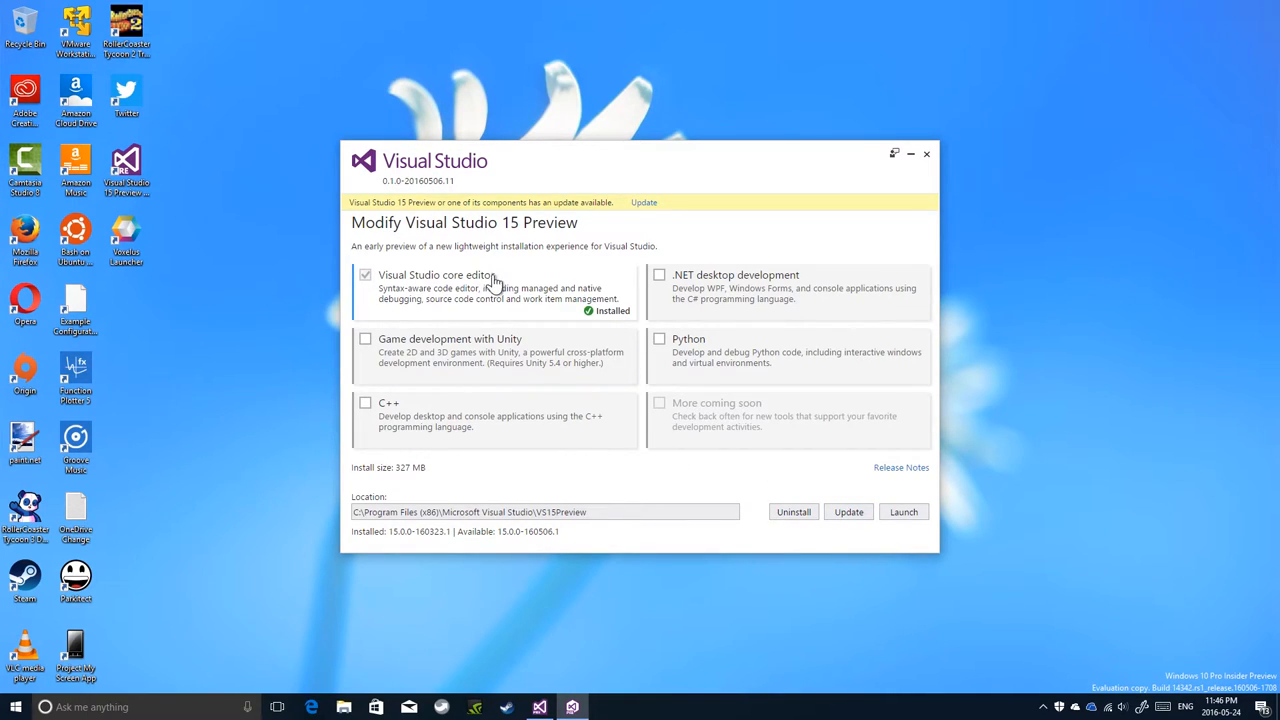
mouse_move(848, 512)
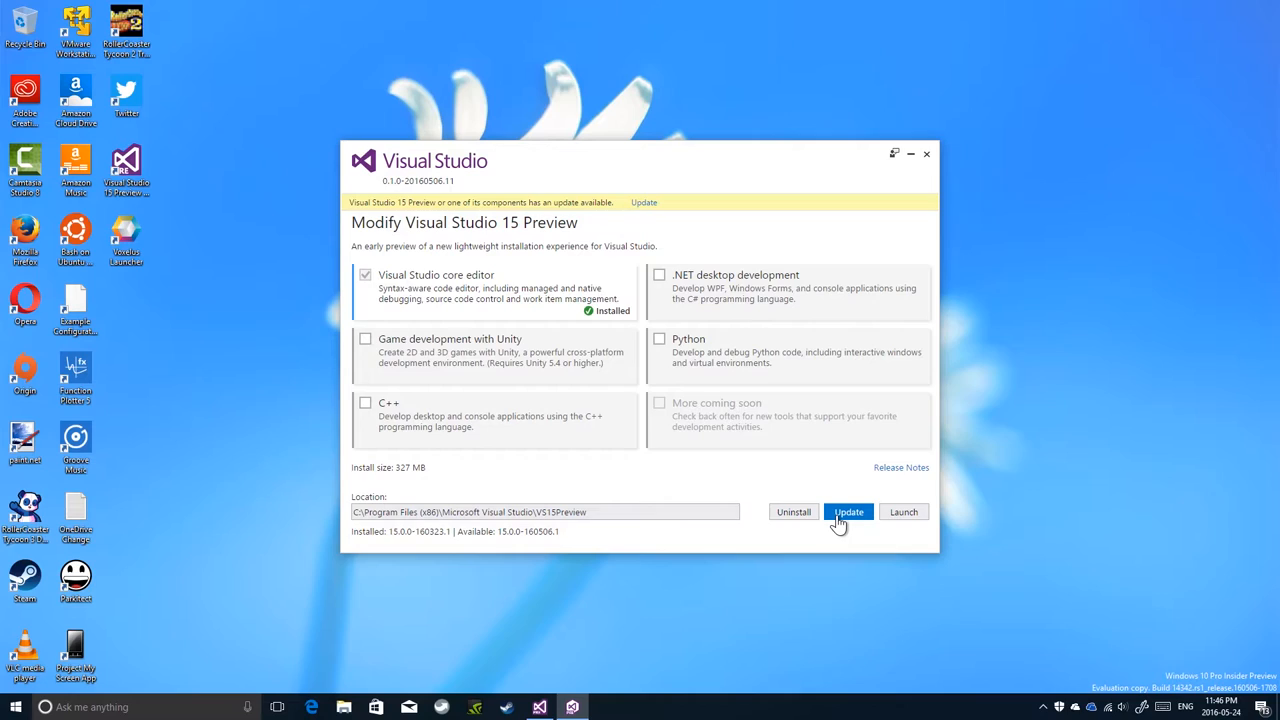
mouse_move(511, 513)
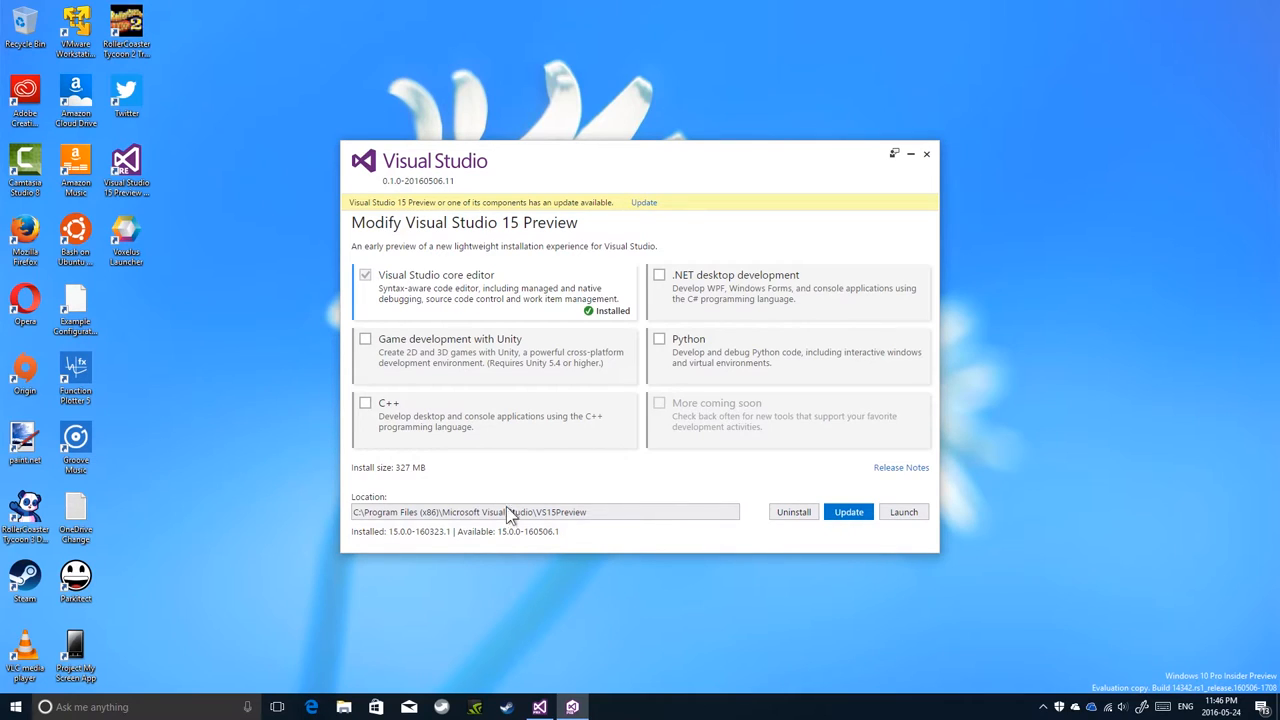
mouse_move(446, 484)
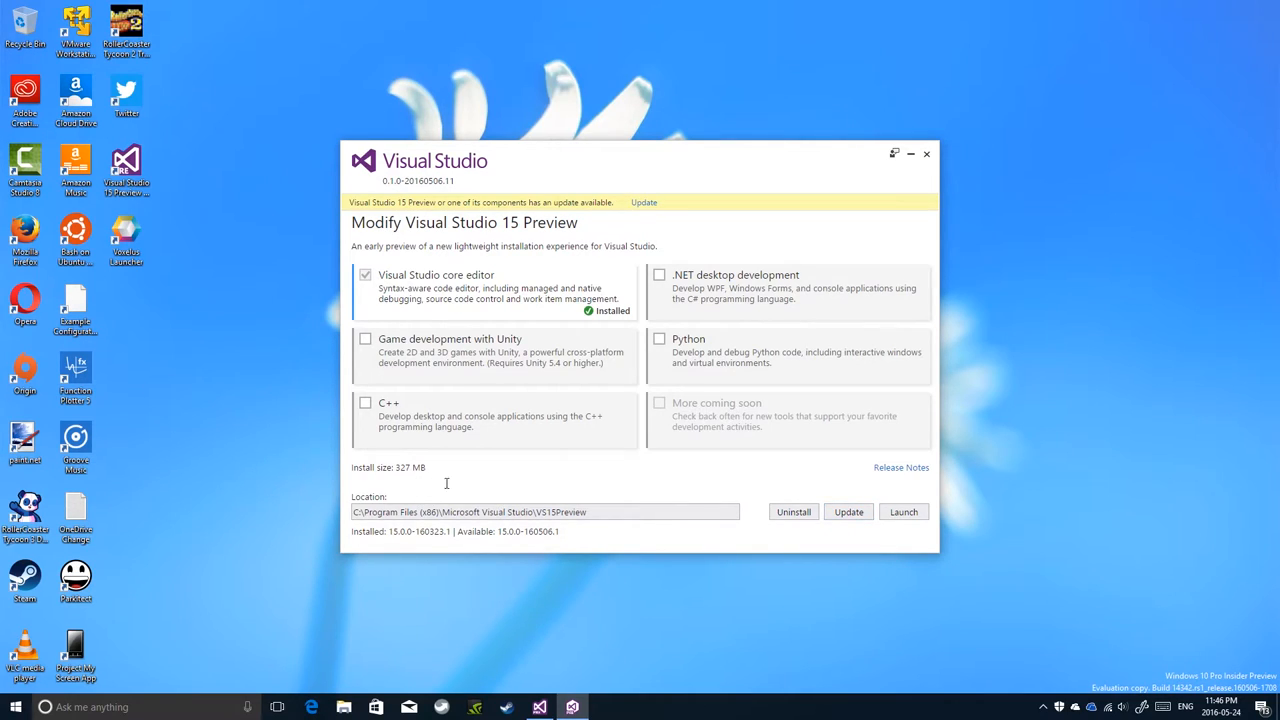
mouse_move(678, 293)
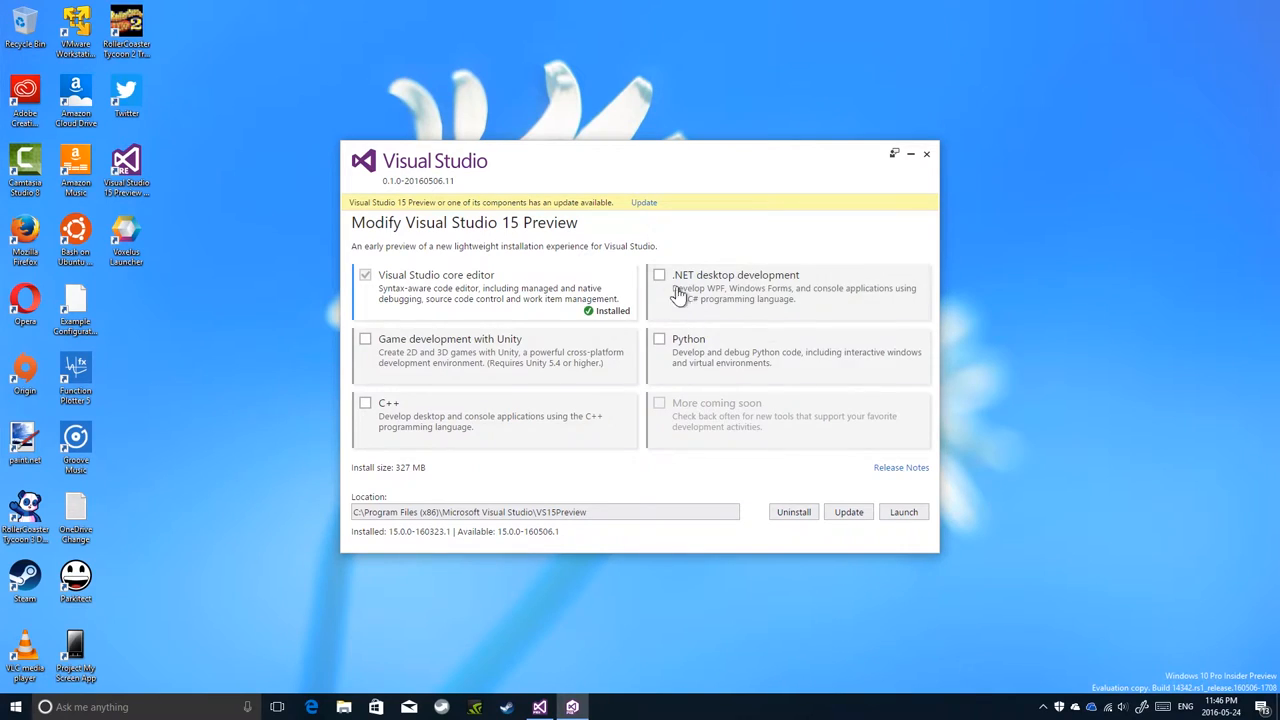
mouse_move(497, 458)
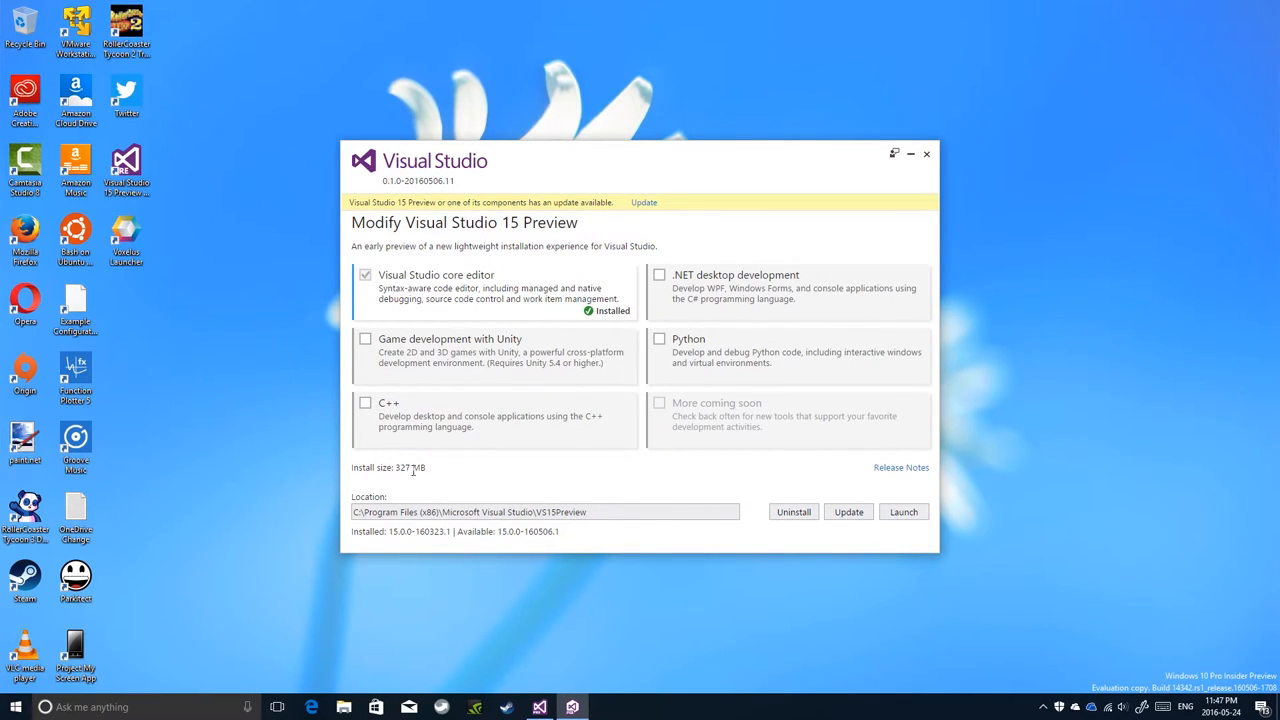
mouse_move(820, 466)
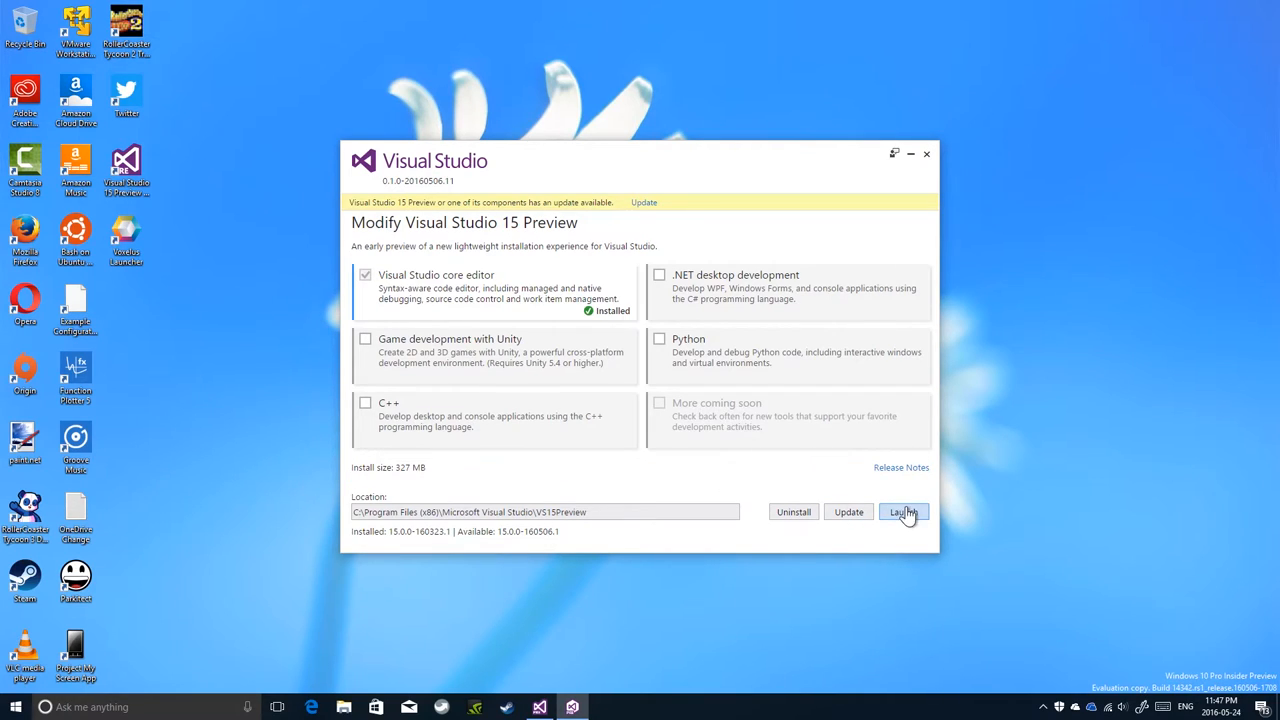
mouse_move(405, 210)
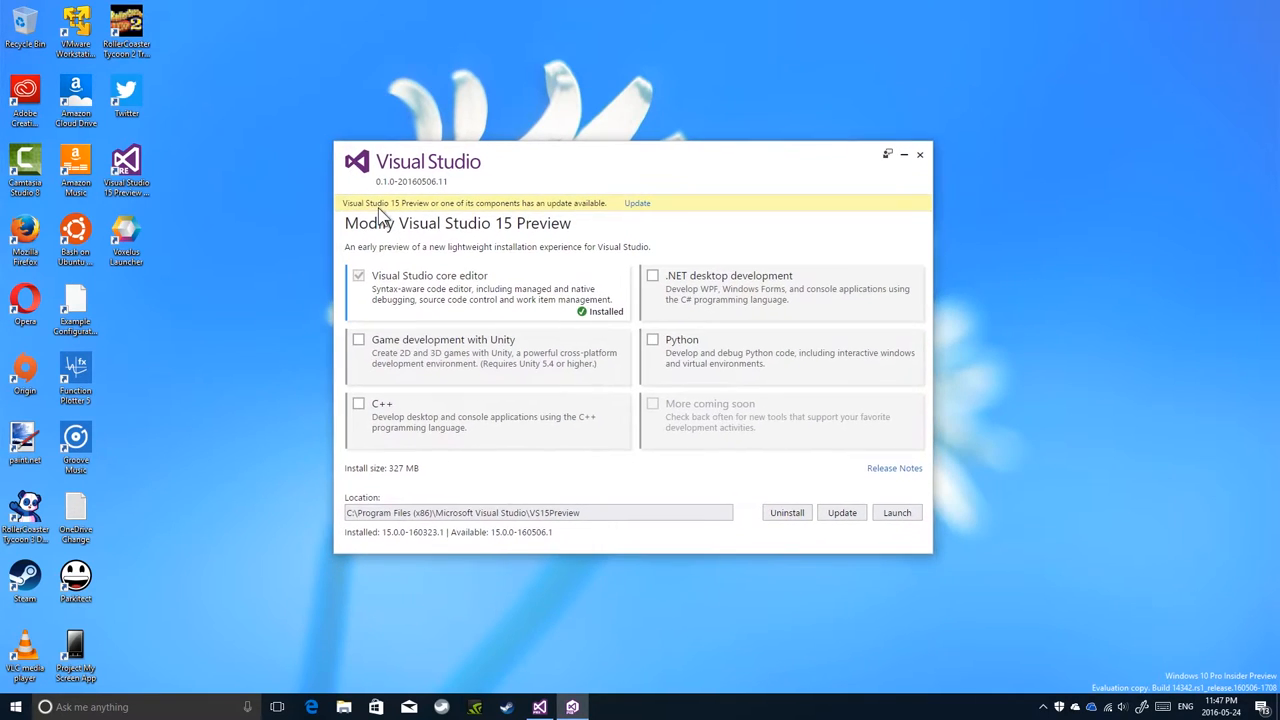
mouse_move(440, 216)
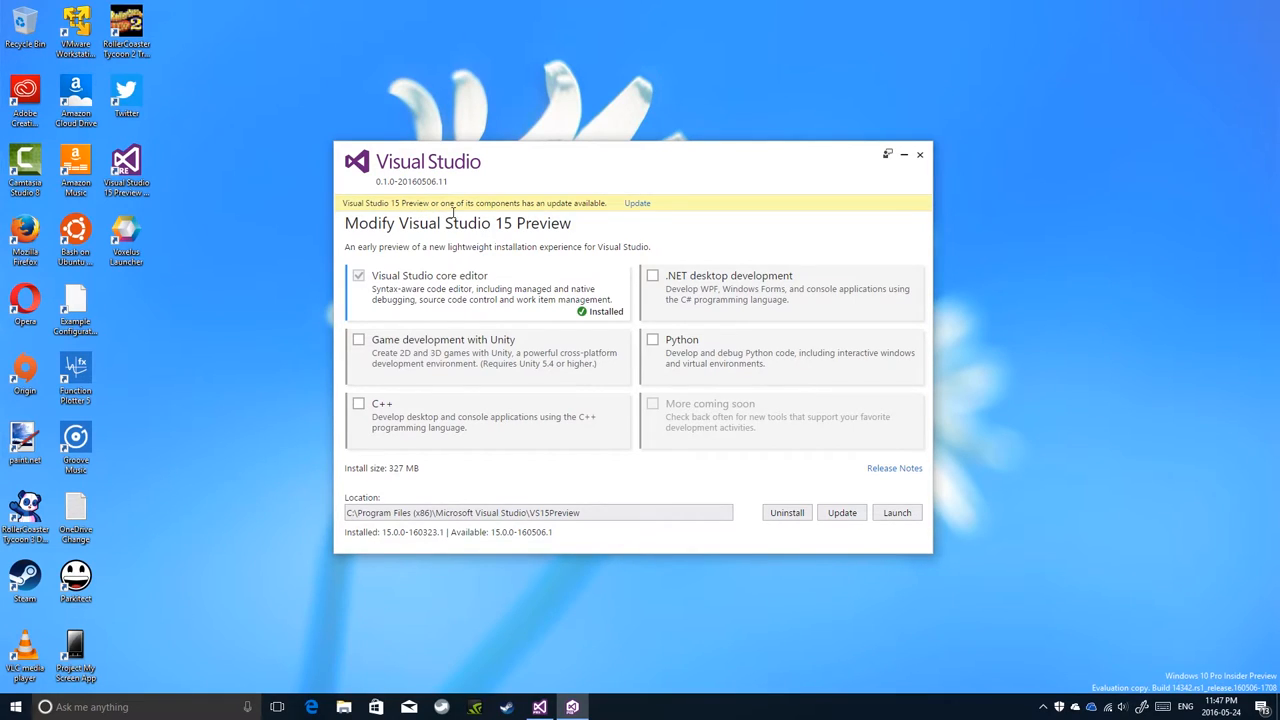
mouse_move(590, 165)
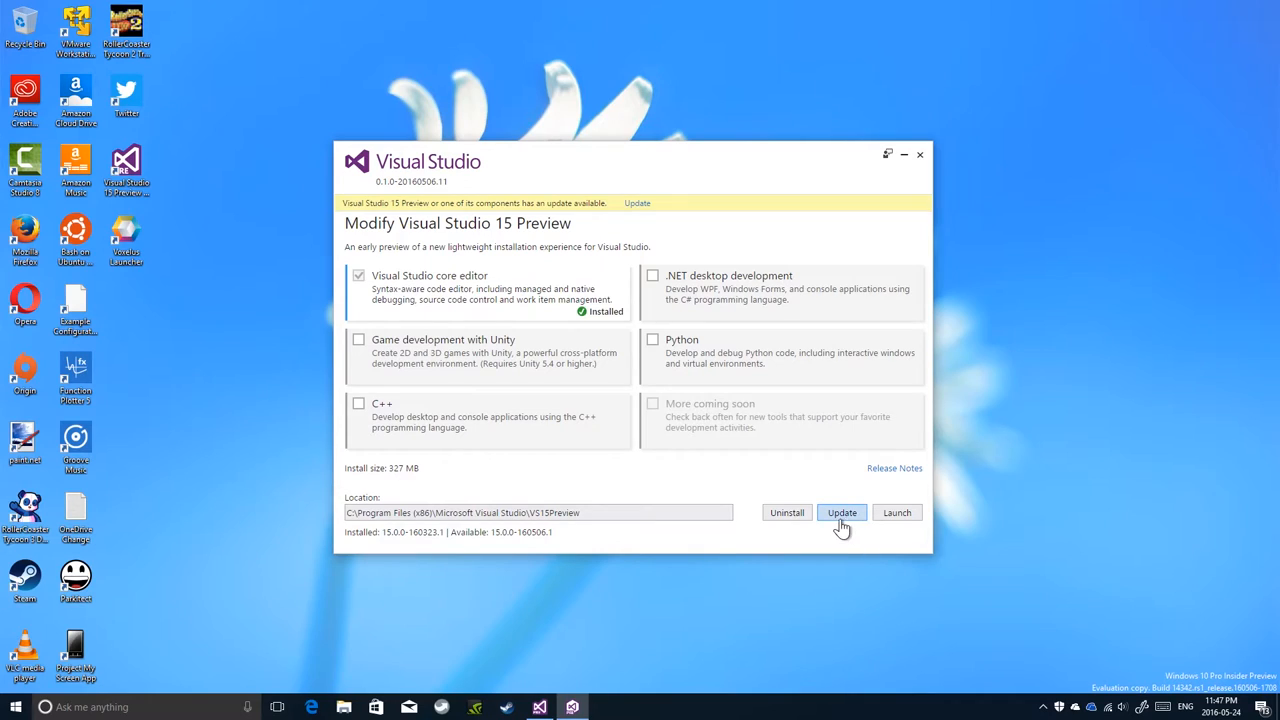
mouse_move(535, 351)
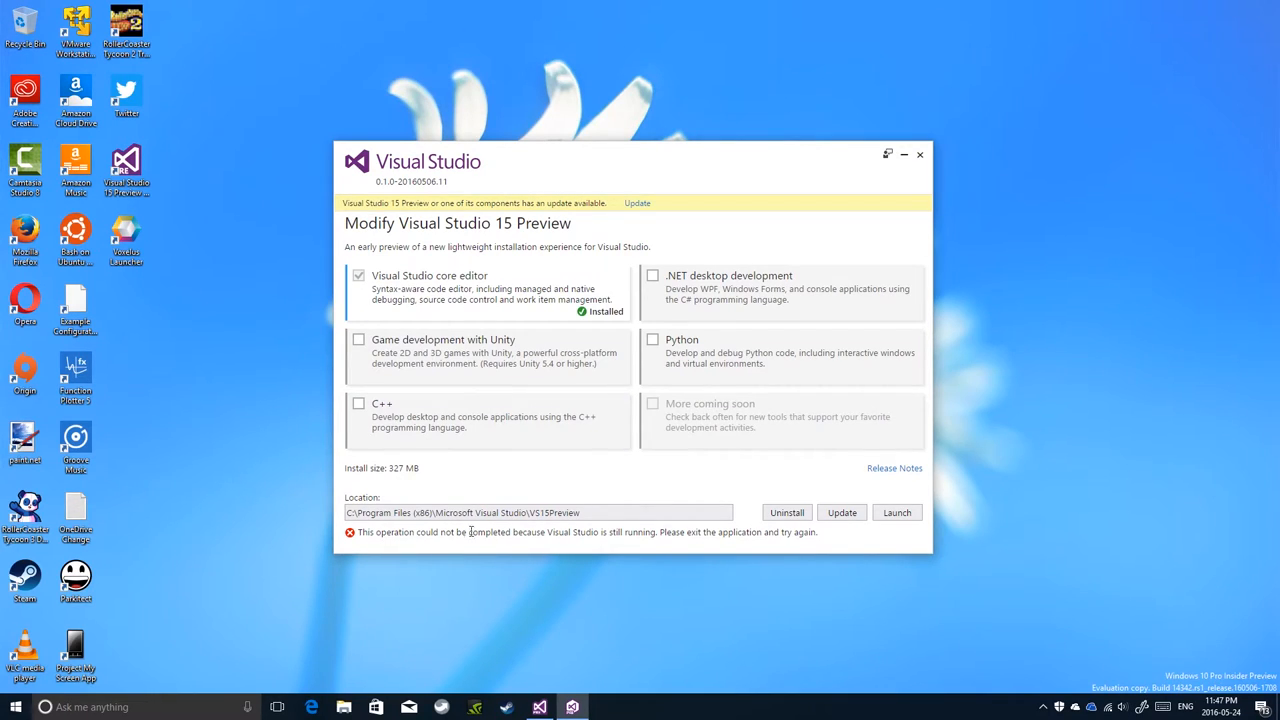
mouse_move(752, 585)
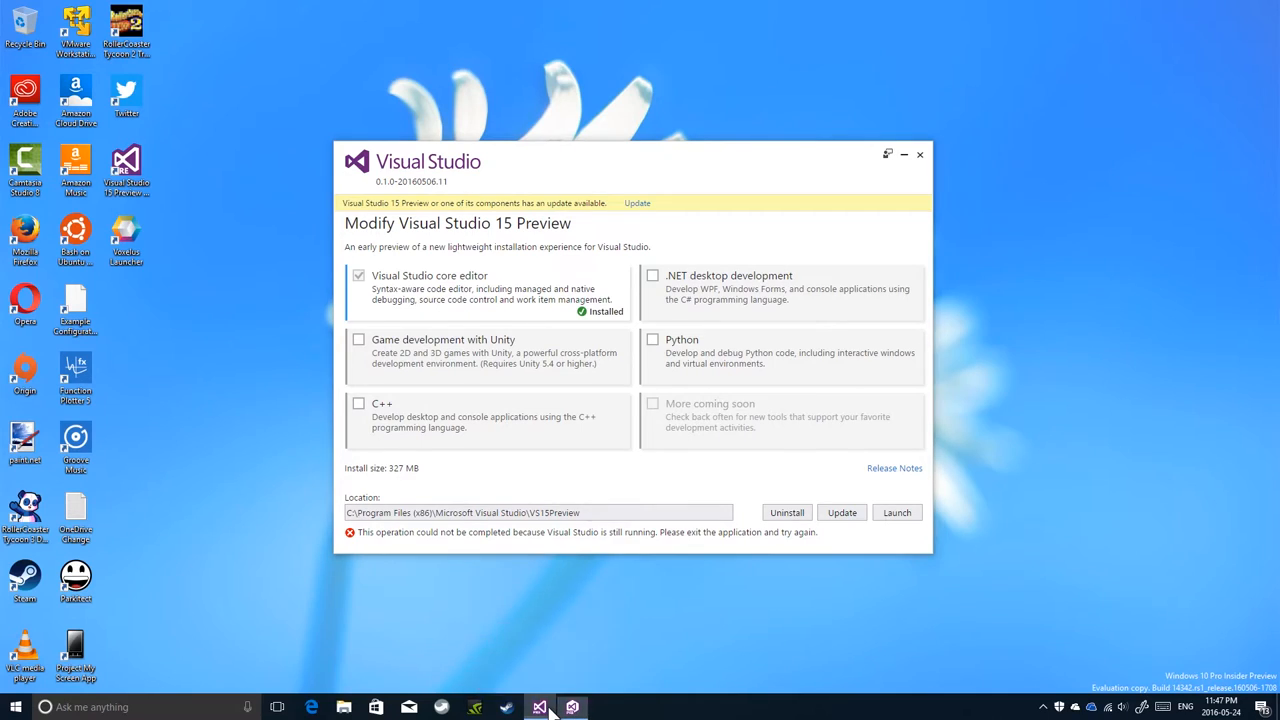
Step: Attempt the Visual Studio 15 Preview update and check the still-running Visual Studio window
click(573, 707)
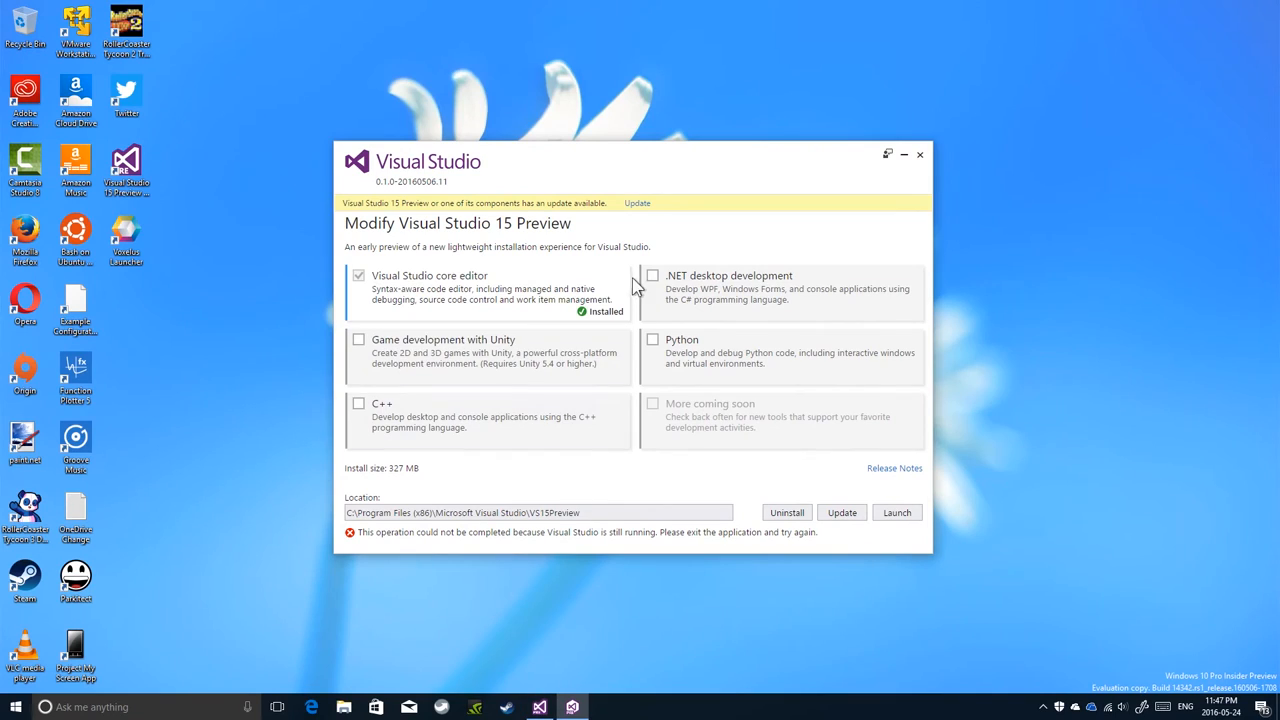
mouse_move(452, 267)
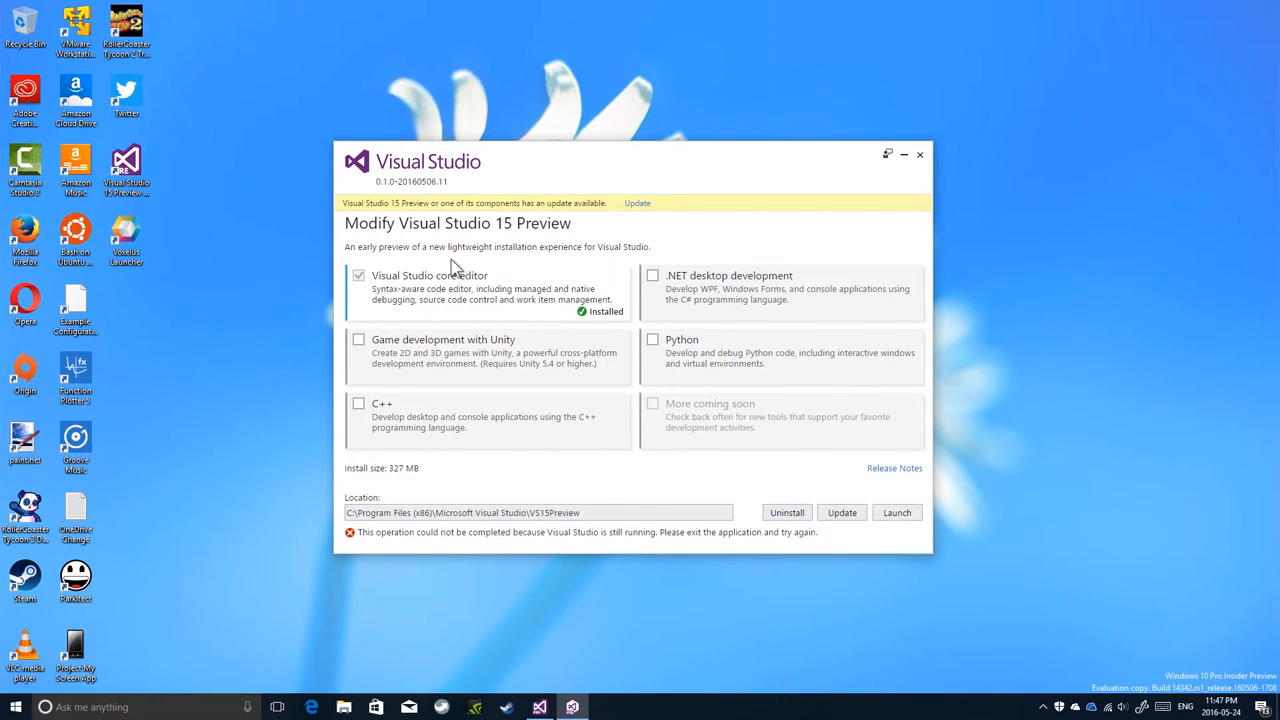
mouse_move(595, 715)
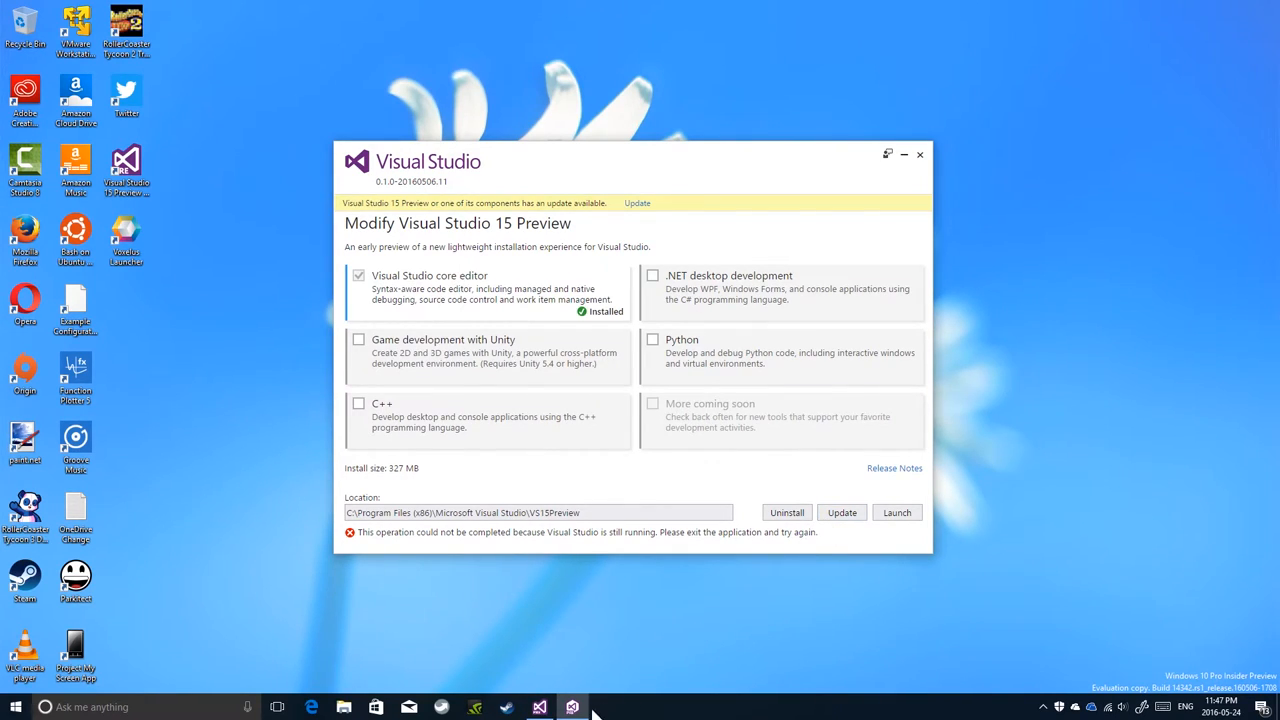
mouse_move(539, 707)
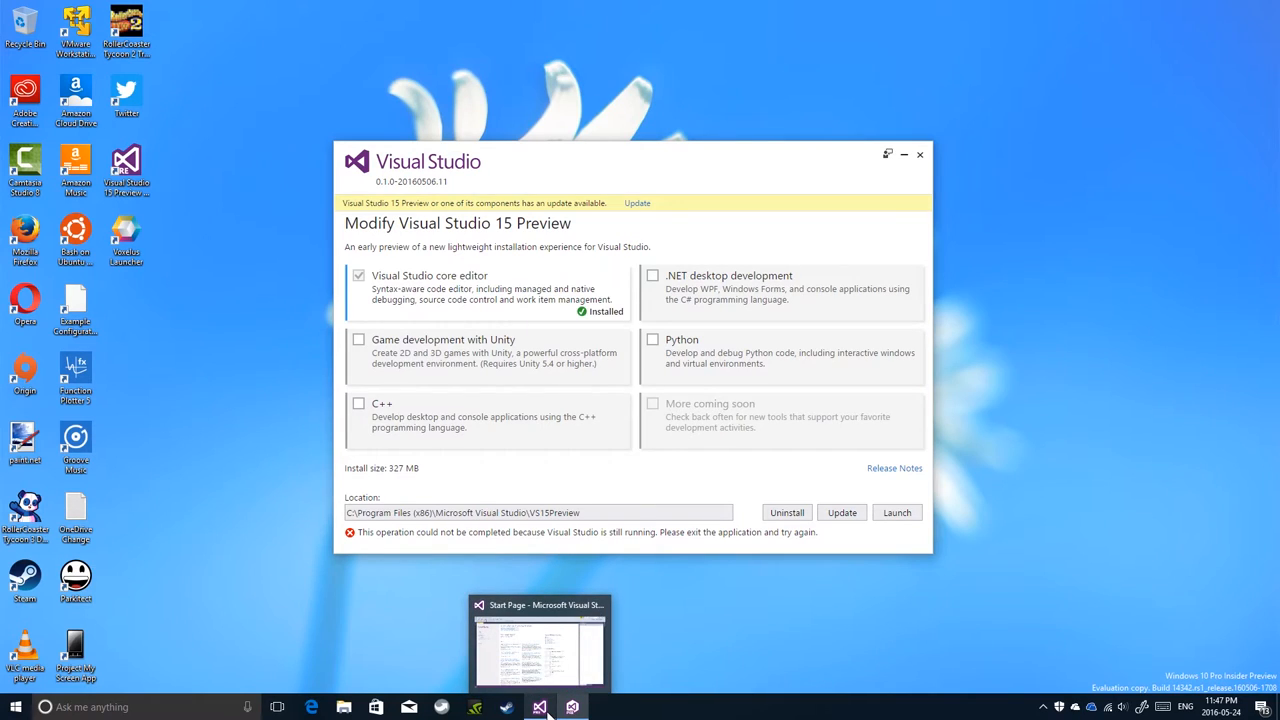
mouse_move(590, 386)
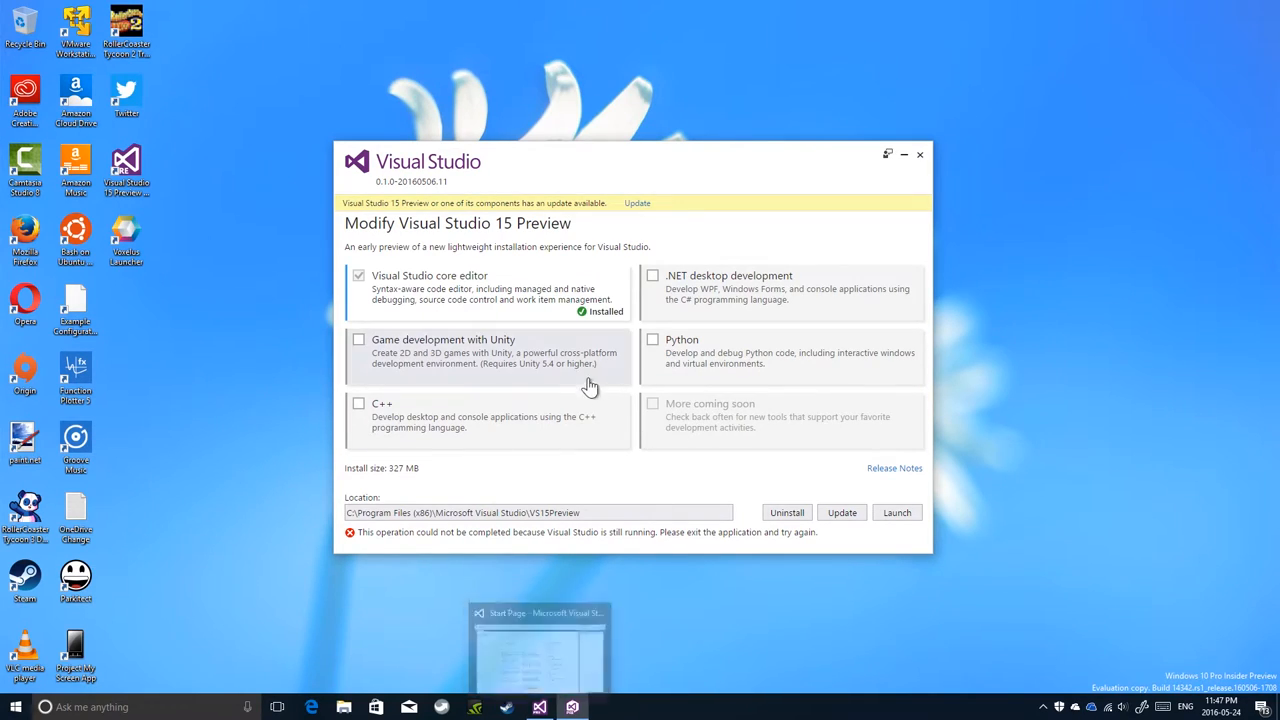
mouse_move(500, 290)
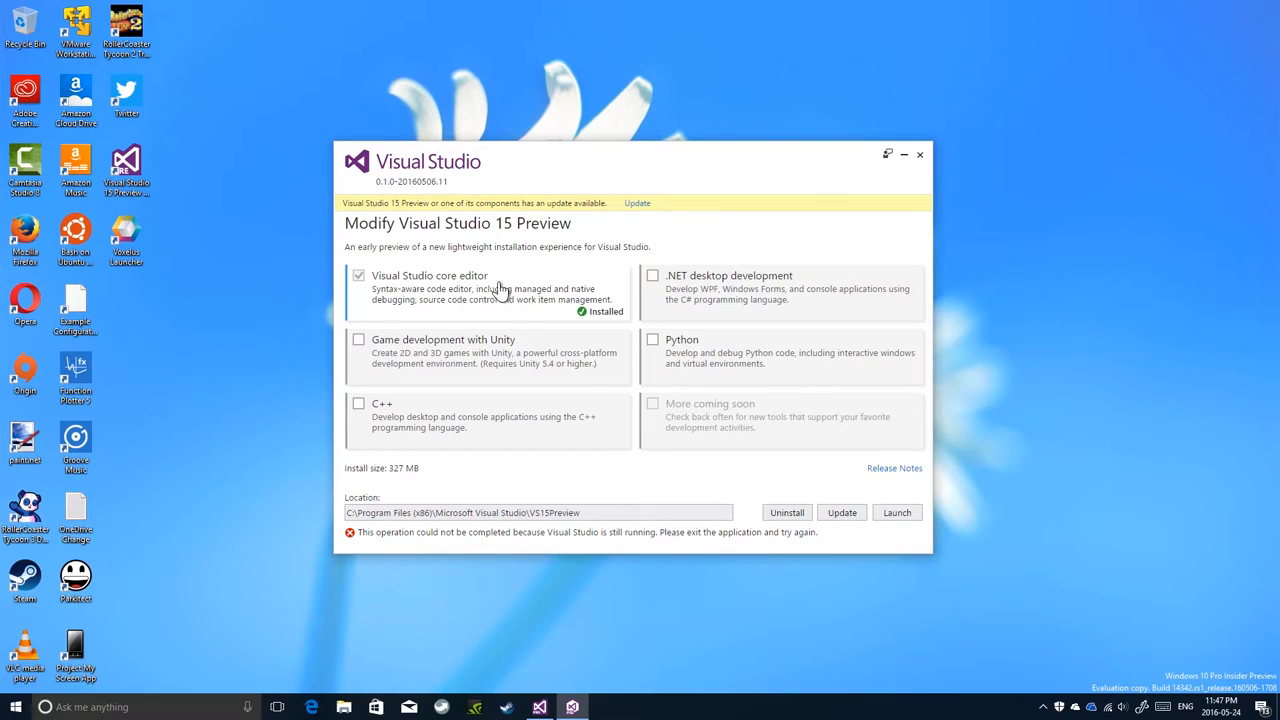
mouse_move(672, 350)
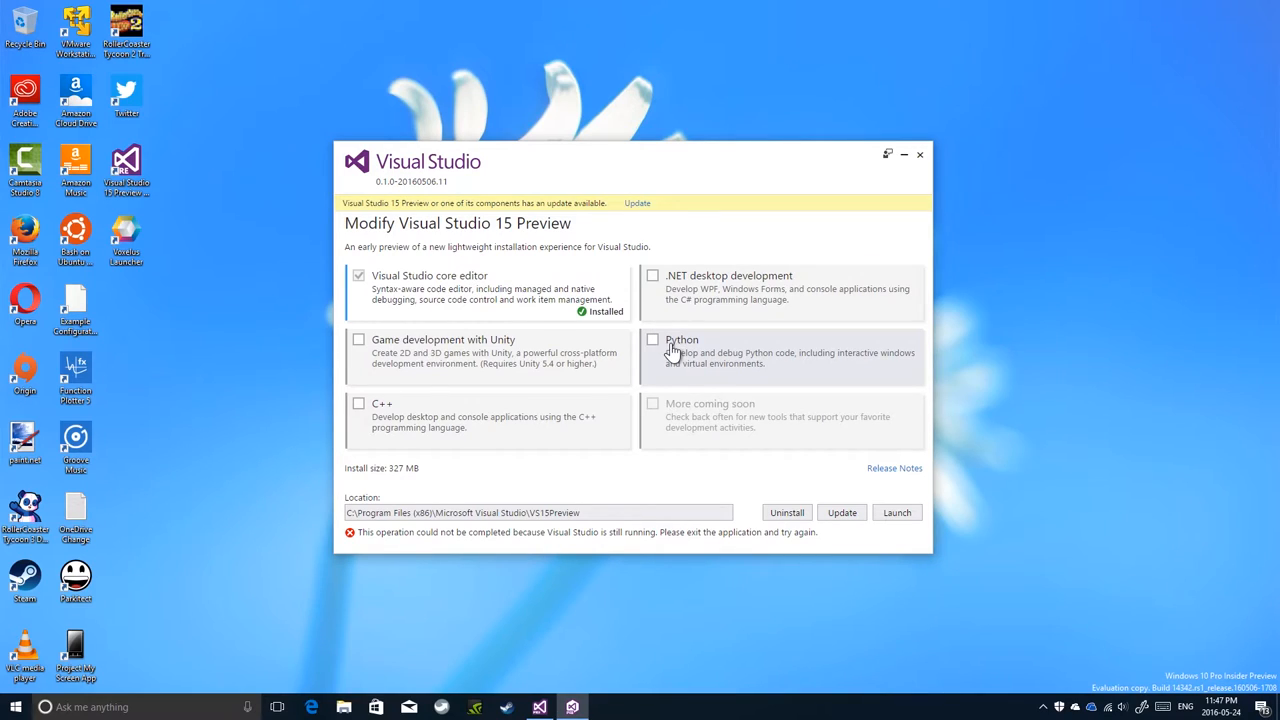
mouse_move(713, 388)
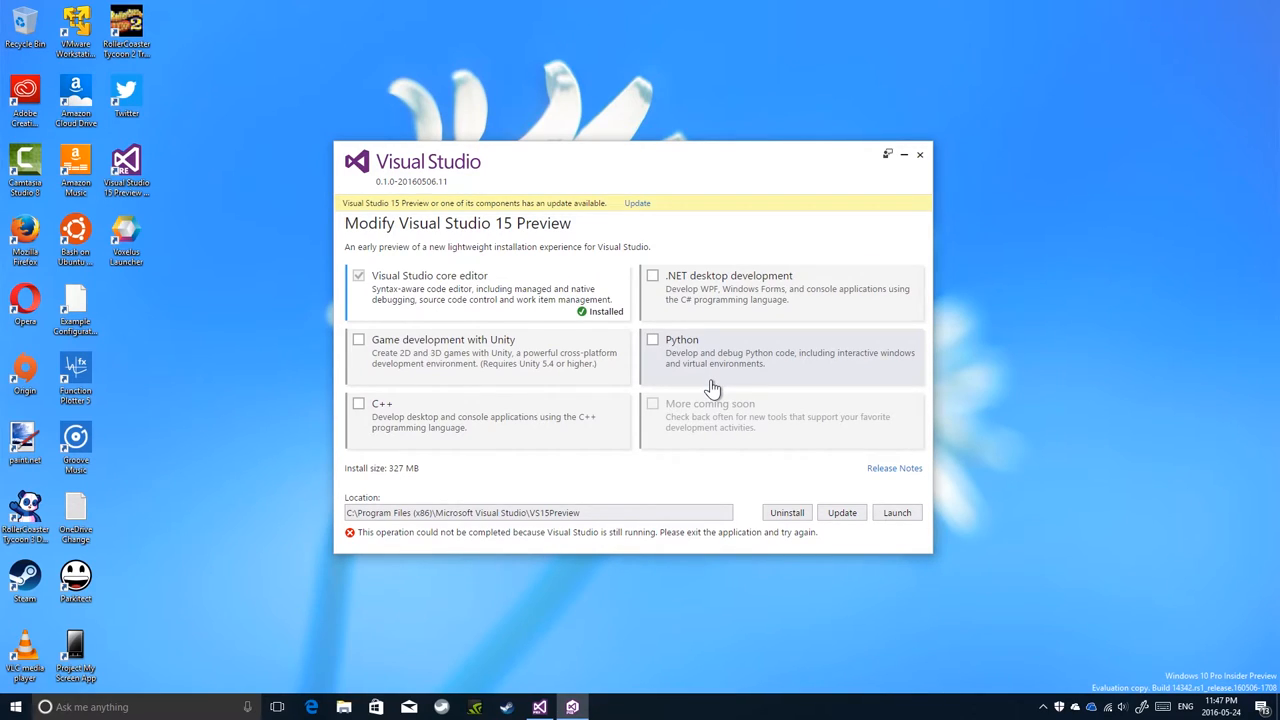
mouse_move(865, 528)
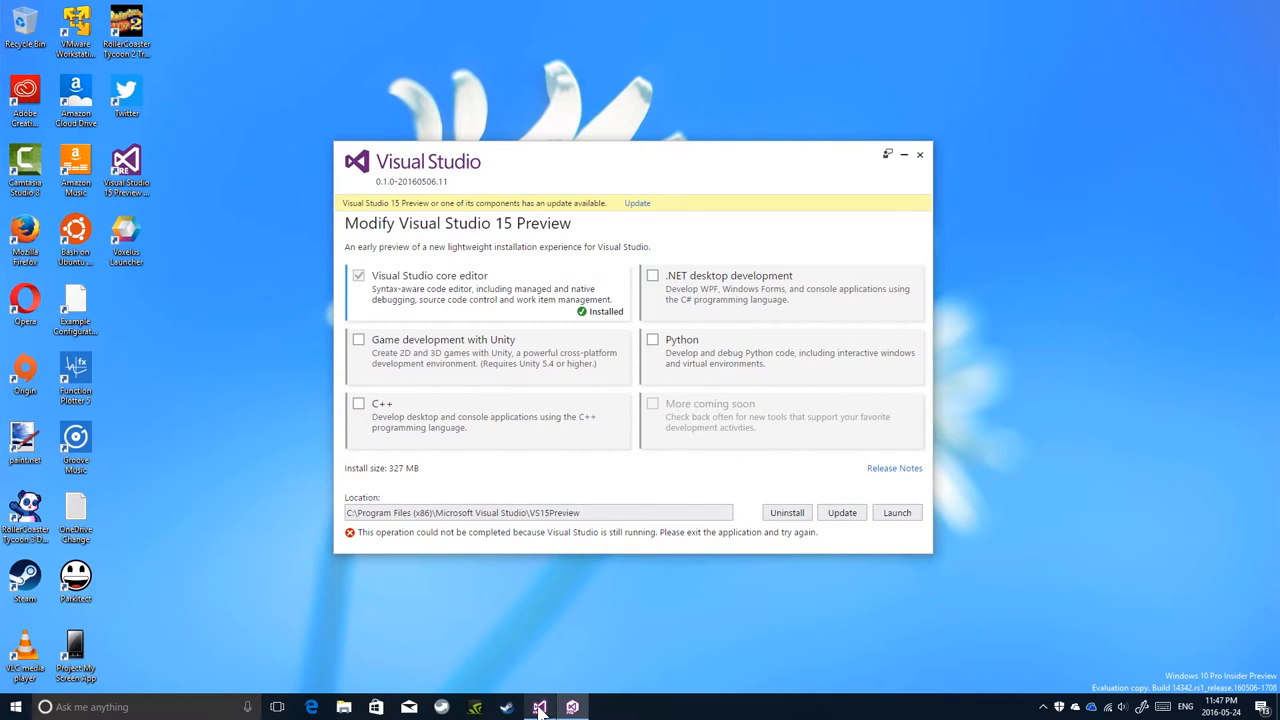
mouse_move(540, 707)
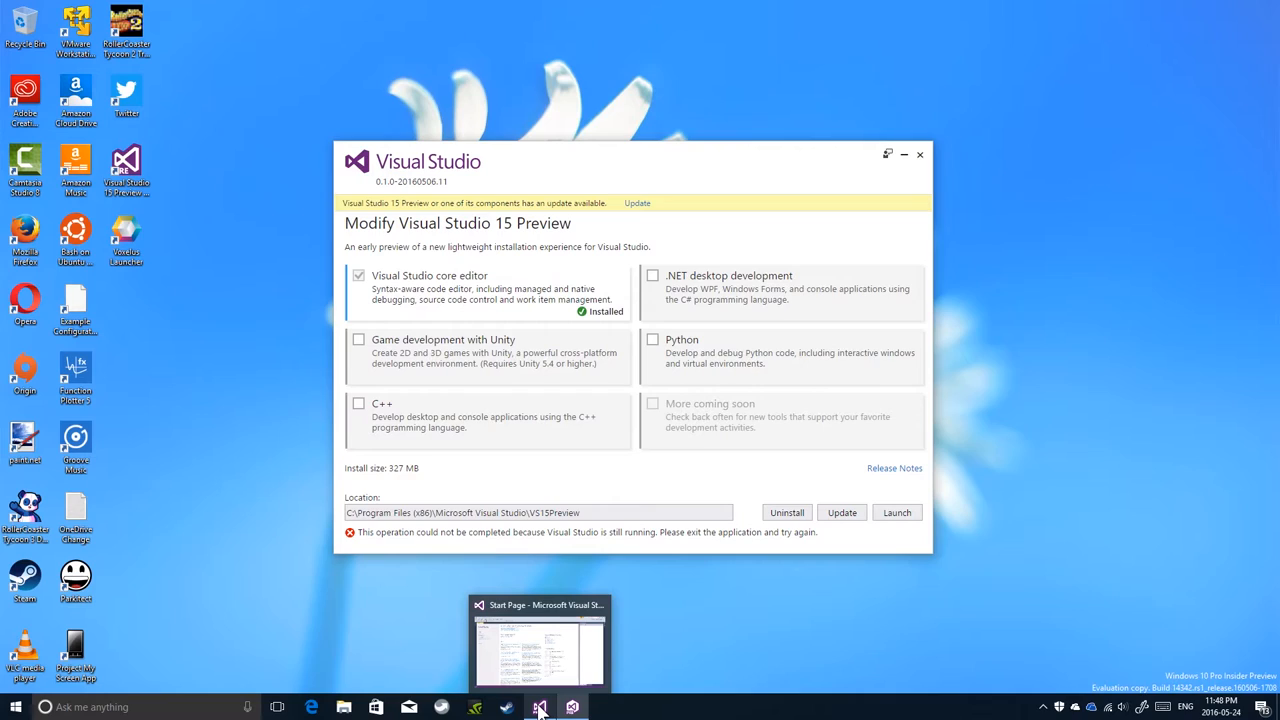
click(538, 645)
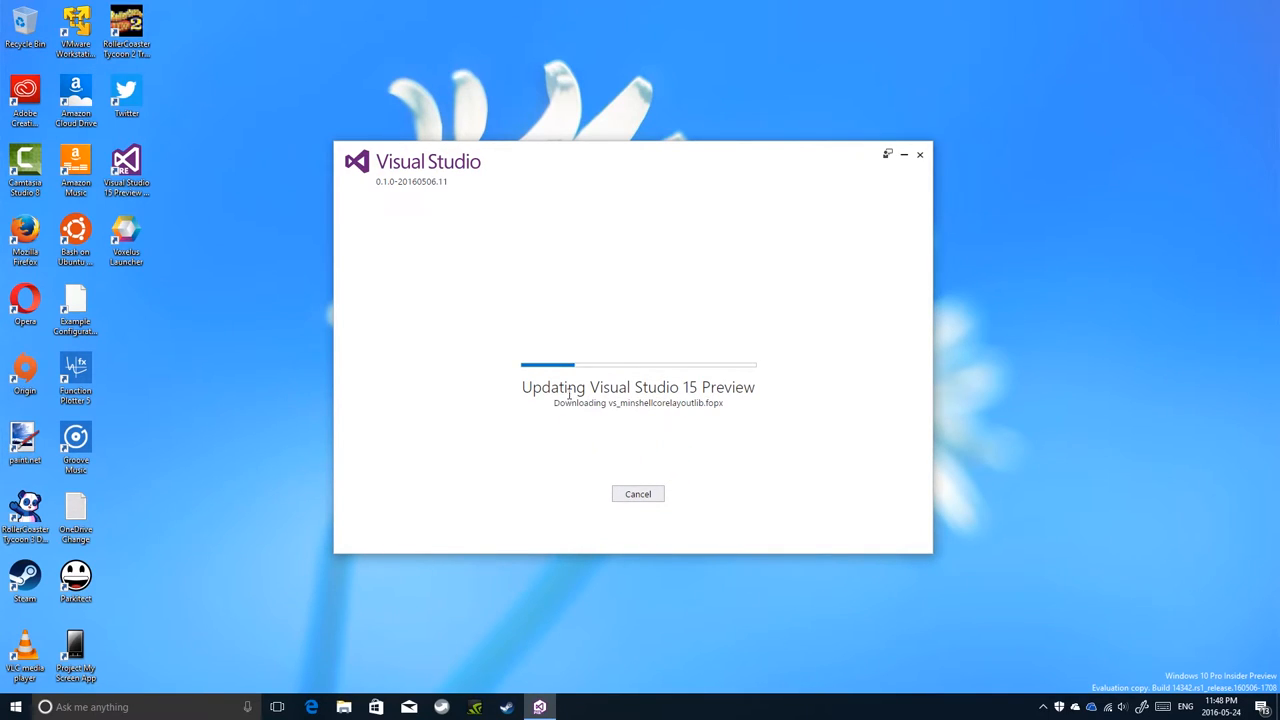
mouse_move(584, 456)
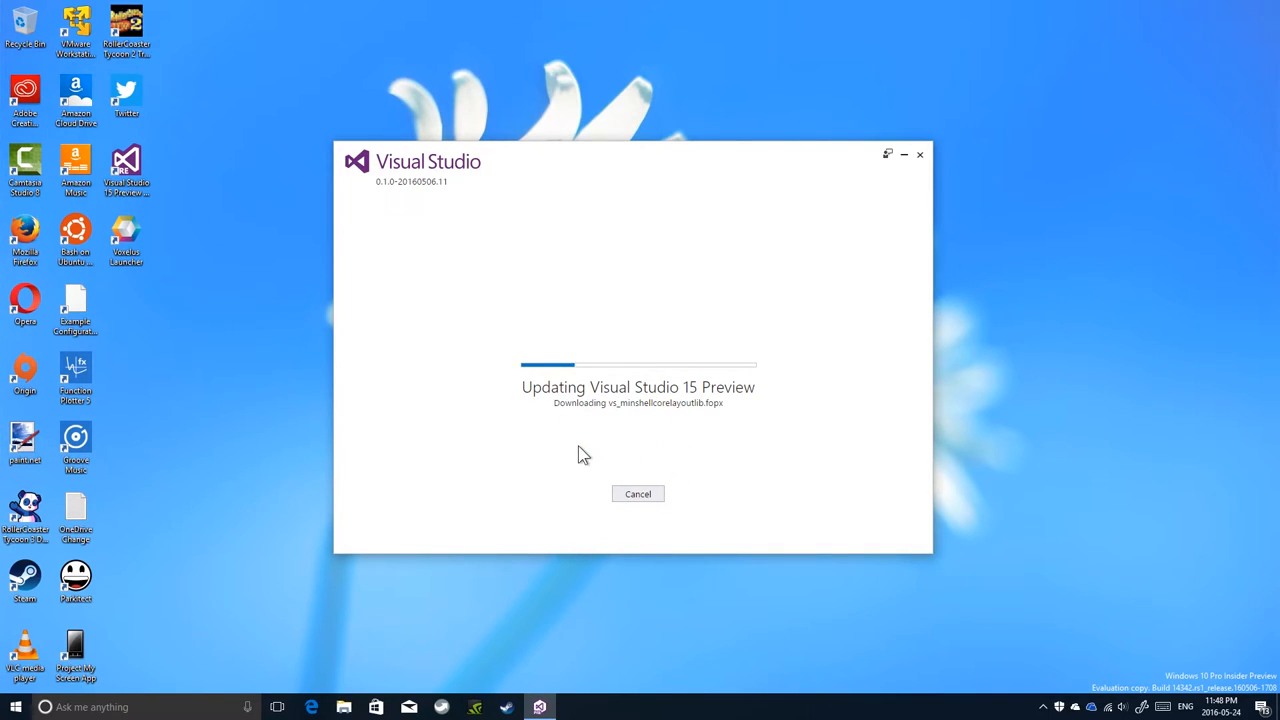
Step: Bring up the context menu of the Visual Studio 15 Preview desktop shortcut
double_click(126, 165)
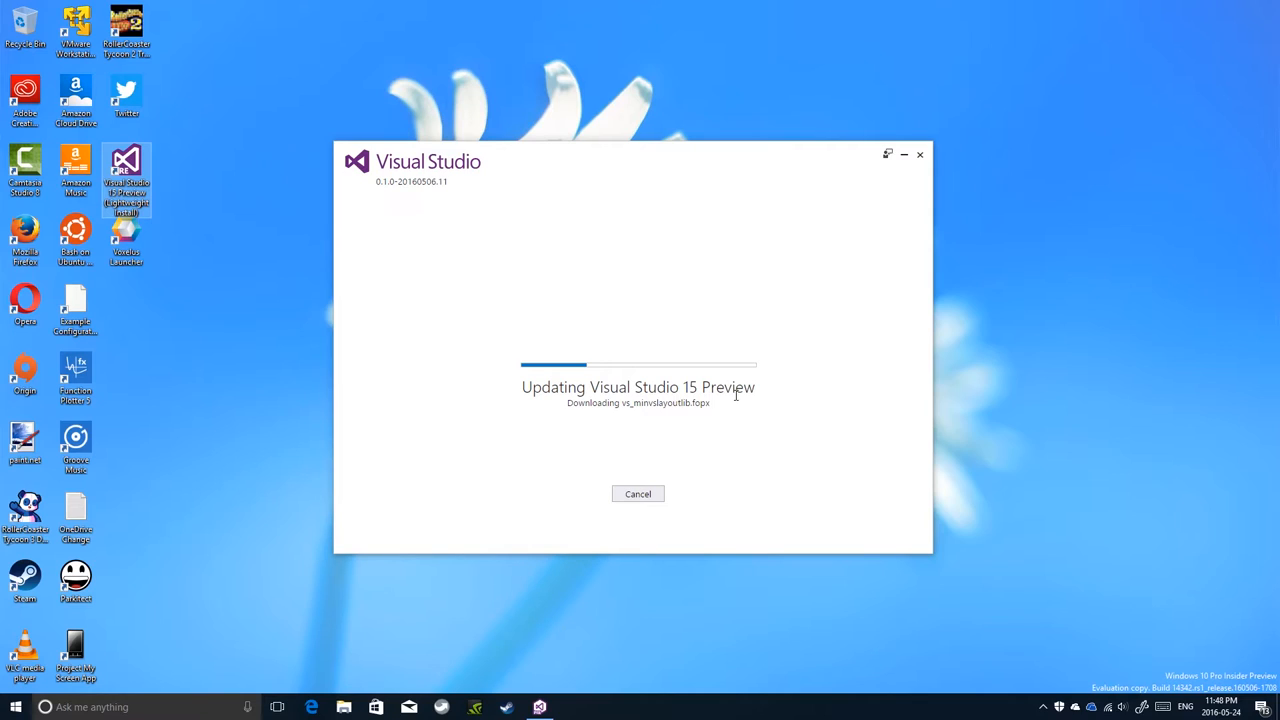
right_click(127, 172)
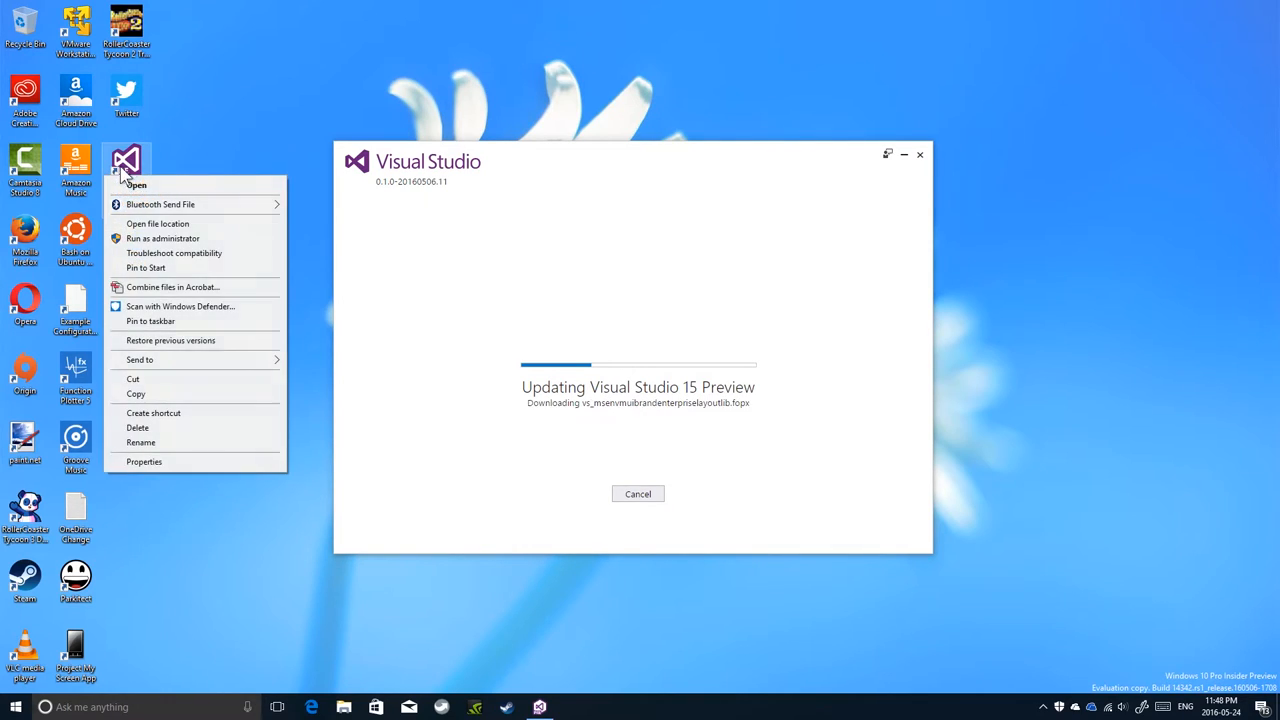
Step: Open the shortcut's file location and browse C:\Program Files (x86) to the Microsoft Visual Studio folders
click(135, 185)
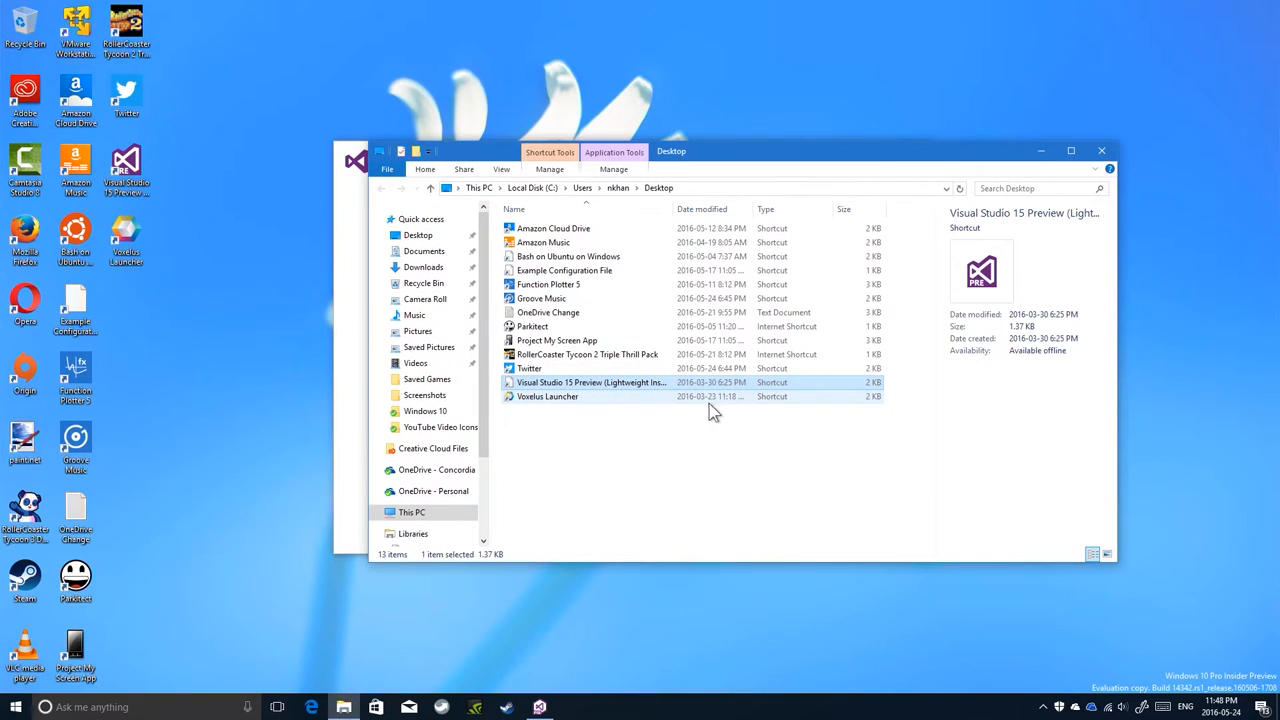
right_click(592, 382)
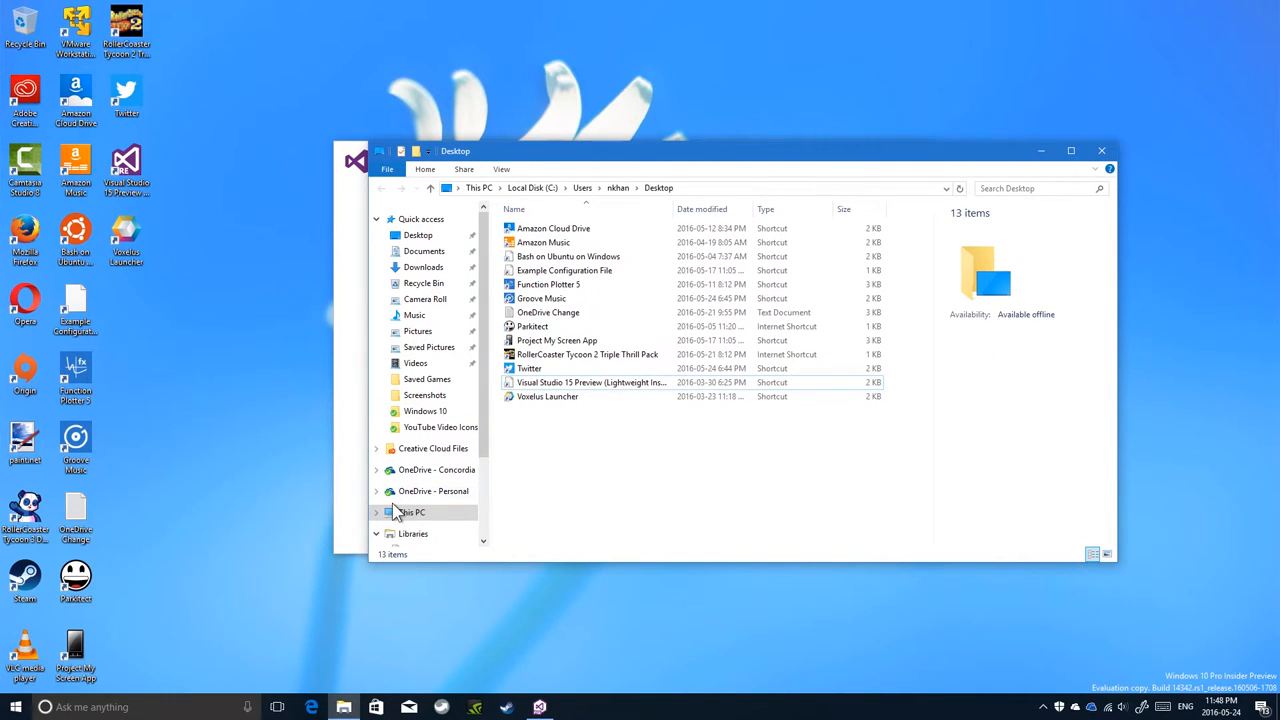
click(411, 512)
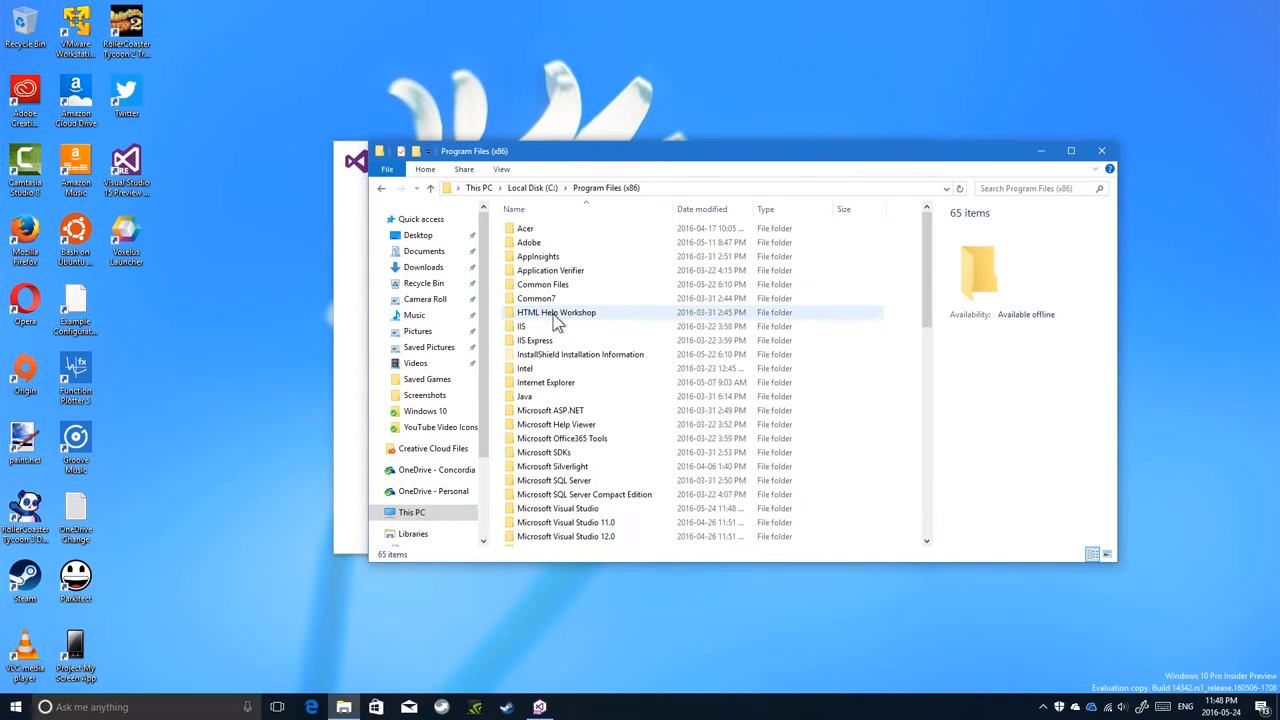
scroll(down, 3)
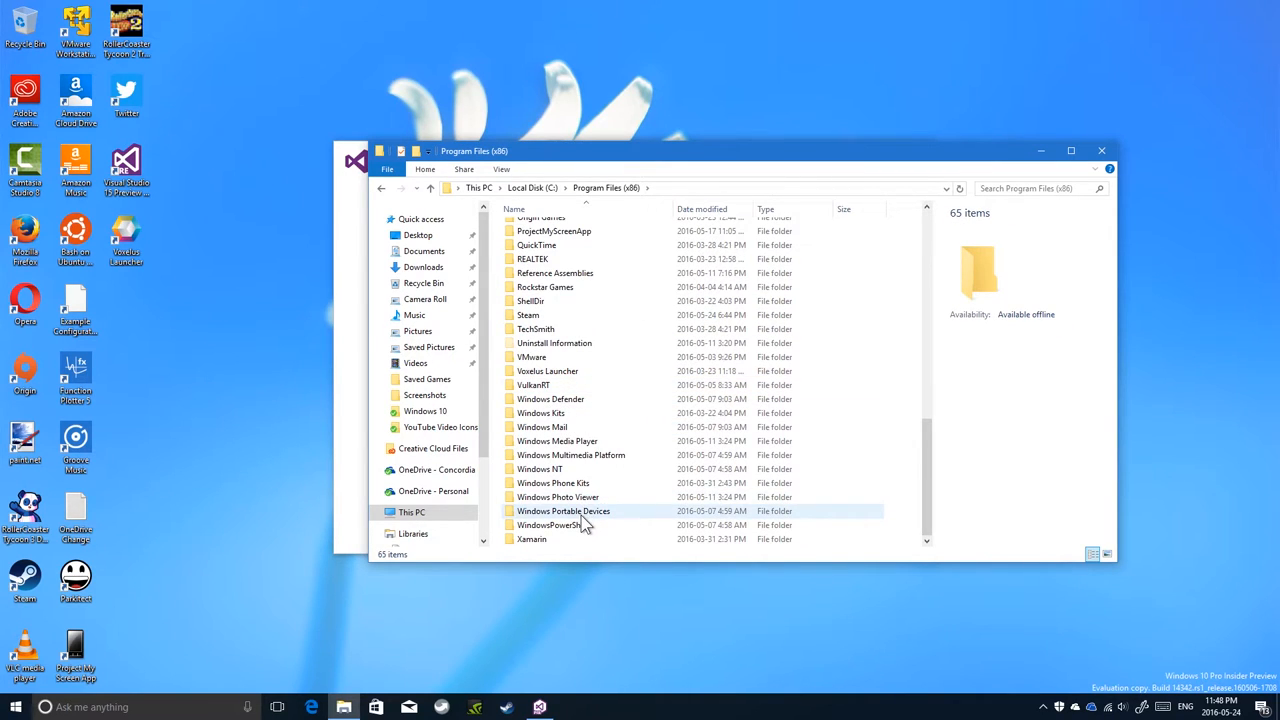
scroll(up, 3)
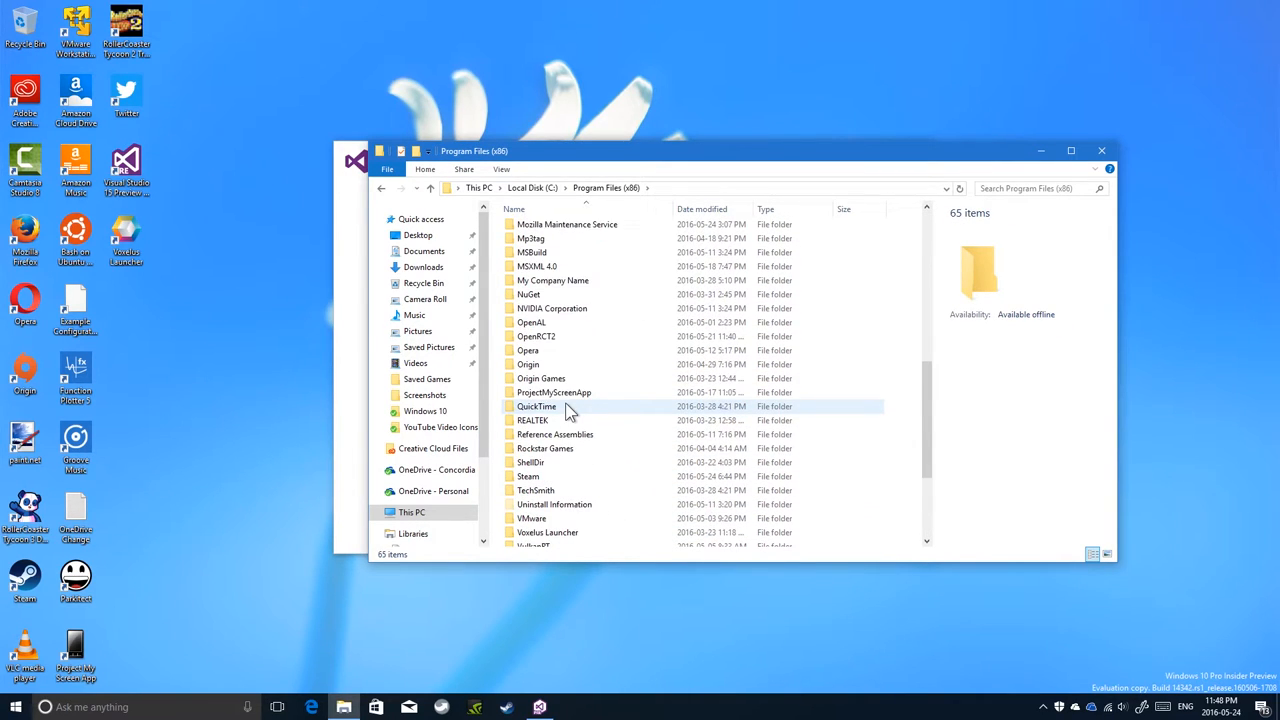
scroll(up, 3)
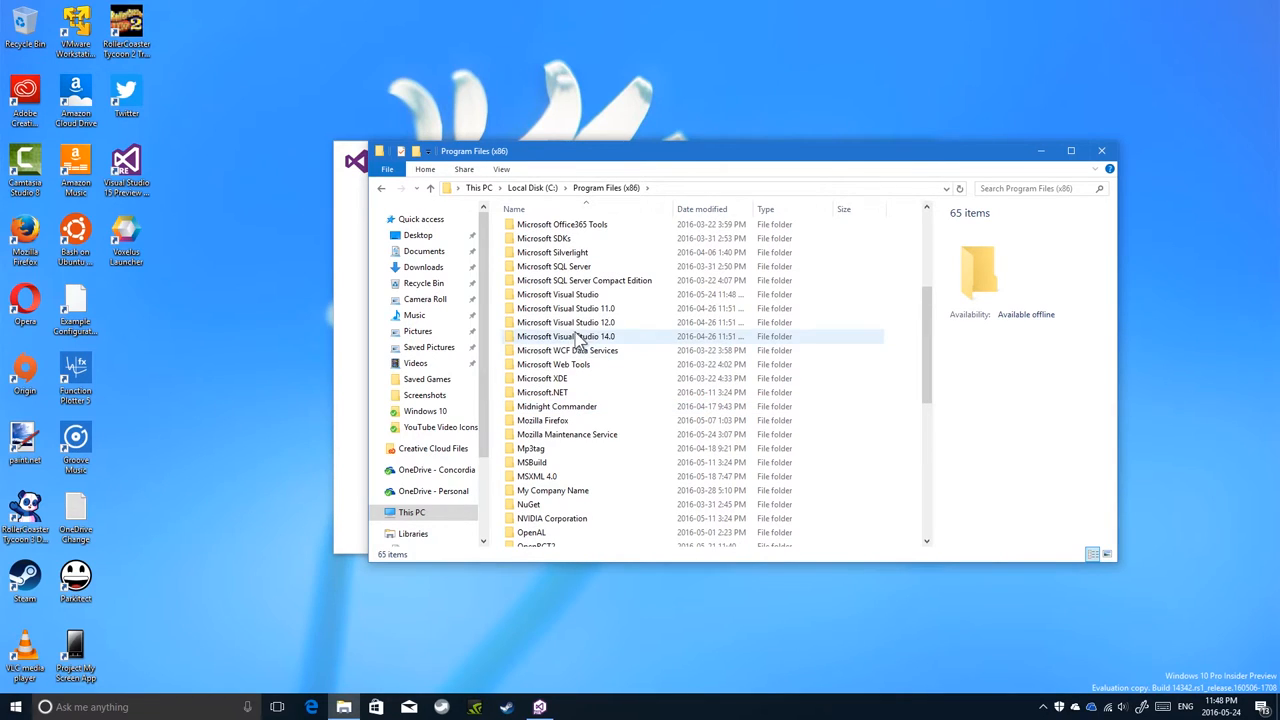
mouse_move(575, 336)
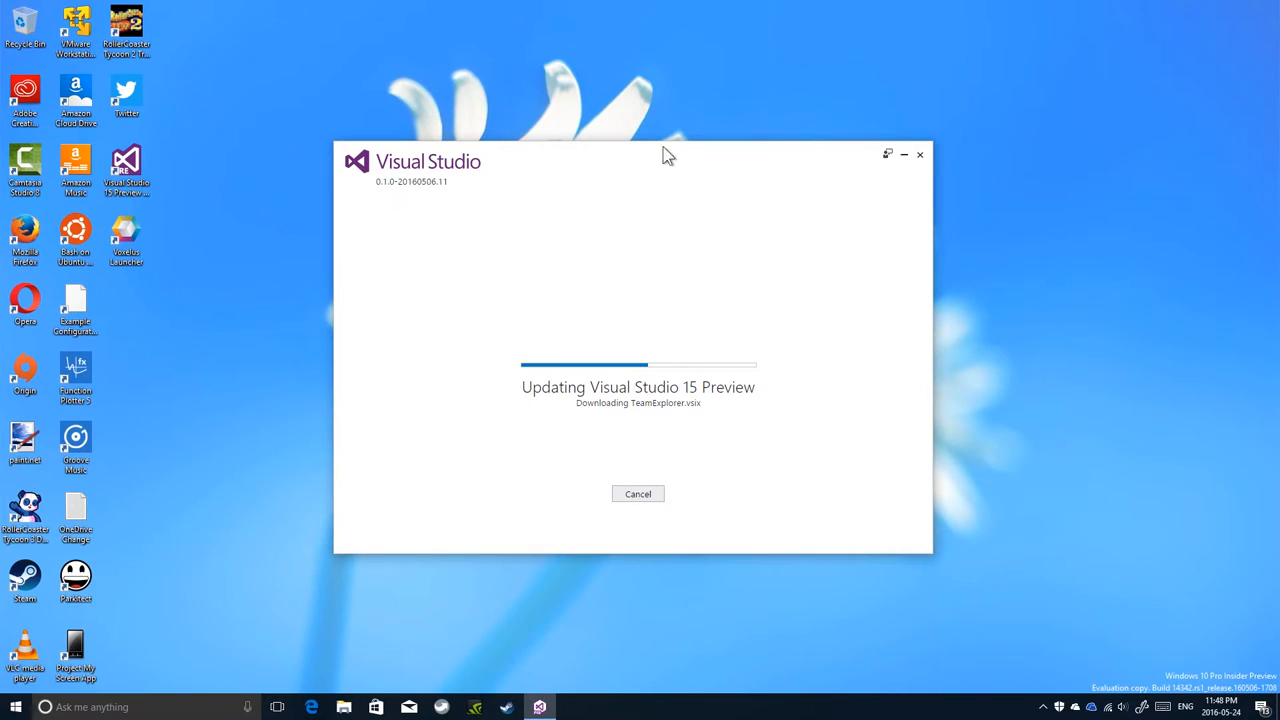
mouse_move(413, 103)
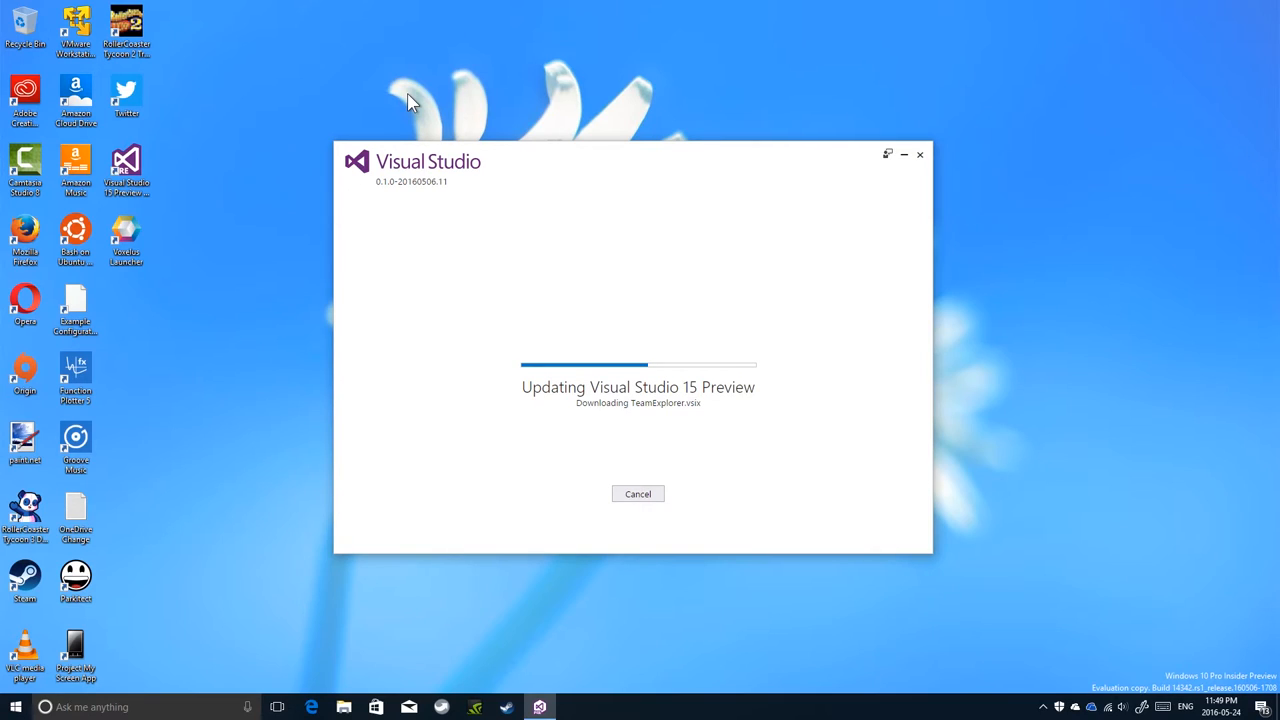
mouse_move(458, 434)
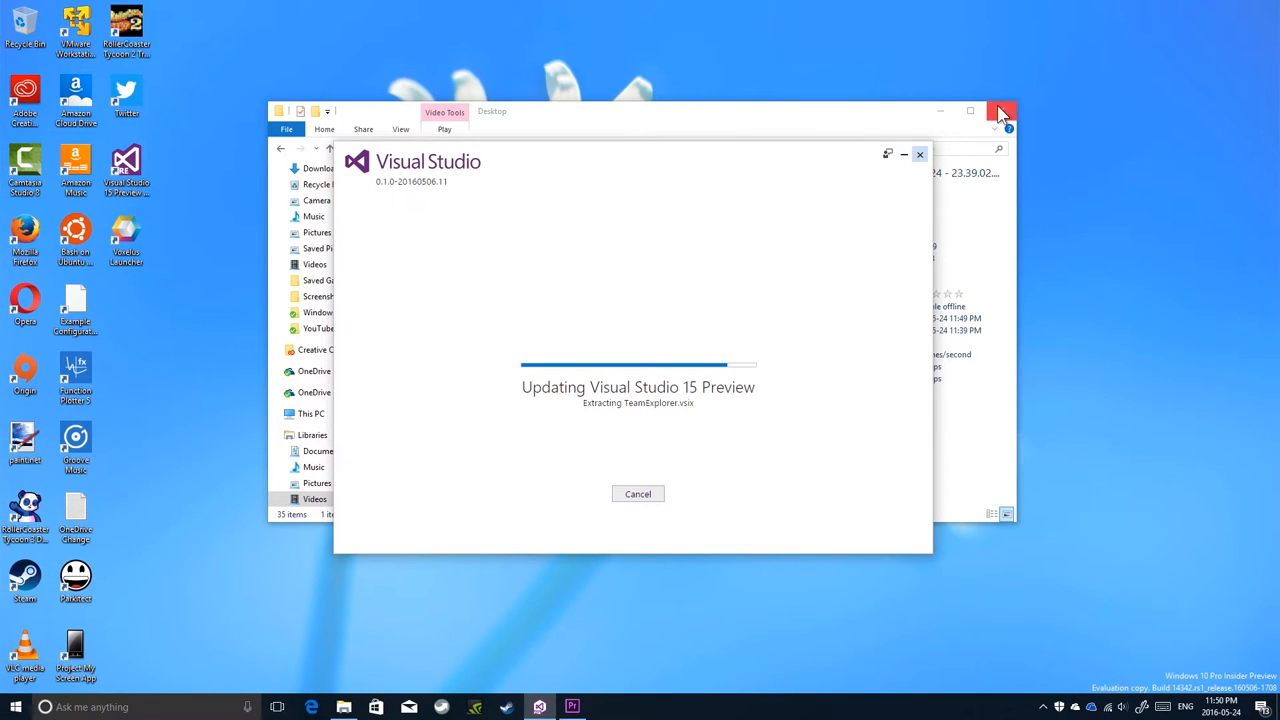
Step: Close the extra Explorer window, let setup complete, and bring up the desktop shortcut's options
click(1003, 111)
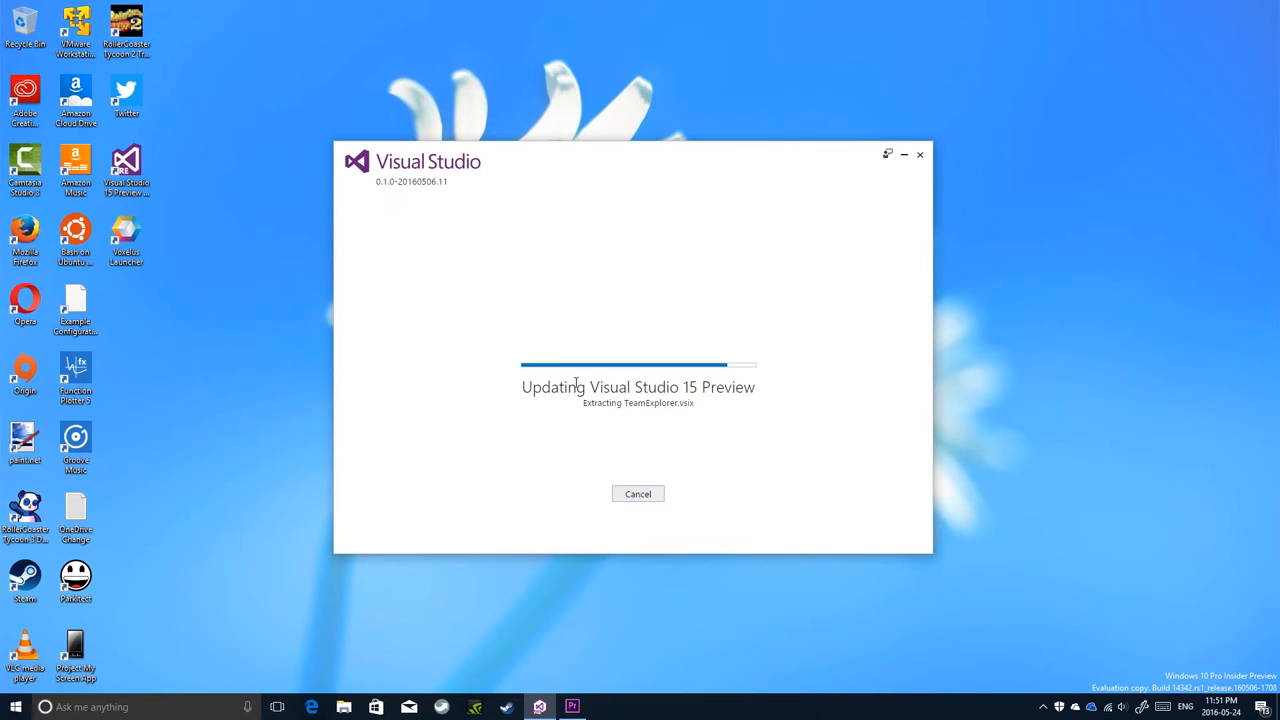
mouse_move(600, 375)
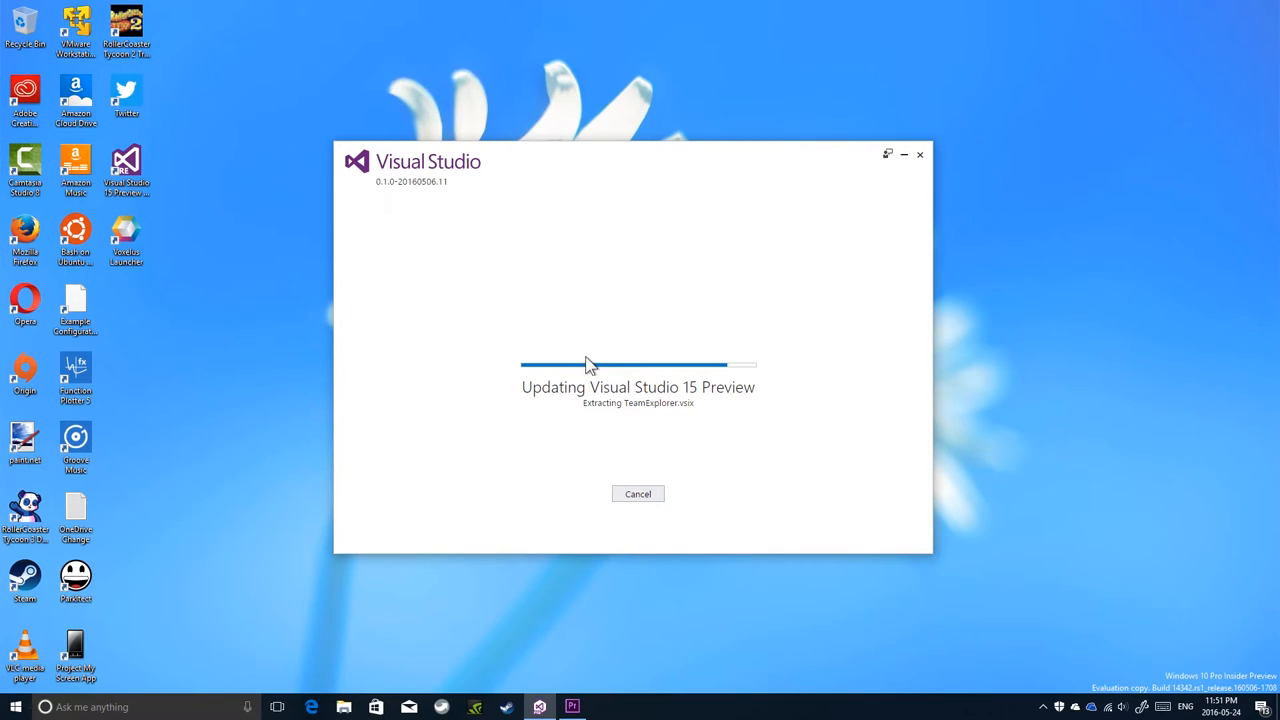
mouse_move(420, 300)
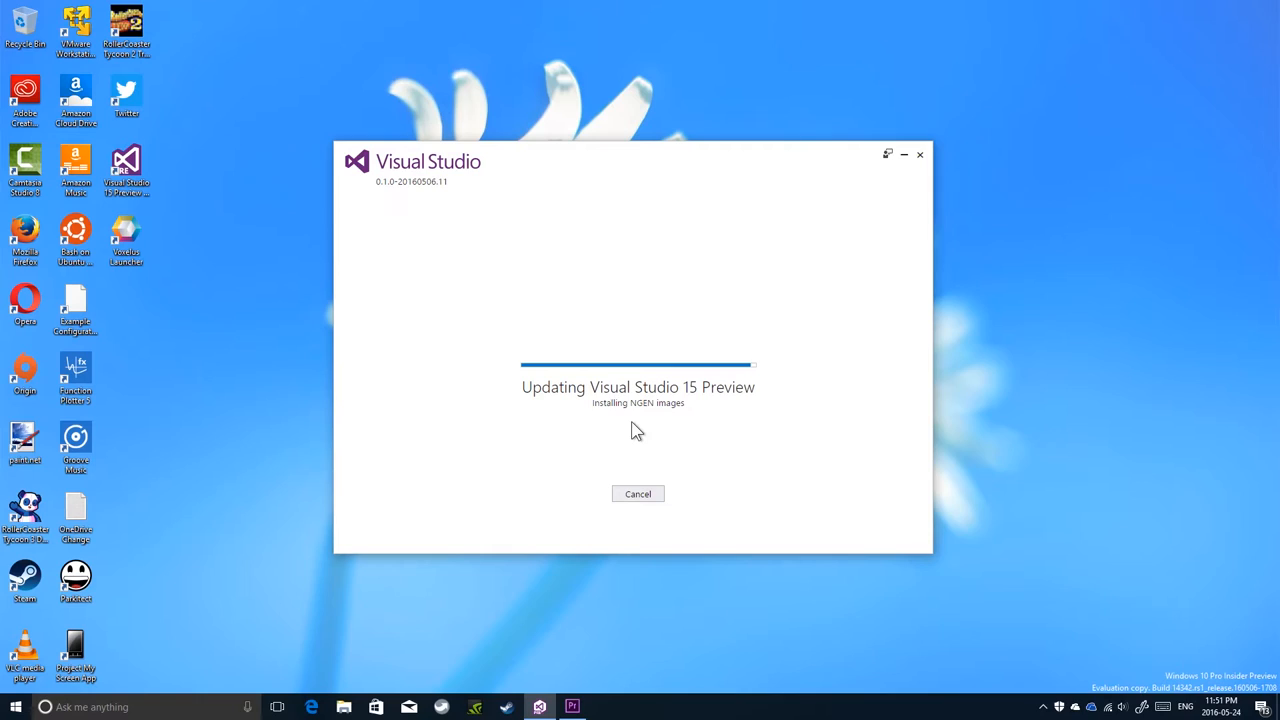
mouse_move(660, 417)
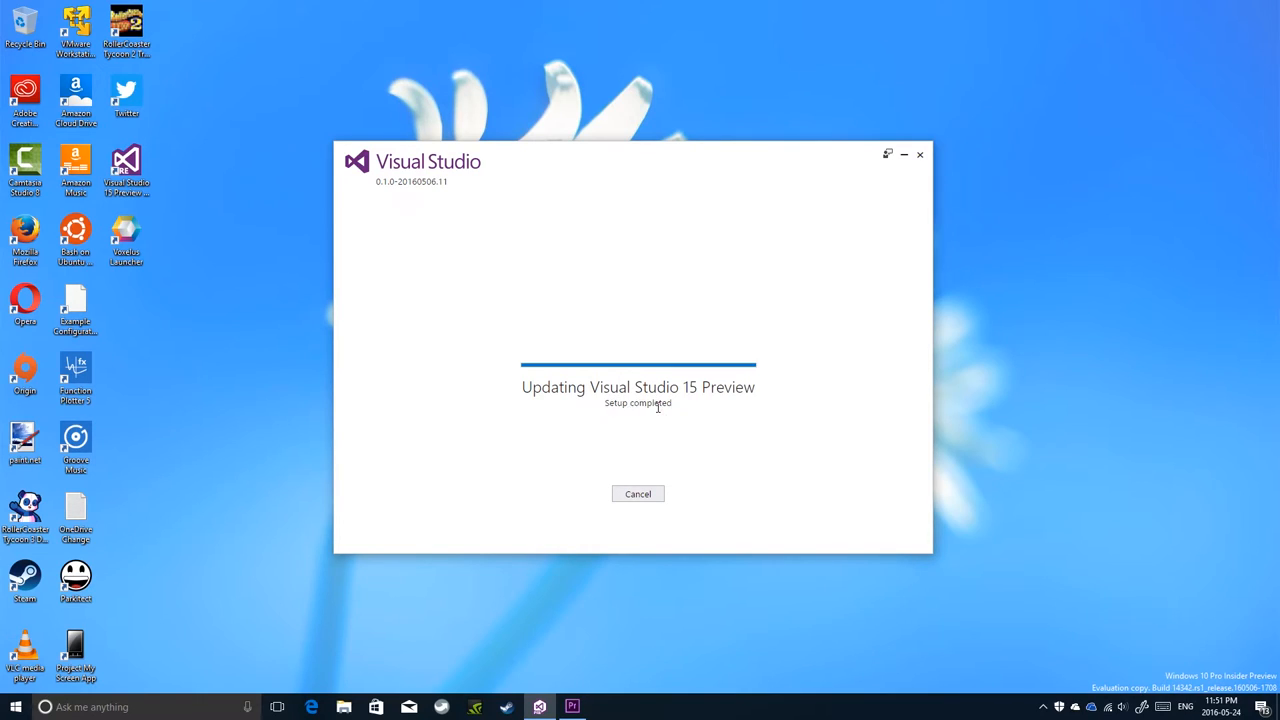
mouse_move(705, 428)
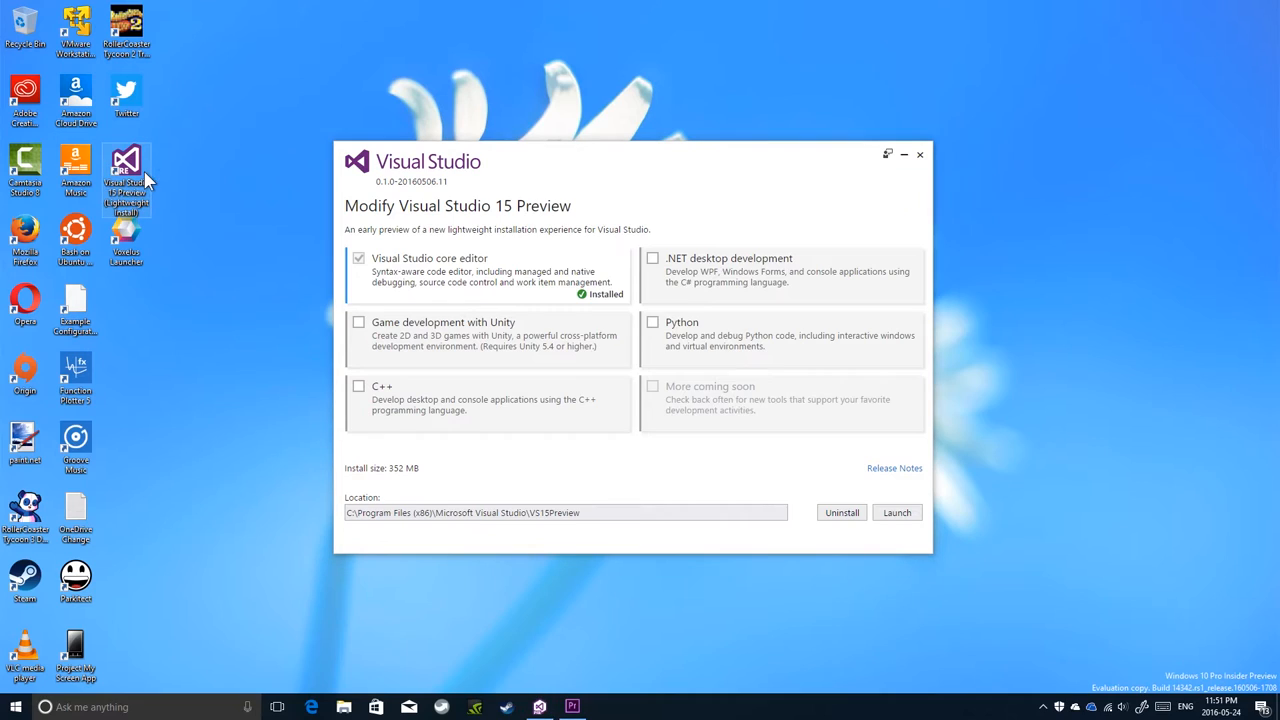
click(896, 512)
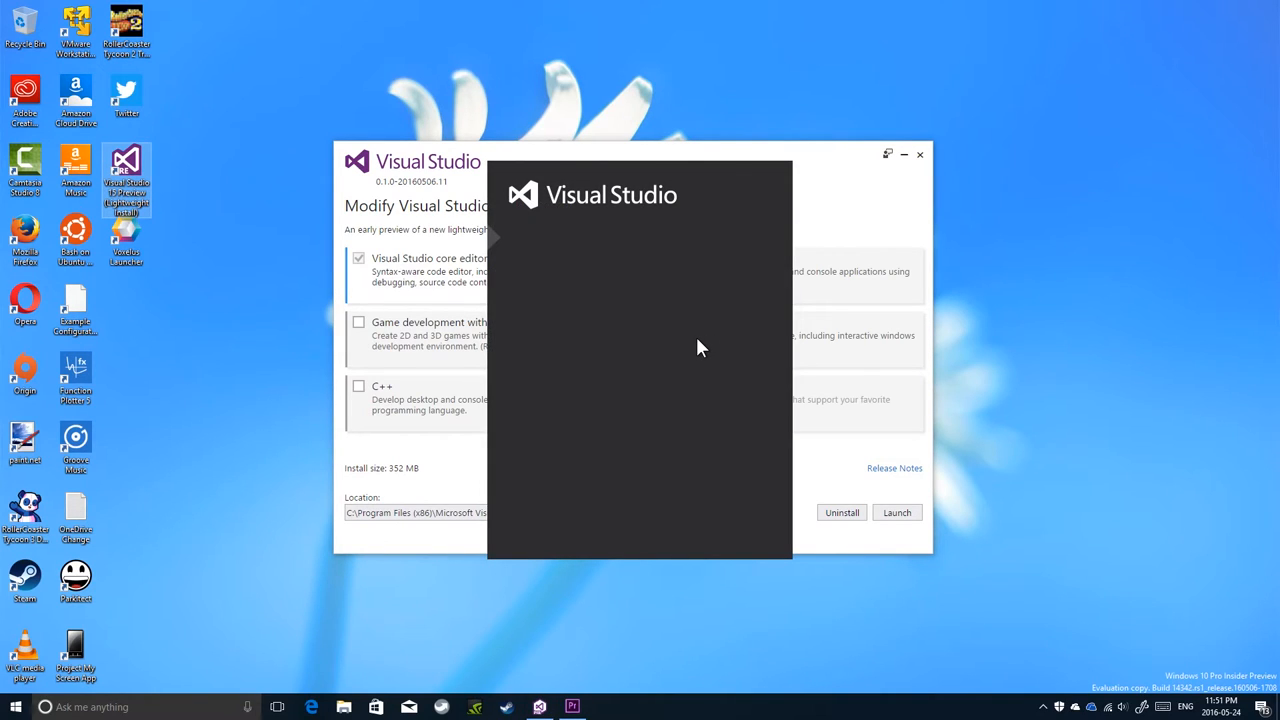
click(896, 512)
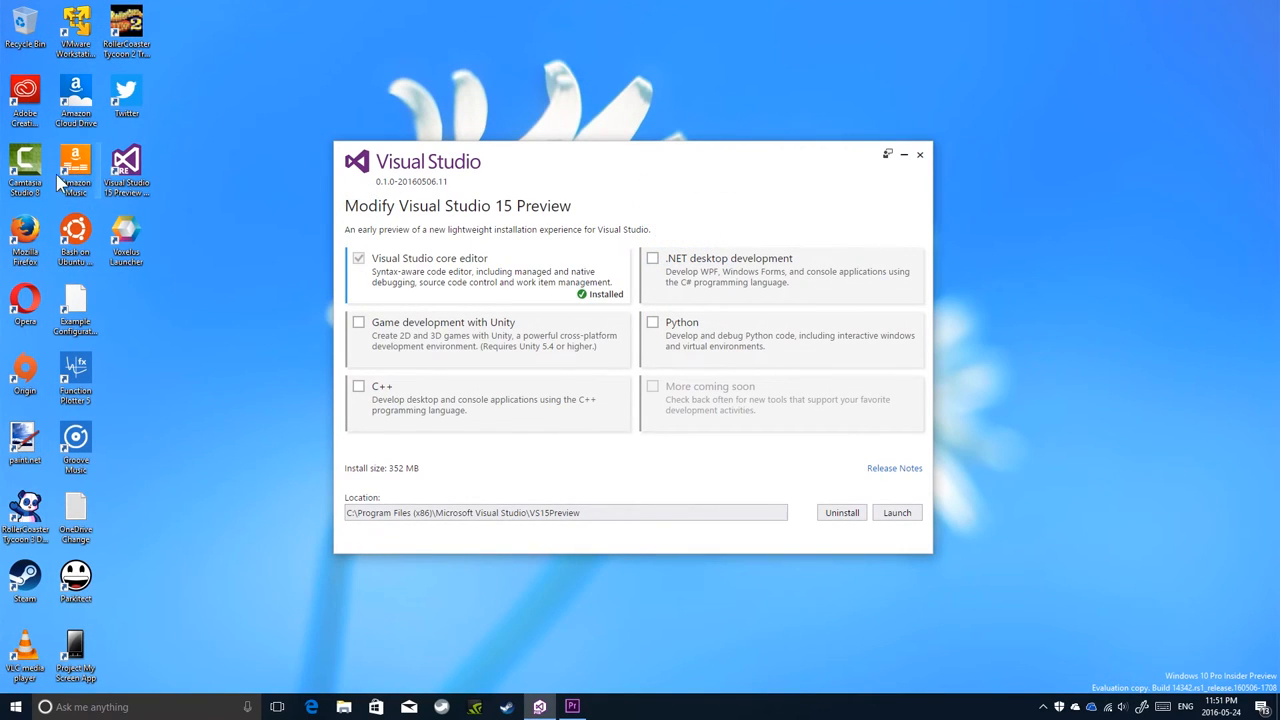
right_click(126, 170)
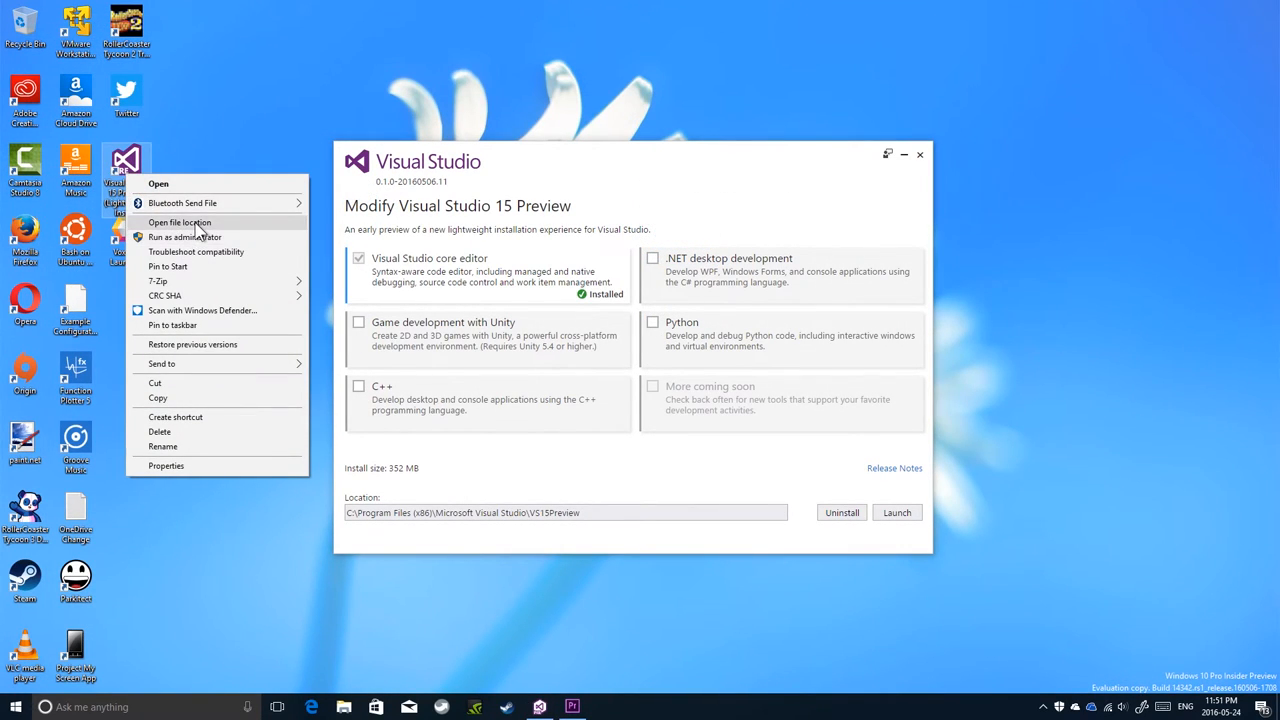
Step: Open Visual Studio 15 Preview's install location, go up to Program Files (x86) beside the 11.0, 12.0 and 14.0 folders
click(180, 222)
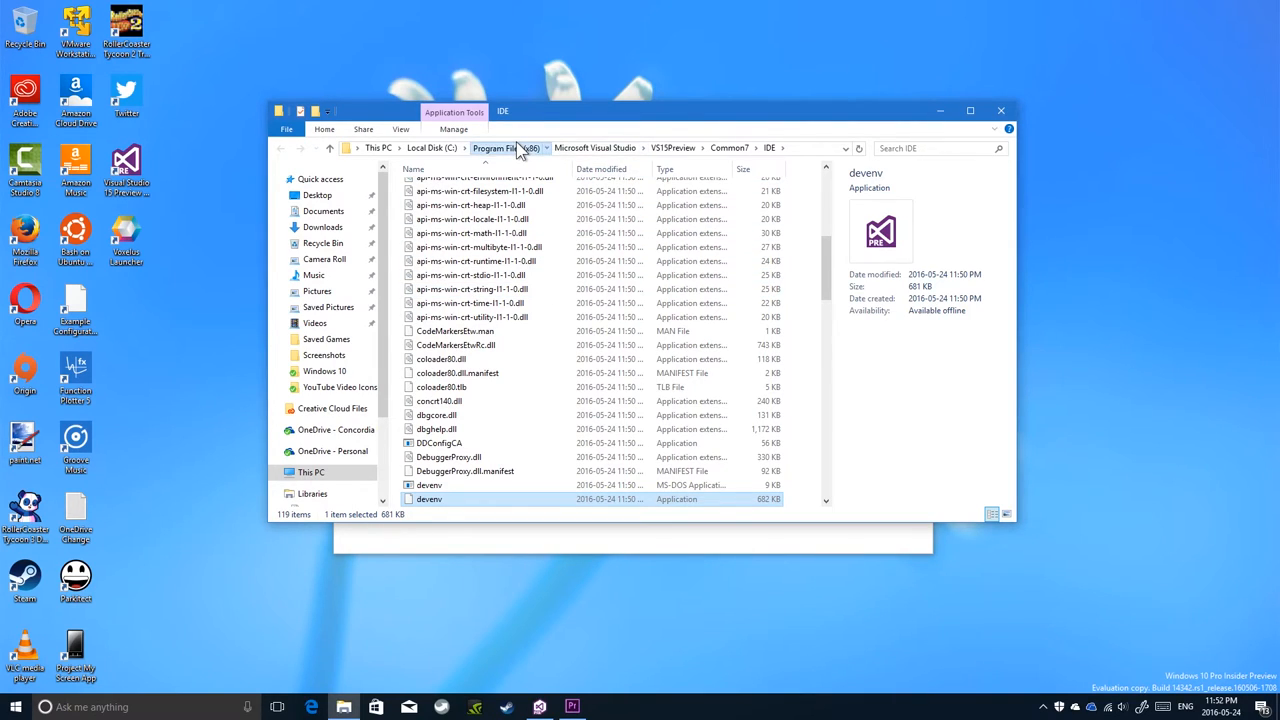
click(497, 148)
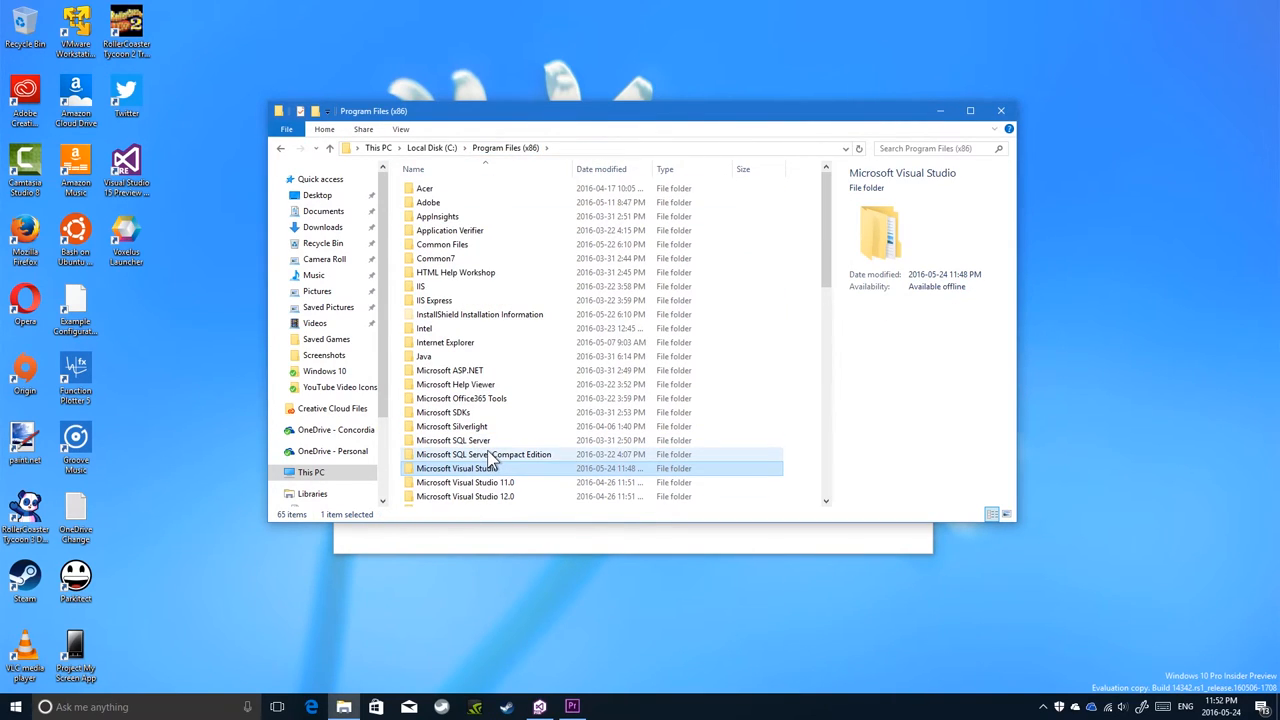
scroll(down, 3)
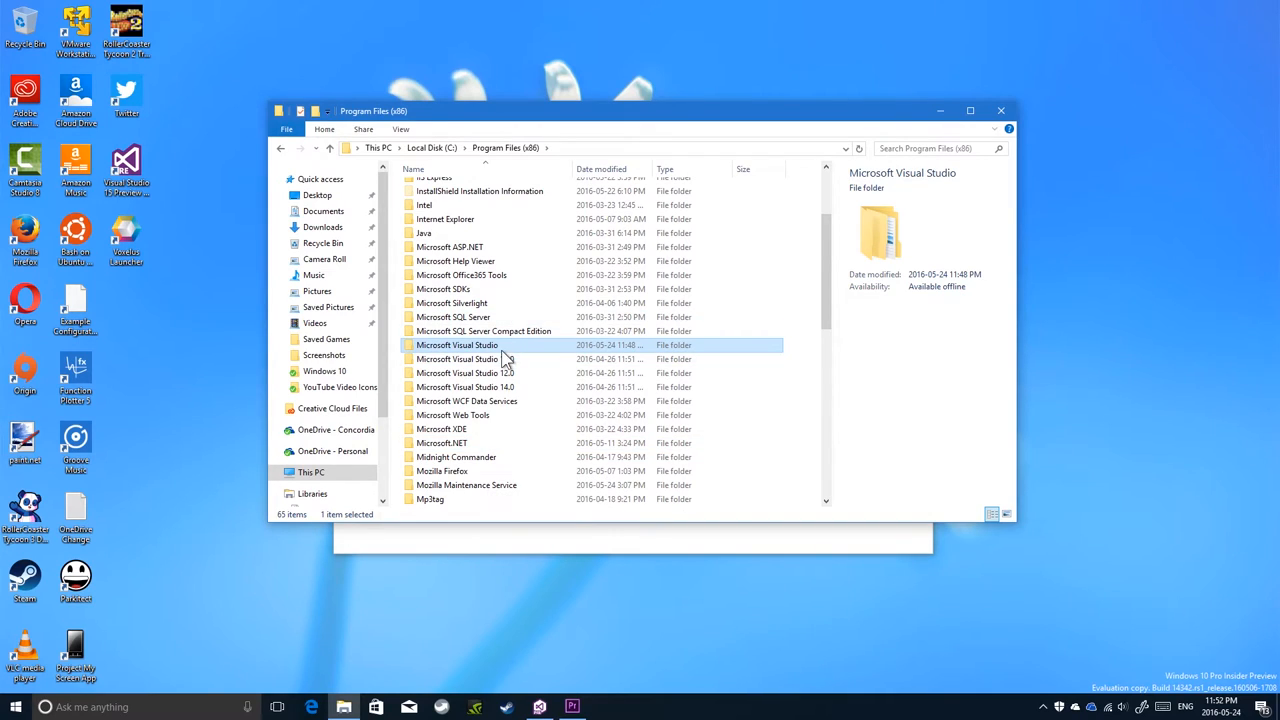
scroll(down, 3)
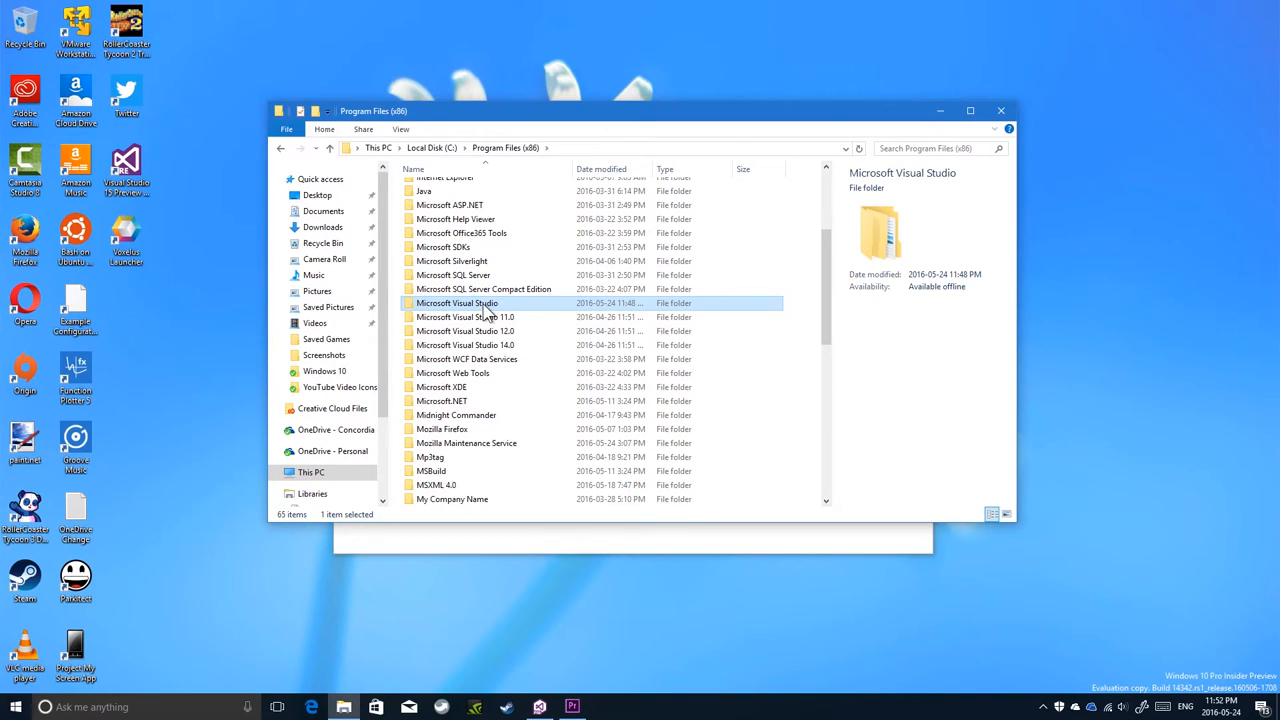
double_click(457, 303)
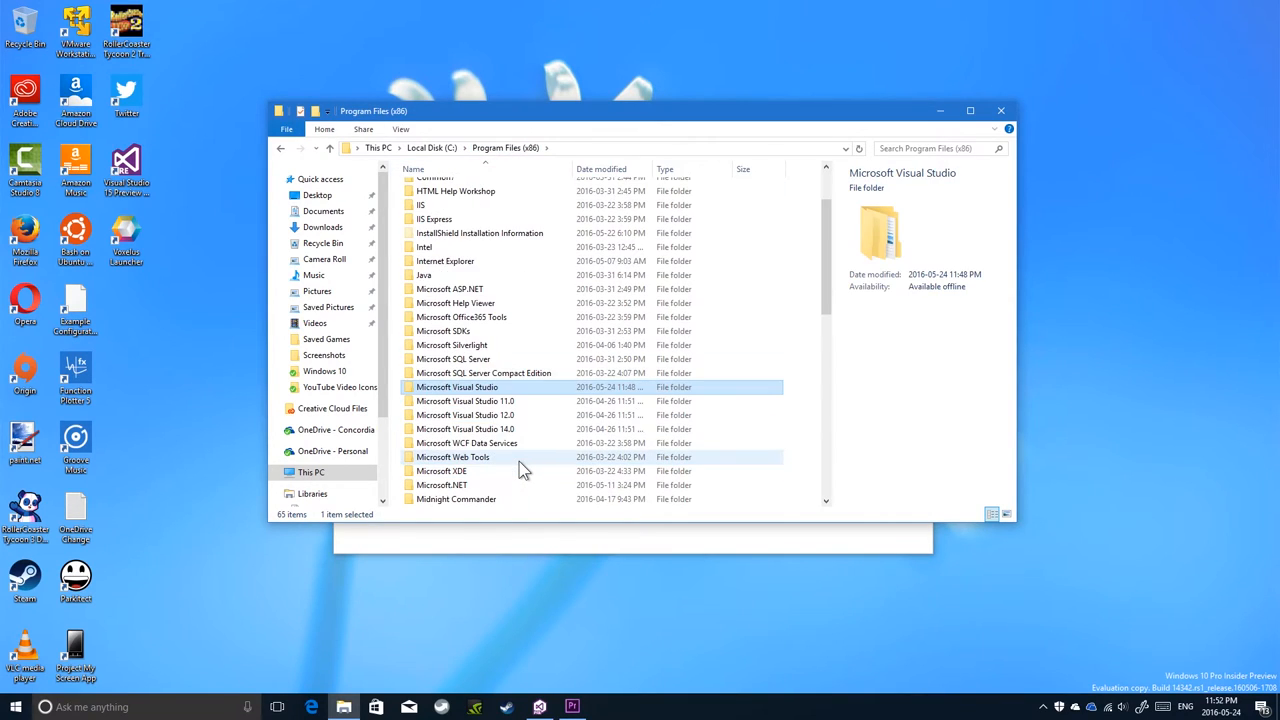
mouse_move(513, 457)
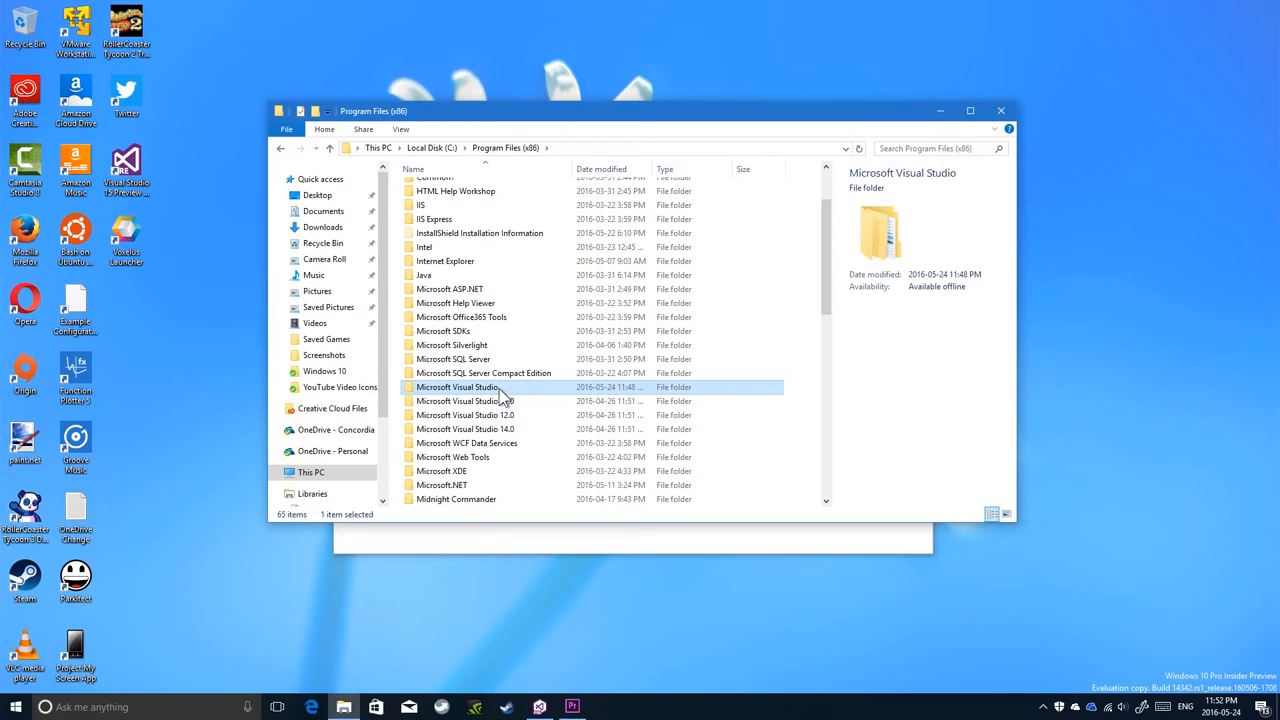
click(457, 387)
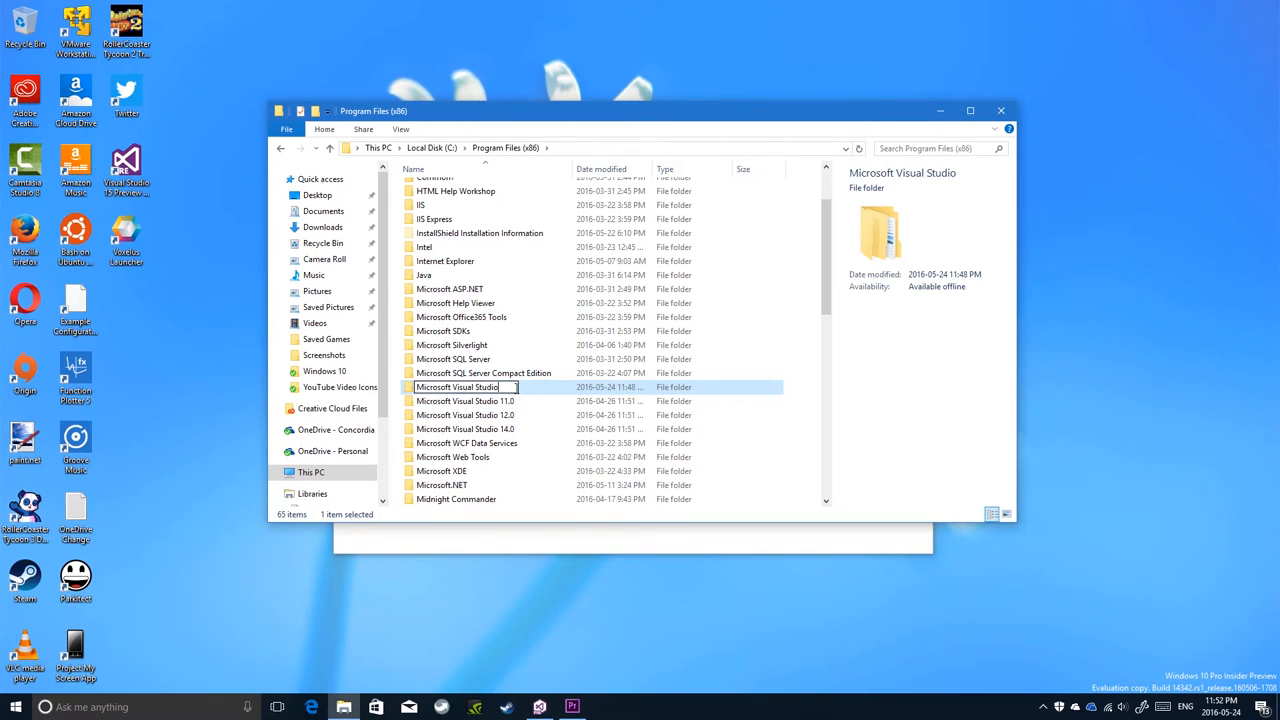
mouse_move(532, 401)
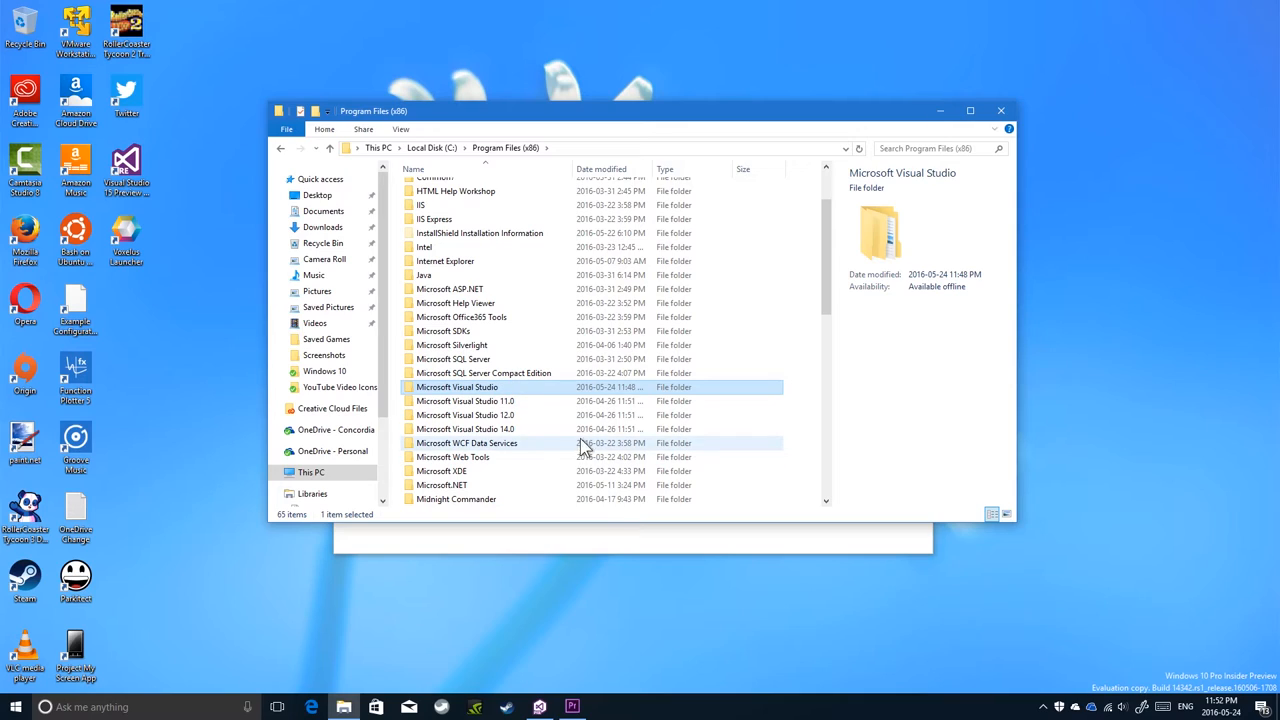
mouse_move(560, 378)
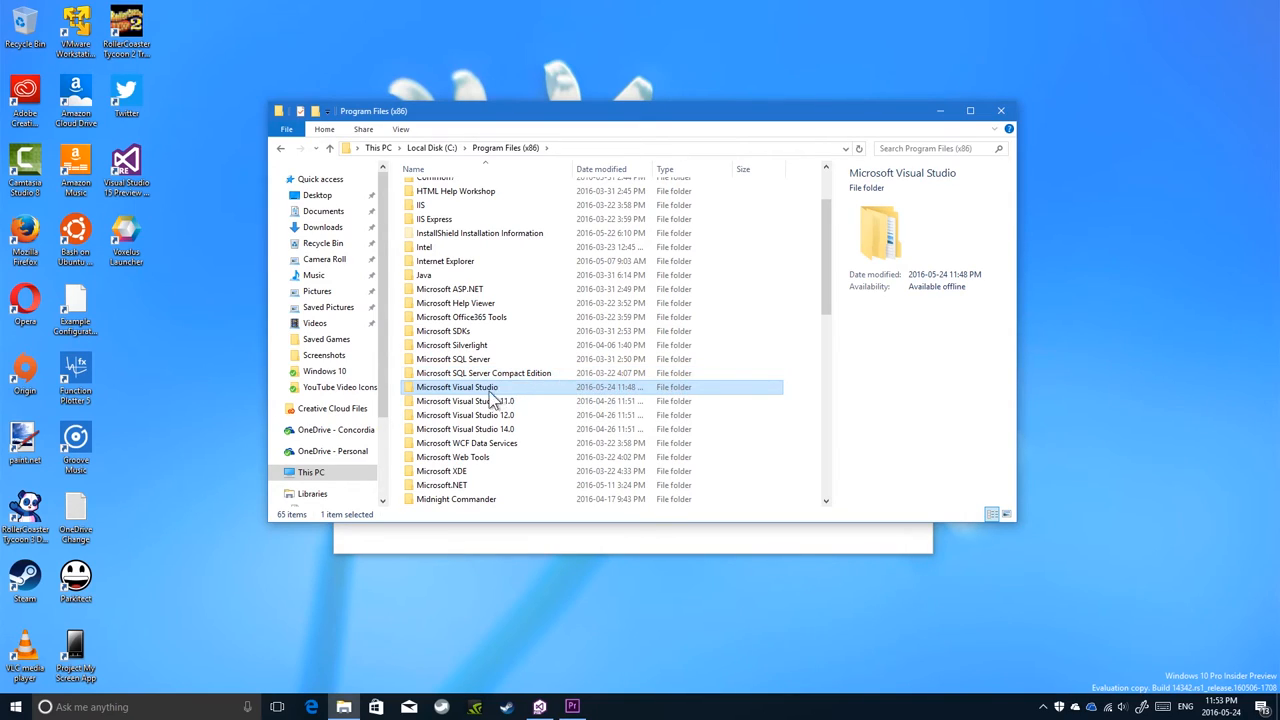
mouse_move(505, 400)
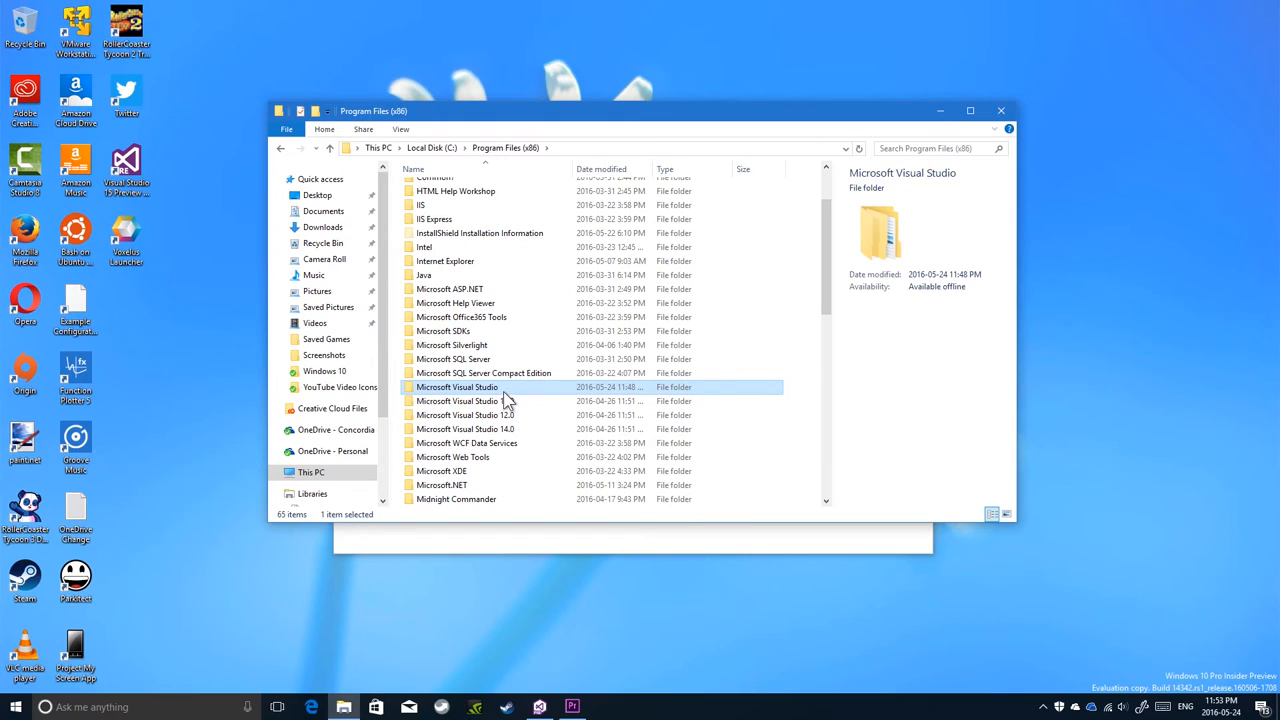
Step: Browse into Microsoft Visual Studio\VS15Preview and view its Xml\Schemas folder
double_click(457, 387)
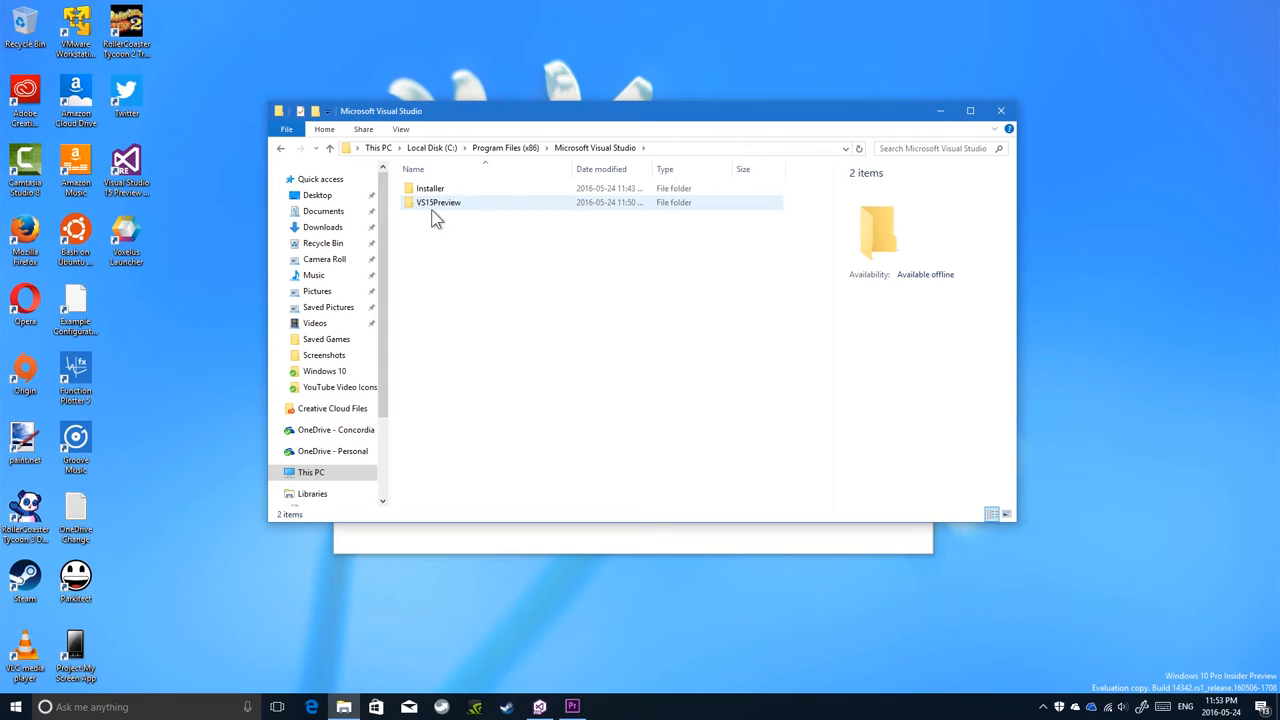
click(505, 148)
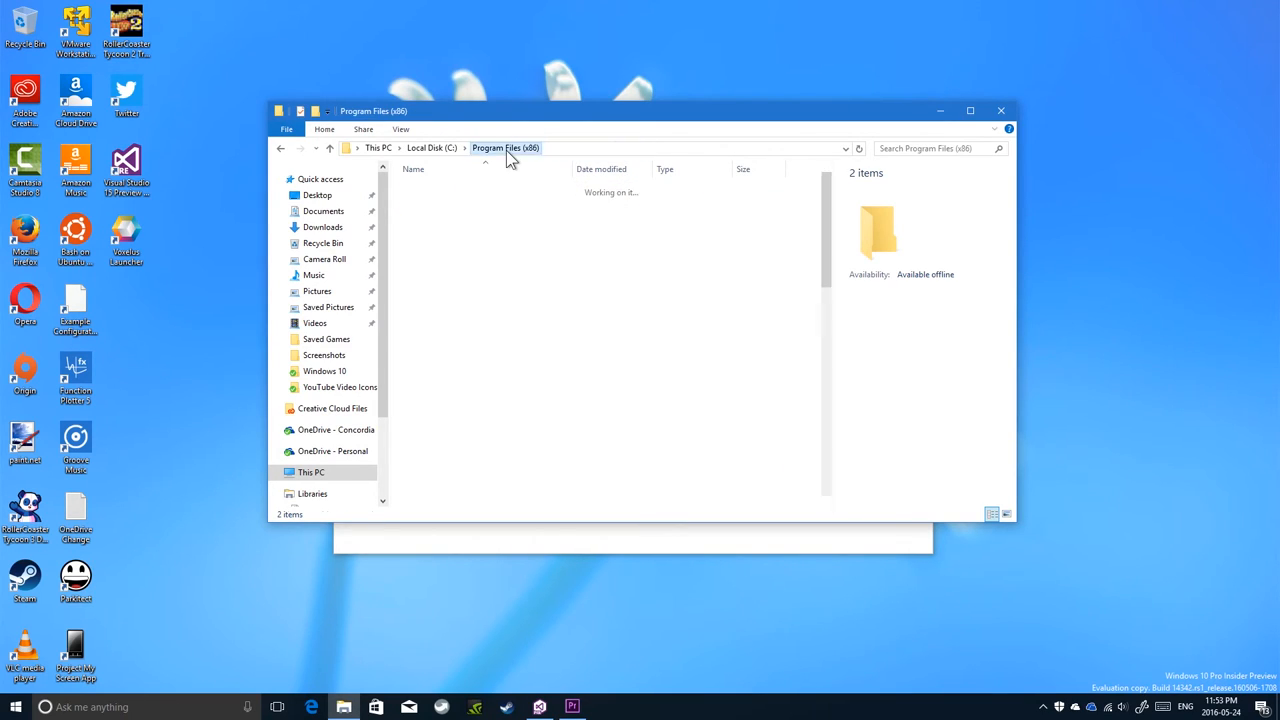
double_click(878, 230)
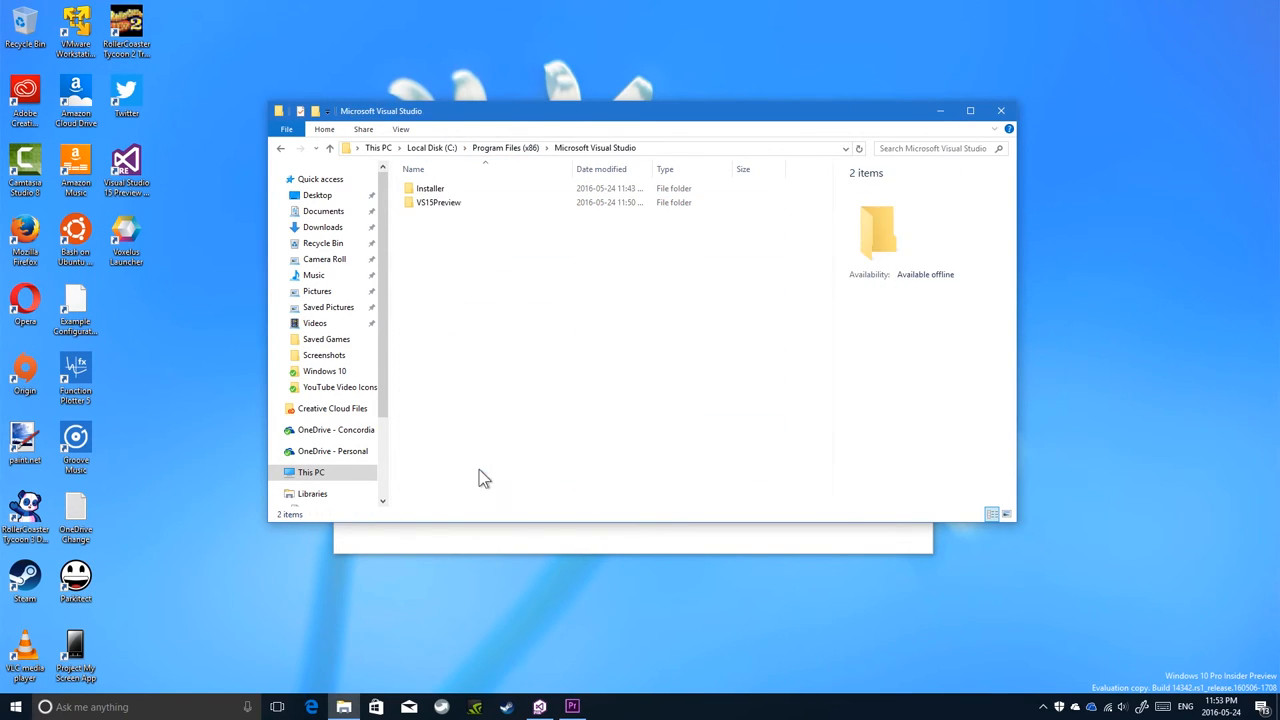
mouse_move(447, 208)
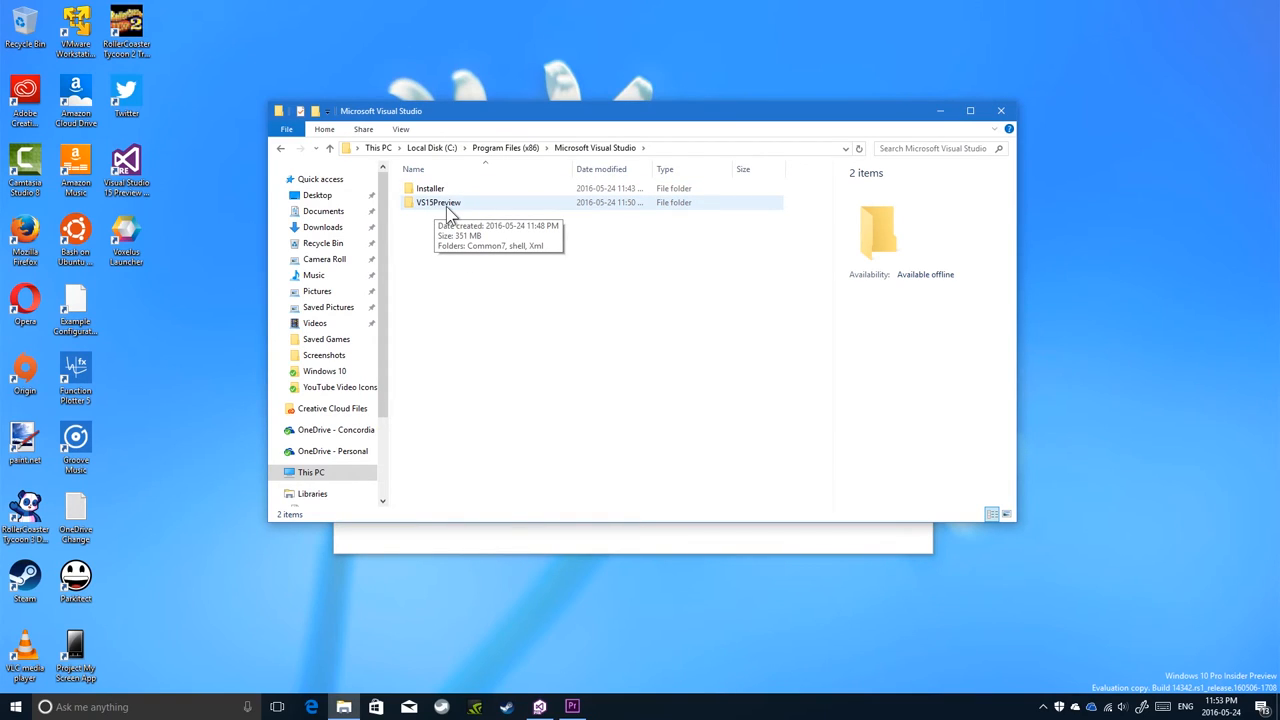
mouse_move(433, 210)
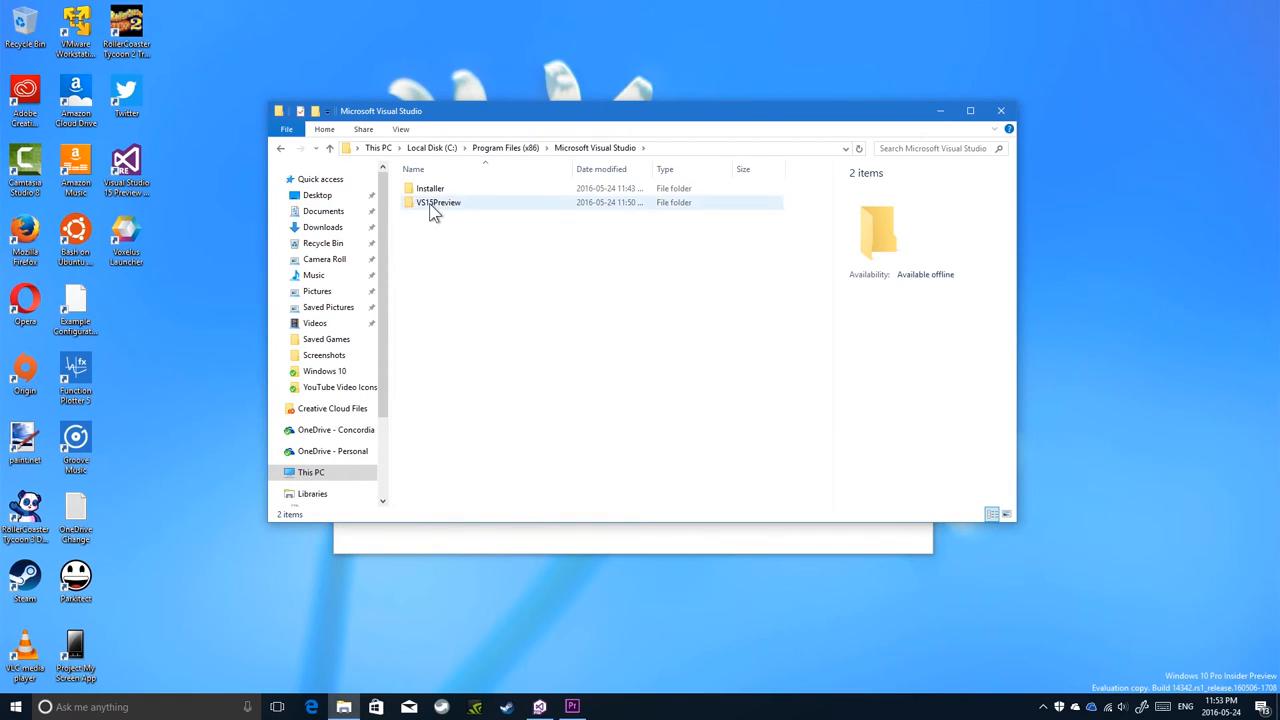
double_click(438, 202)
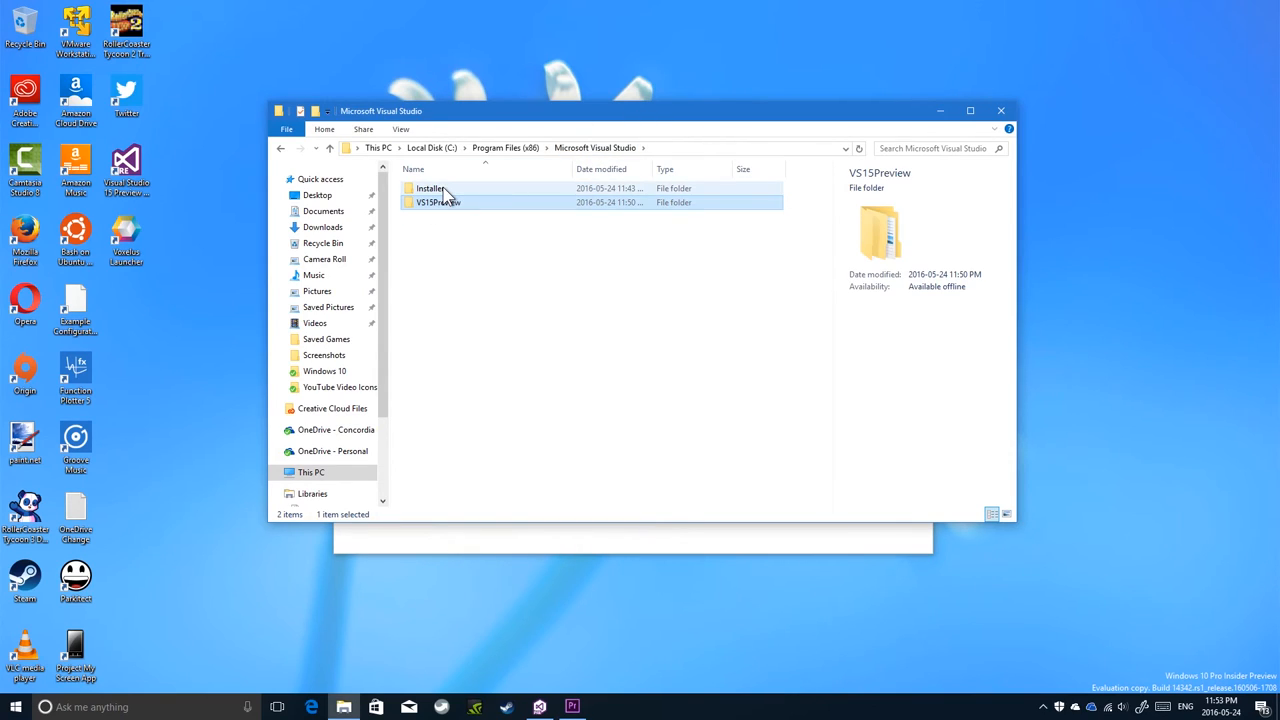
click(430, 189)
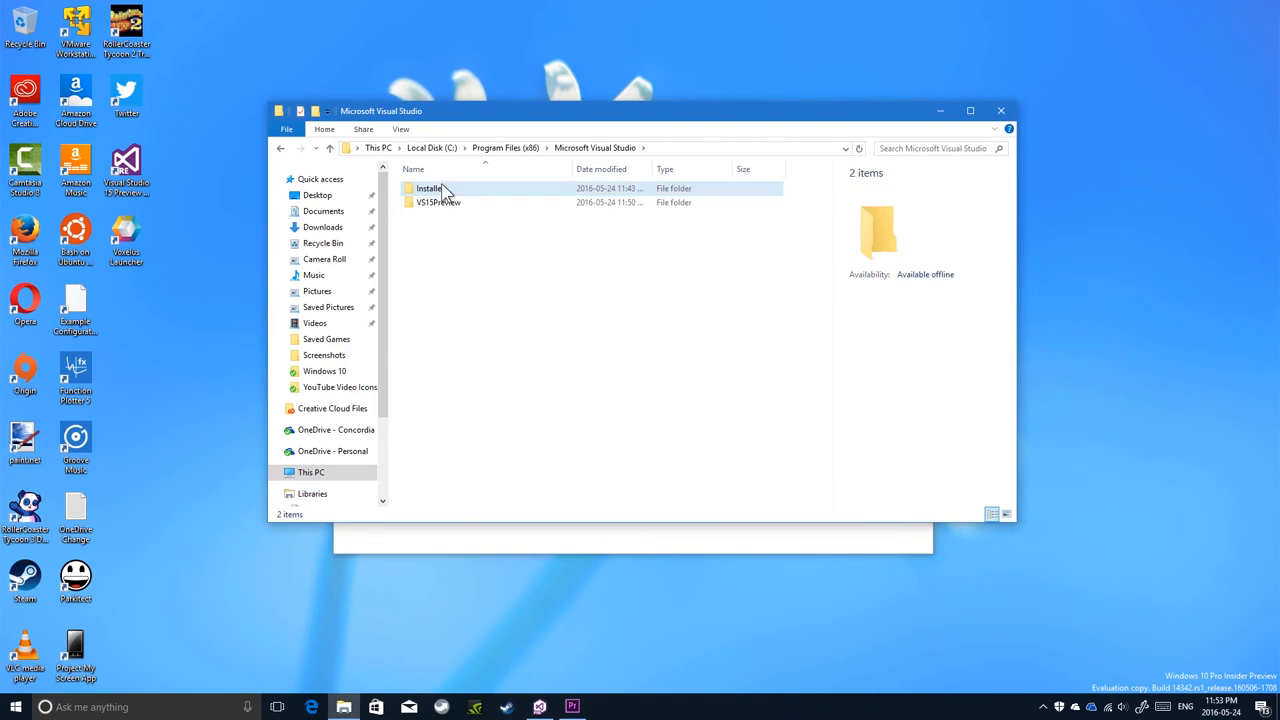
double_click(438, 202)
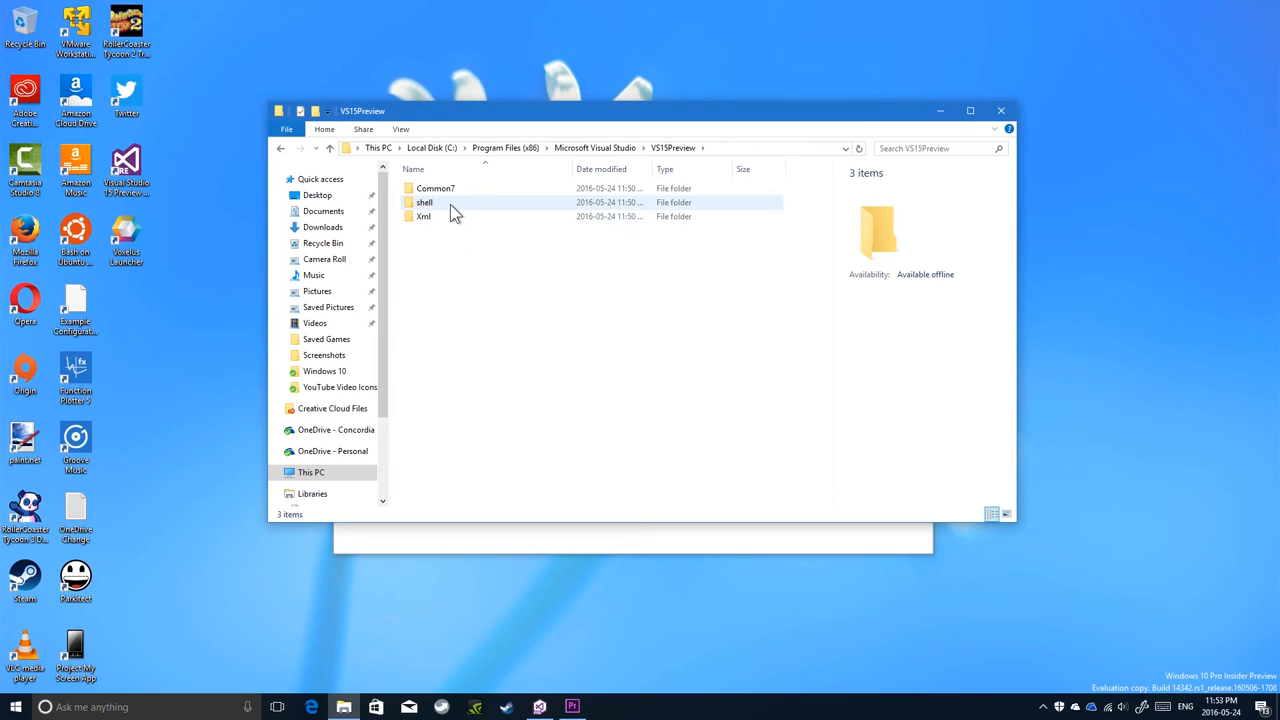
double_click(425, 202)
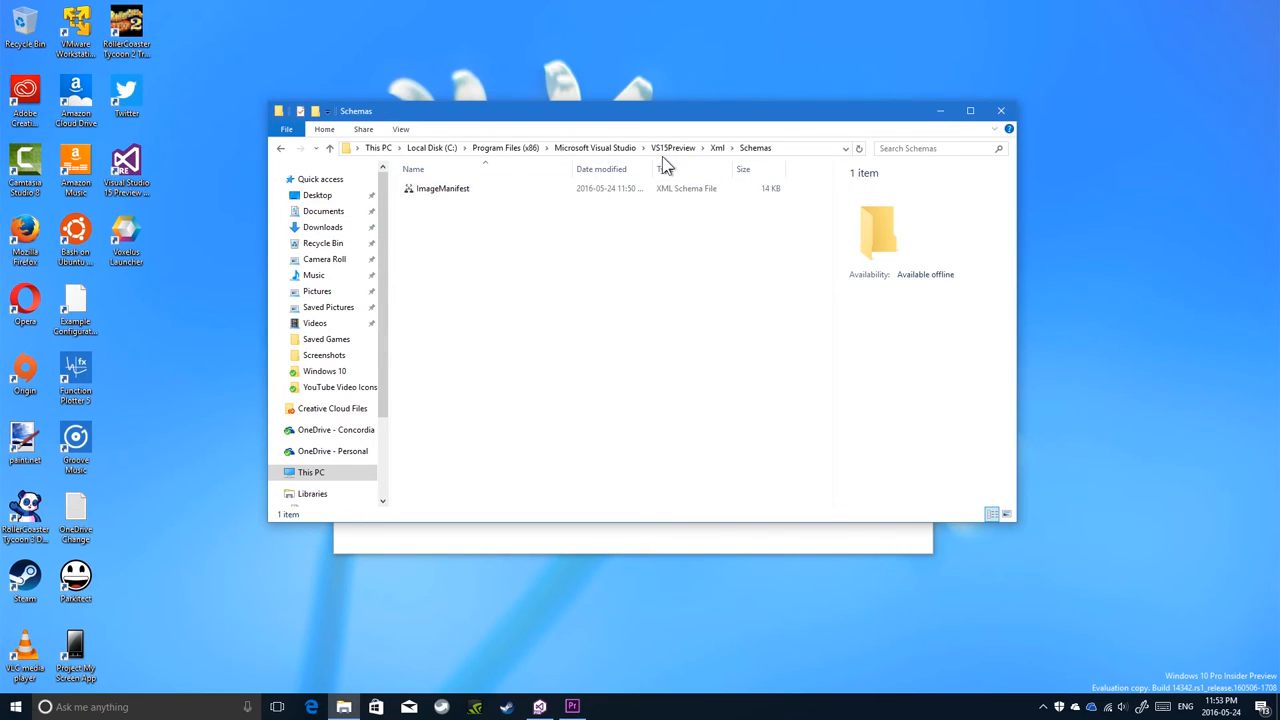
Step: View VS15Preview's Common7\IDE files, then return to Program Files (x86)
click(595, 147)
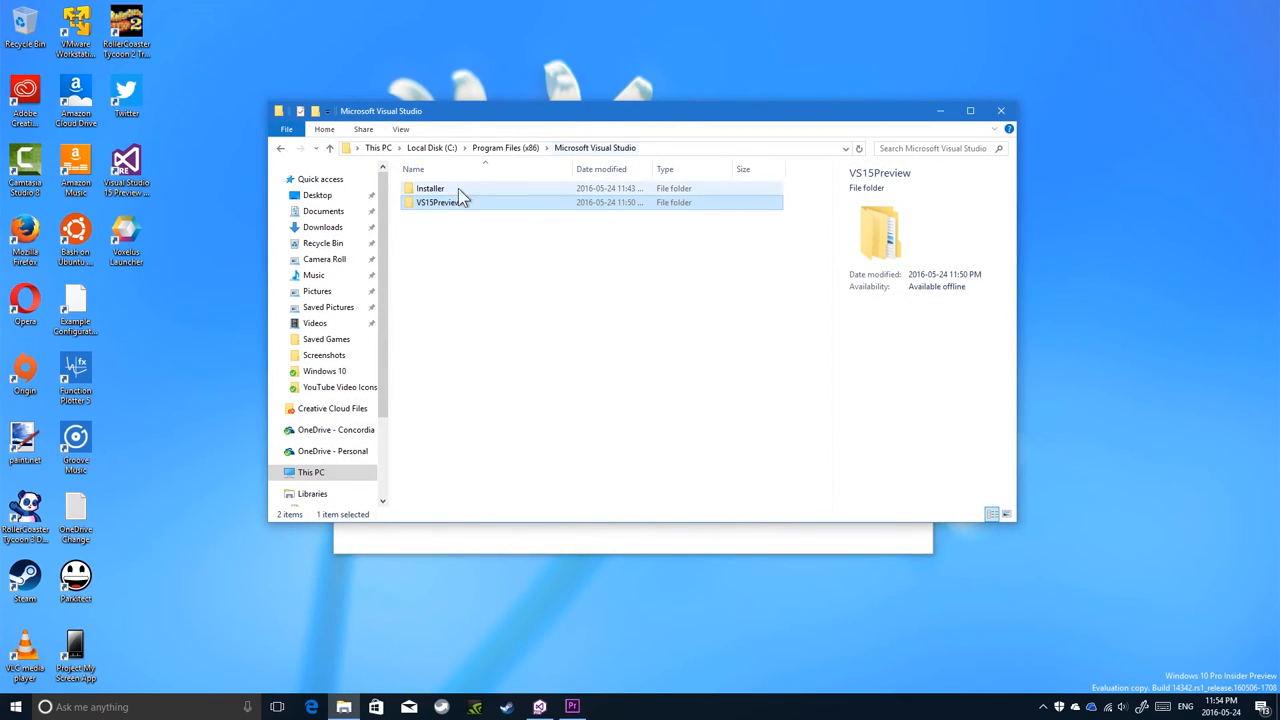
double_click(435, 202)
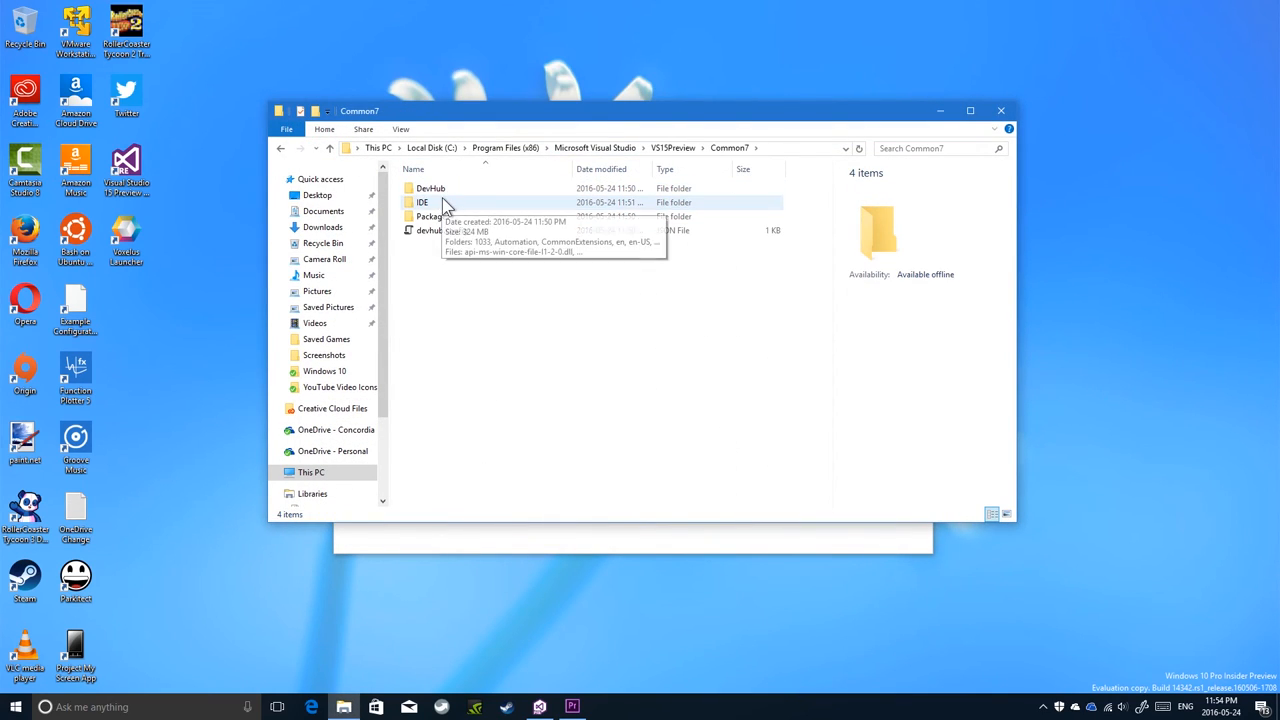
double_click(423, 202)
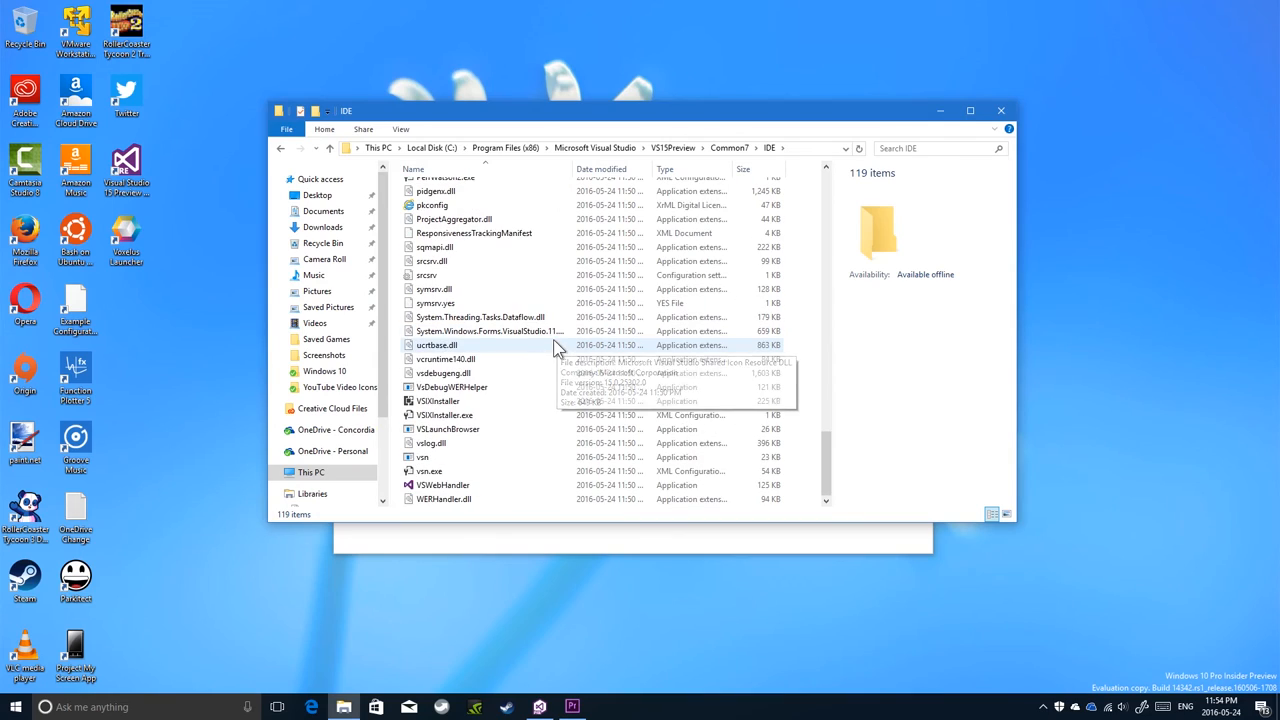
mouse_move(425, 460)
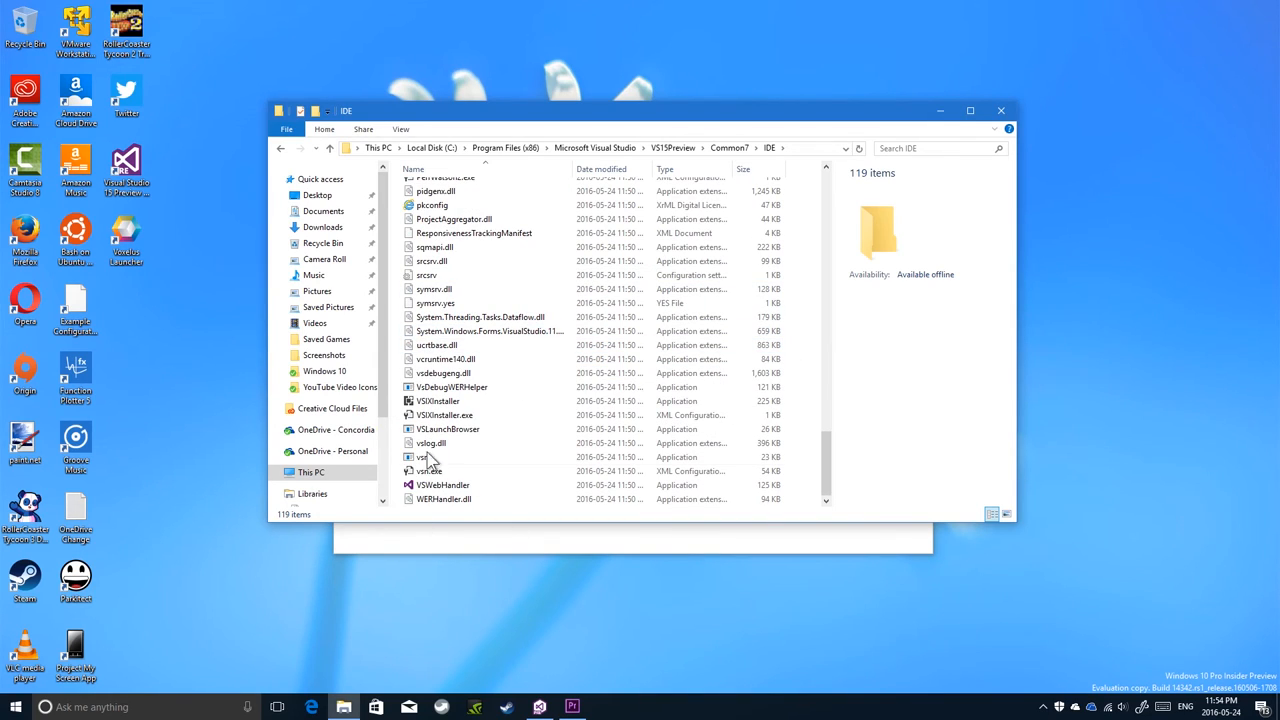
mouse_move(510, 150)
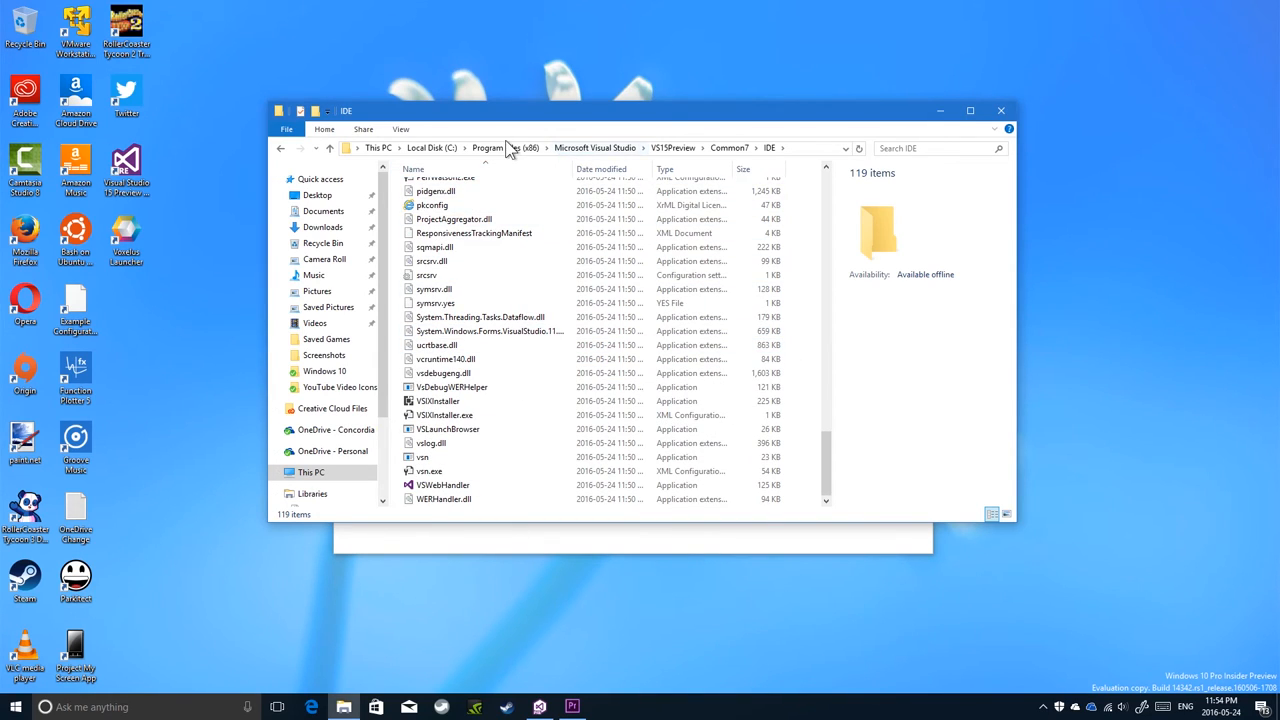
click(490, 147)
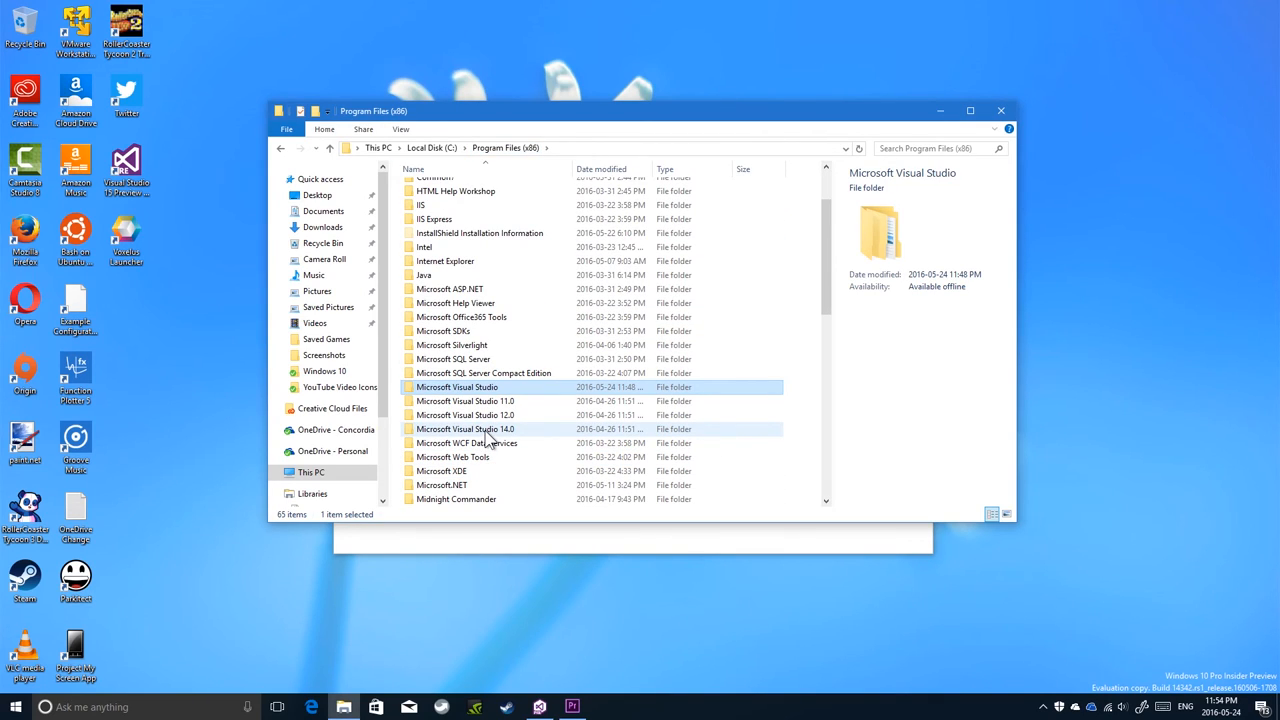
Step: Browse into Microsoft Visual Studio 14.0\Common7\IDE and look through its files
double_click(465, 429)
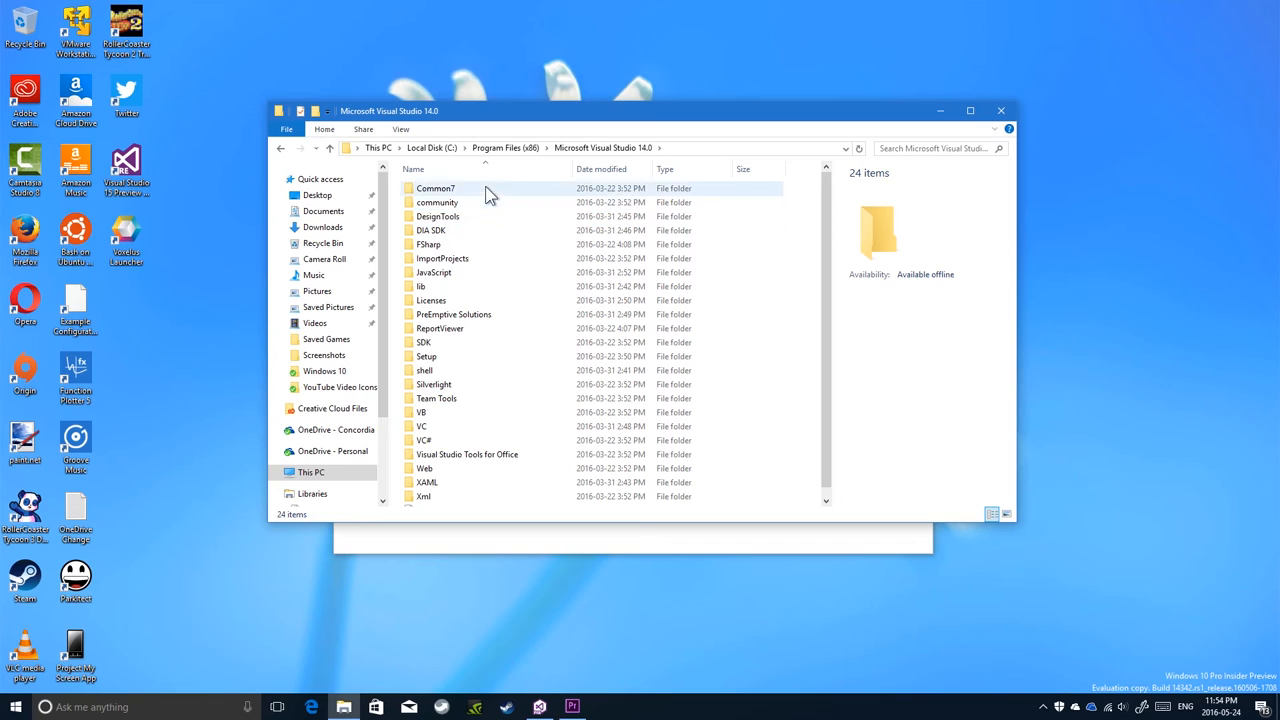
mouse_move(455, 275)
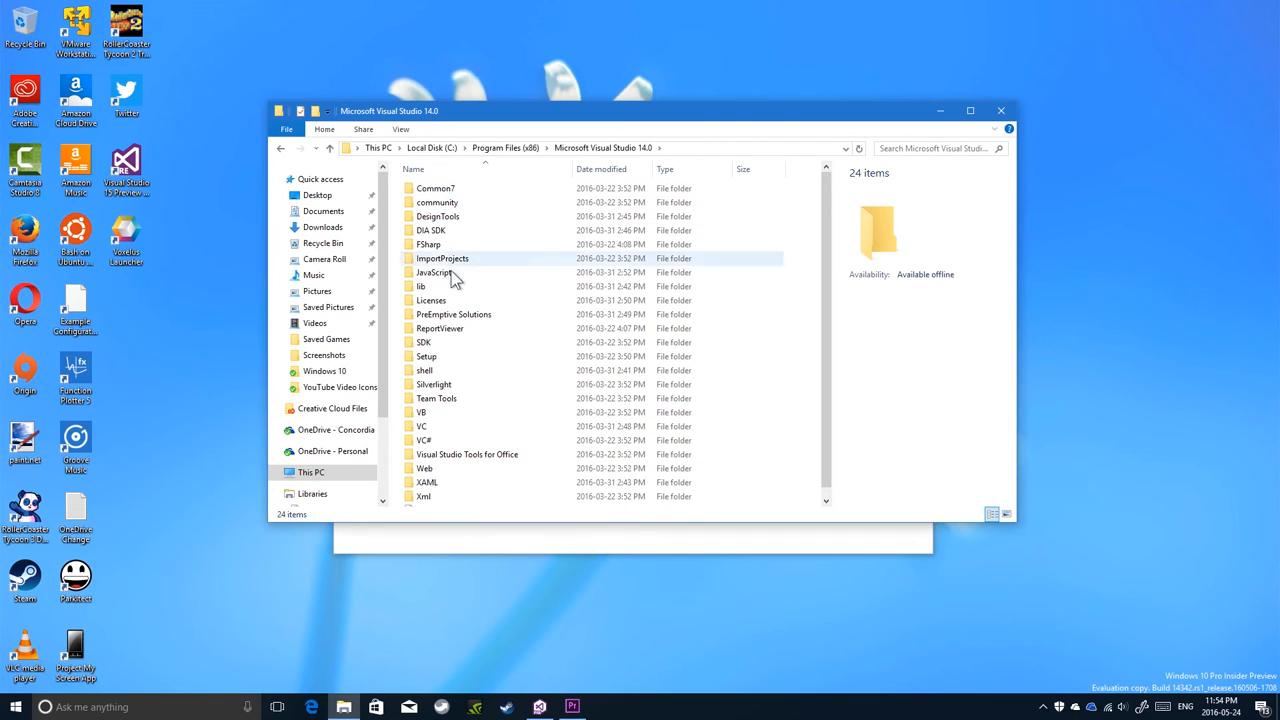
double_click(436, 188)
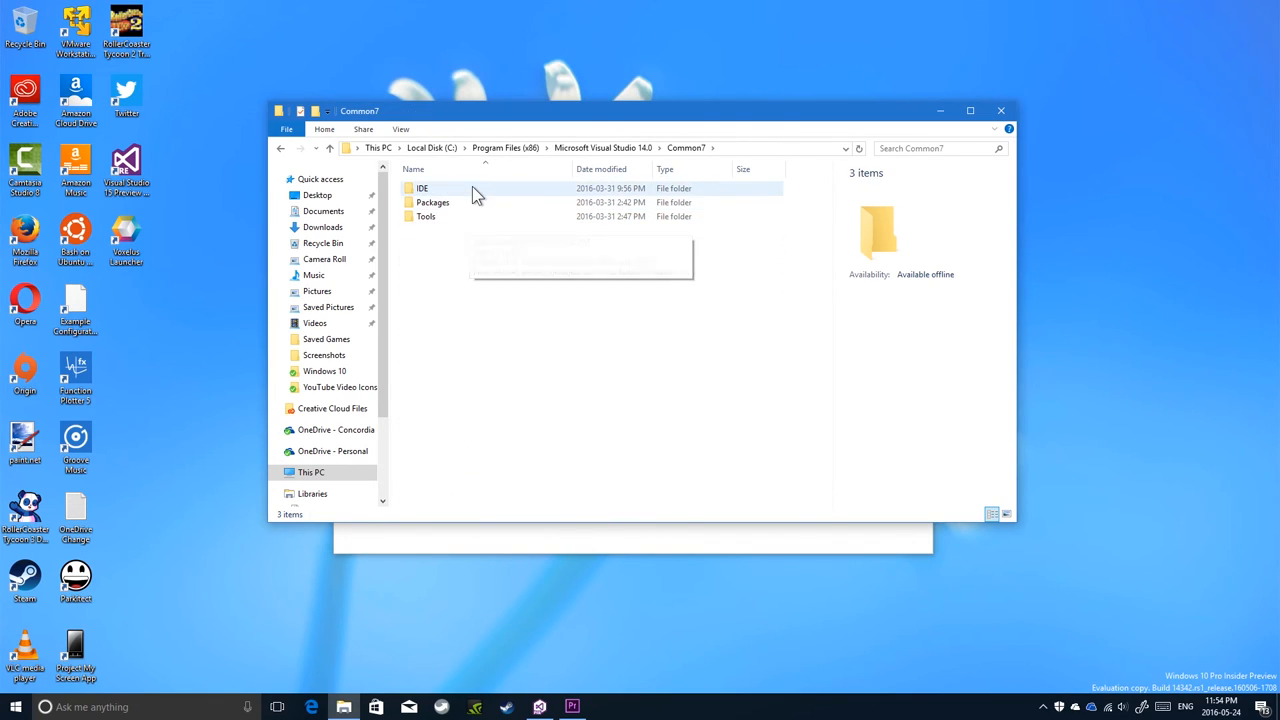
double_click(422, 188)
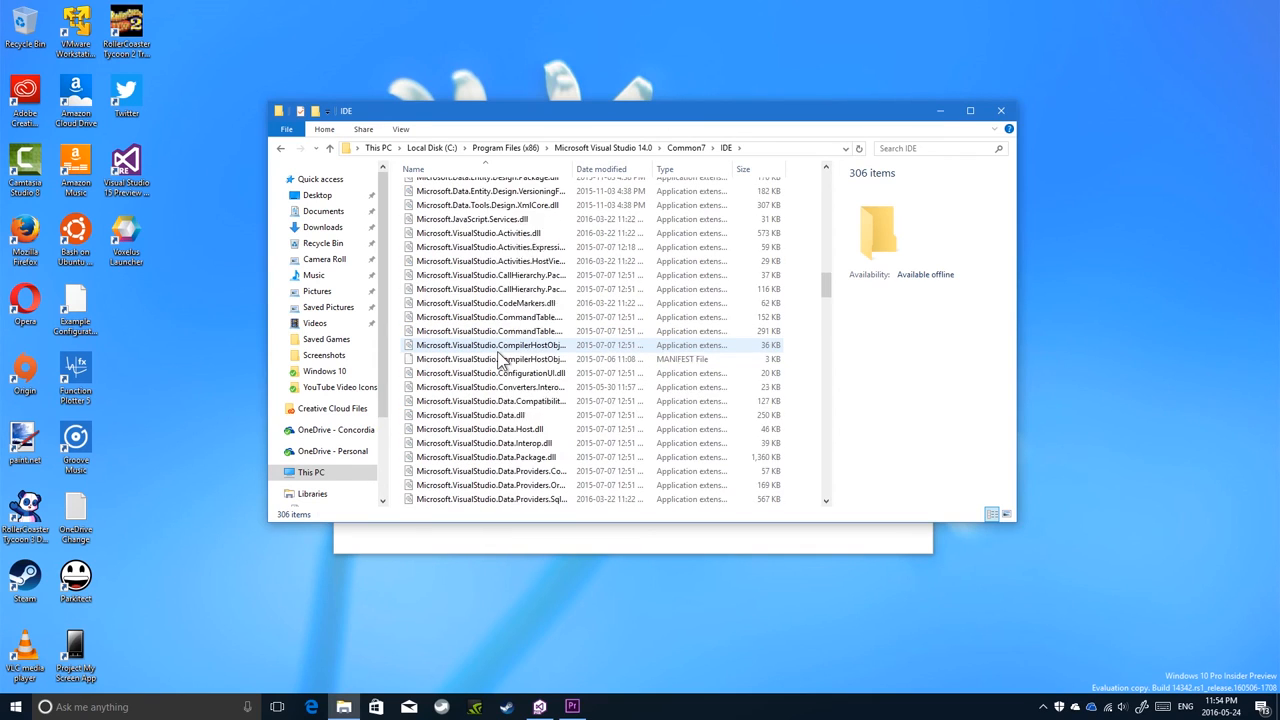
scroll(down, 3)
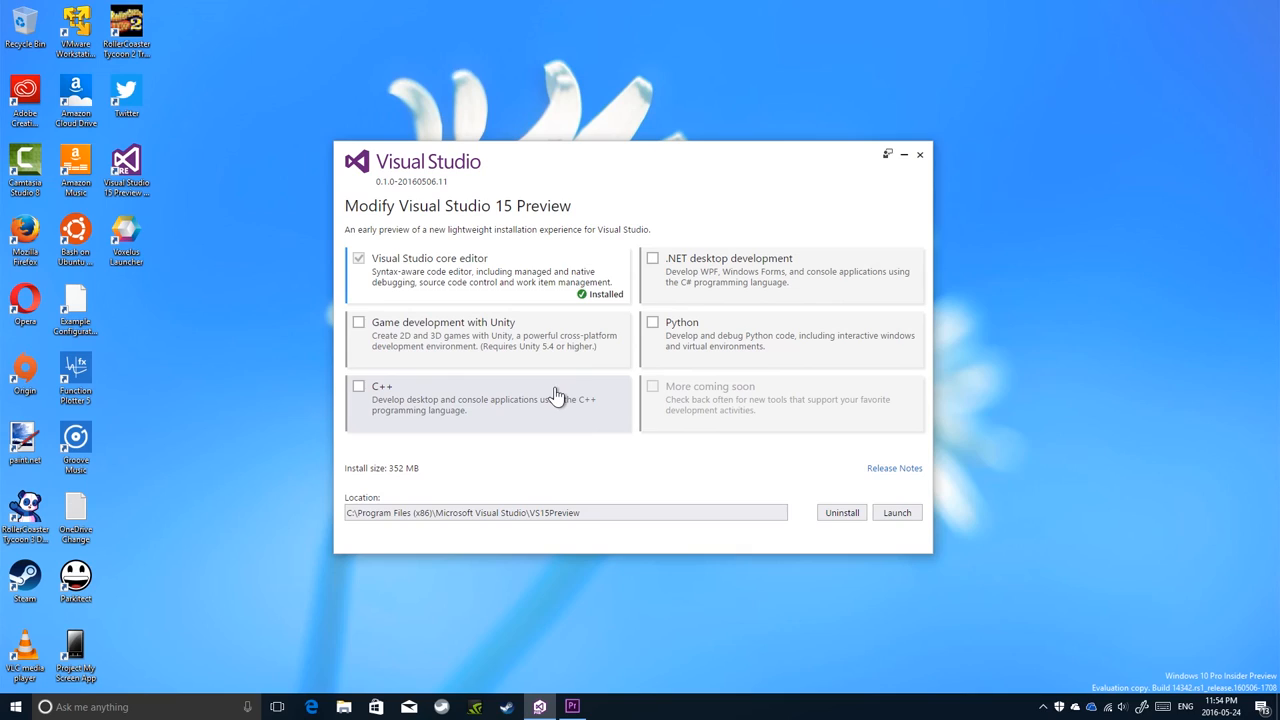
mouse_move(559, 401)
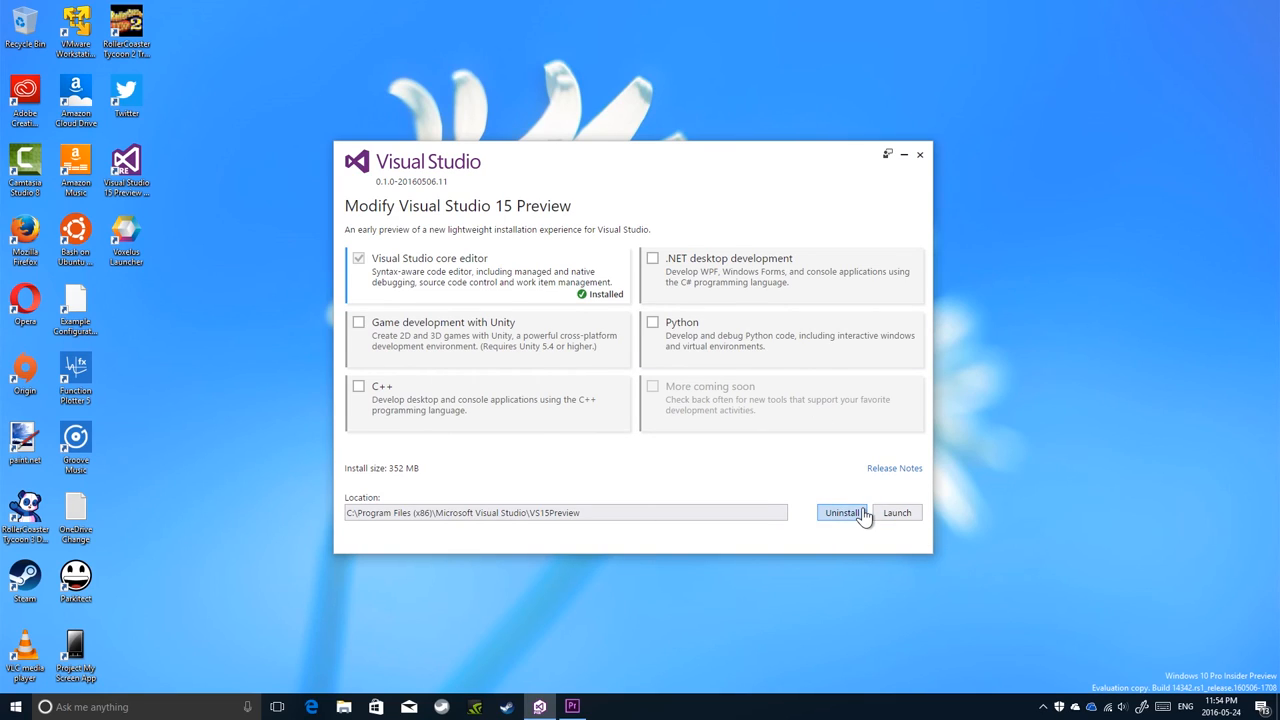
mouse_move(860, 518)
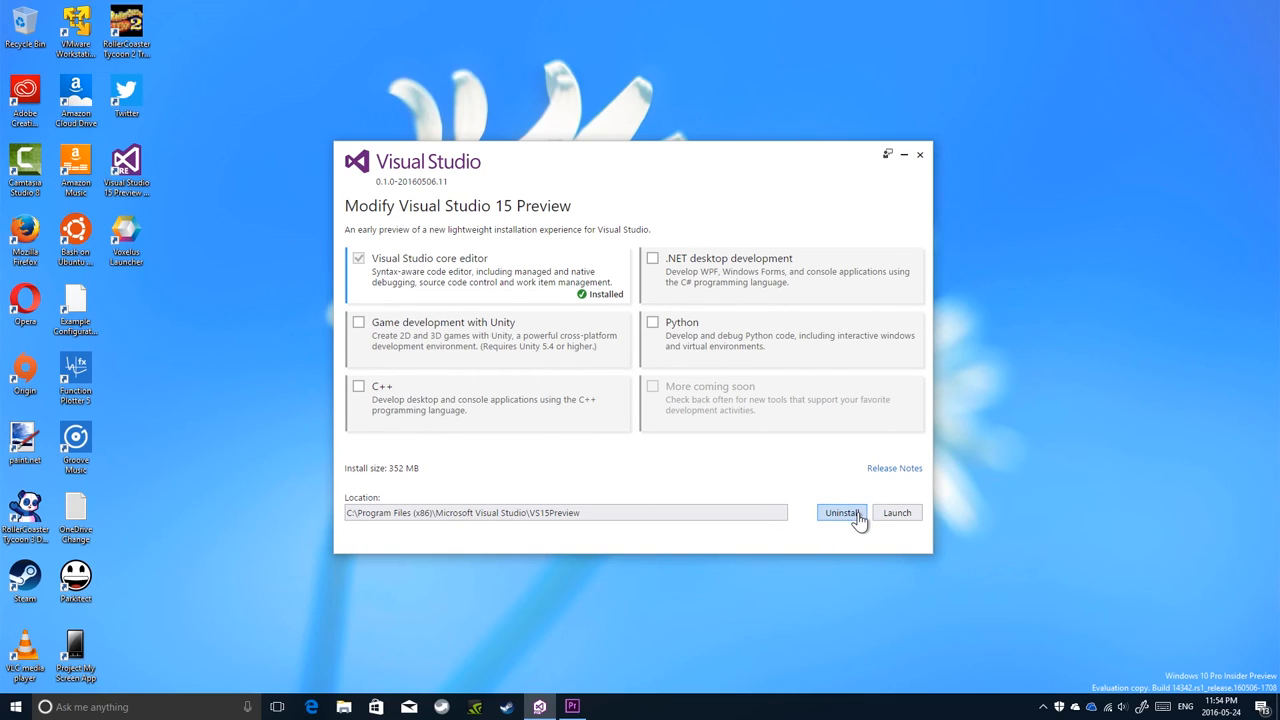
mouse_move(870, 512)
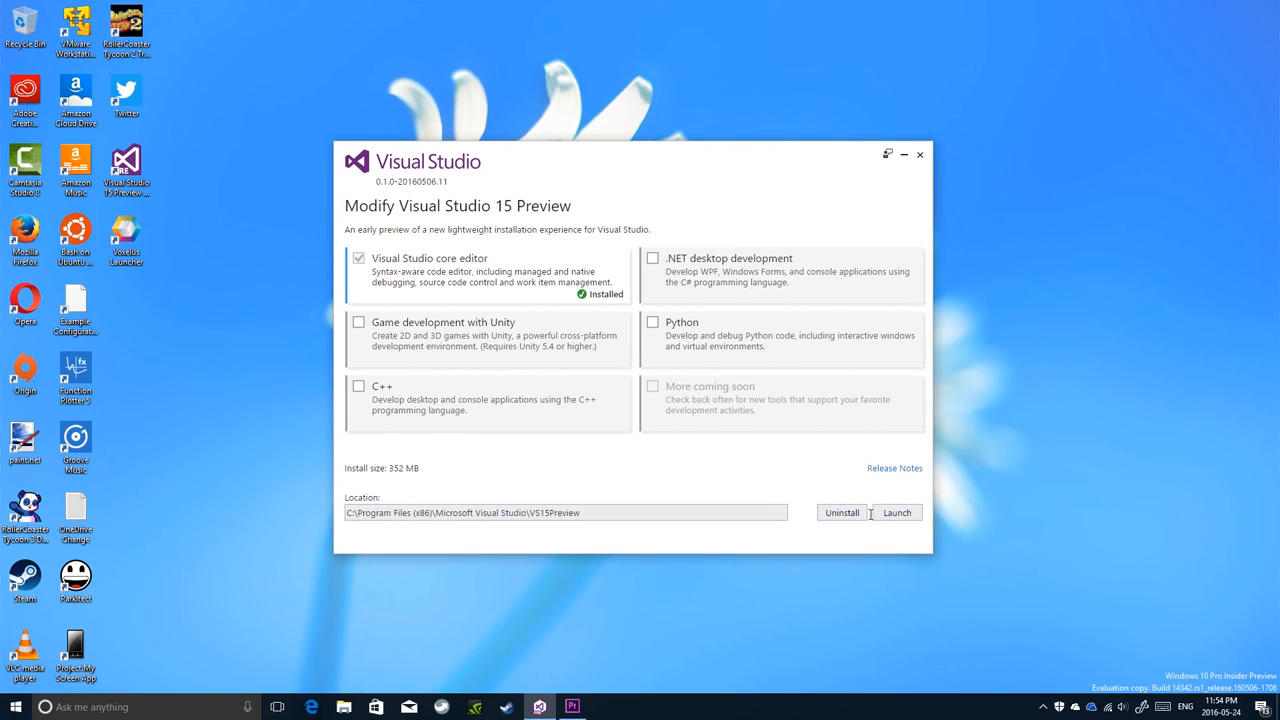
mouse_move(919, 155)
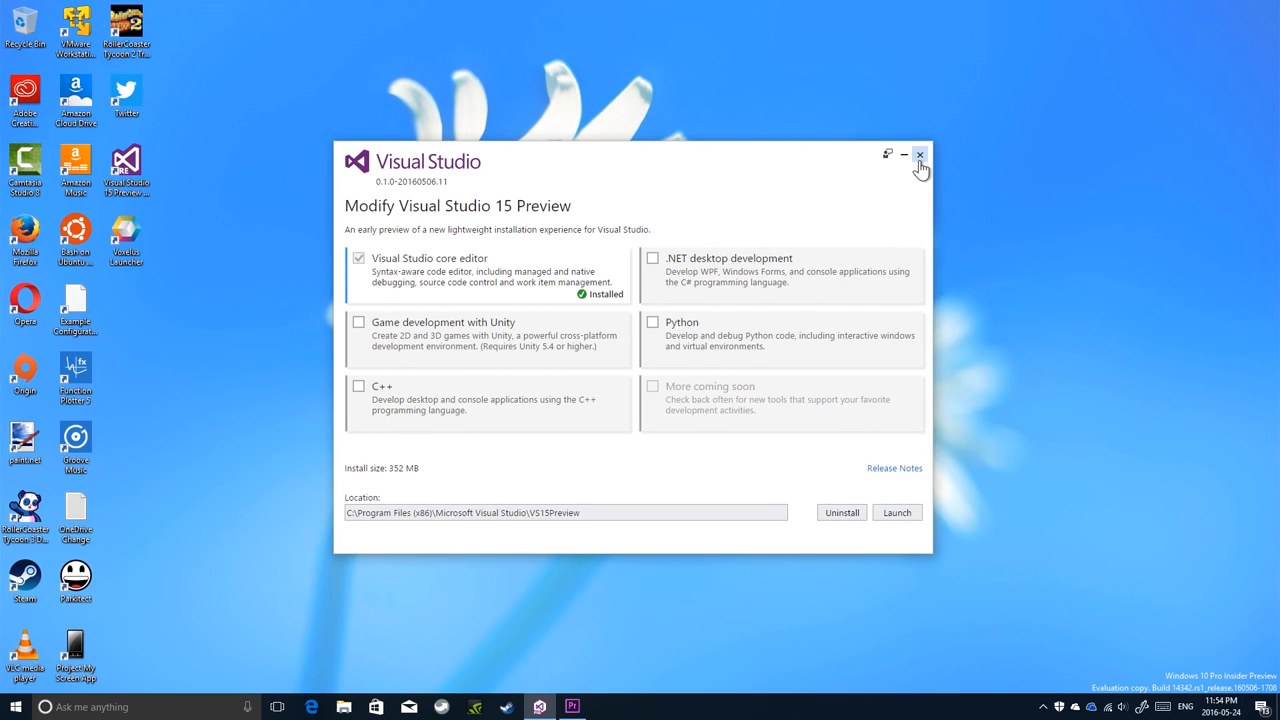
Step: Close the Visual Studio 15 Preview installer window, returning to the desktop
click(919, 154)
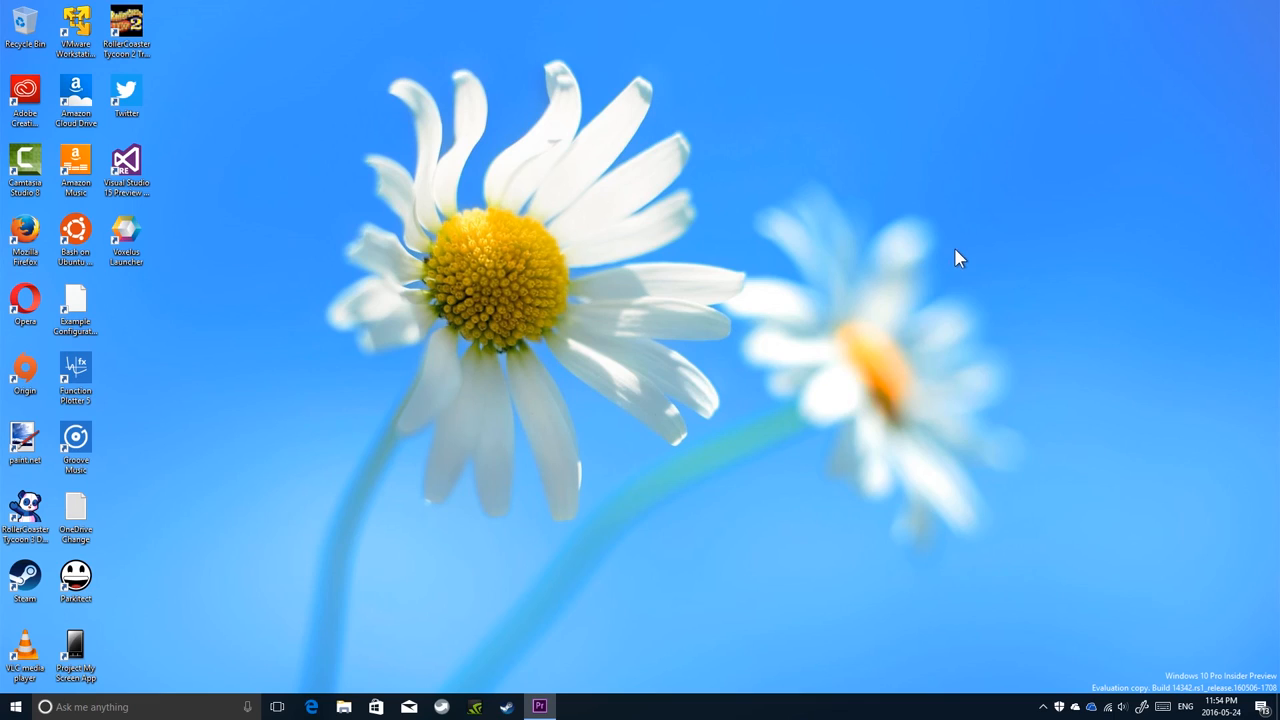
mouse_move(778, 275)
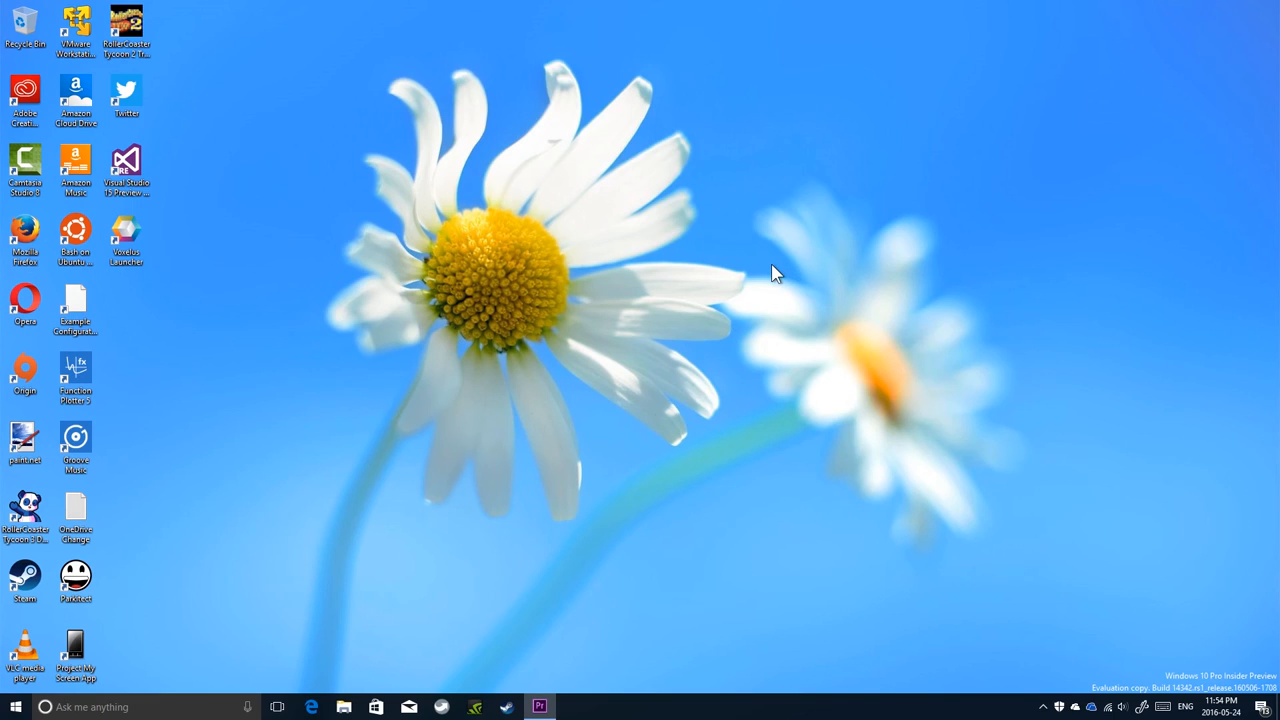
mouse_move(750, 236)
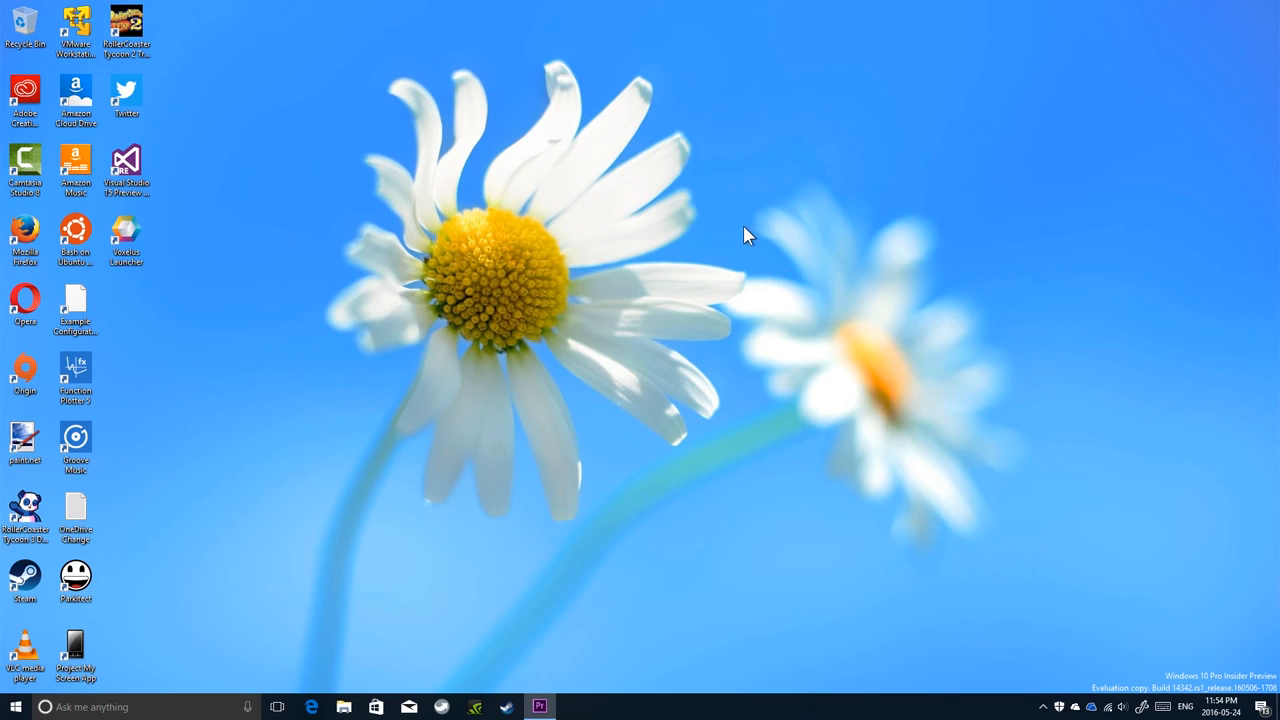
mouse_move(303, 27)
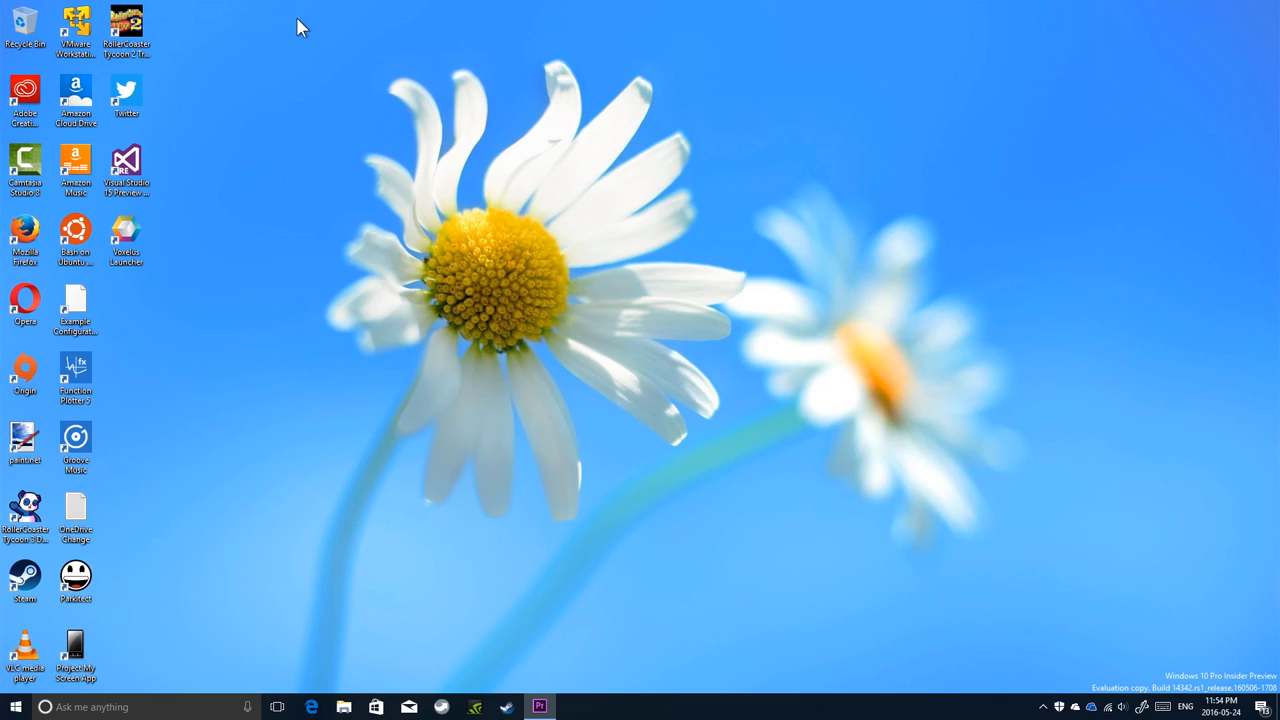
mouse_move(309, 23)
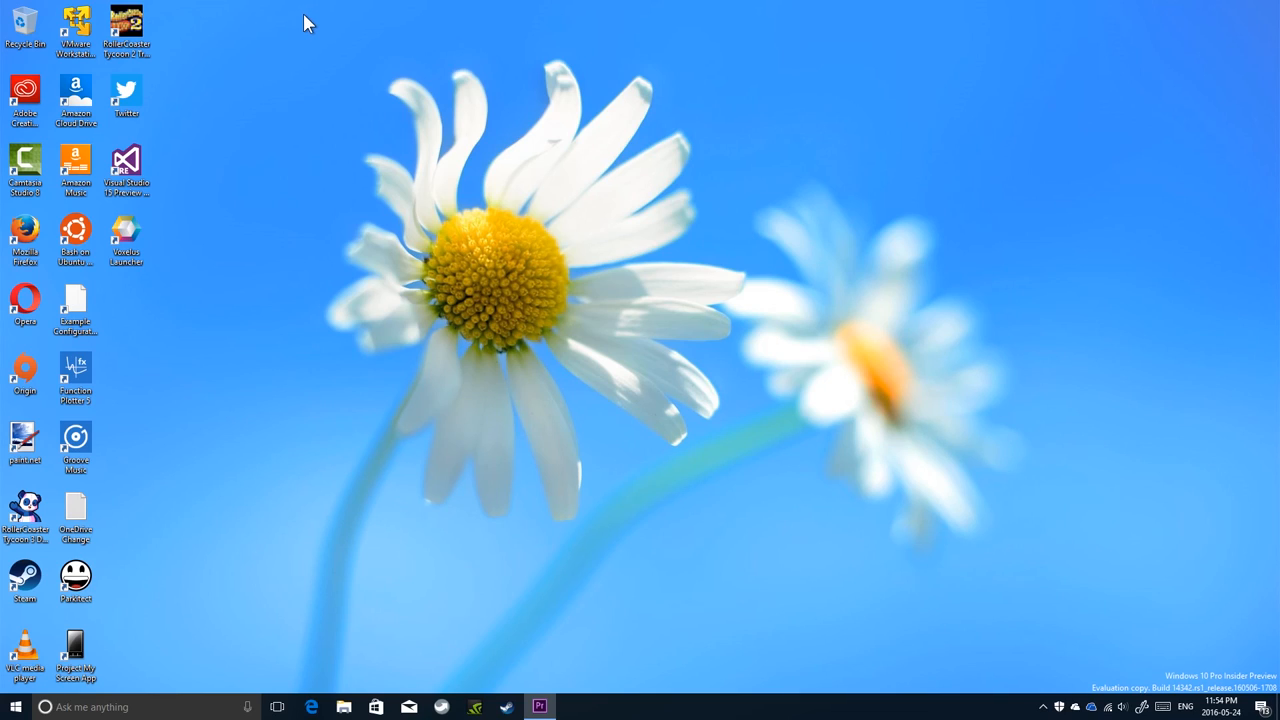